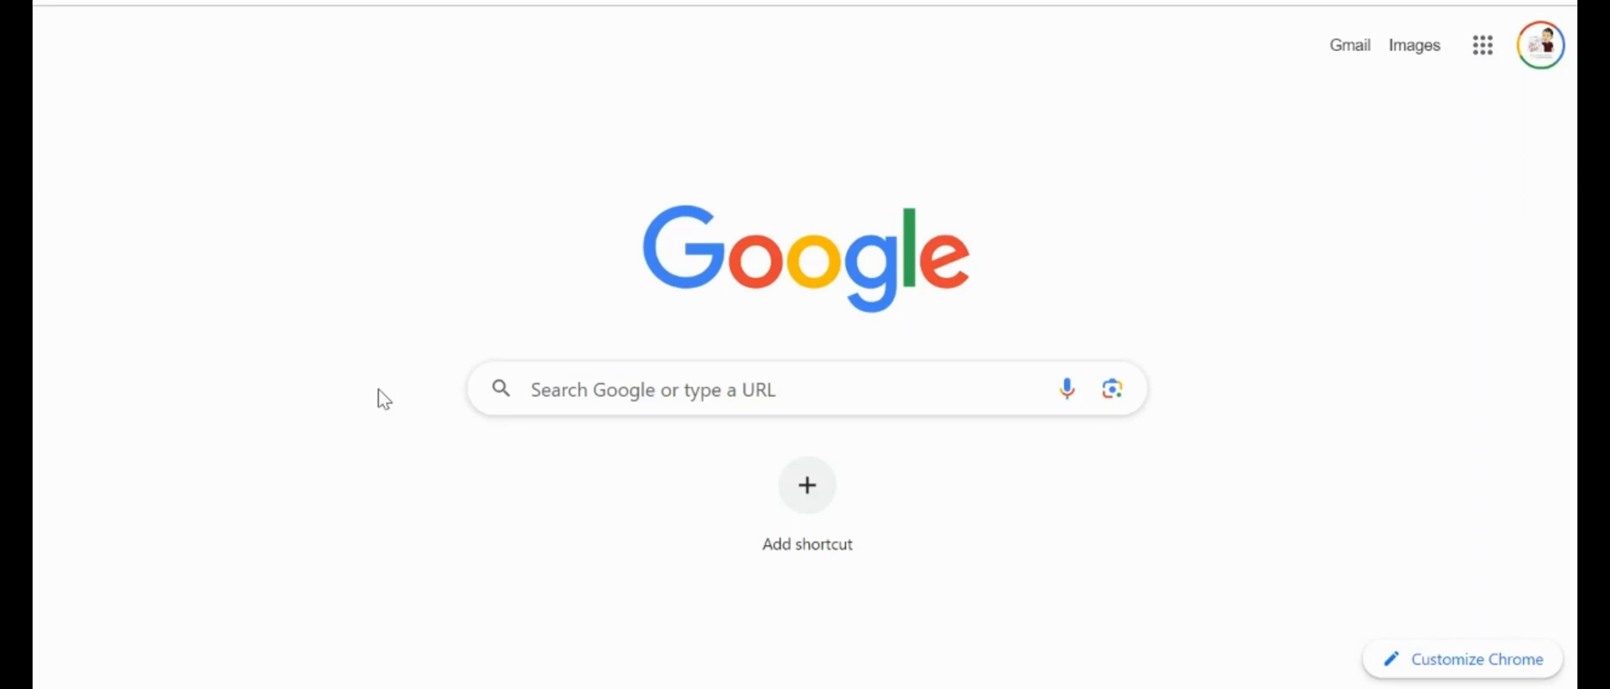
Step: Run a Google search for 'quillbot chrome extension'
{"action": "left_click", "coordinate": [719, 389]}
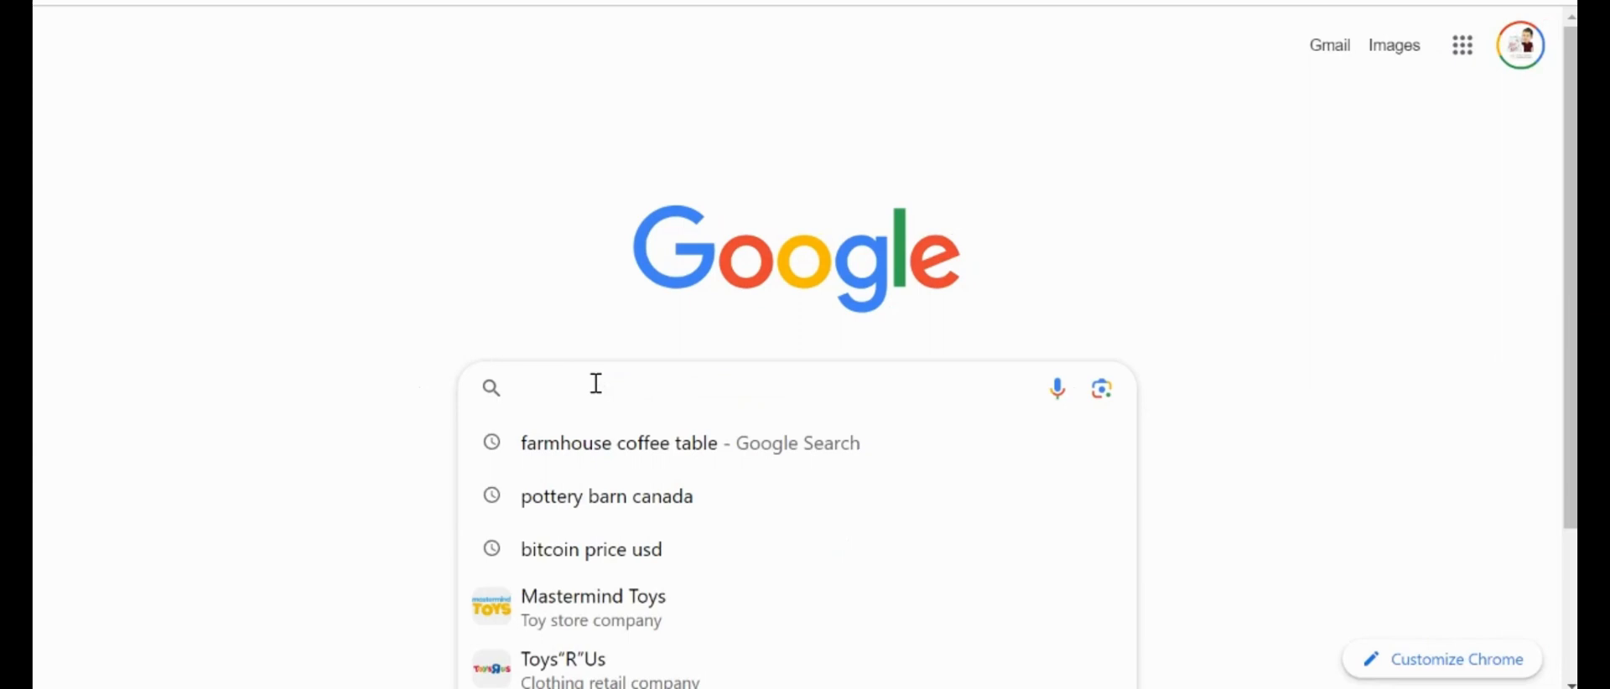
{"action": "type", "text": "quillbot chrome extension"}
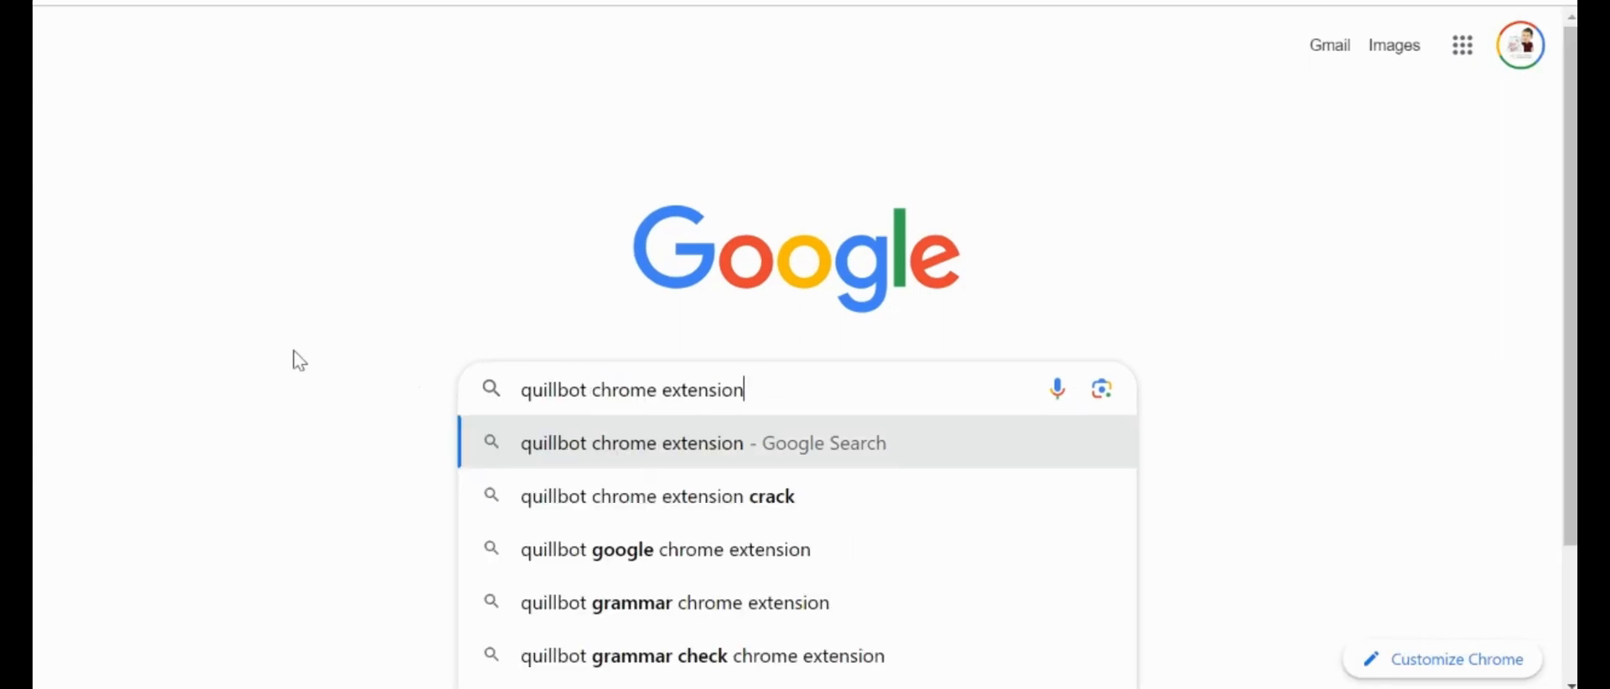
{"action": "key", "text": "Return"}
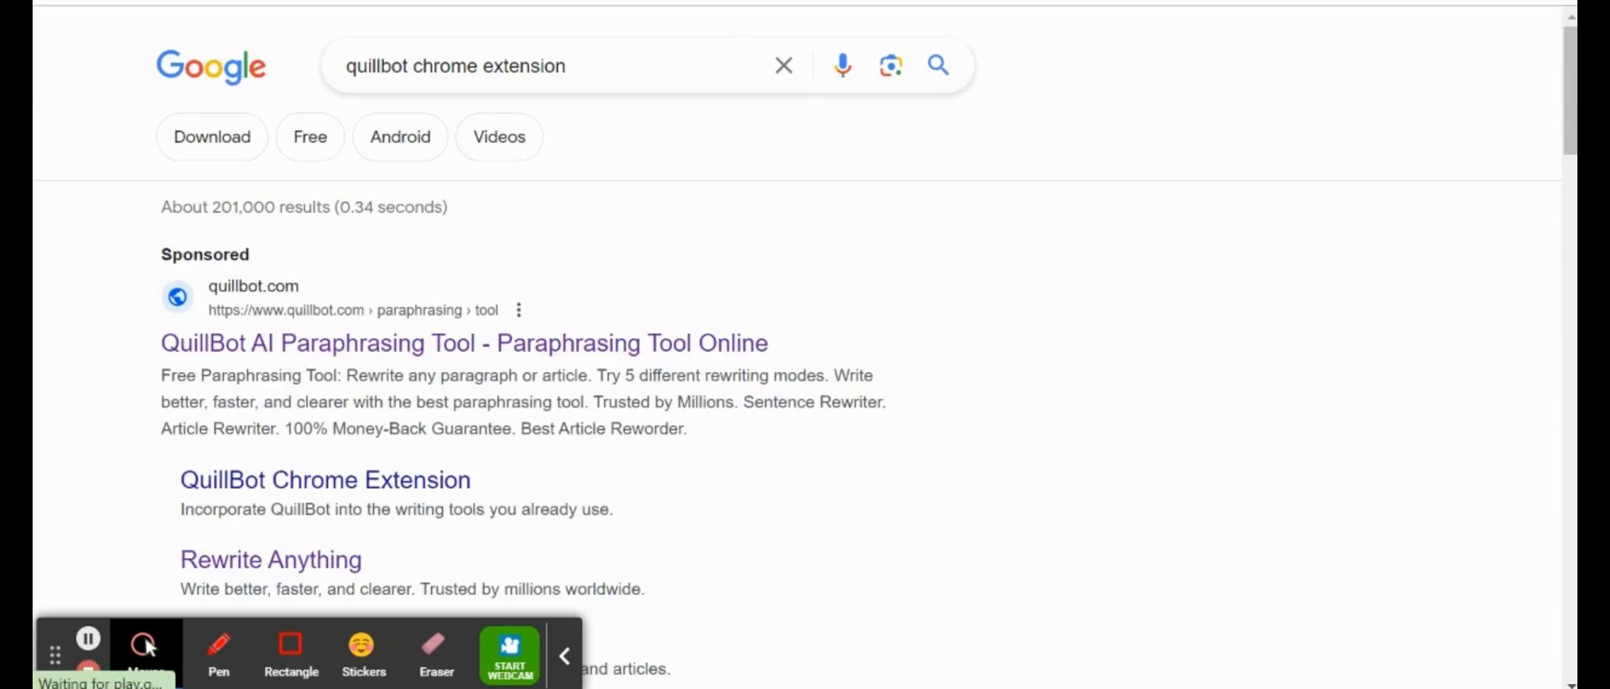
Step: Open the Chrome Web Store listing for QuillBot: AI Grammar and Writing Tool
{"action": "left_click", "coordinate": [326, 480]}
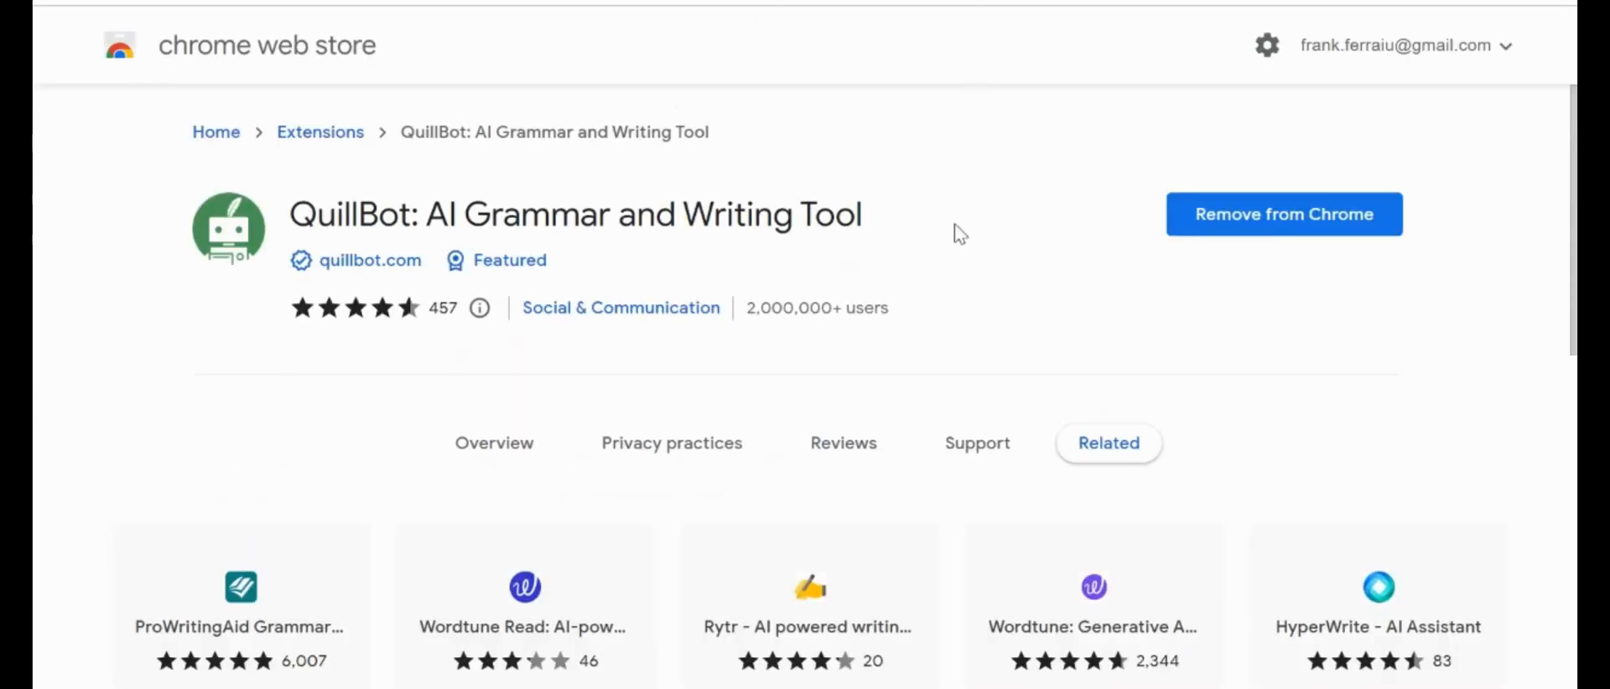
{"action": "mouse_move", "coordinate": [166, 234]}
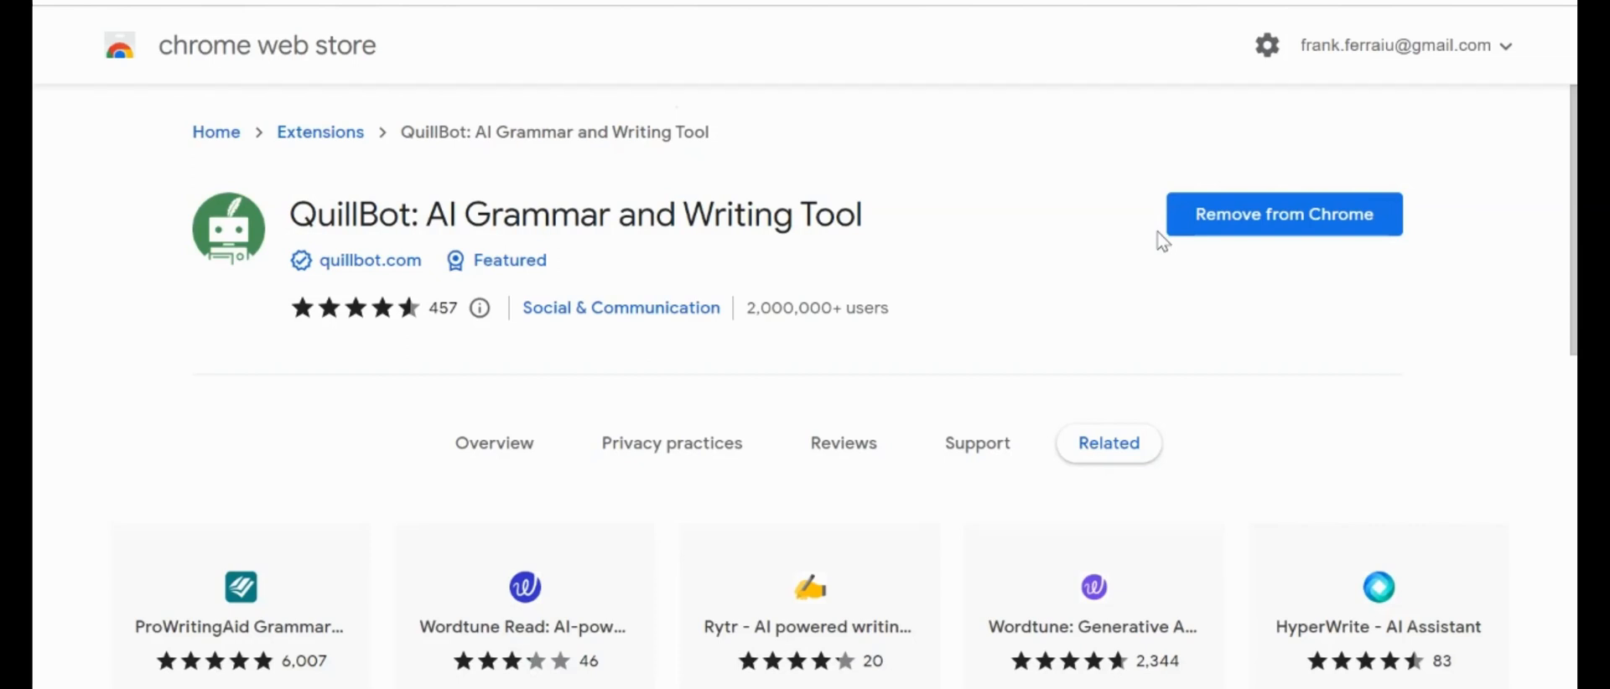
{"action": "mouse_move", "coordinate": [1079, 111]}
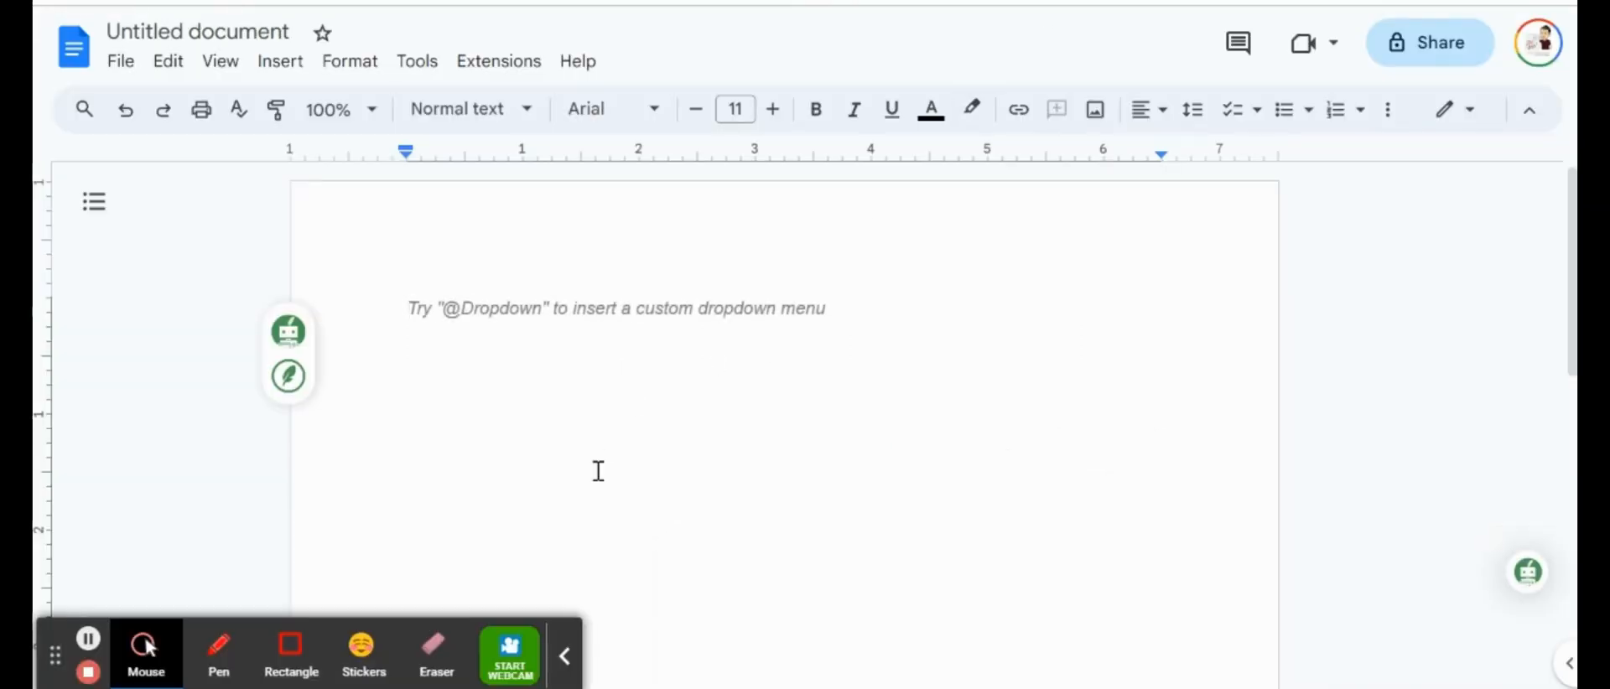
{"action": "left_click", "coordinate": [563, 656]}
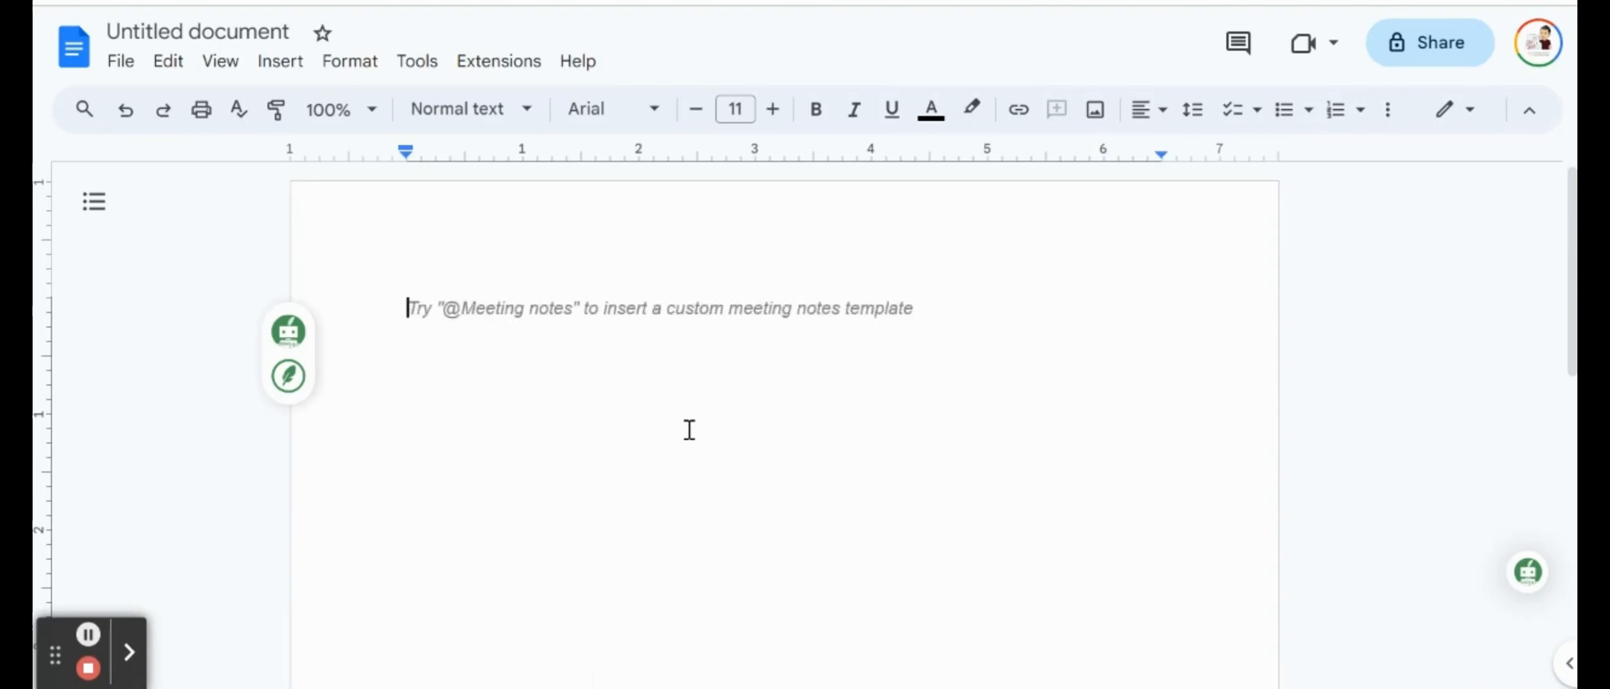
{"action": "mouse_move", "coordinate": [533, 391]}
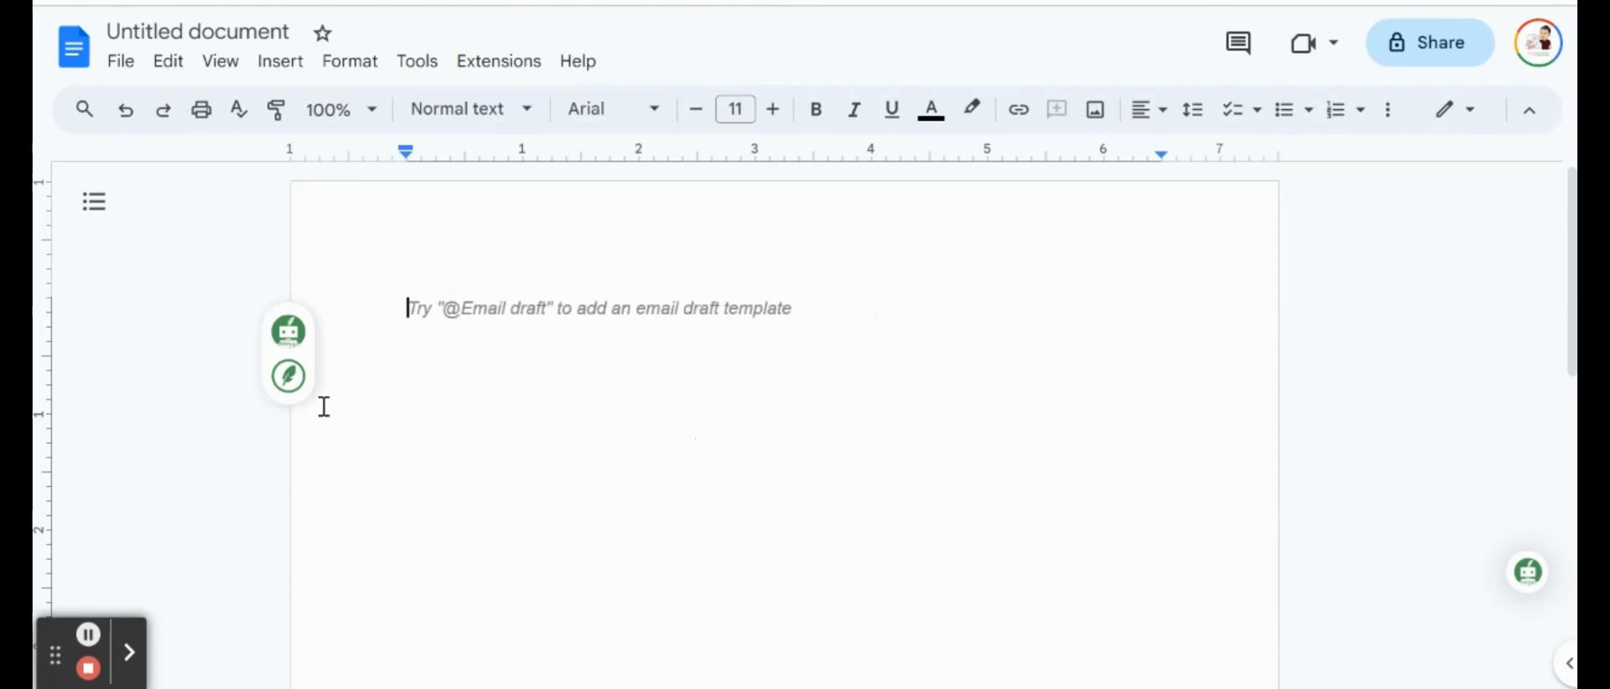
{"action": "mouse_move", "coordinate": [335, 429]}
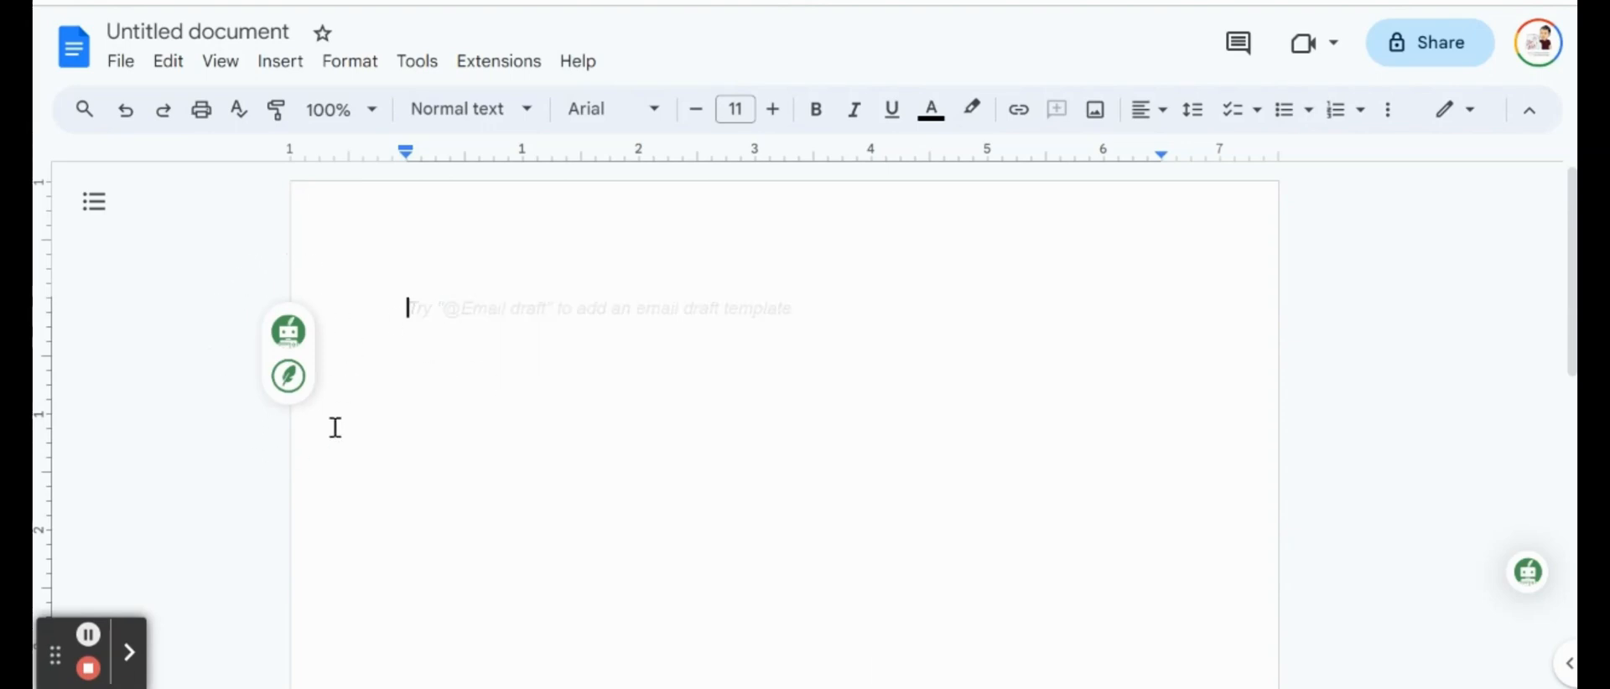
{"action": "mouse_move", "coordinate": [1133, 428]}
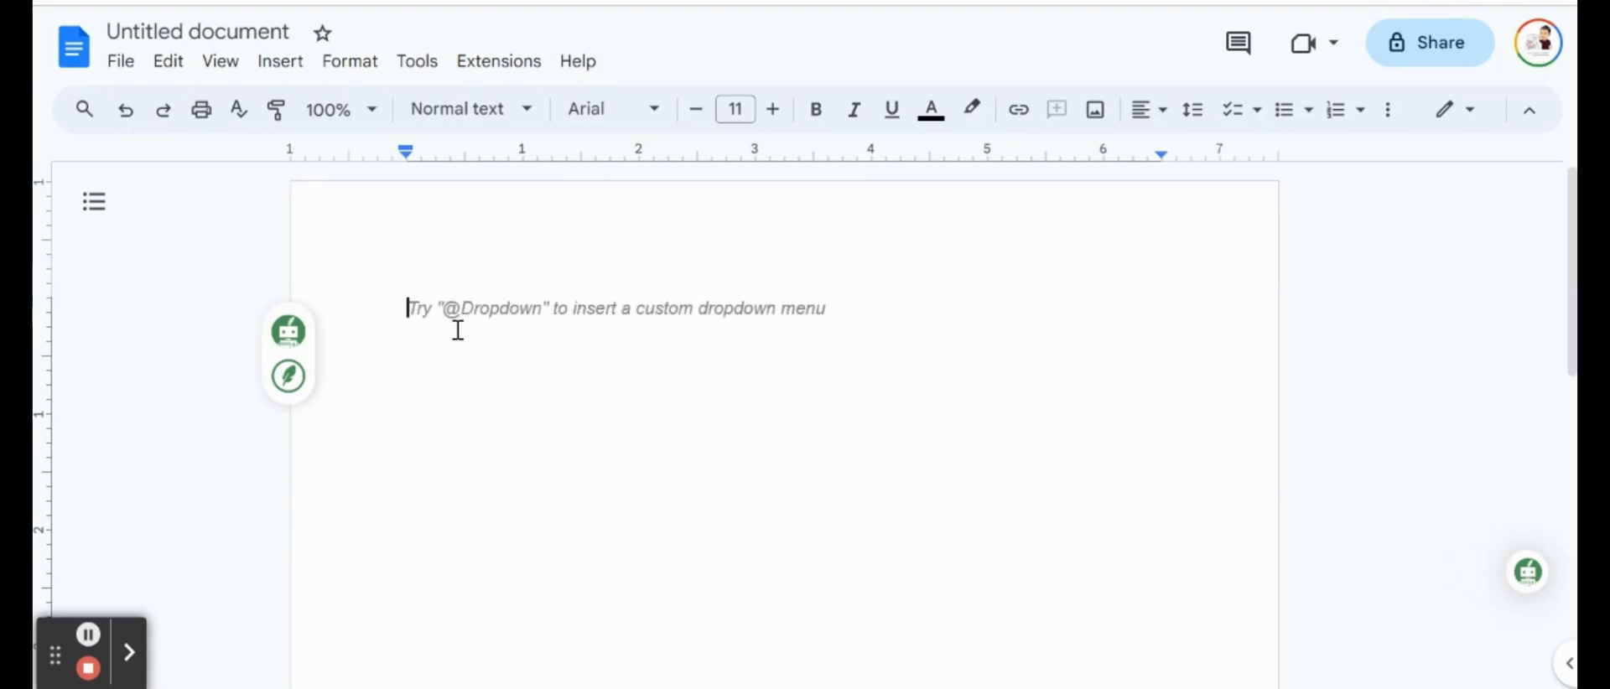
{"action": "mouse_move", "coordinate": [591, 499]}
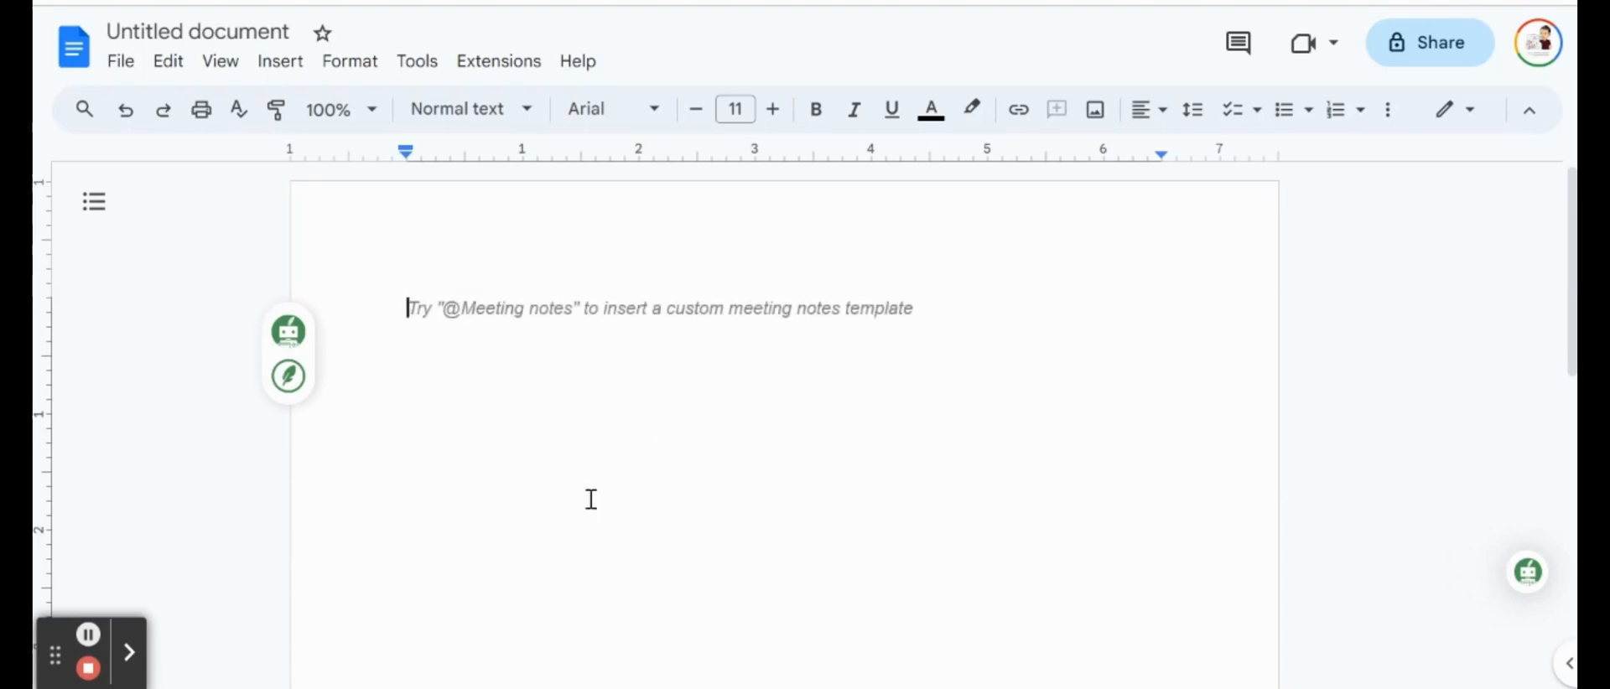
Step: Type 'Hello my name is Frank and I am excited to show you Quillbot.'
{"action": "type", "text": "Hello my nam"}
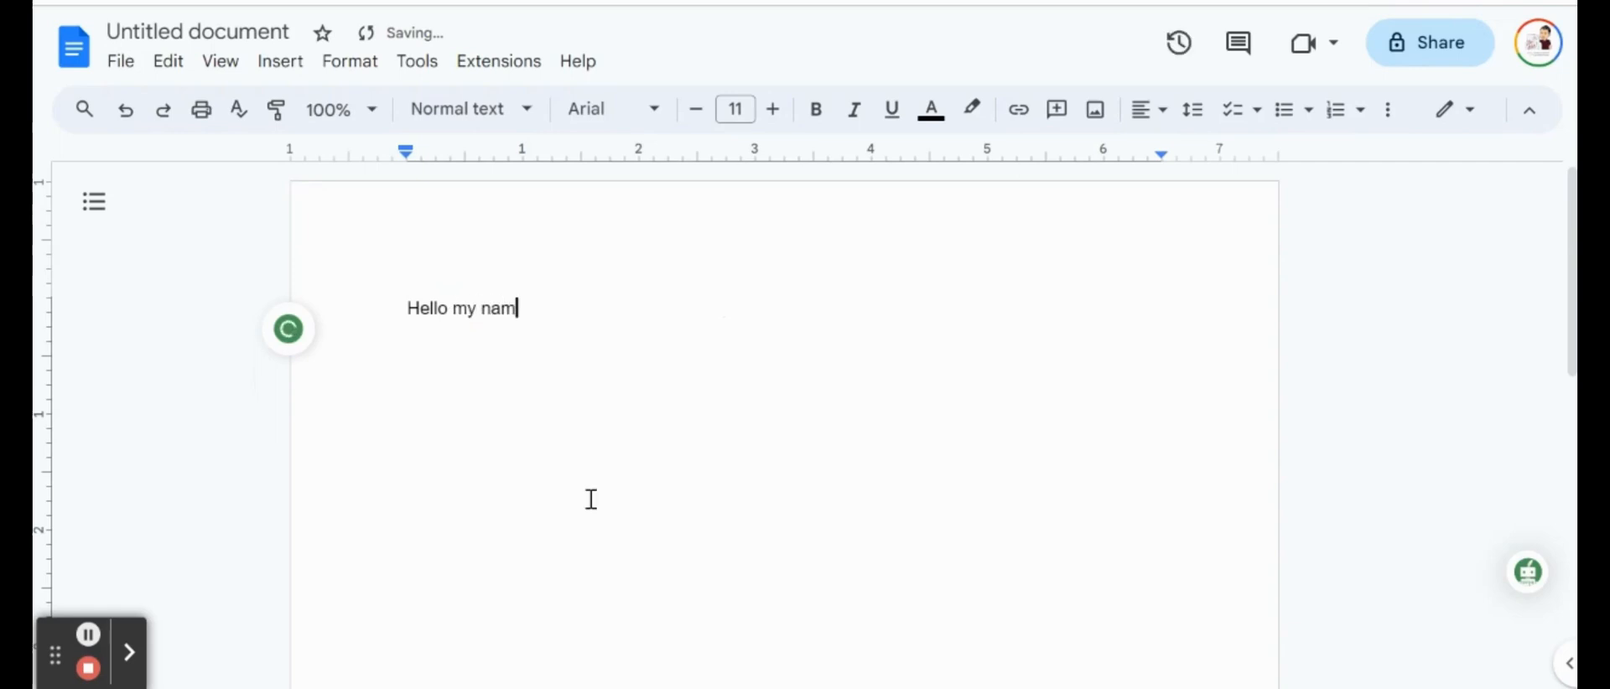
{"action": "type", "text": "e is Frank and I a"}
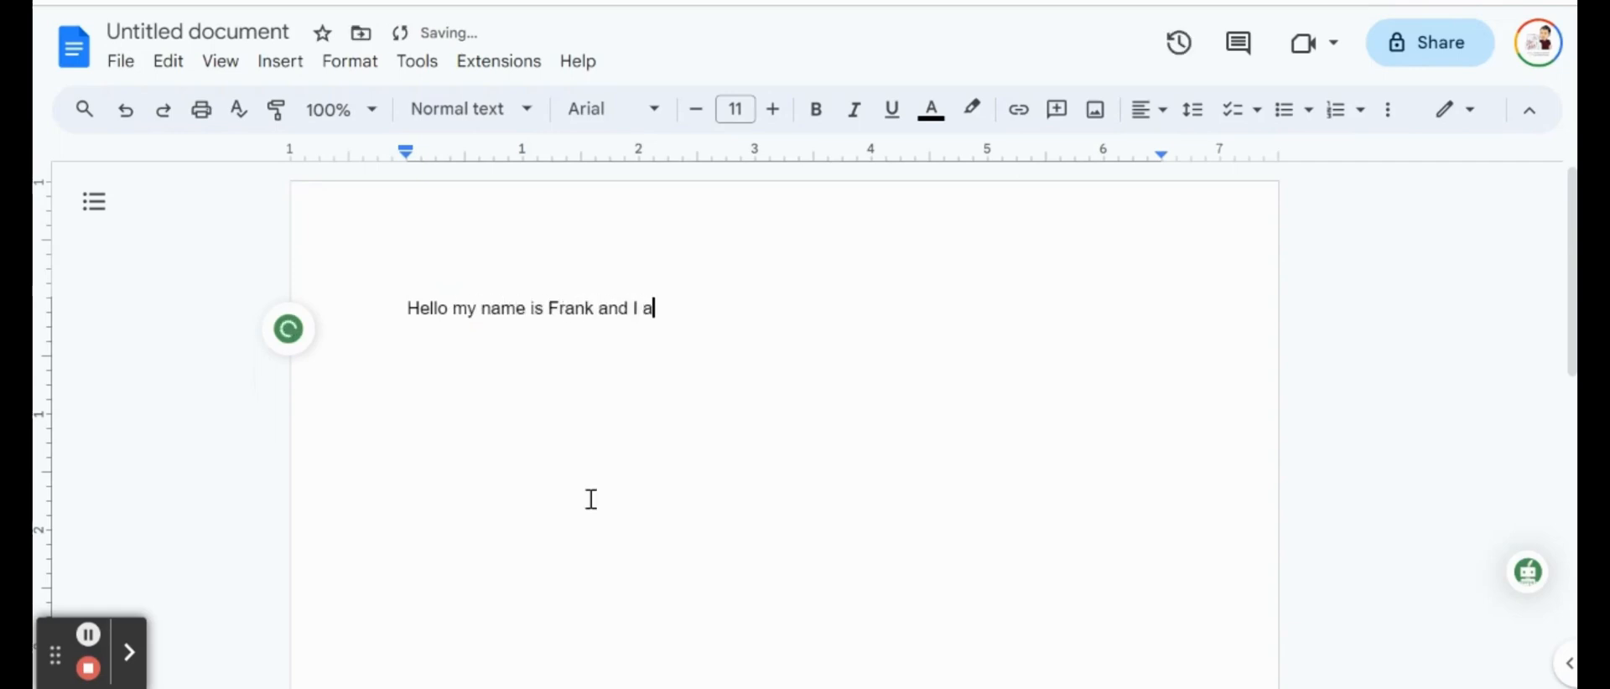
{"action": "type", "text": "m excited to"}
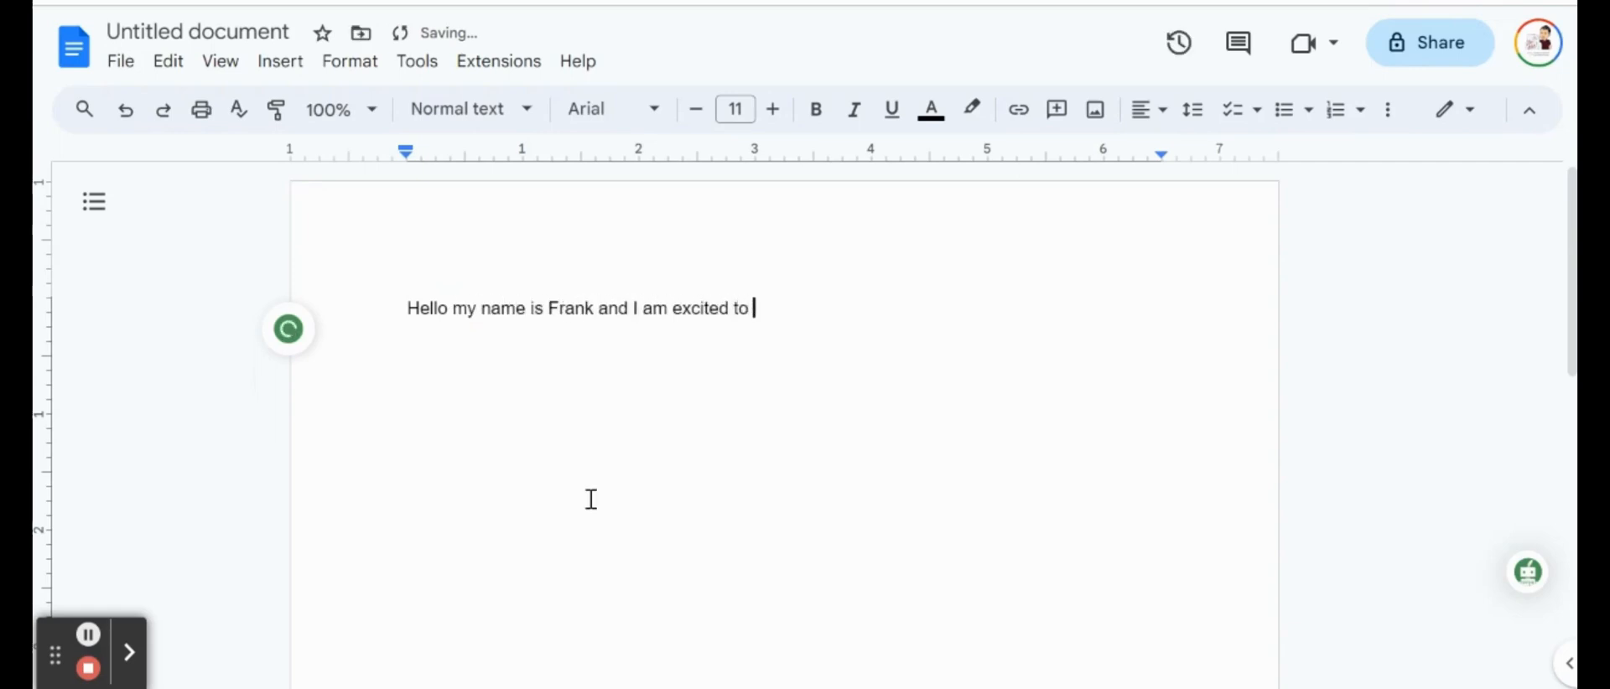
{"action": "type", "text": "show you Quillb"}
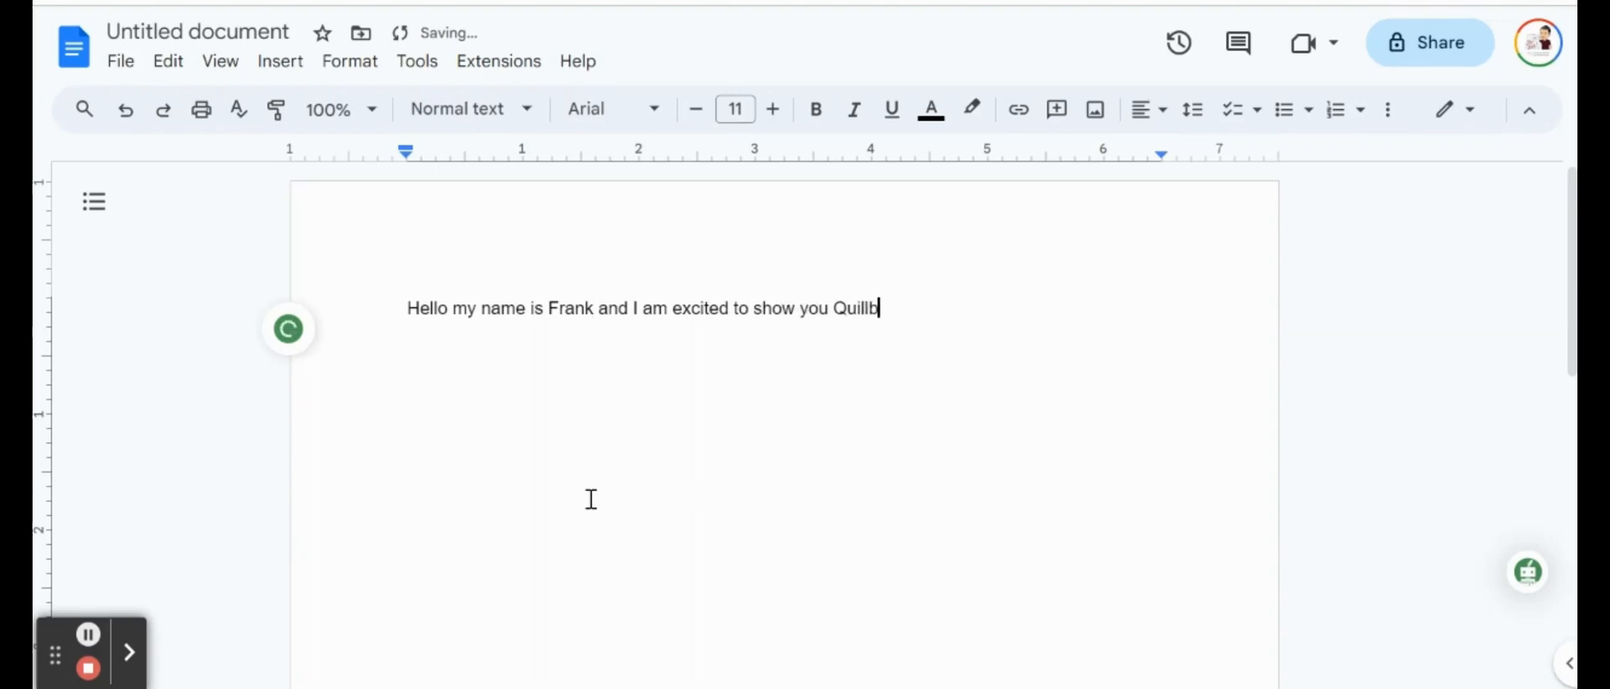
{"action": "type", "text": "ot."}
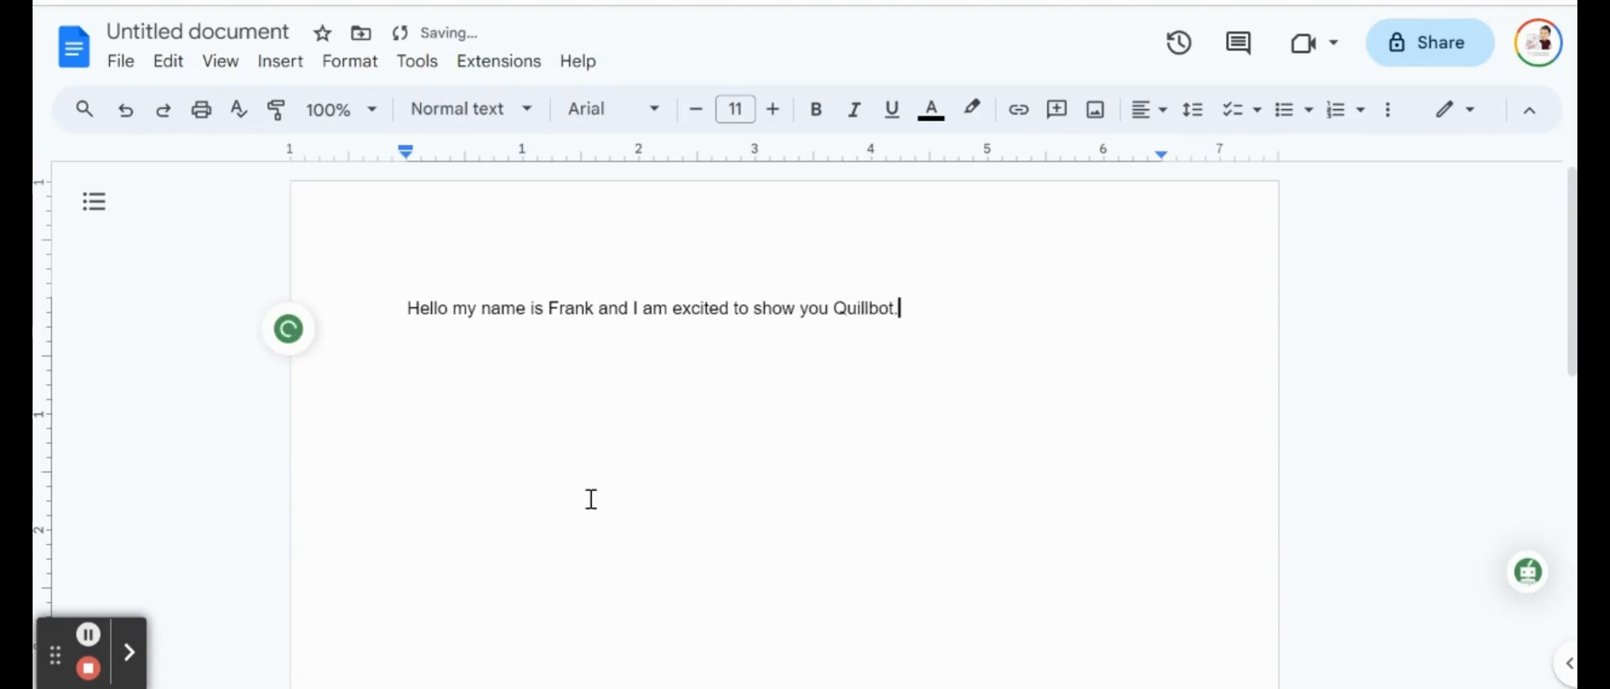
{"action": "left_click", "coordinate": [287, 329]}
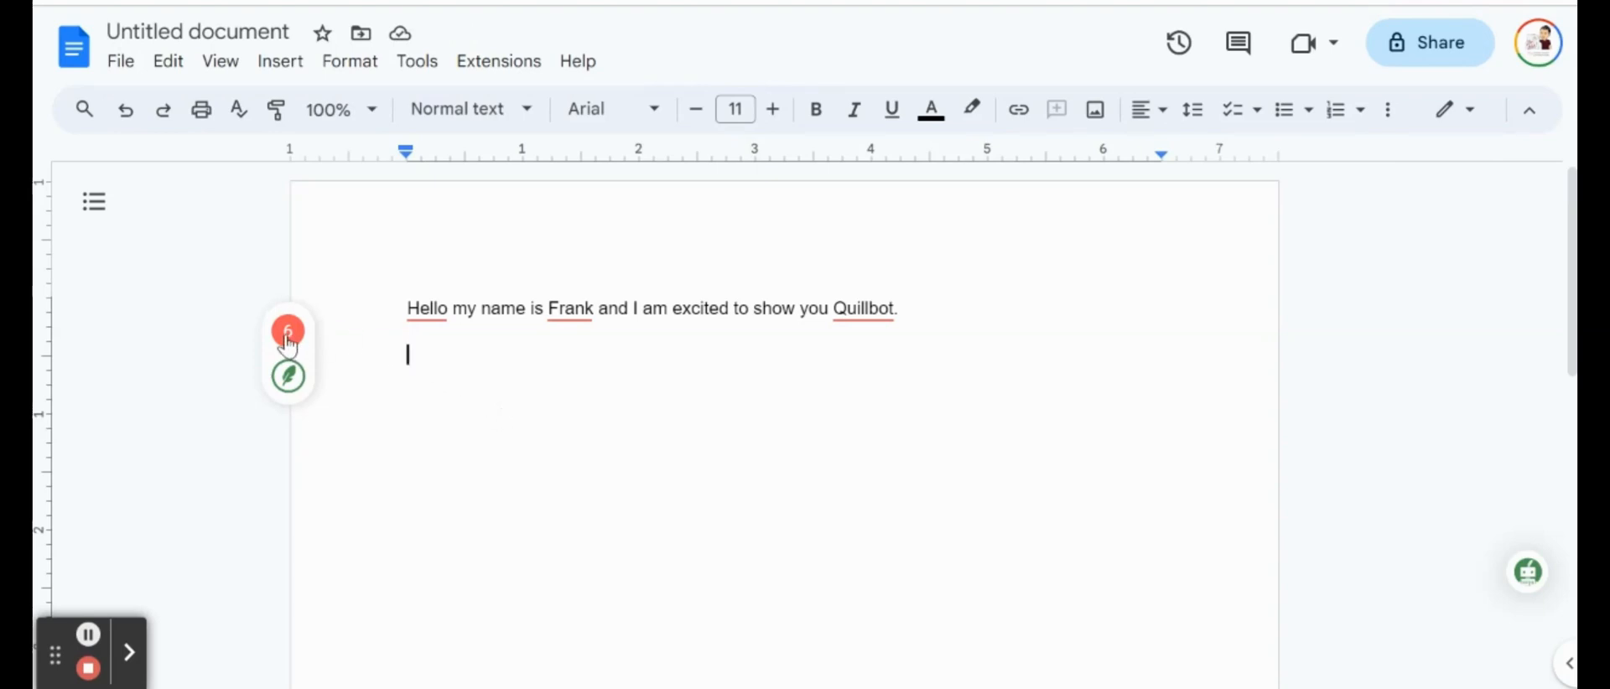
{"action": "mouse_move", "coordinate": [838, 334]}
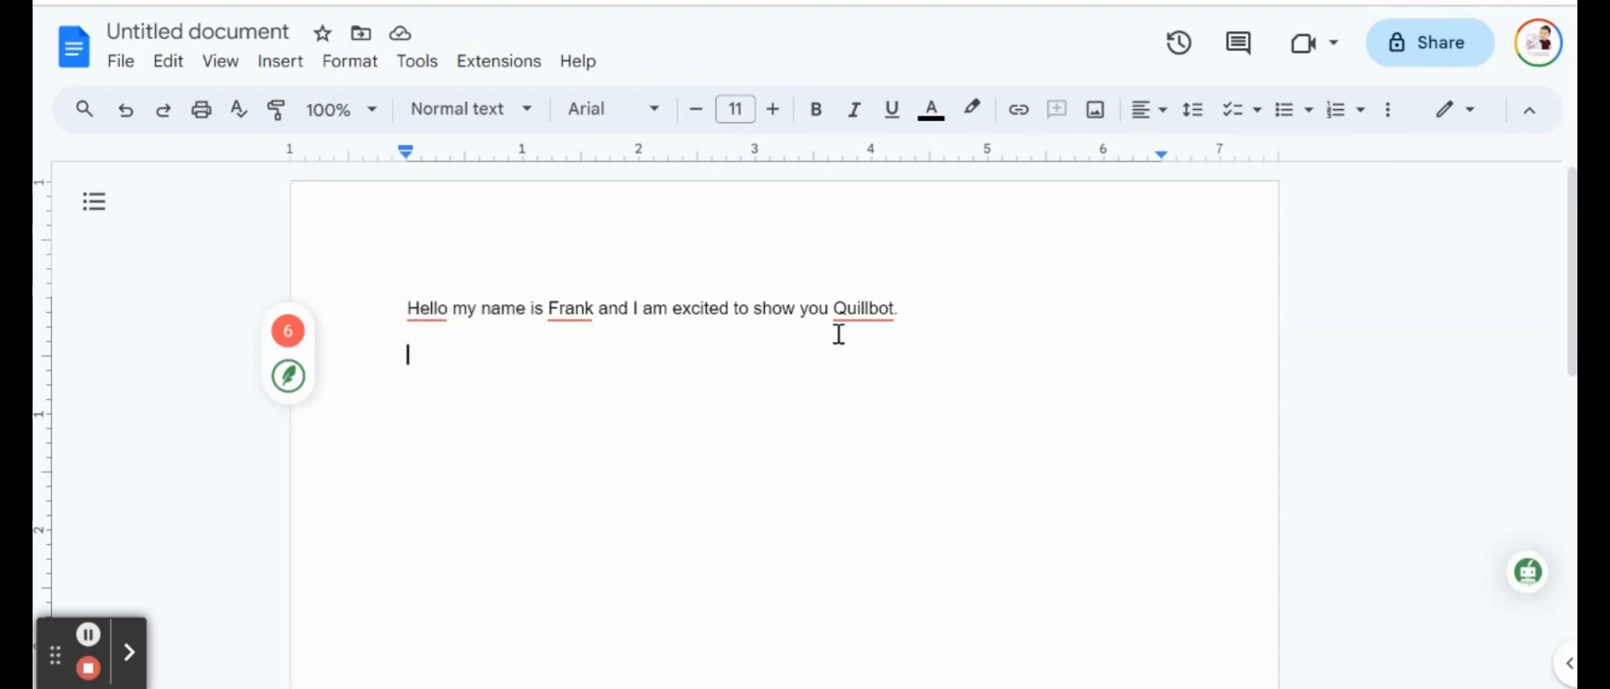
Step: Accept QuillBot's comma suggestions after 'Hello' and after 'Frank'
{"action": "left_click", "coordinate": [425, 309]}
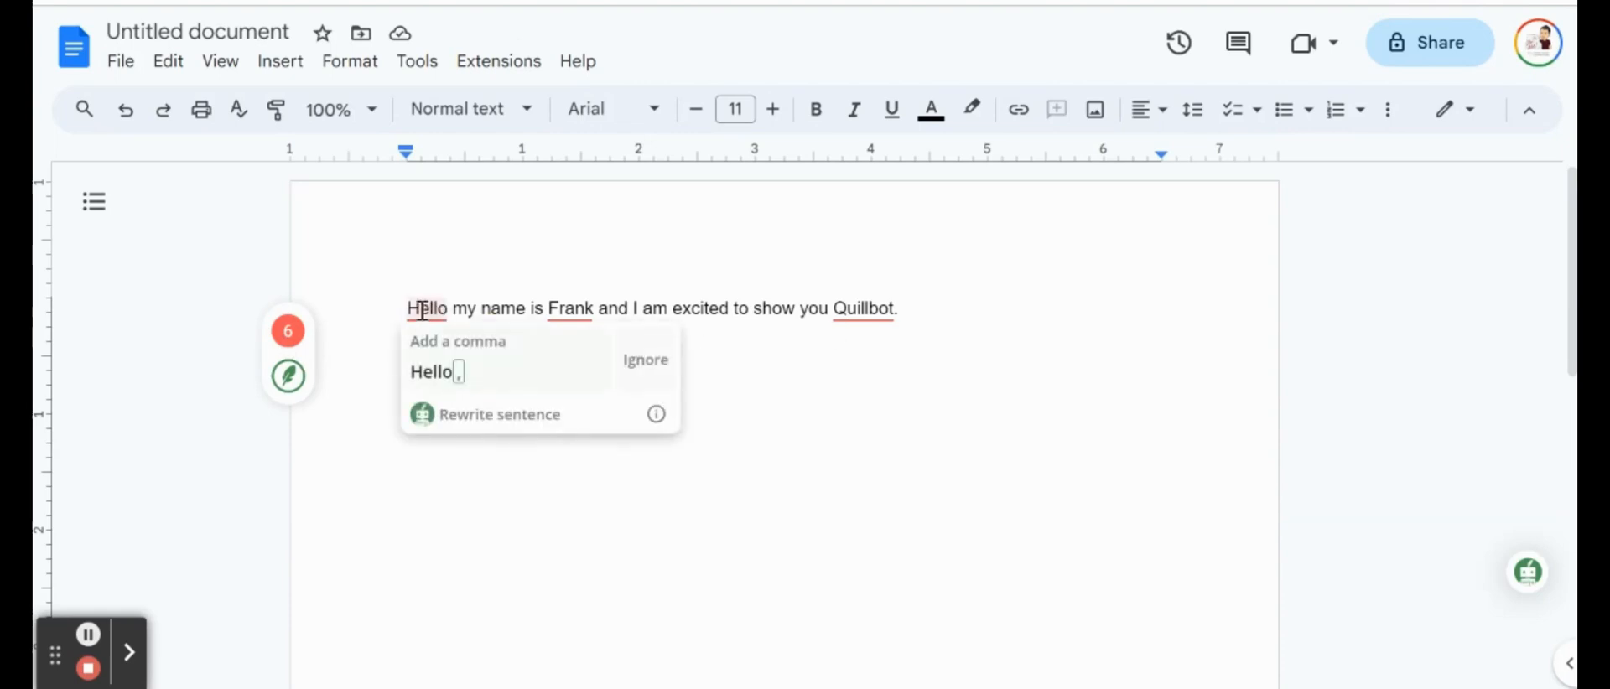
{"action": "left_click", "coordinate": [458, 354]}
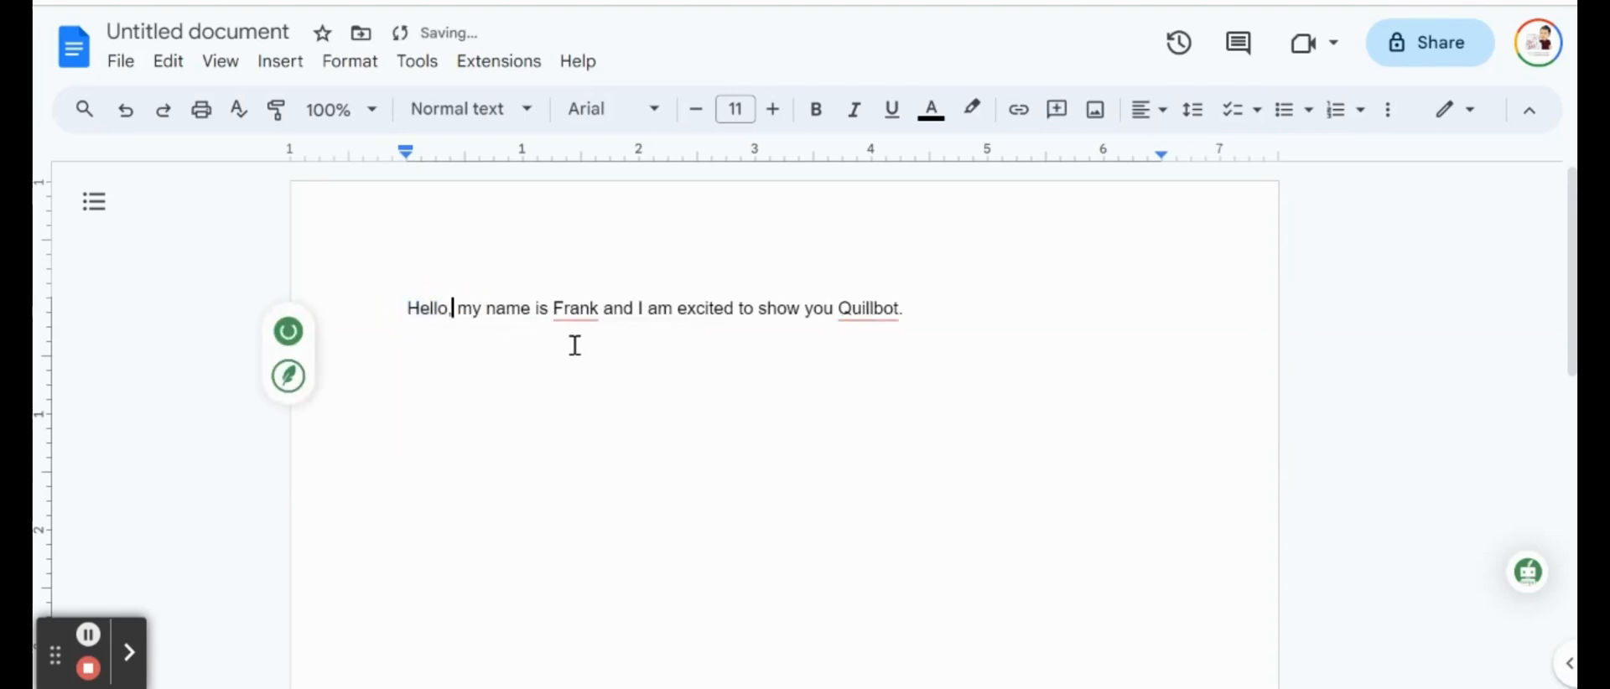
{"action": "left_click", "coordinate": [575, 309]}
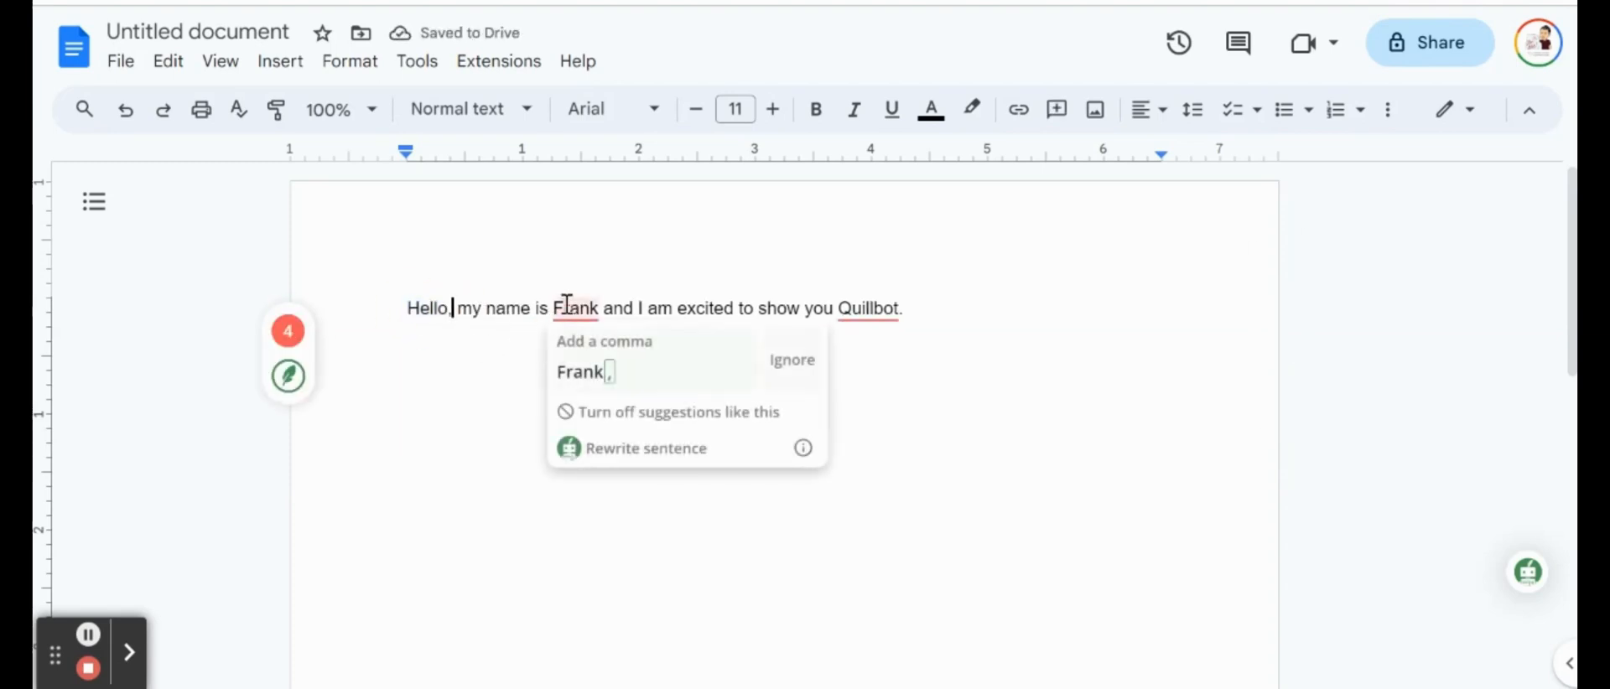
{"action": "left_click", "coordinate": [585, 372]}
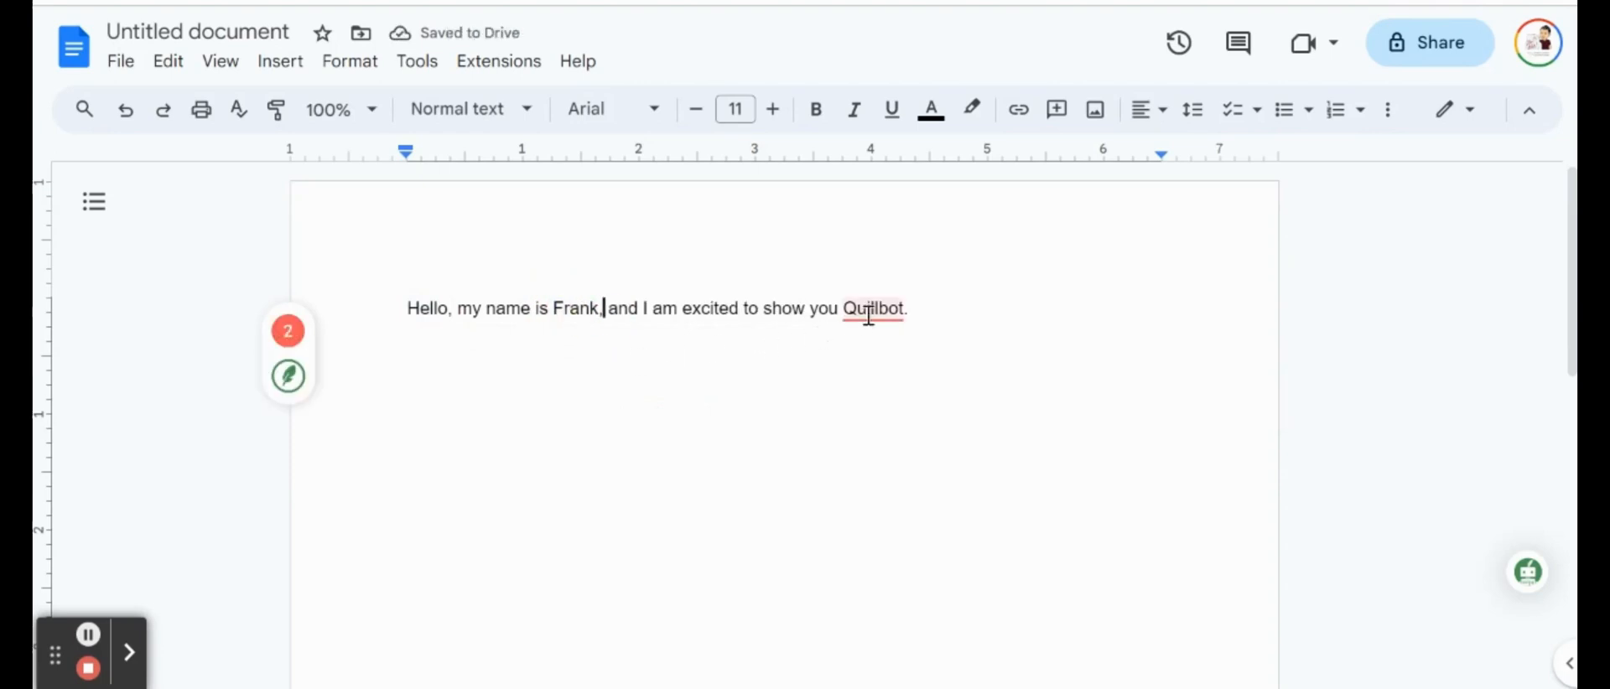
Step: Retype 'Quillbot' as 'QuillBot.' to fix the product name
{"action": "left_click", "coordinate": [872, 308]}
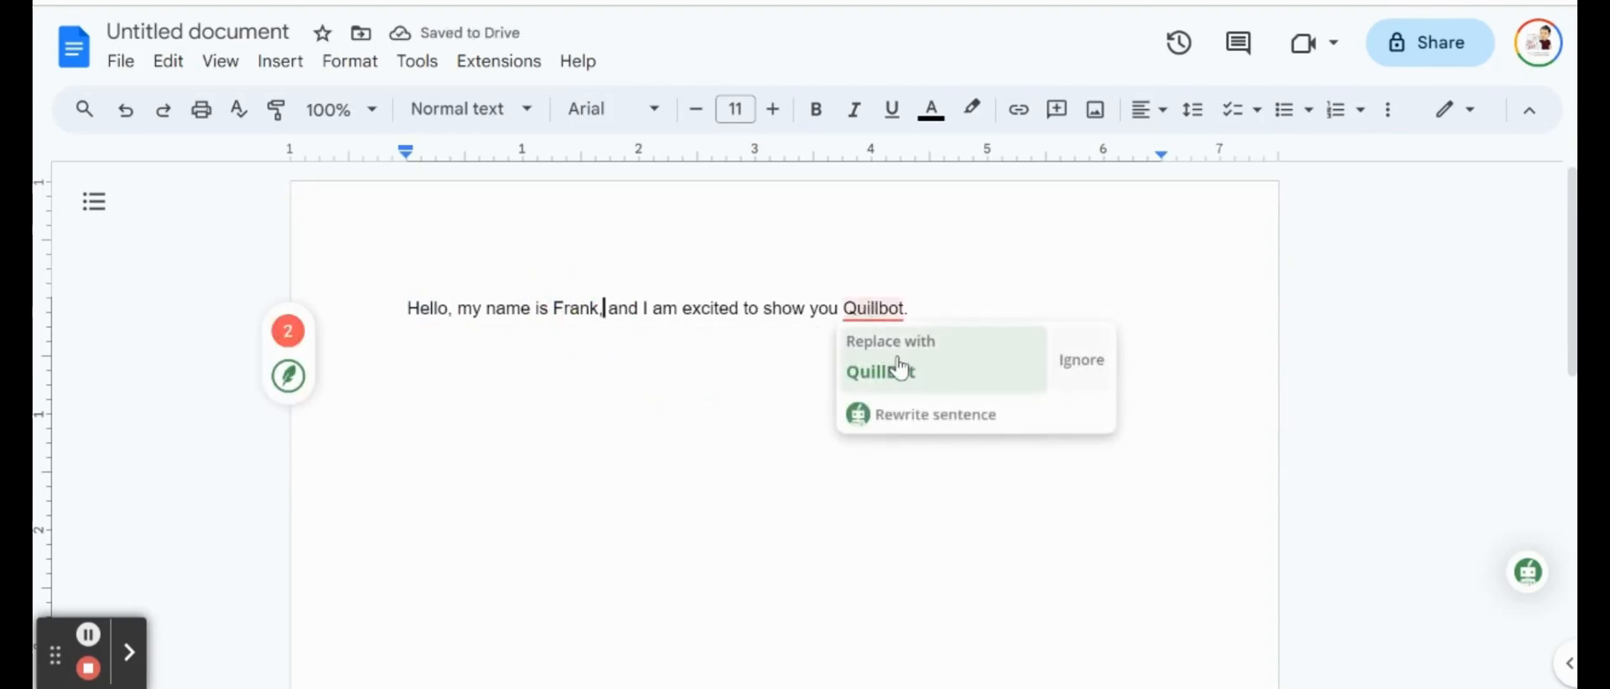
{"action": "left_click", "coordinate": [879, 372]}
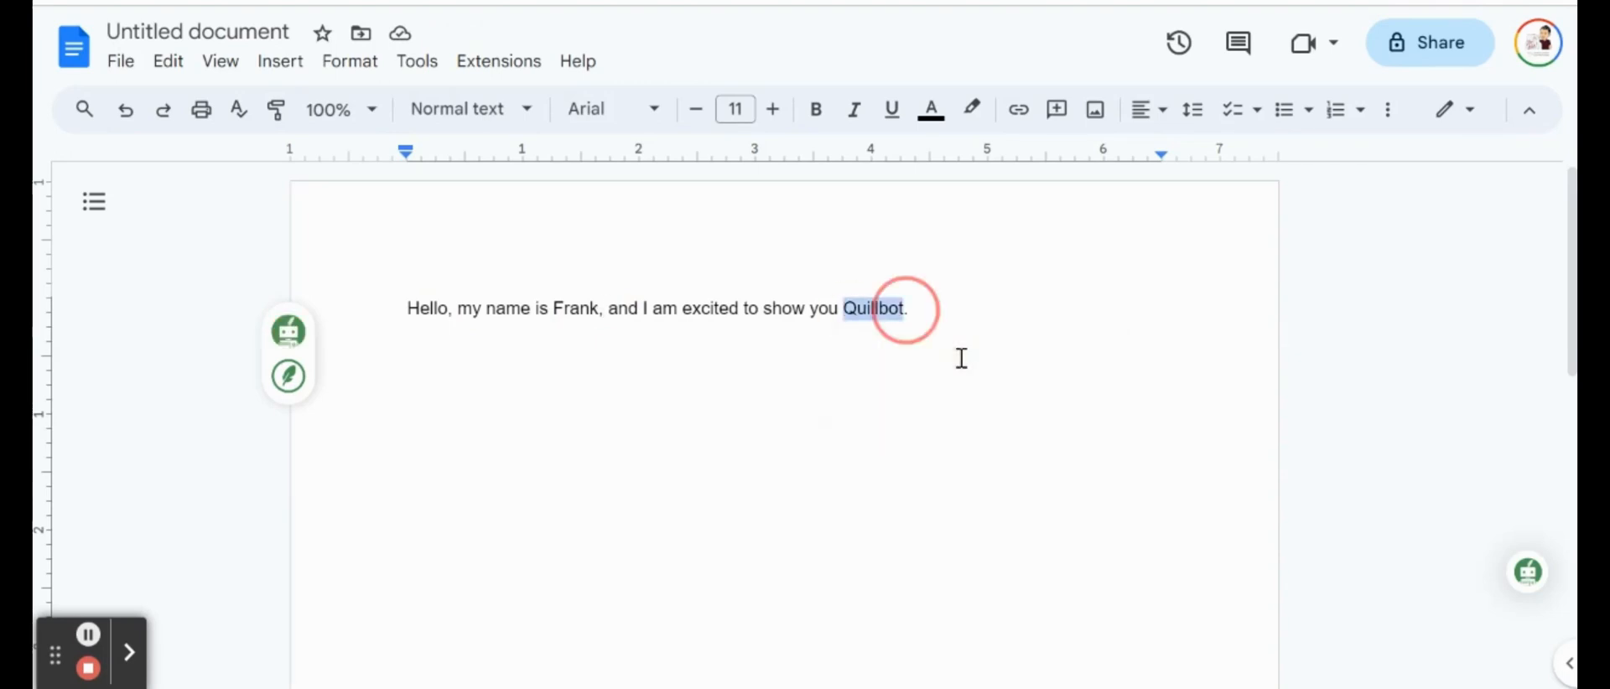
{"action": "type", "text": "QuillBot"}
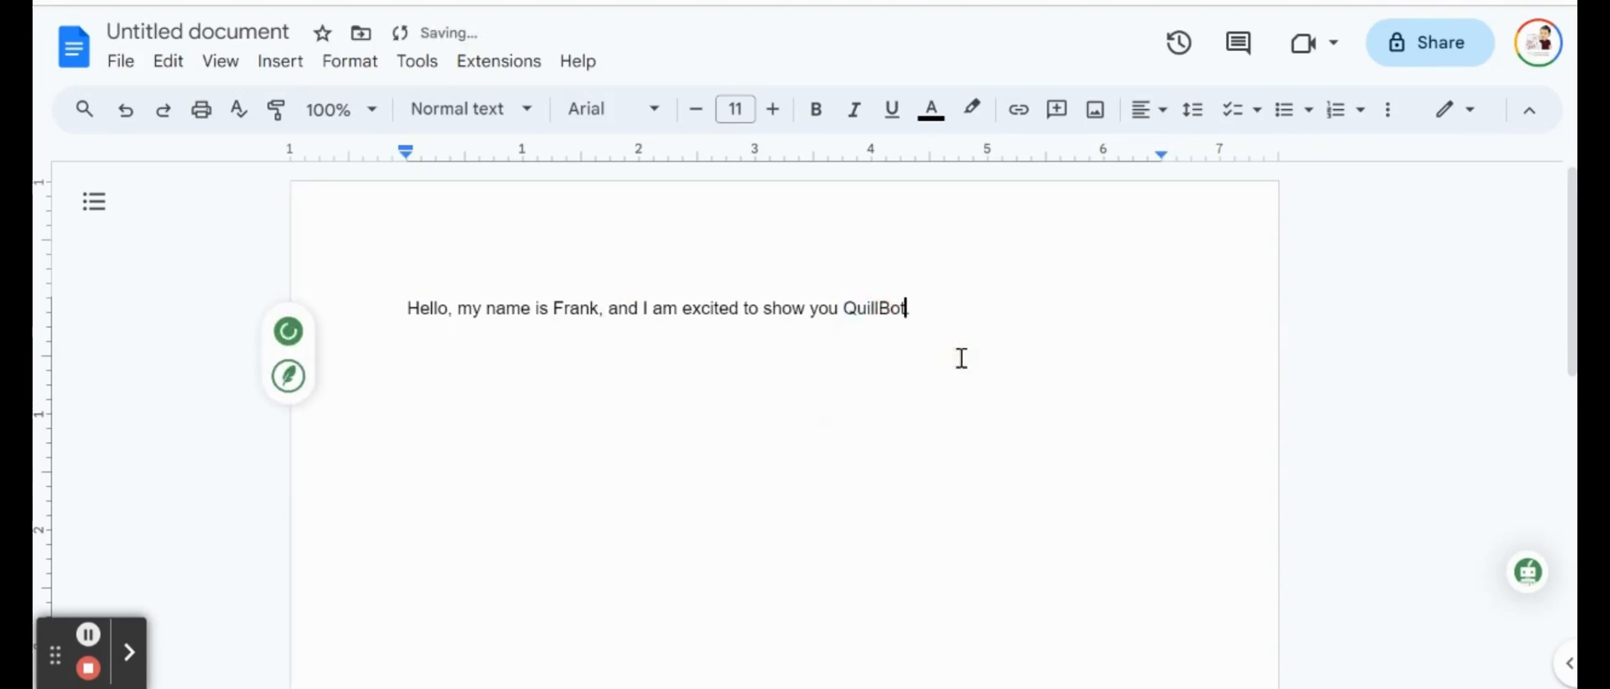
{"action": "type", "text": "."}
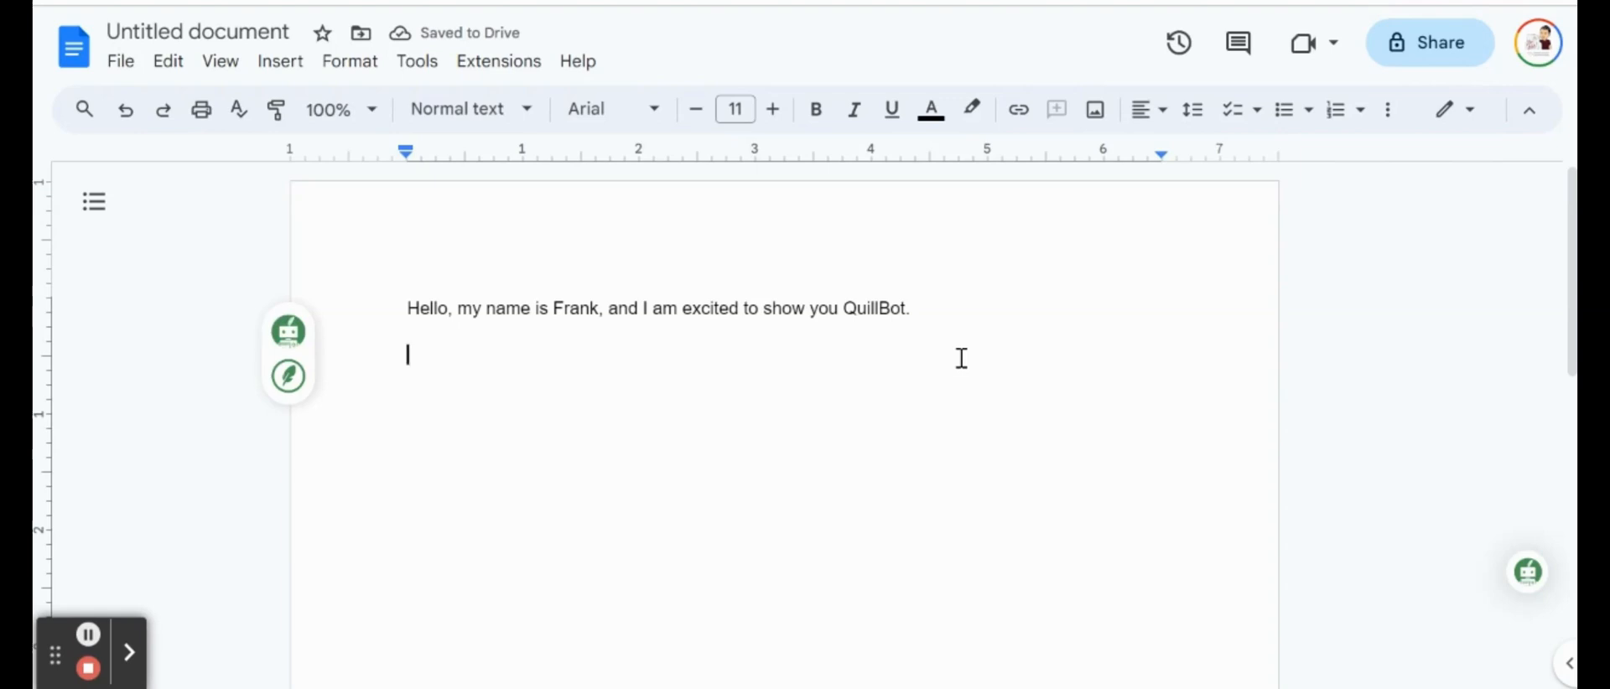
Step: Type the second line 'How is this woking for us' beneath the greeting
{"action": "type", "text": "How i"}
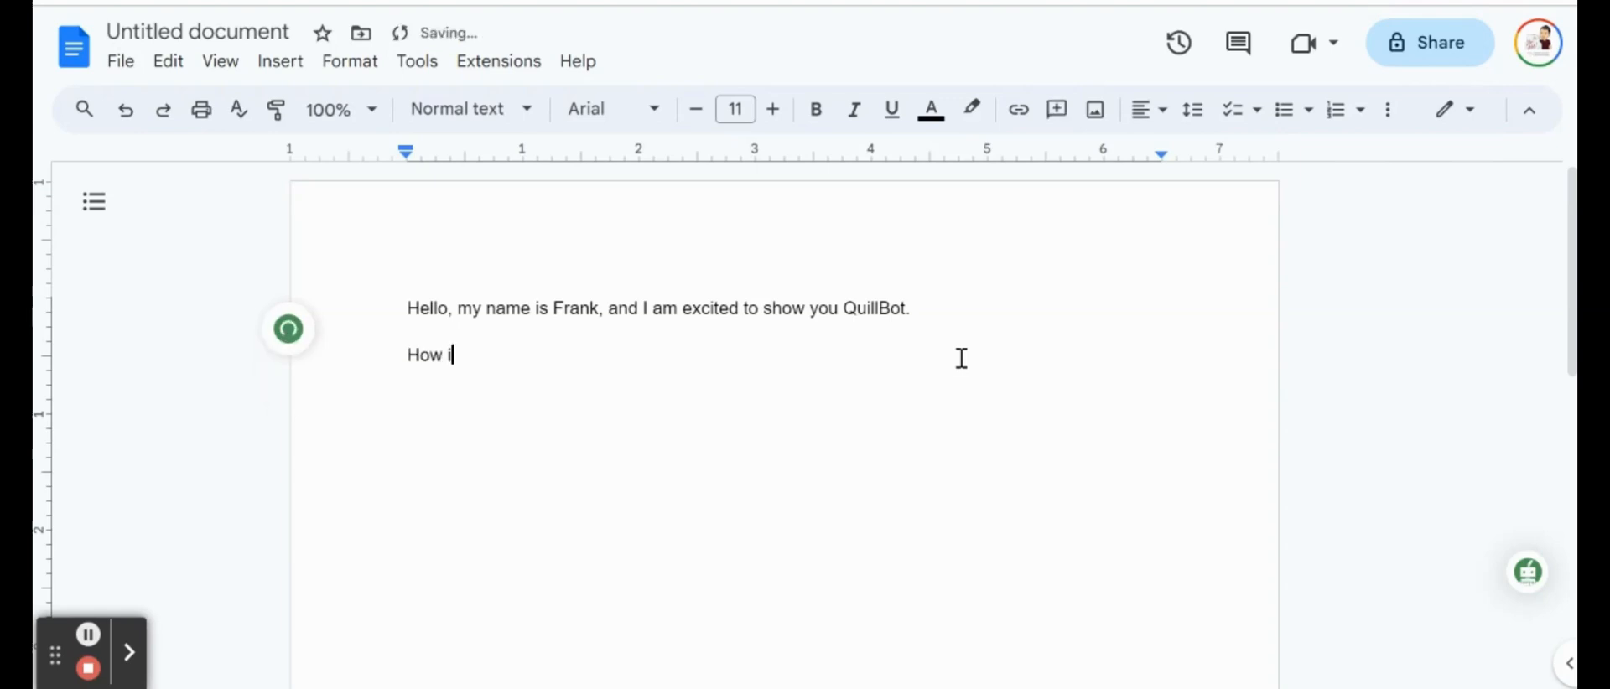
{"action": "type", "text": "s this wo"}
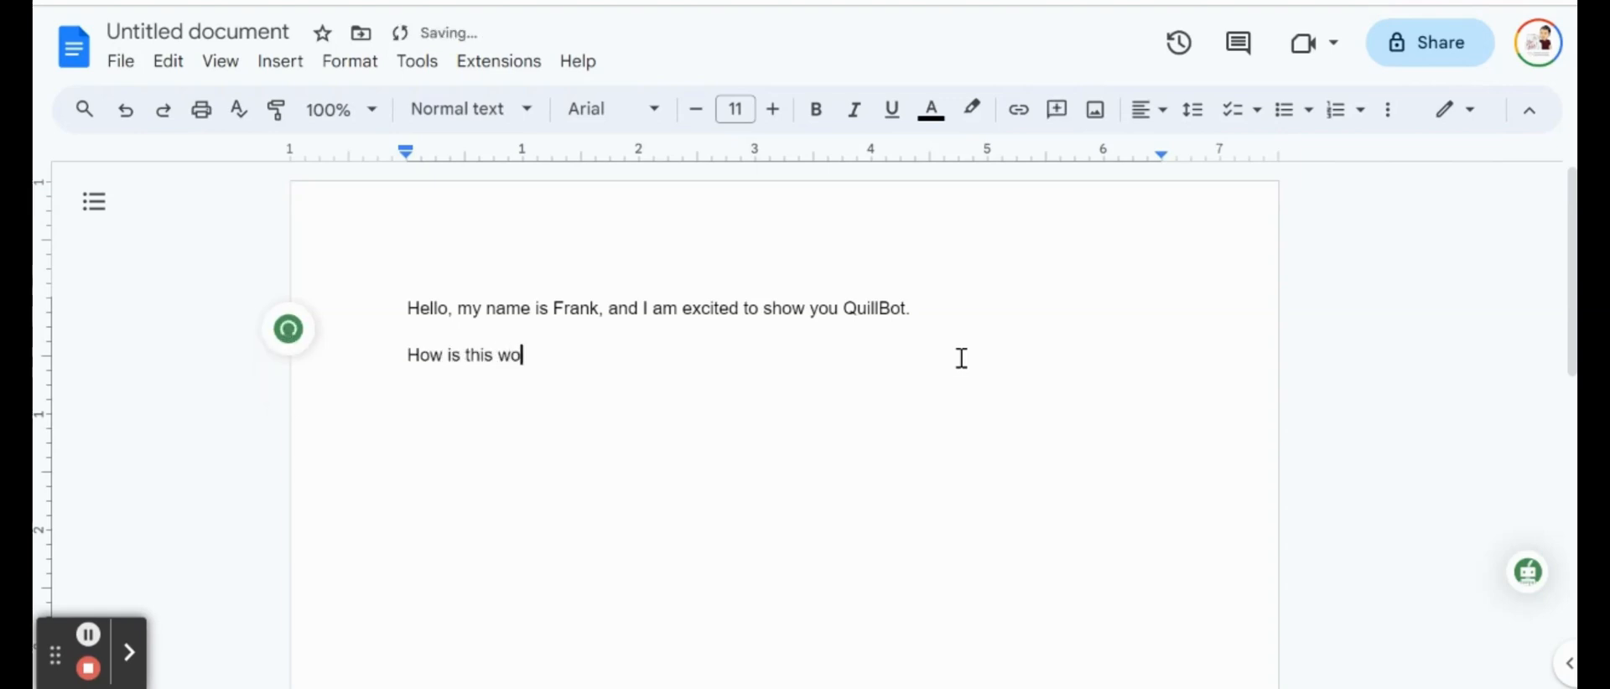
{"action": "type", "text": "king fo"}
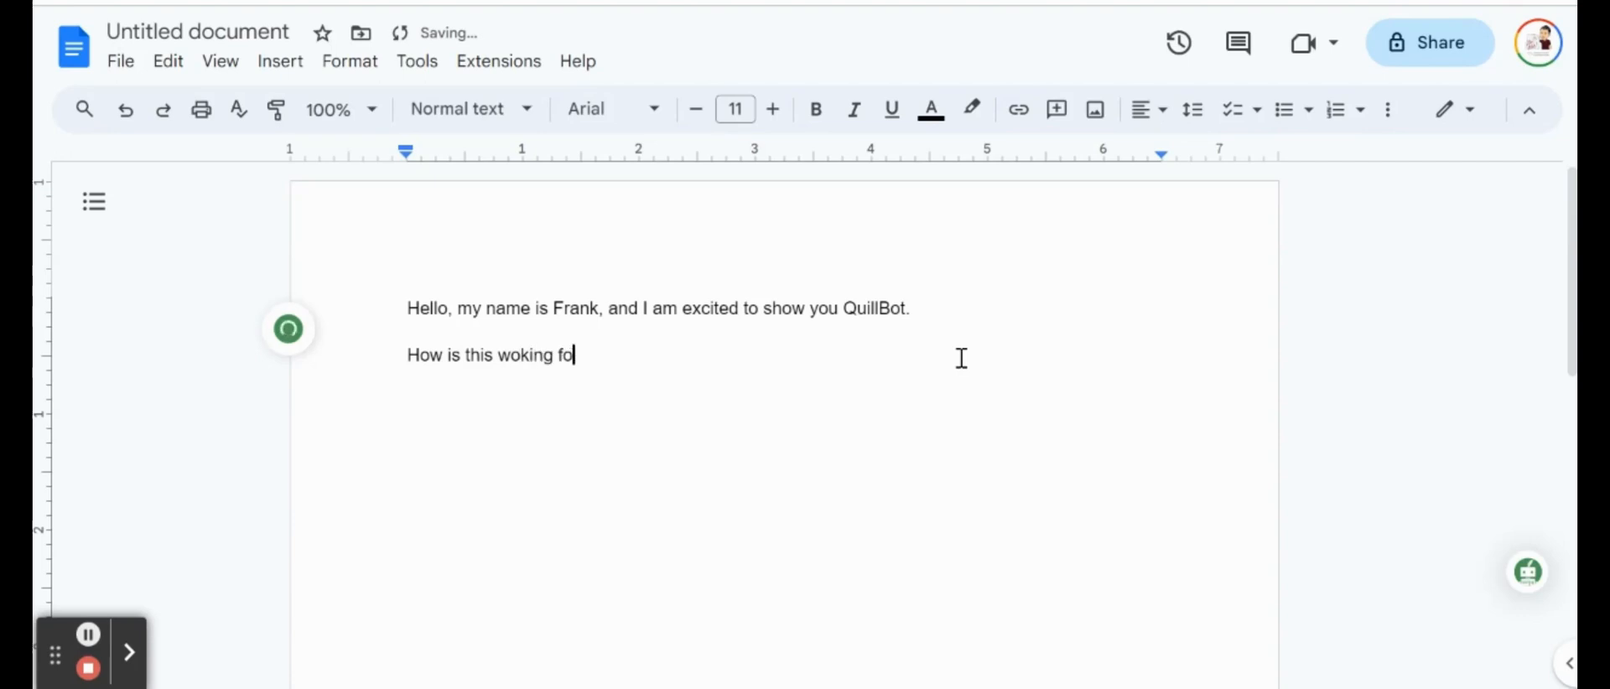
{"action": "type", "text": "r us?"}
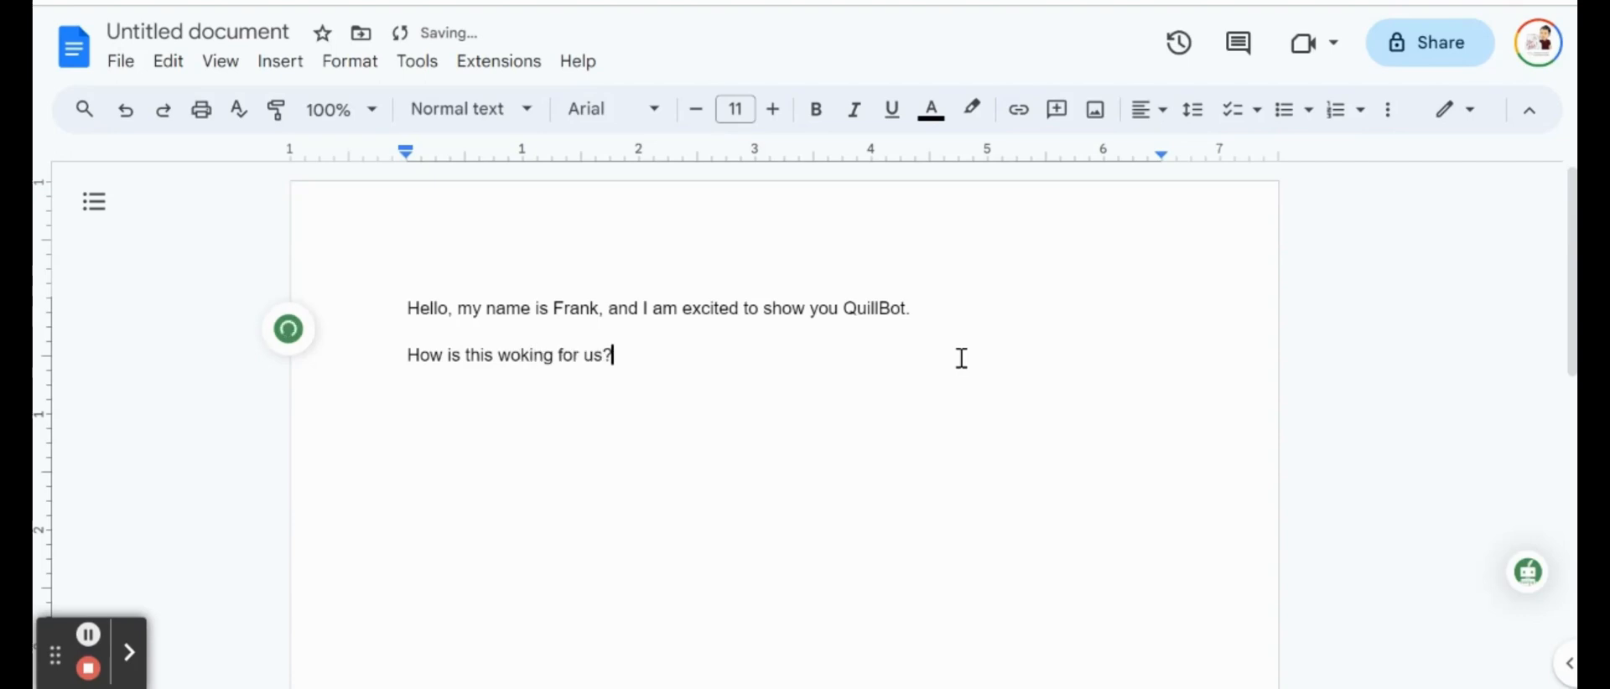
{"action": "key", "text": "Backspace"}
{"action": "type", "text": "."}
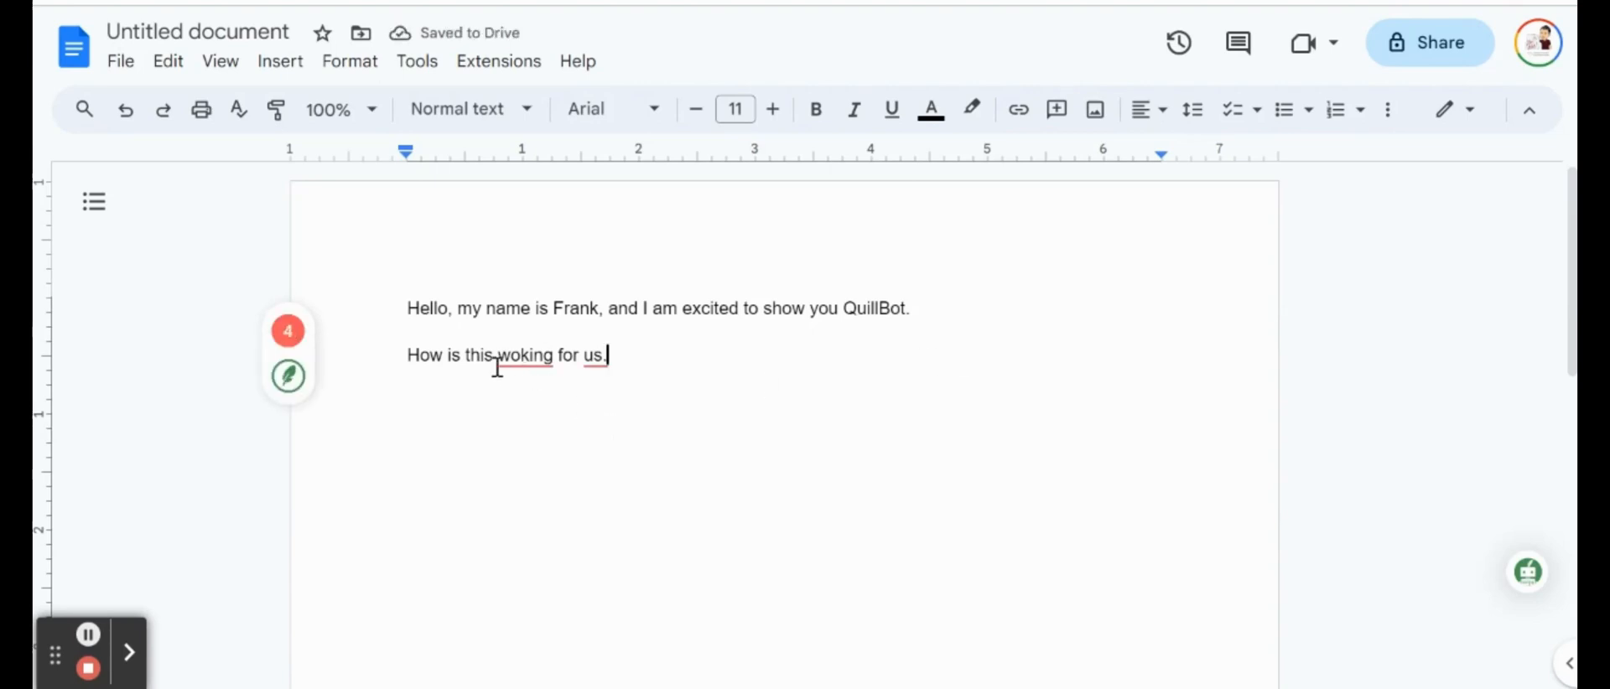
Step: Accept QuillBot's 'working' spelling fix and the question mark after 'us'
{"action": "left_click", "coordinate": [524, 356]}
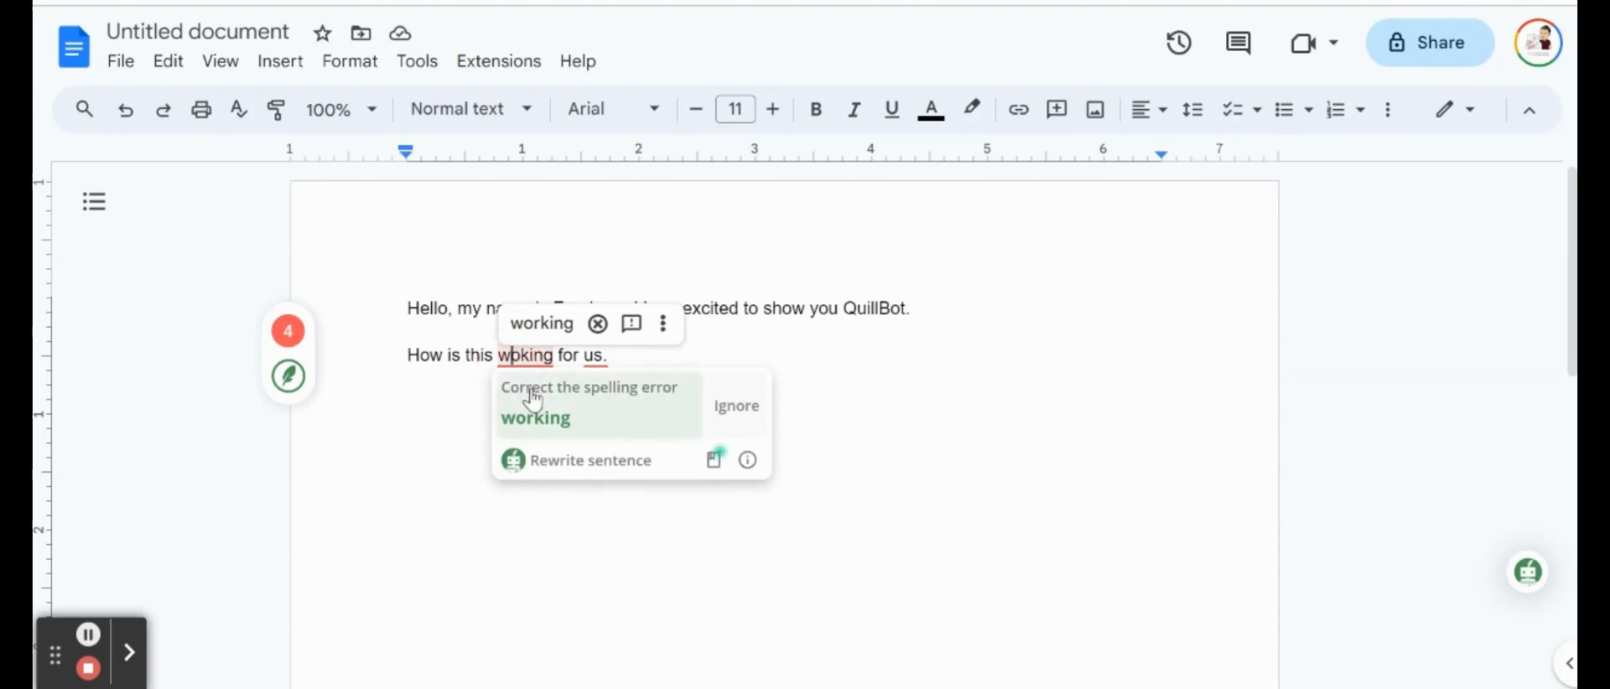
{"action": "left_click", "coordinate": [588, 401]}
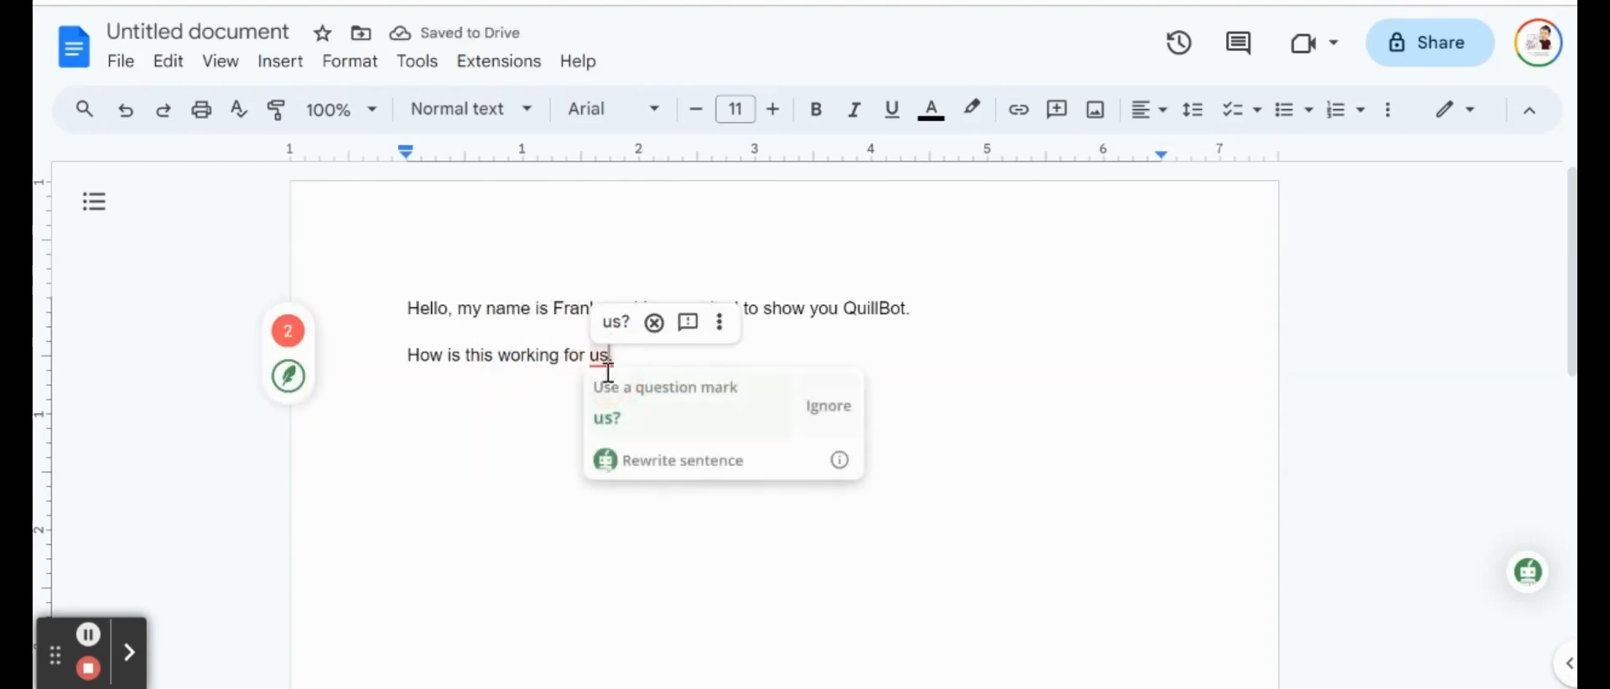
{"action": "left_click", "coordinate": [607, 419]}
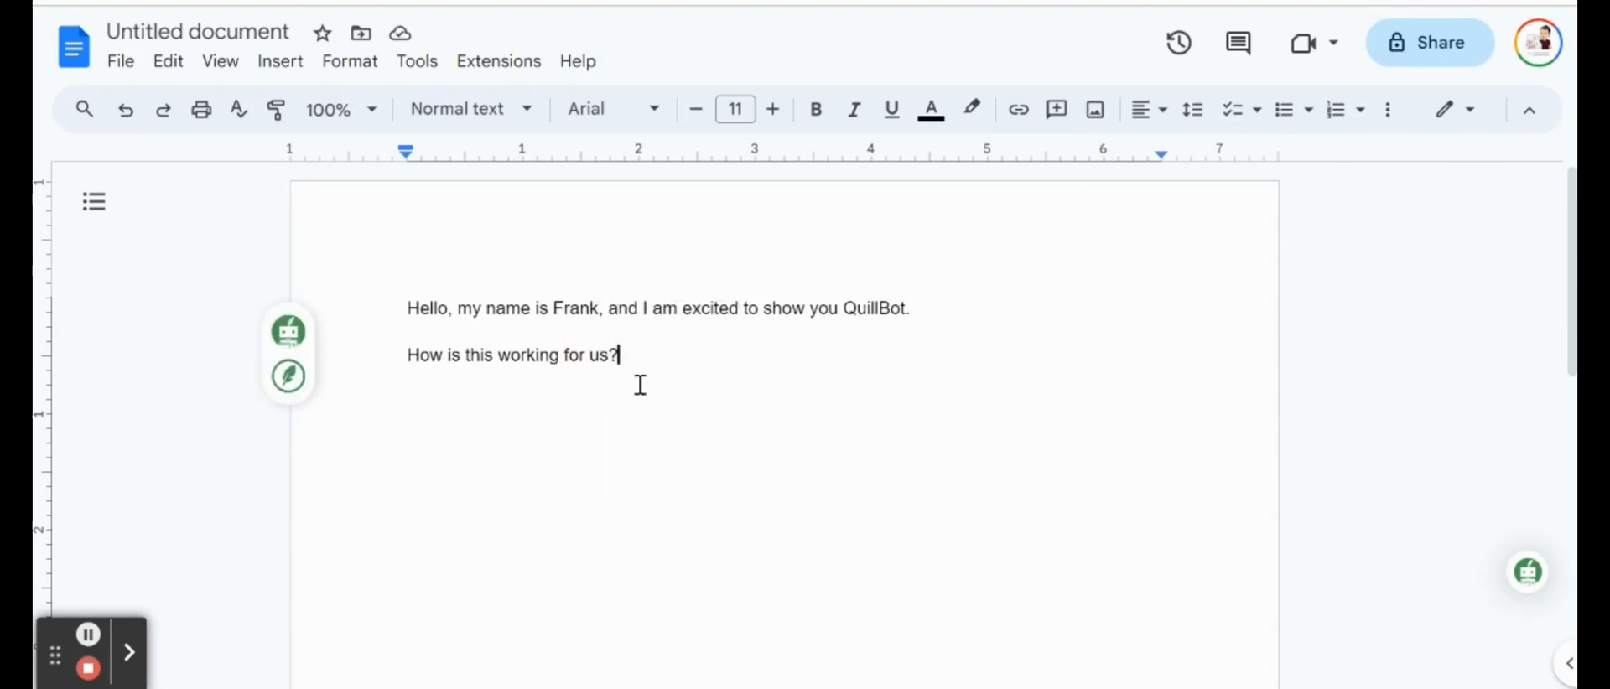
{"action": "mouse_move", "coordinate": [329, 333]}
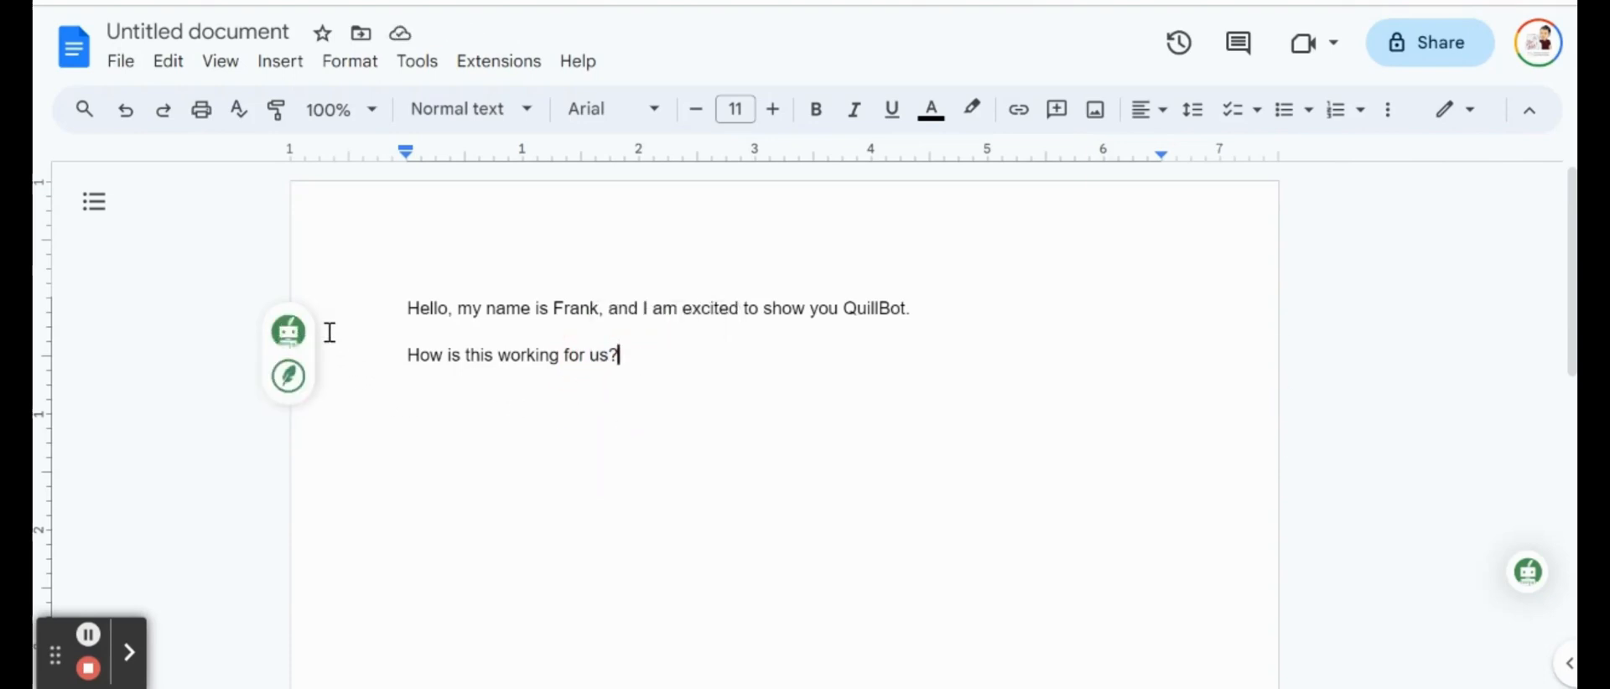
{"action": "mouse_move", "coordinate": [289, 331]}
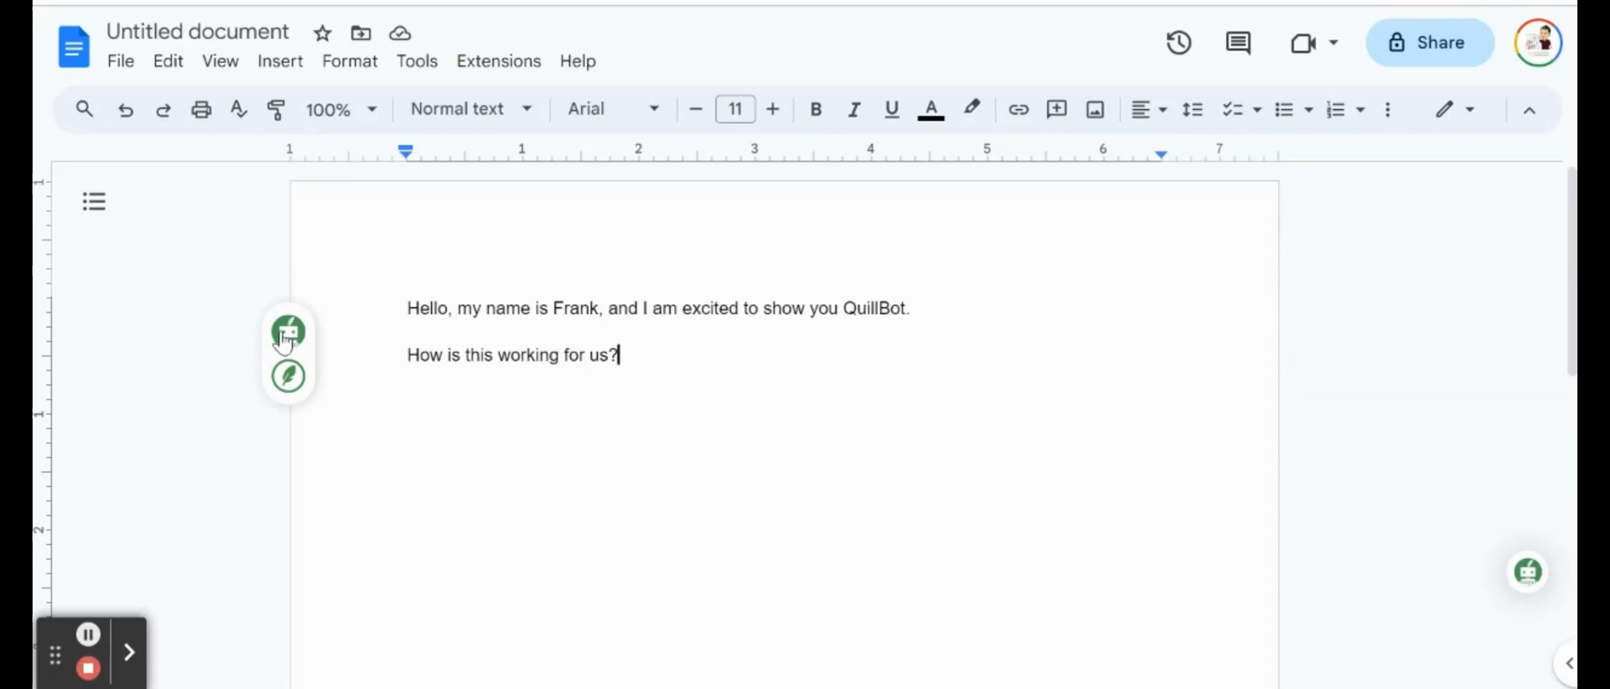
{"action": "mouse_move", "coordinate": [288, 376]}
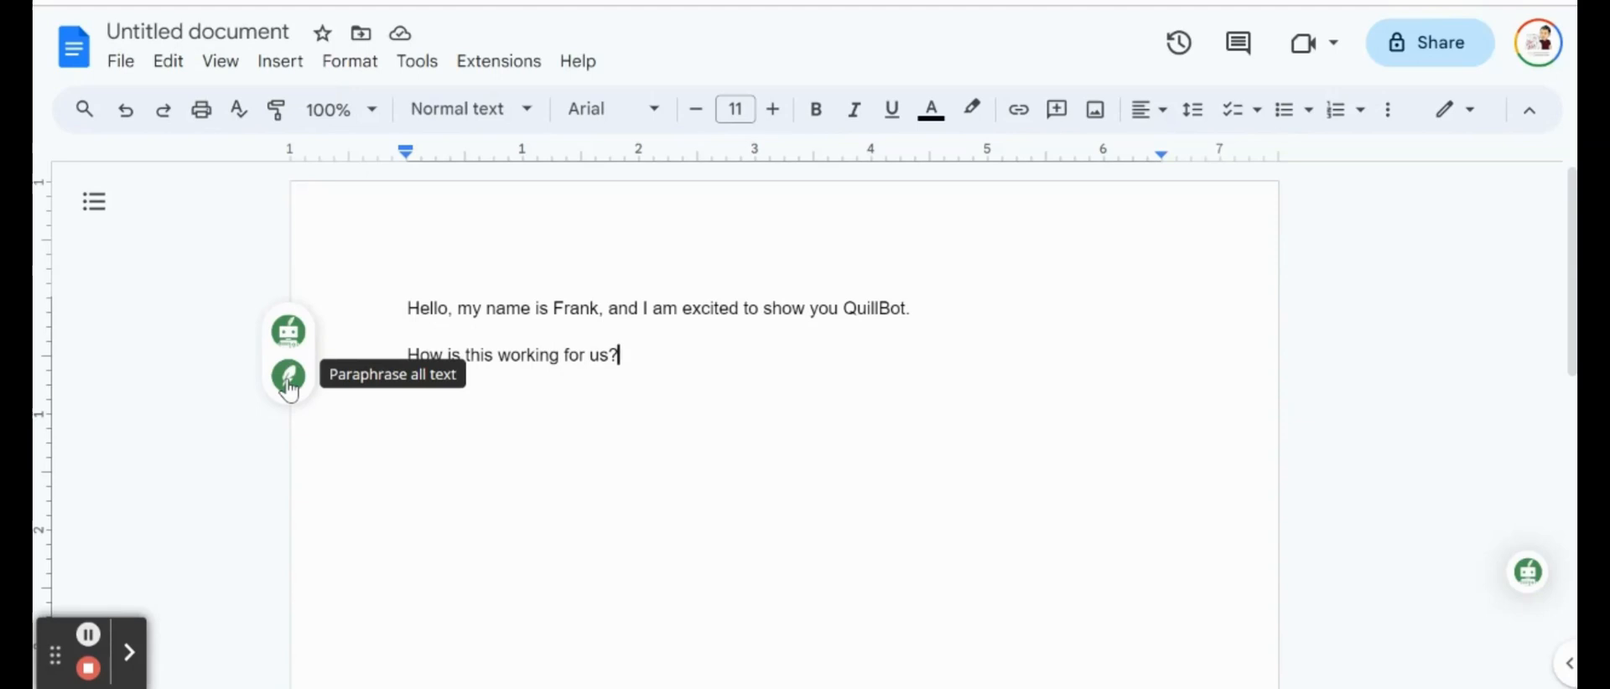
Step: Paraphrase all text, applying 'here to introduce QuillBot to you' to the first sentence
{"action": "left_click", "coordinate": [288, 375]}
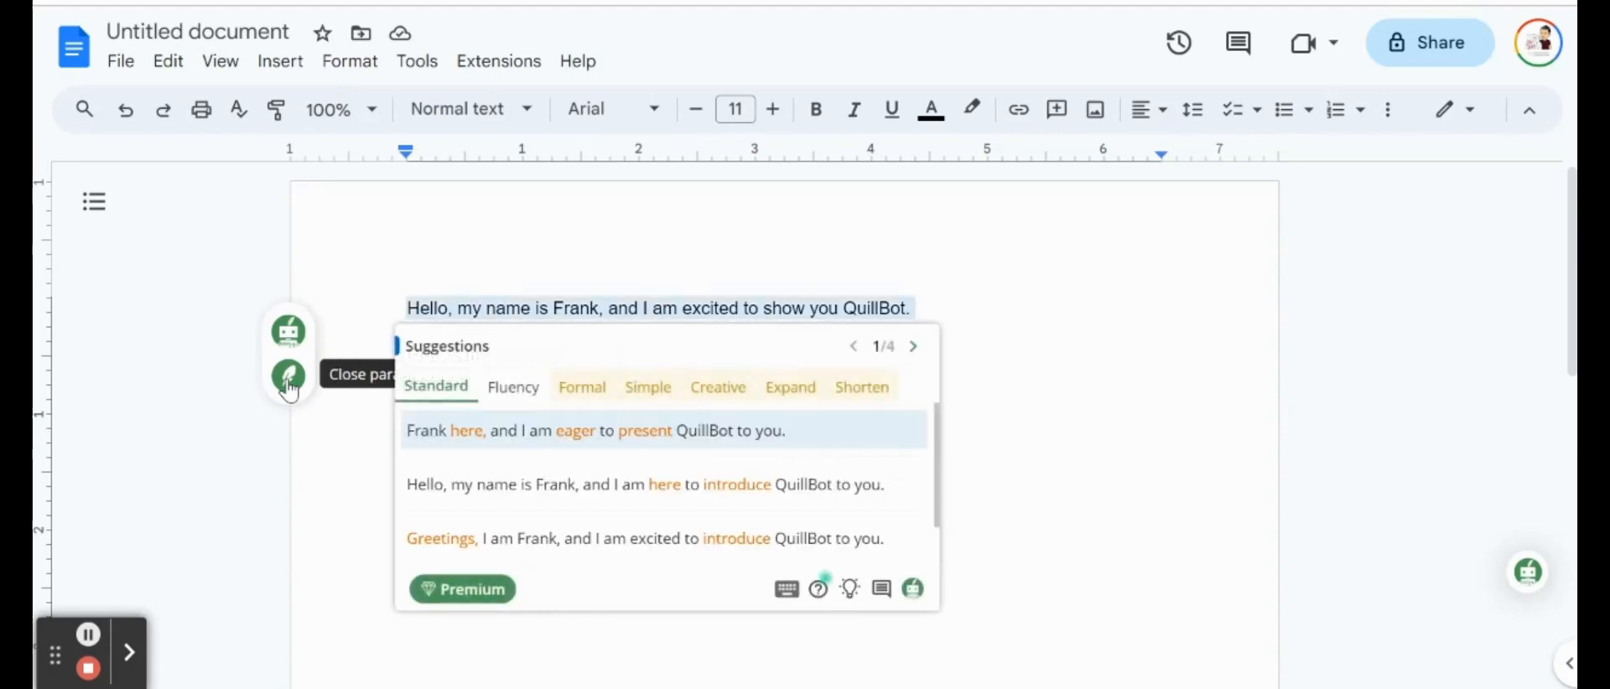
{"action": "mouse_move", "coordinate": [493, 484]}
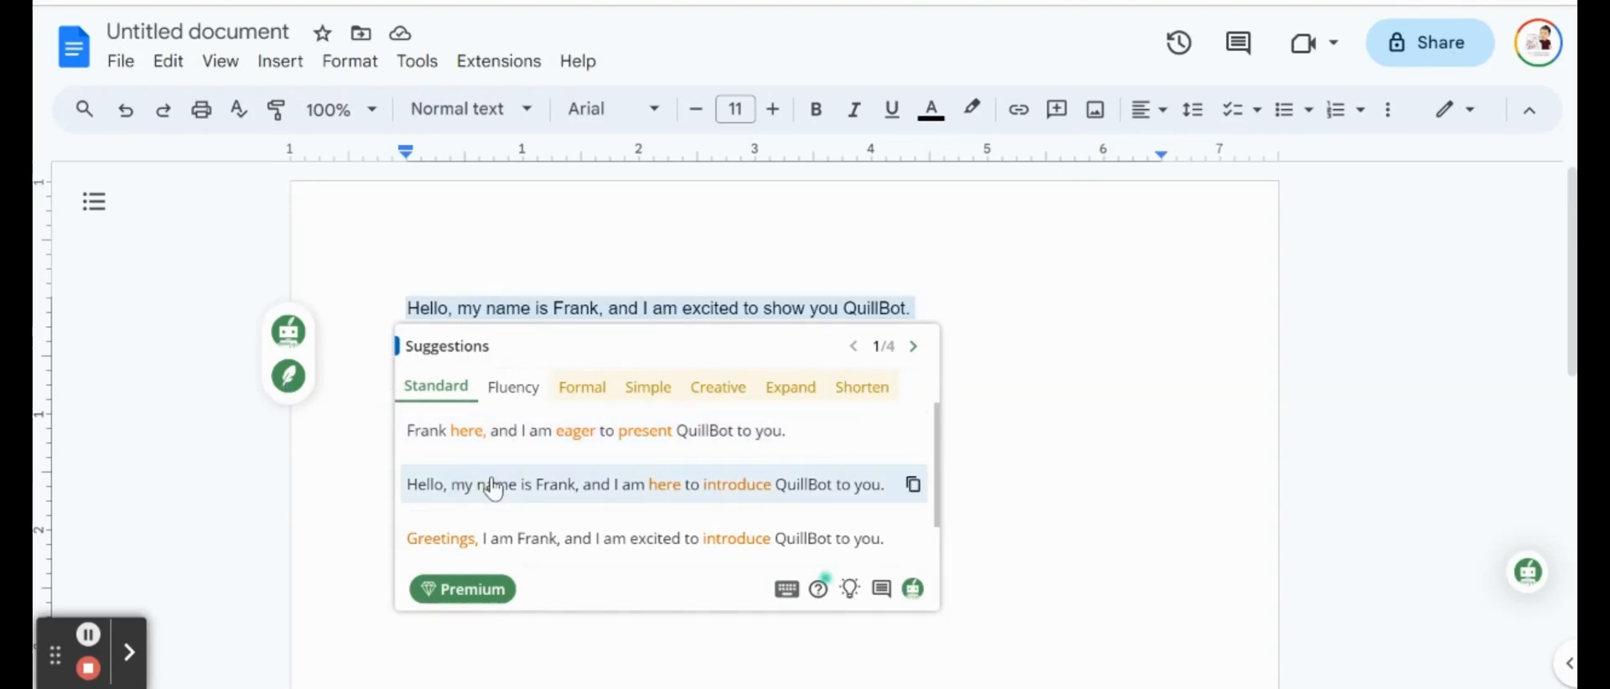
{"action": "mouse_move", "coordinate": [535, 450]}
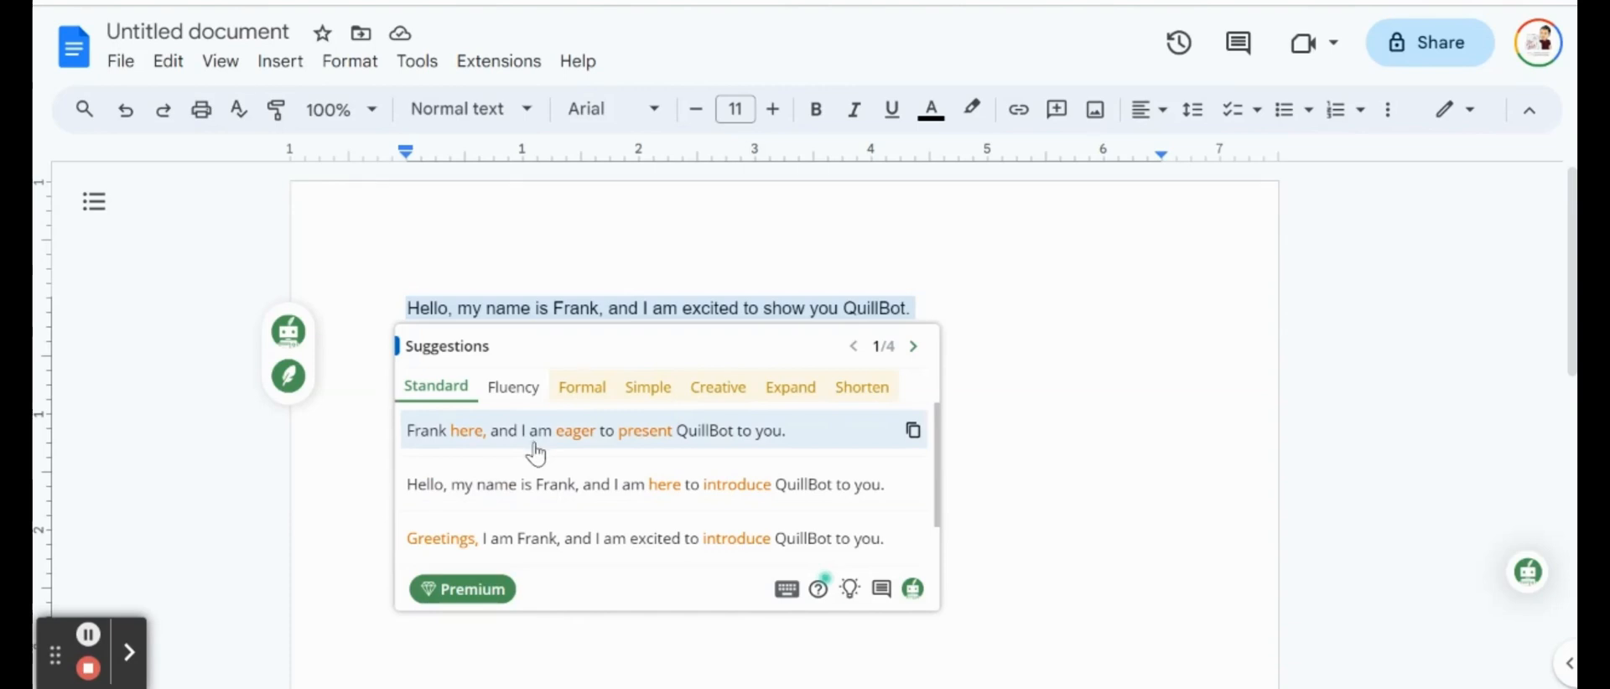
{"action": "mouse_move", "coordinate": [516, 503]}
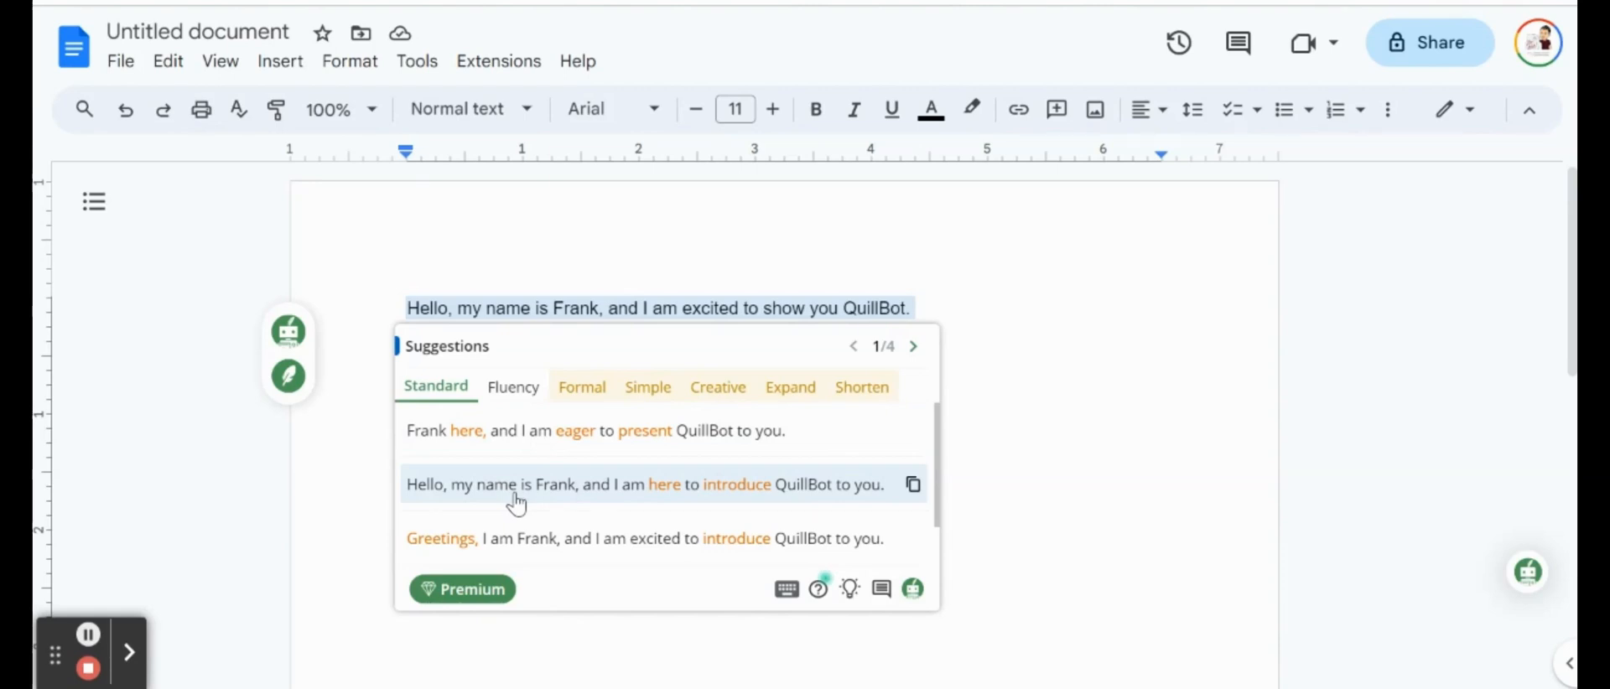
{"action": "mouse_move", "coordinate": [531, 519]}
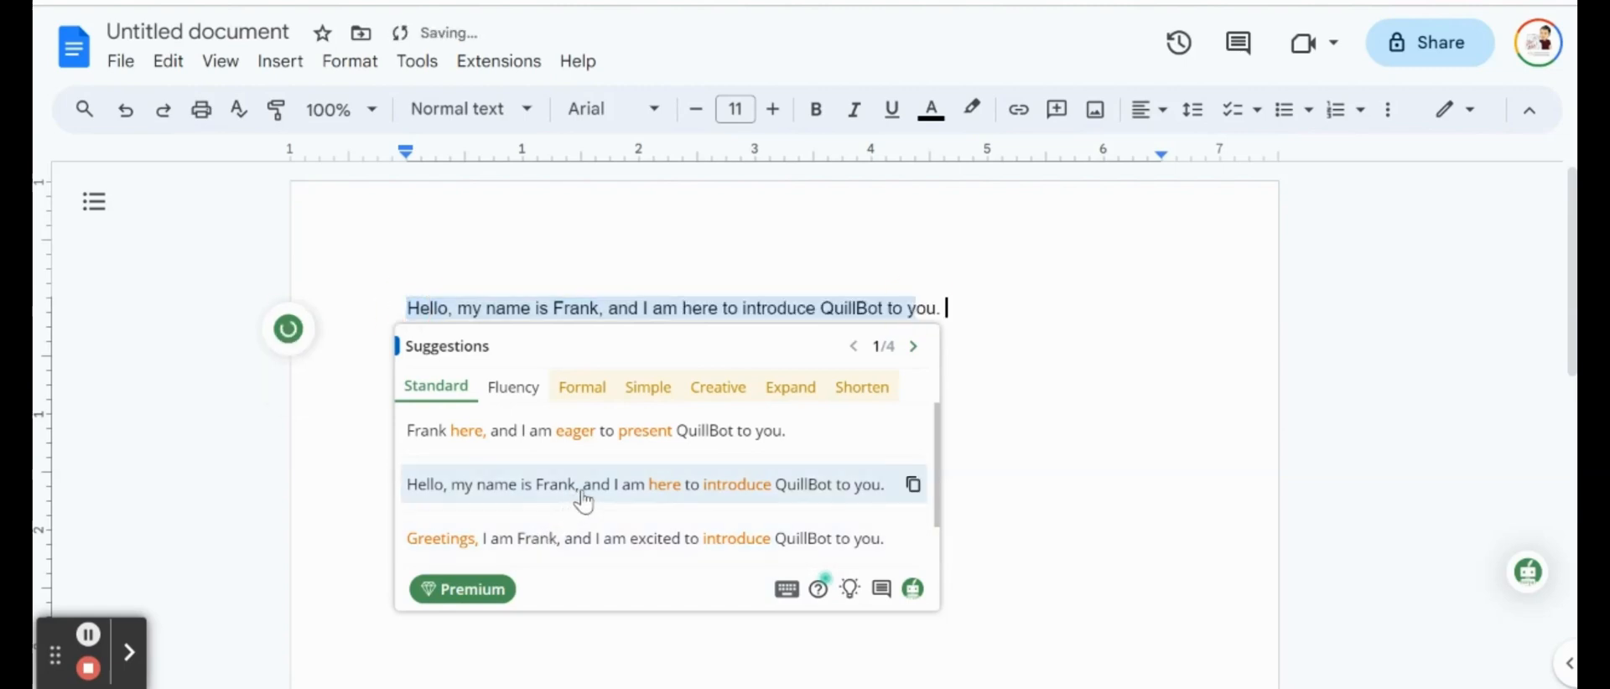
{"action": "left_click", "coordinate": [912, 346]}
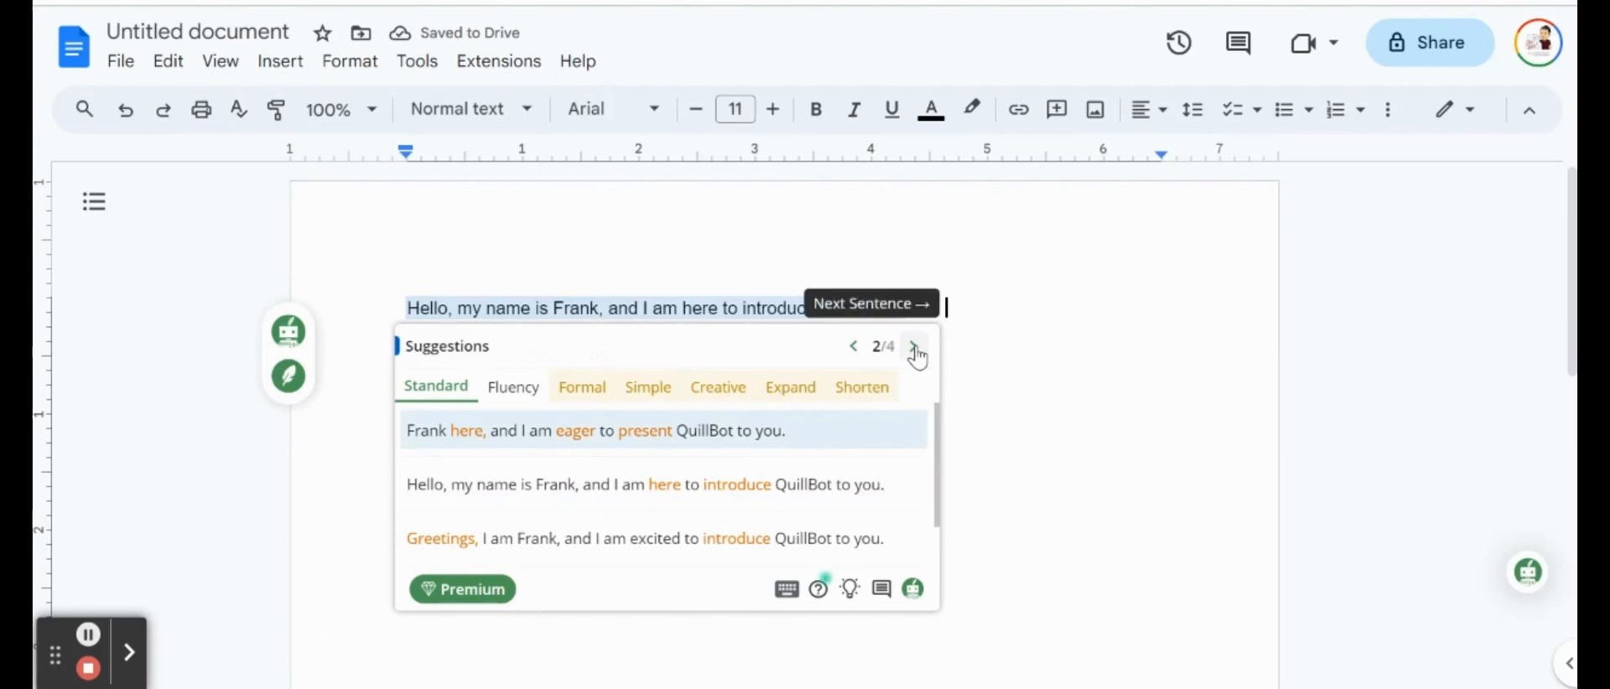
{"action": "left_click", "coordinate": [913, 346]}
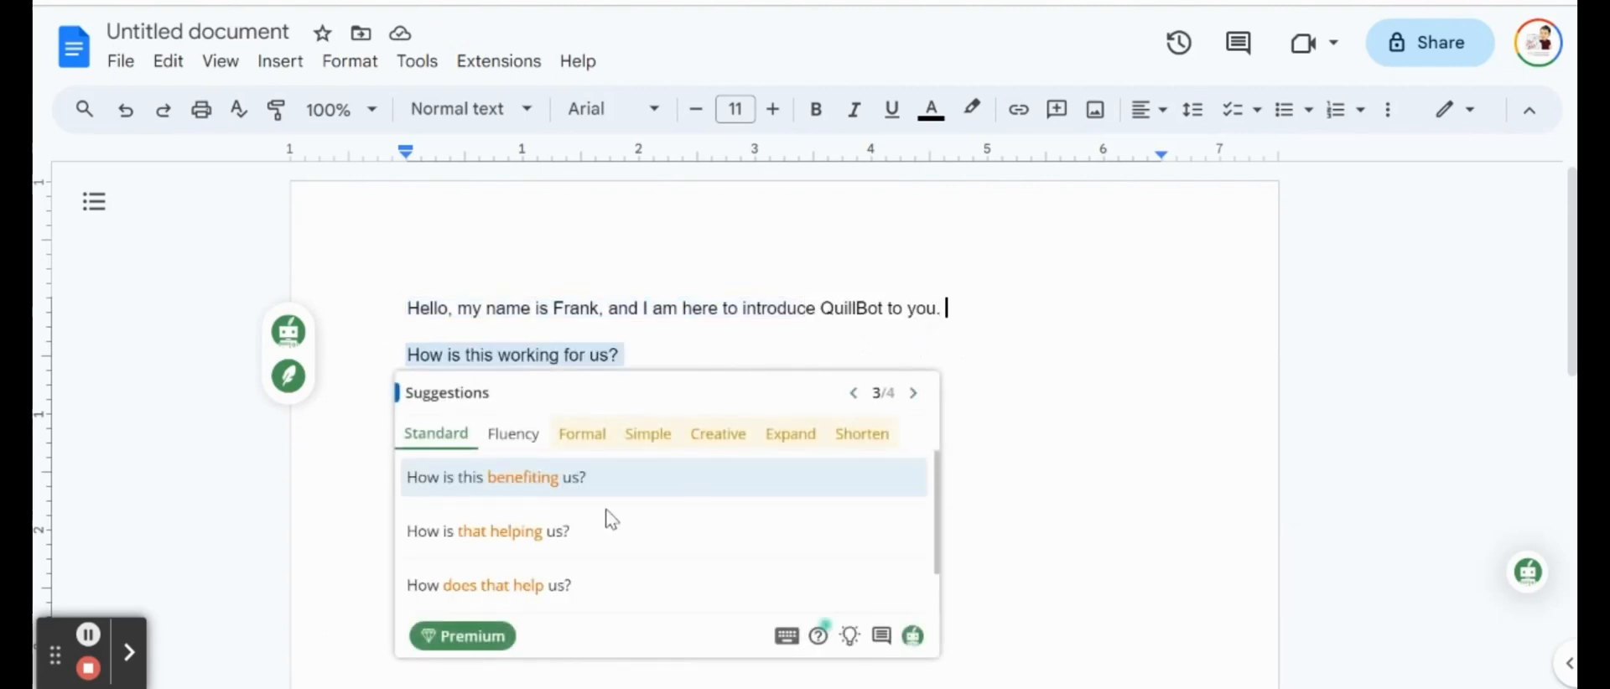
{"action": "mouse_move", "coordinate": [552, 521]}
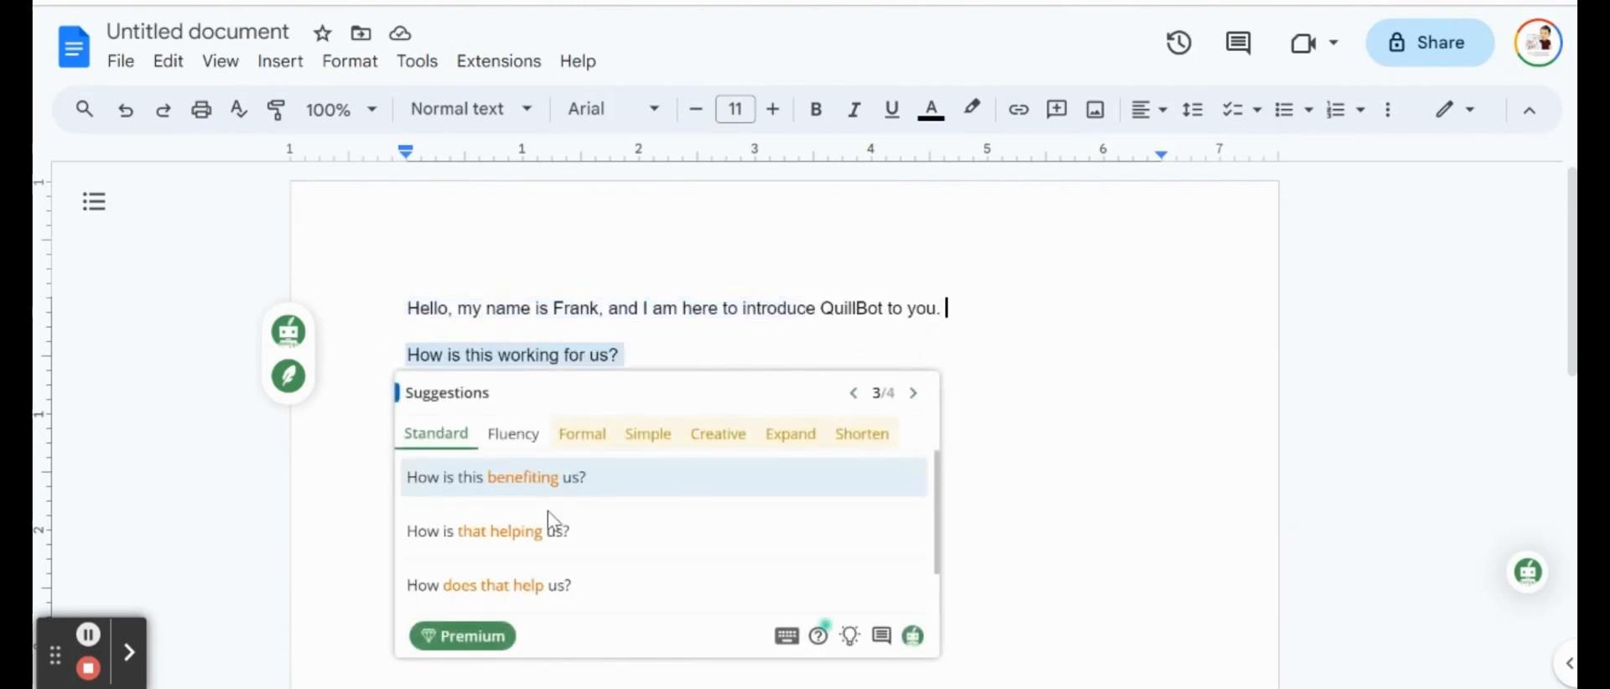
{"action": "mouse_move", "coordinate": [539, 485]}
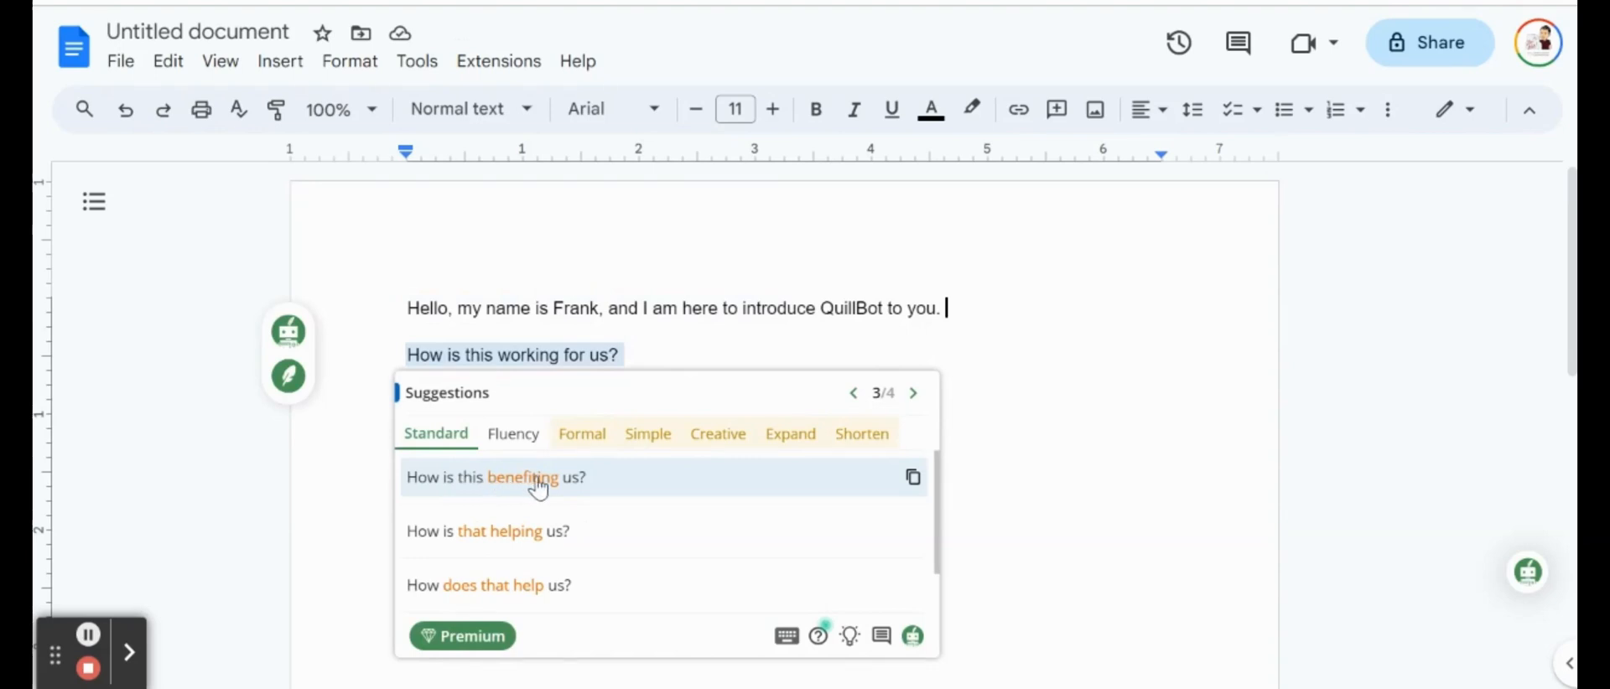
Step: Apply QuillBot's 'How is this benefiting us?' rewording to the second line
{"action": "left_click", "coordinate": [495, 476]}
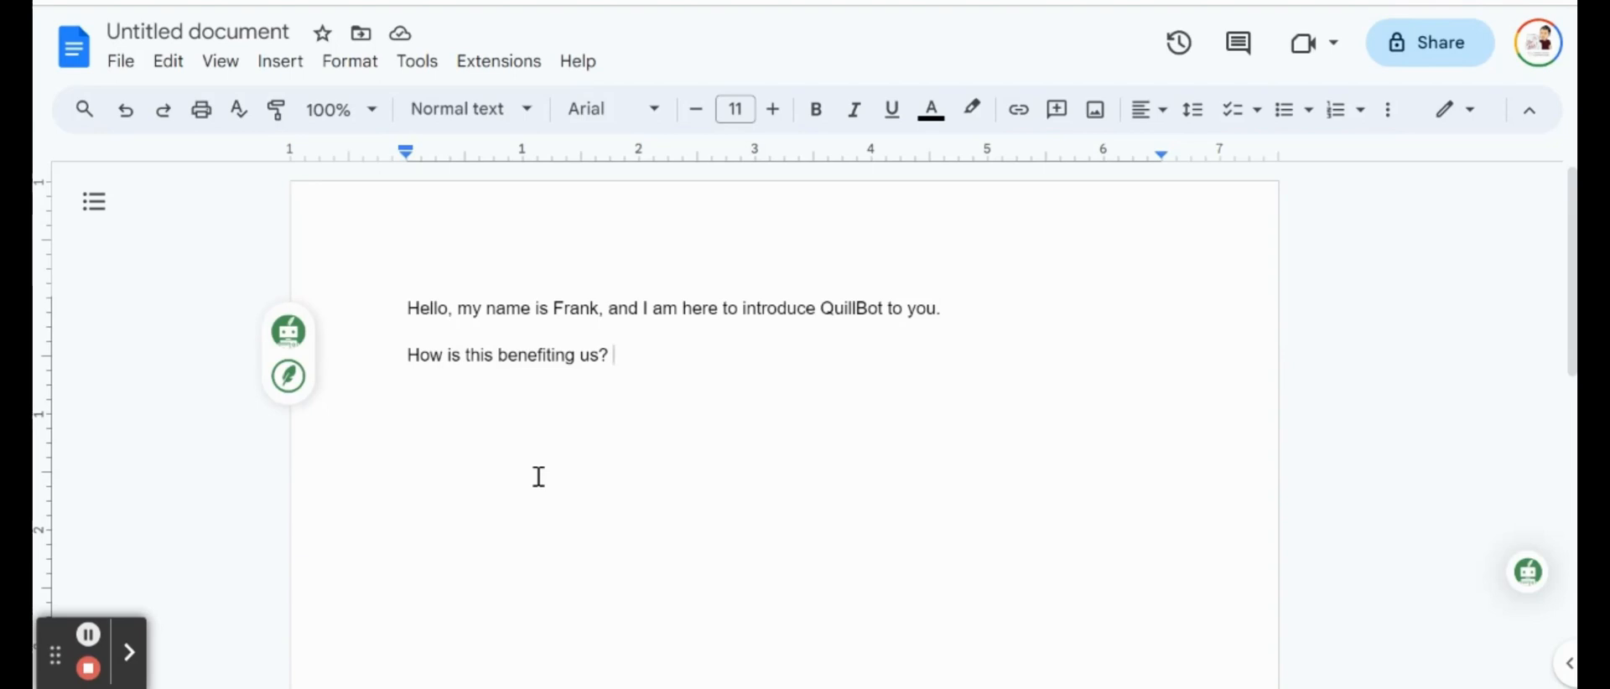
{"action": "mouse_move", "coordinate": [682, 393]}
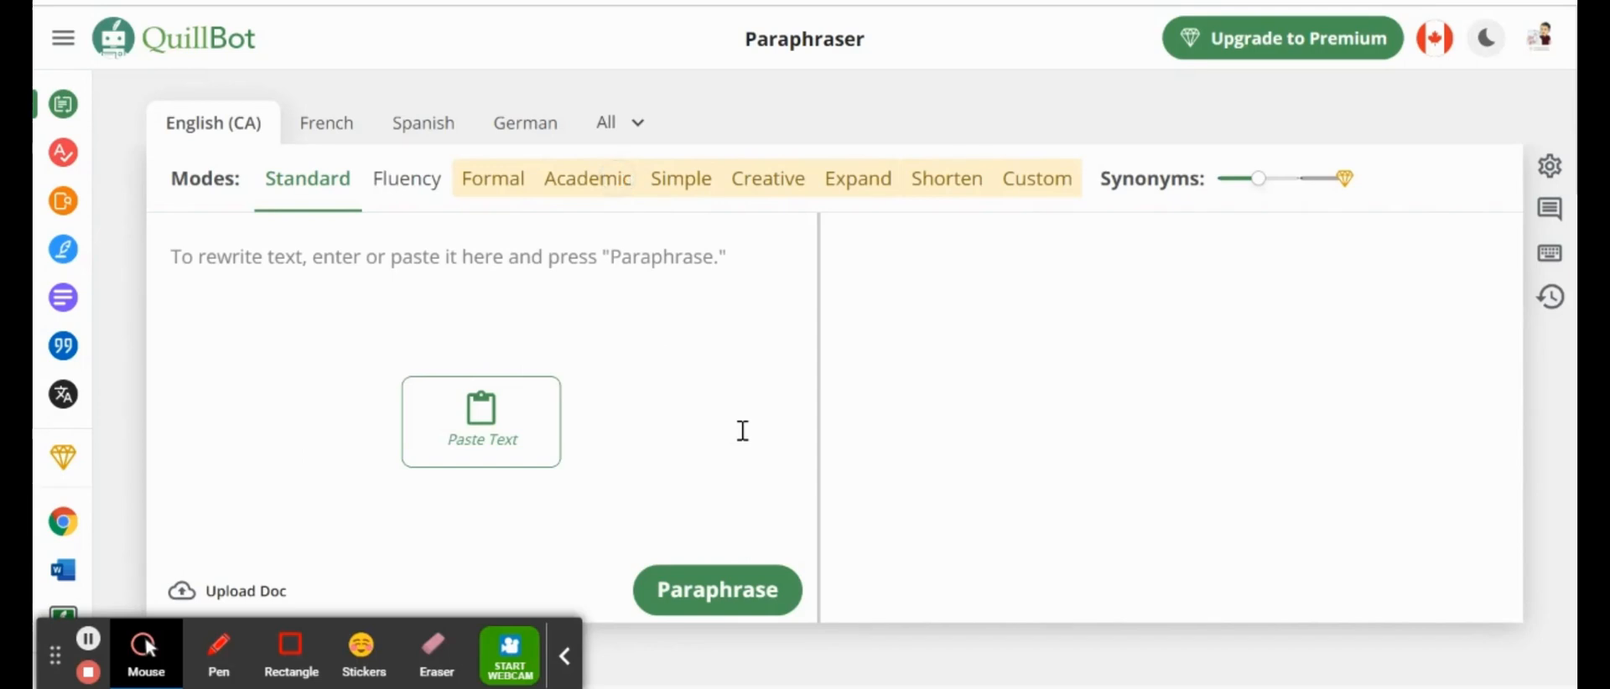
Step: Enter 'Hello my name is Frank and I want to show you QuillBot' and paraphrase it in Standard mode
{"action": "left_click", "coordinate": [564, 656]}
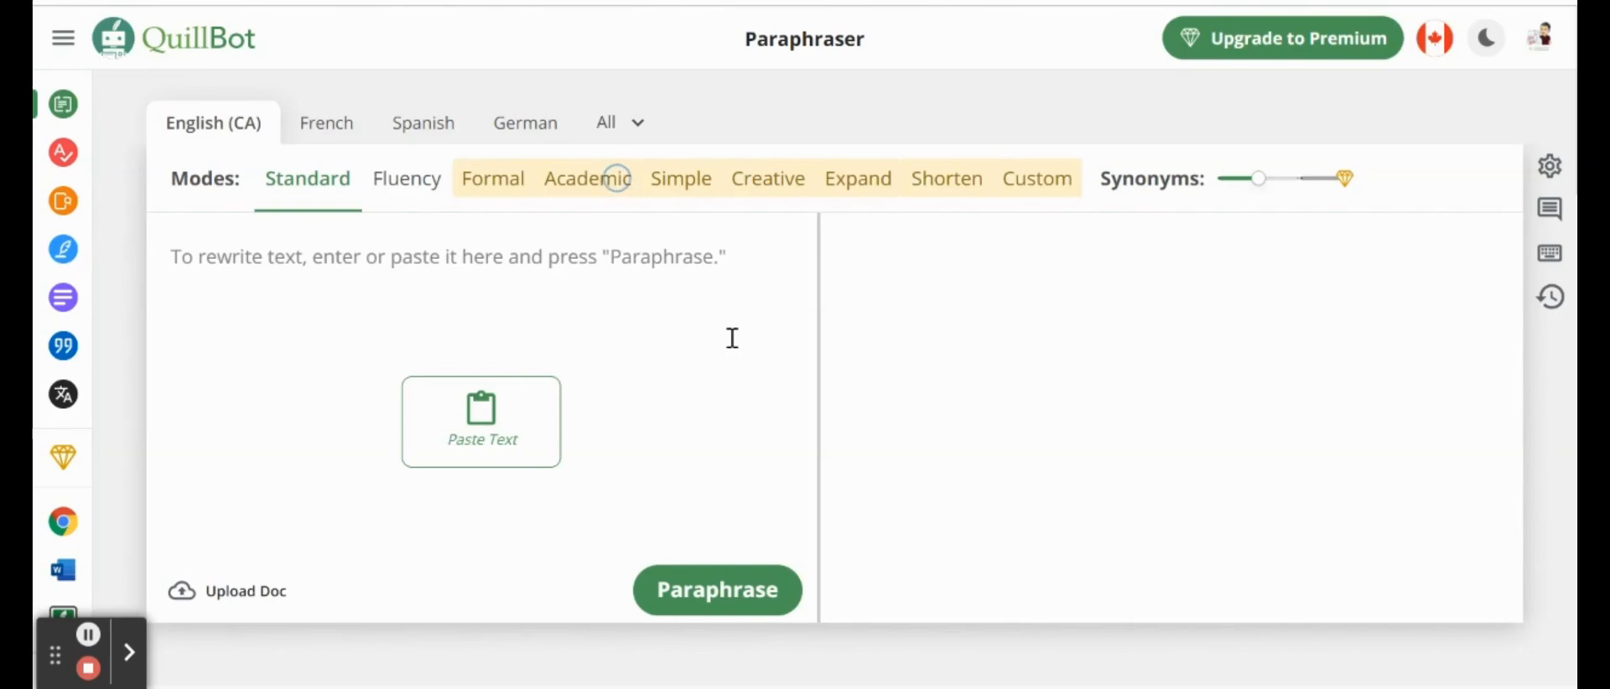
{"action": "mouse_move", "coordinate": [63, 104]}
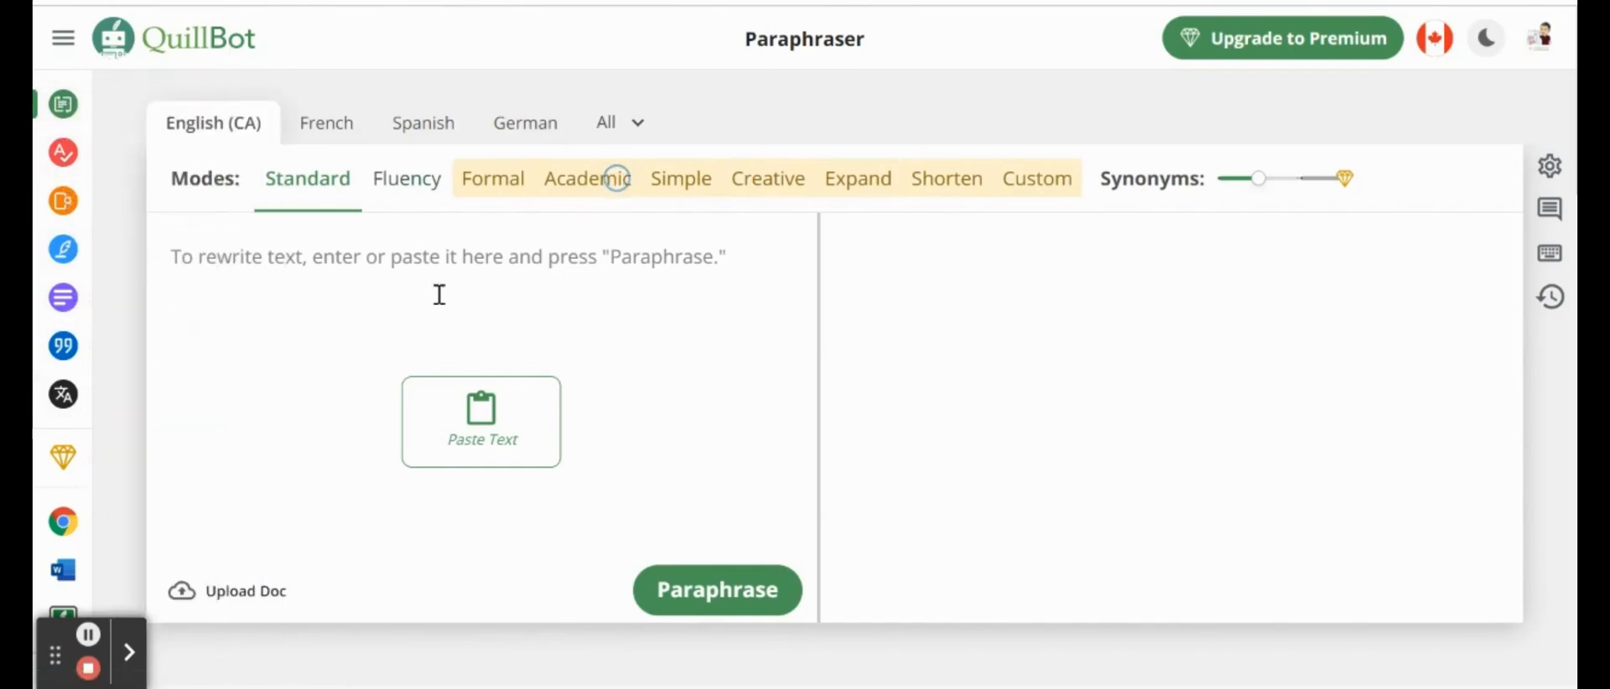
{"action": "mouse_move", "coordinate": [411, 283]}
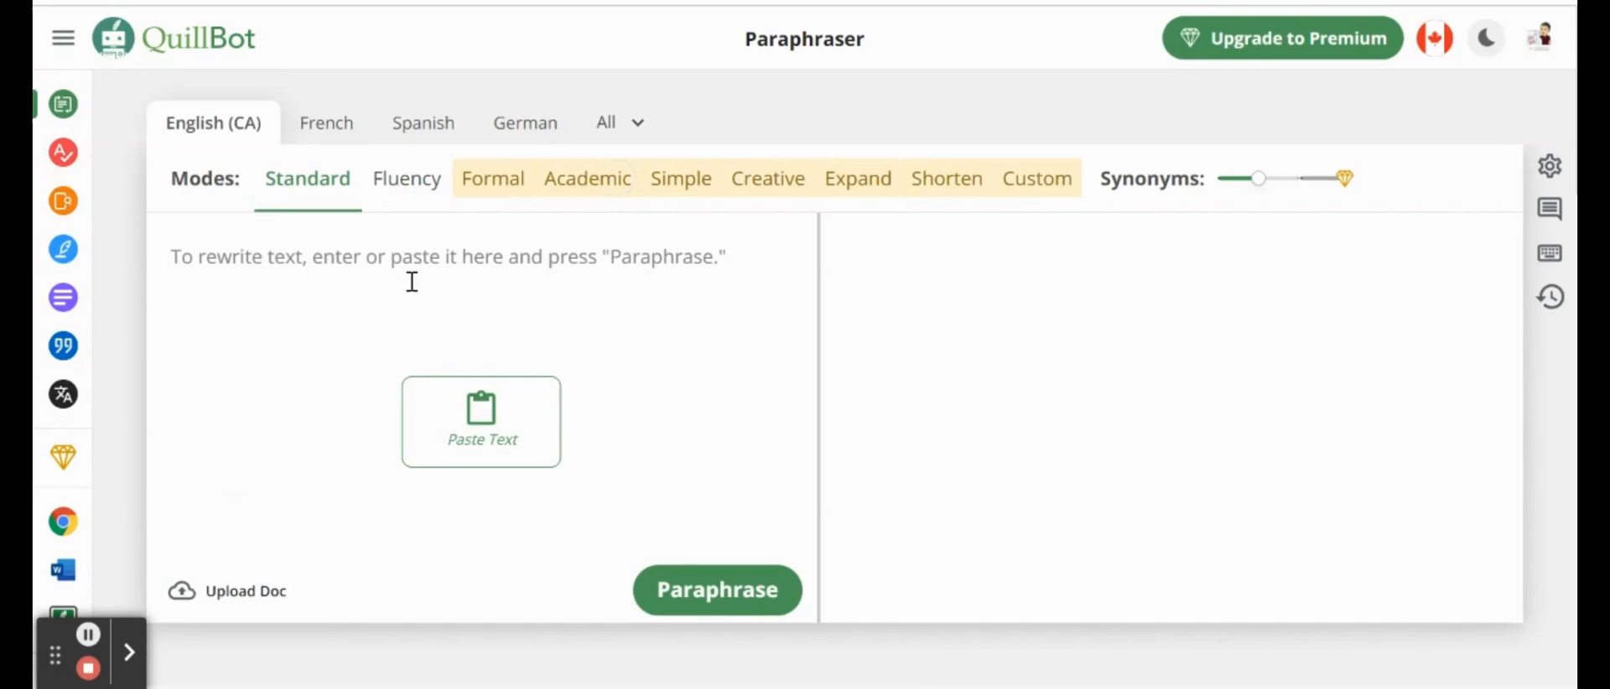
{"action": "type", "text": "Hell"}
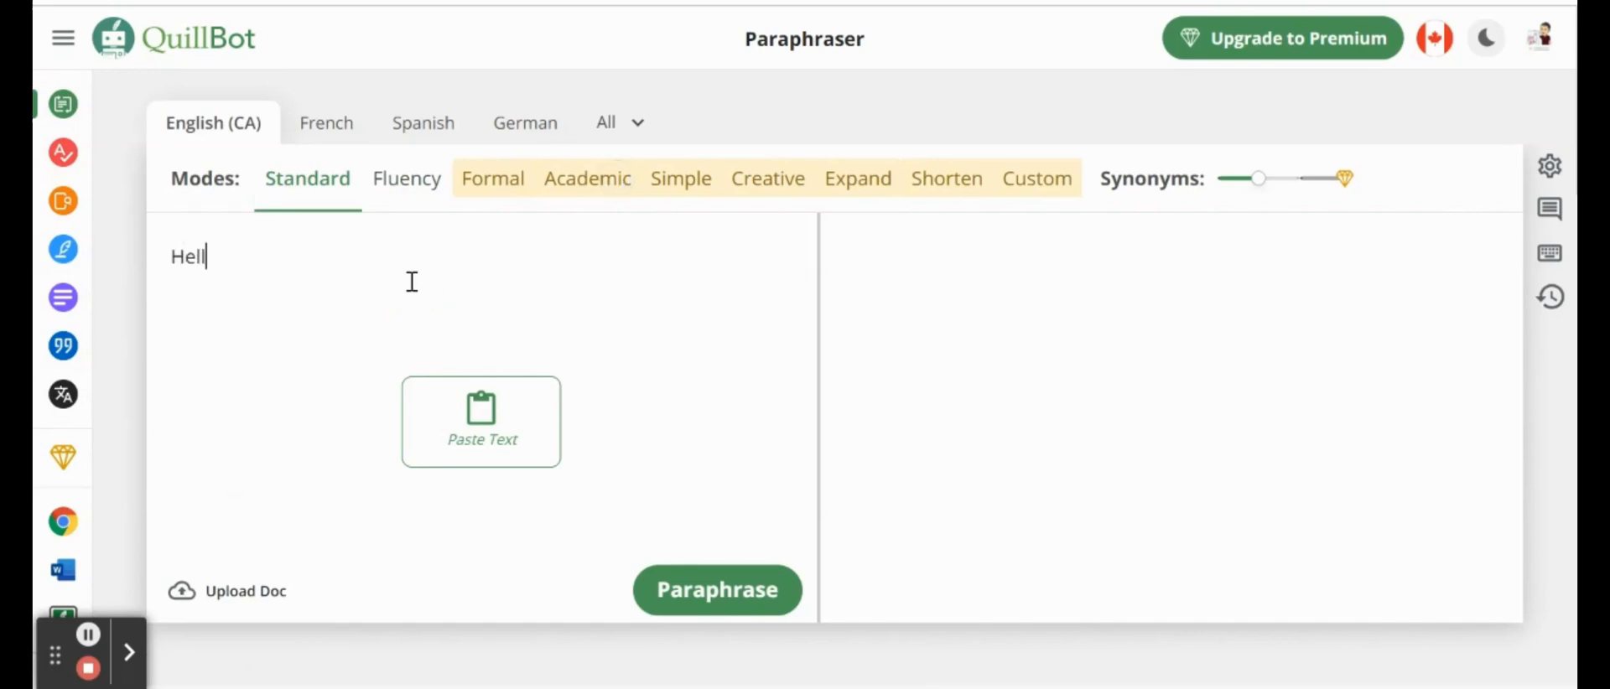
{"action": "type", "text": "o my"}
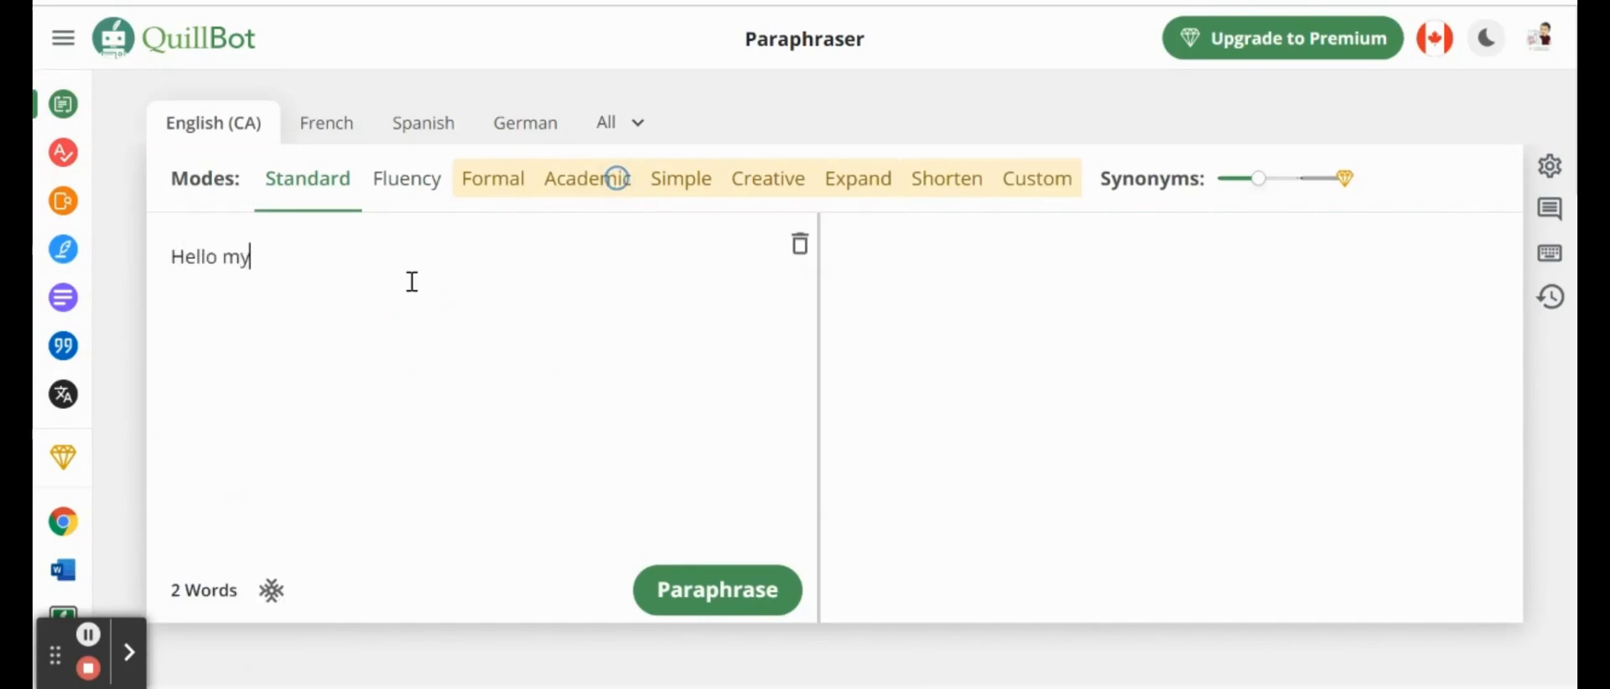
{"action": "type", "text": "name is Frank and"}
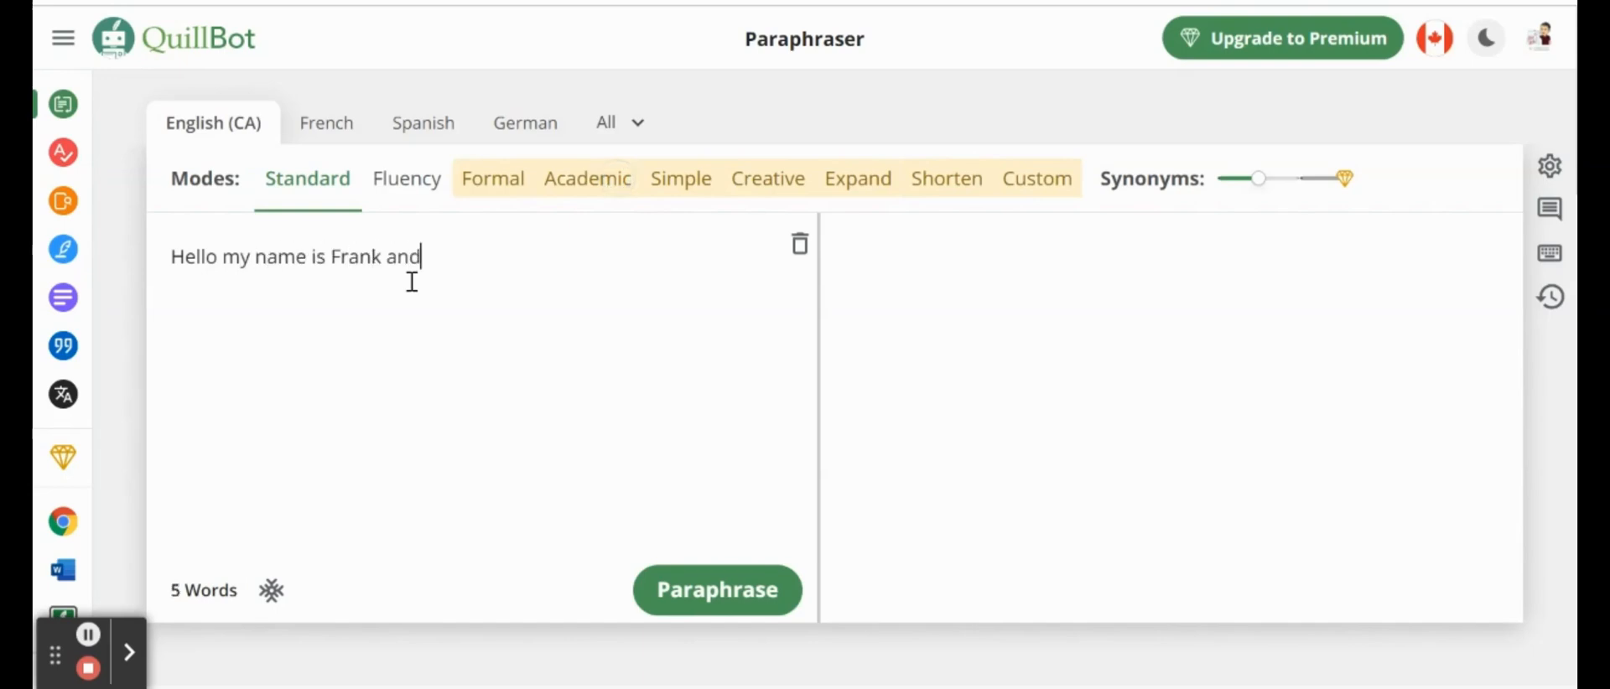
{"action": "type", "text": "I wa"}
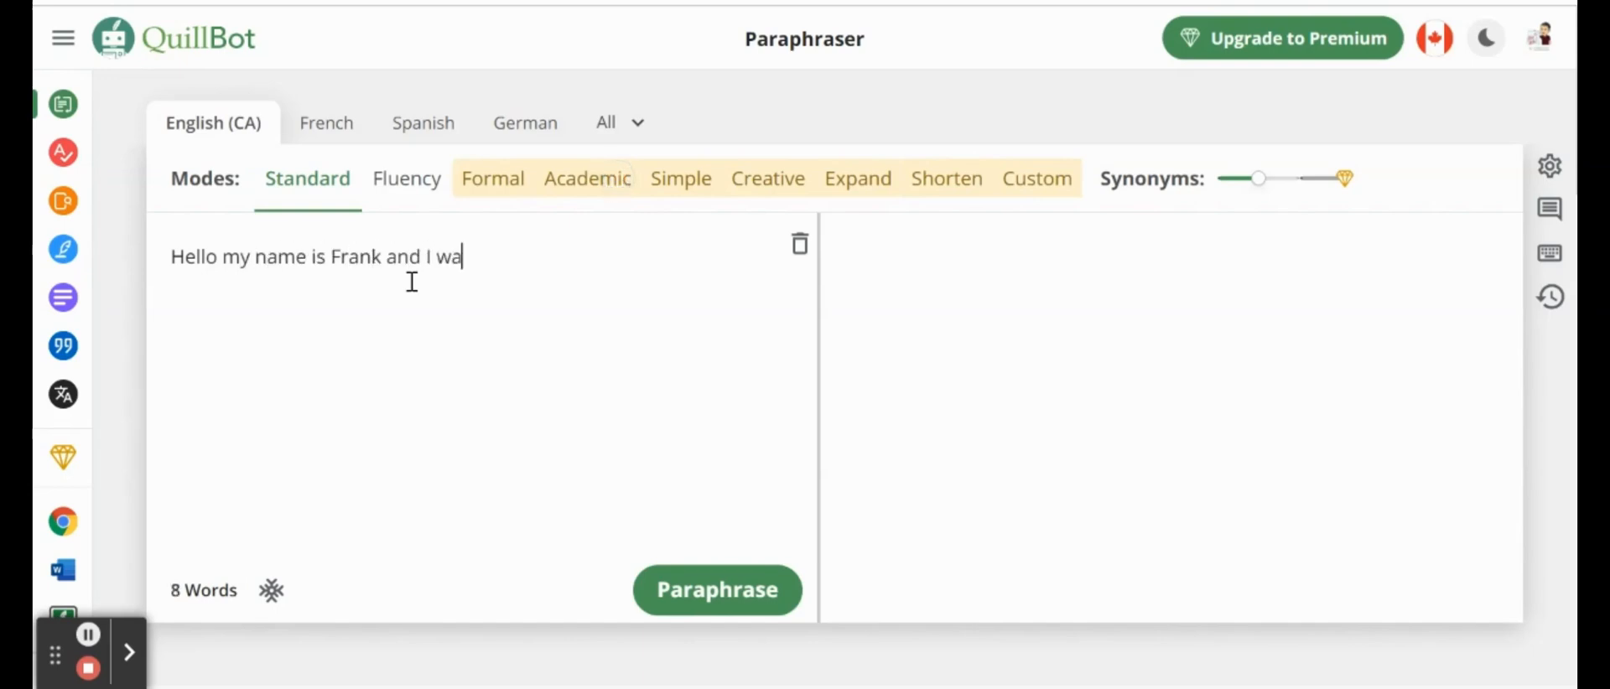
{"action": "type", "text": "nt to show you Qui"}
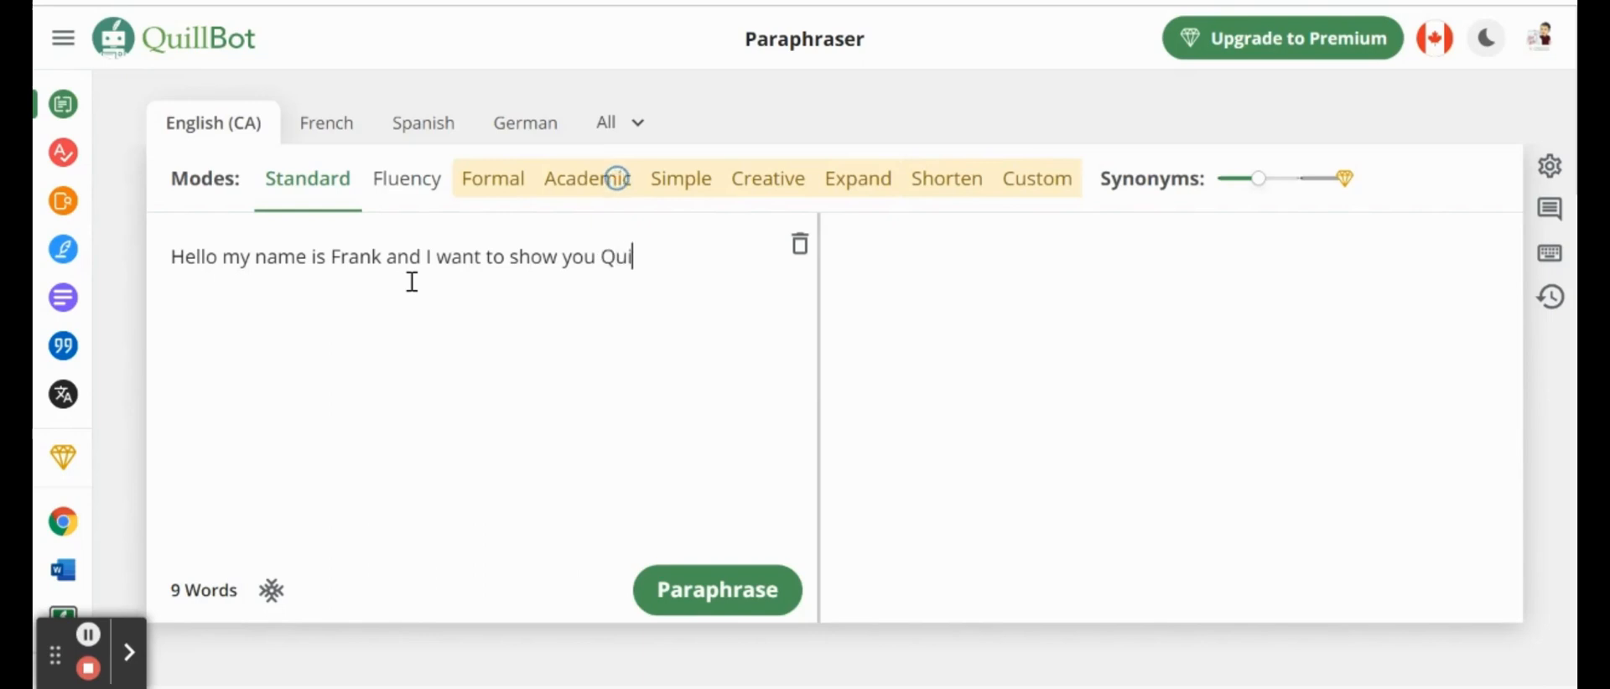
{"action": "type", "text": "llBot"}
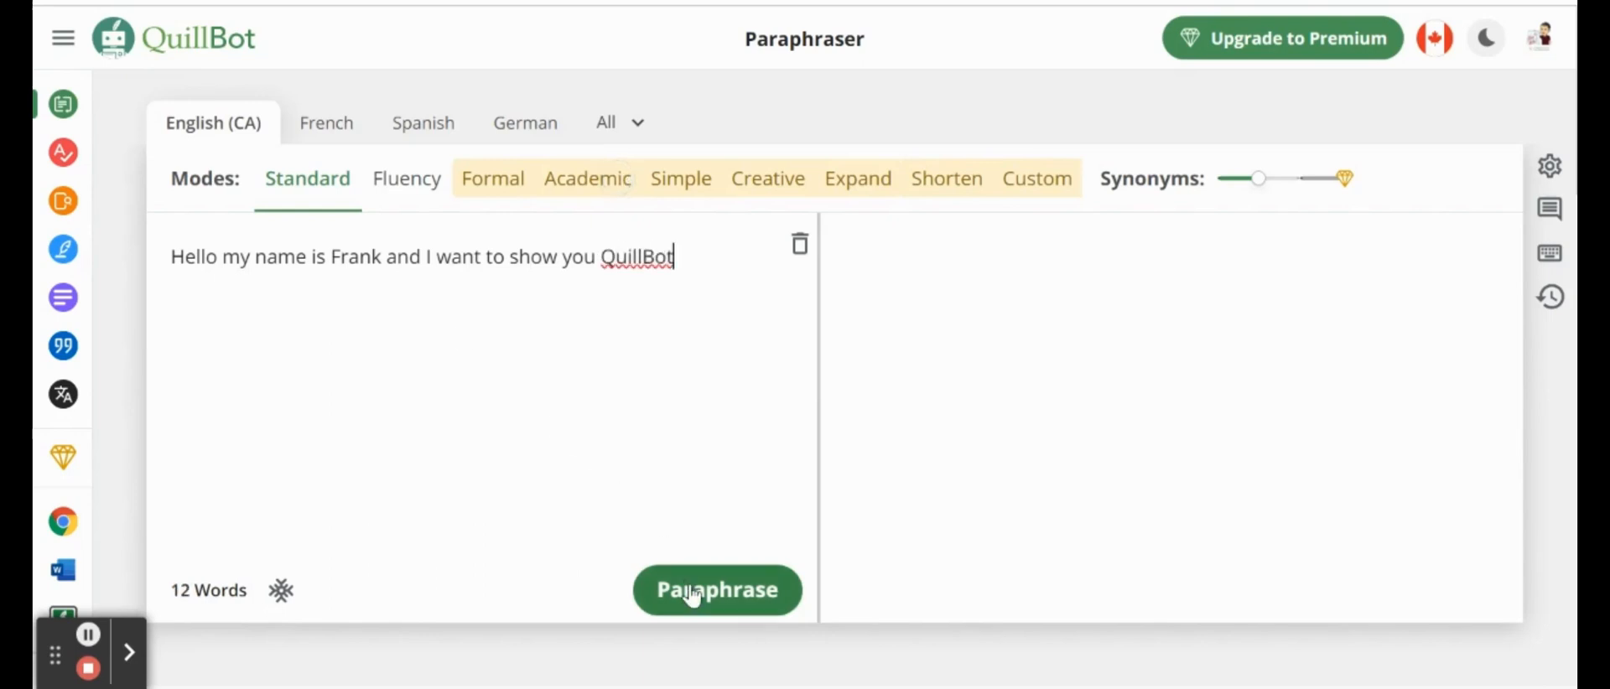
{"action": "left_click", "coordinate": [718, 590]}
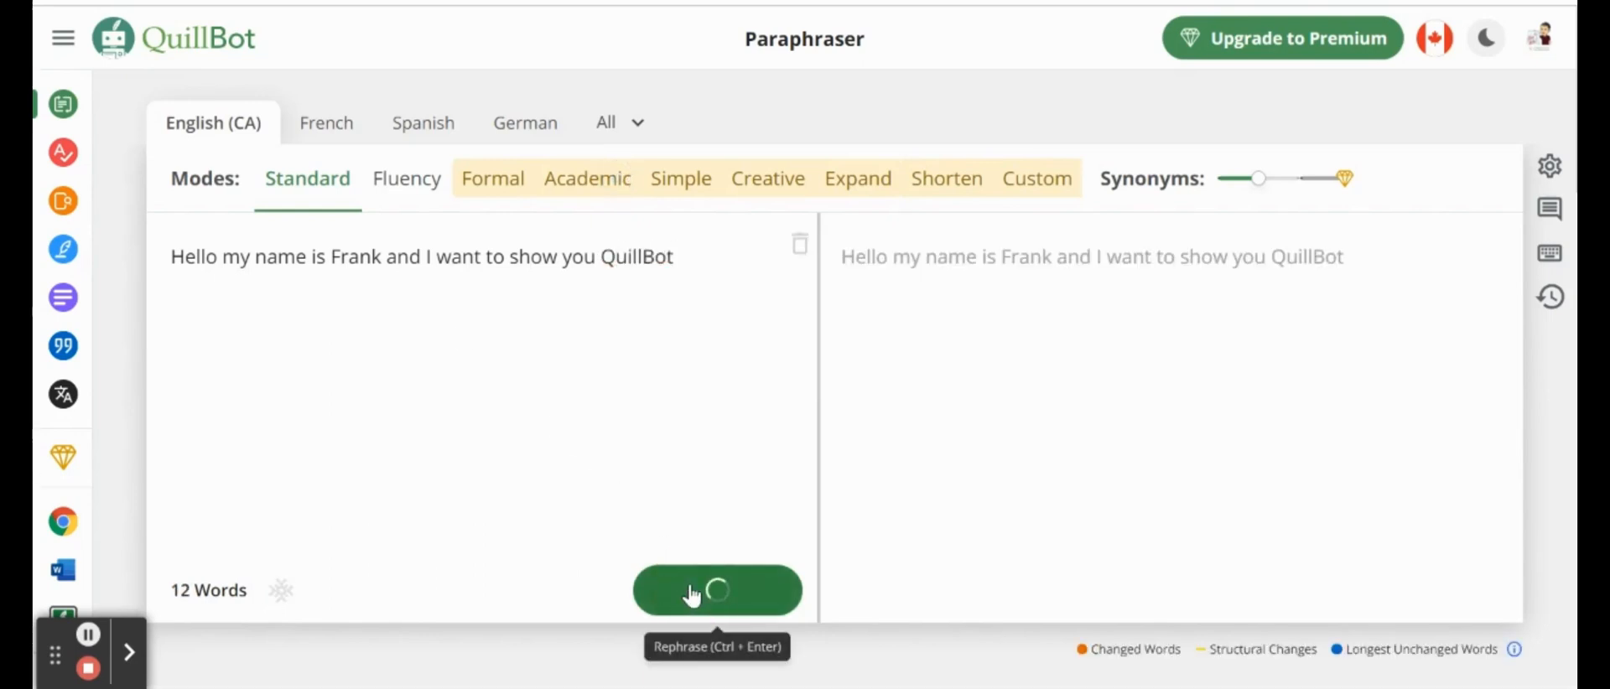
{"action": "left_click", "coordinate": [718, 590]}
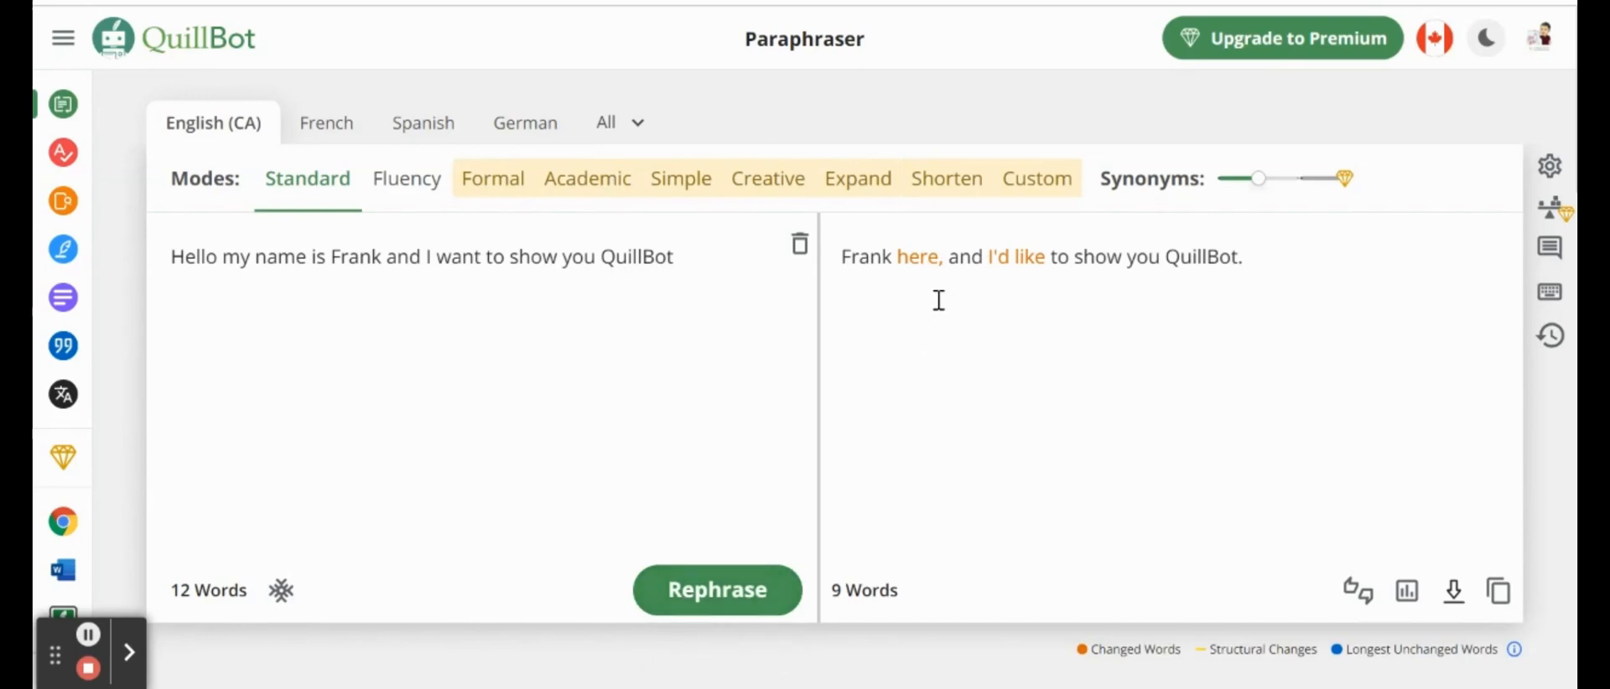
{"action": "mouse_move", "coordinate": [766, 364]}
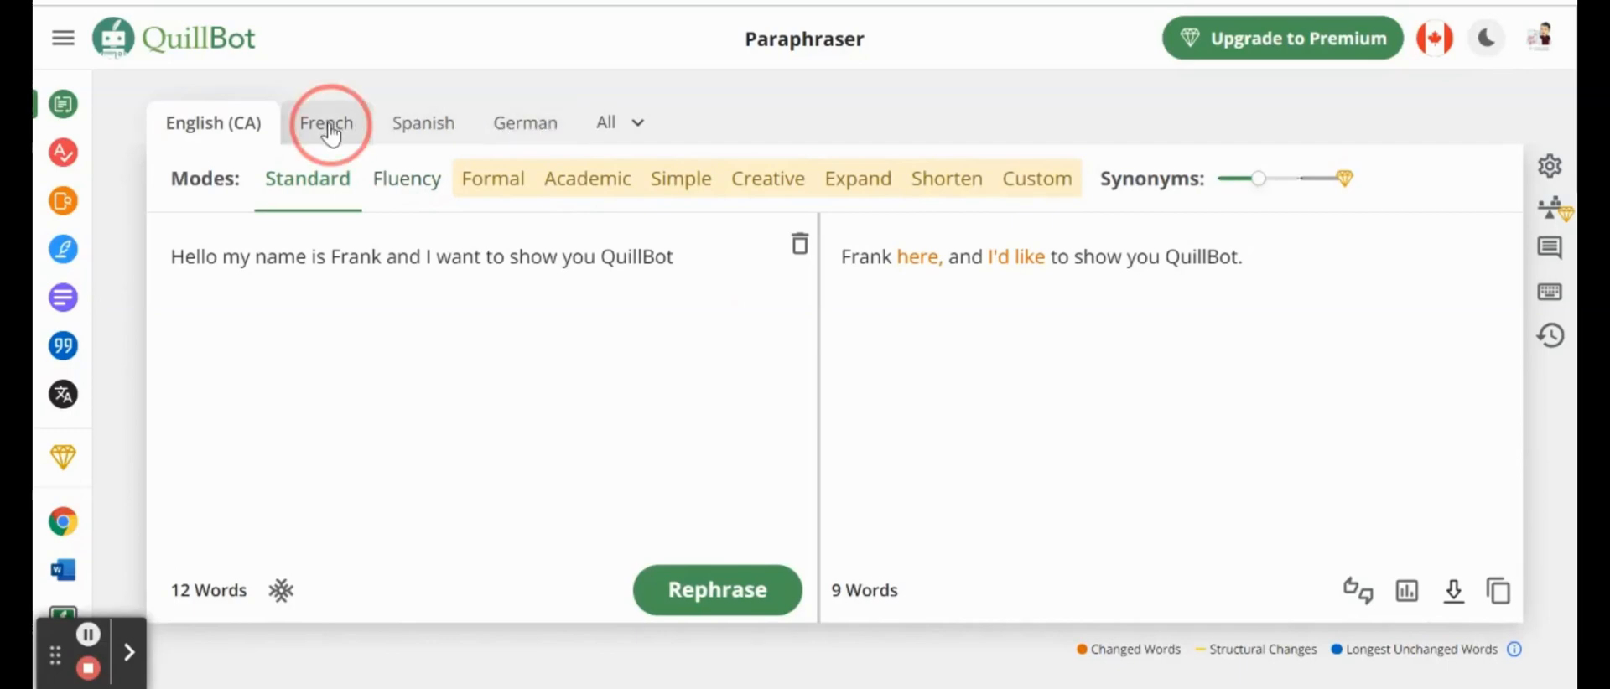
Step: Paraphrase 'Hello my name is Frank' in French, then show all available languages
{"action": "left_click", "coordinate": [324, 123]}
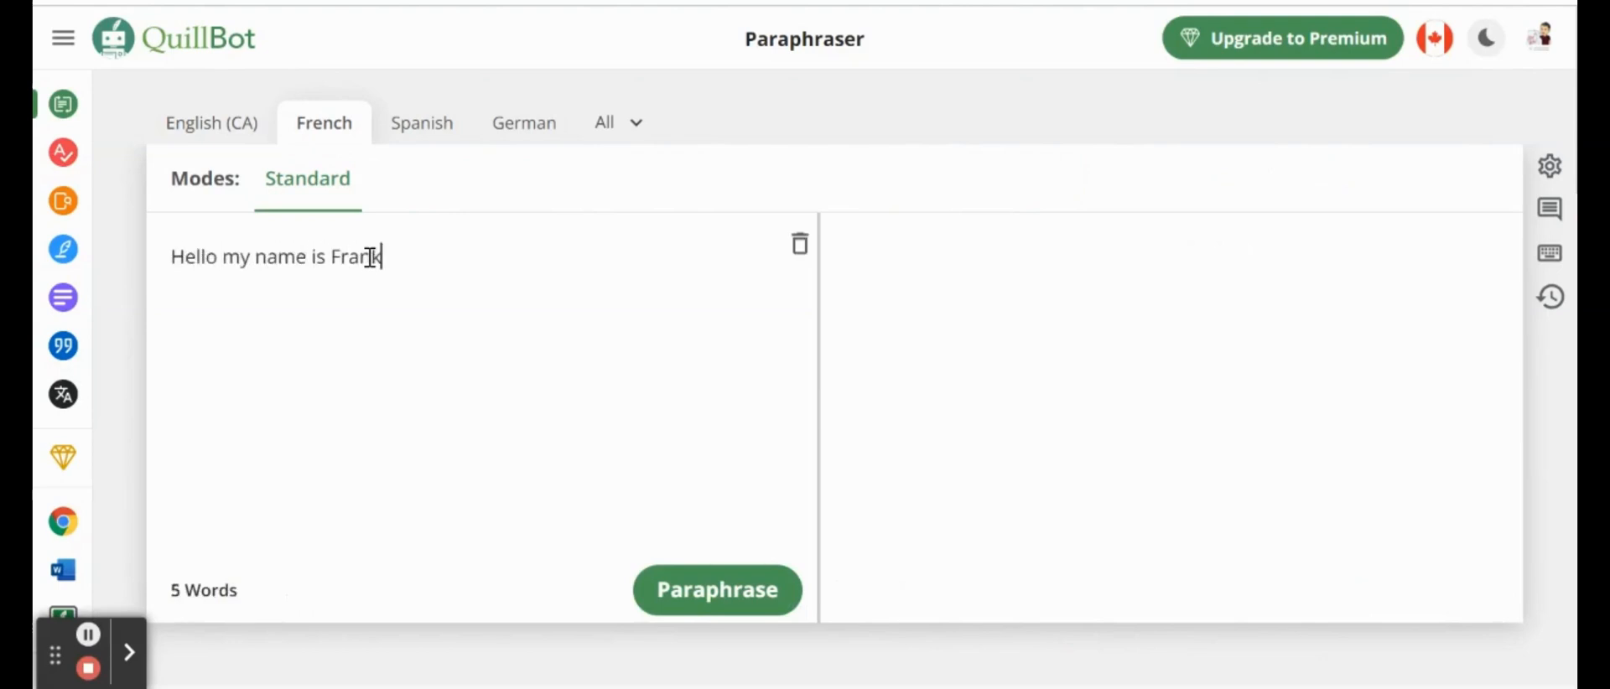
{"action": "left_click", "coordinate": [717, 590]}
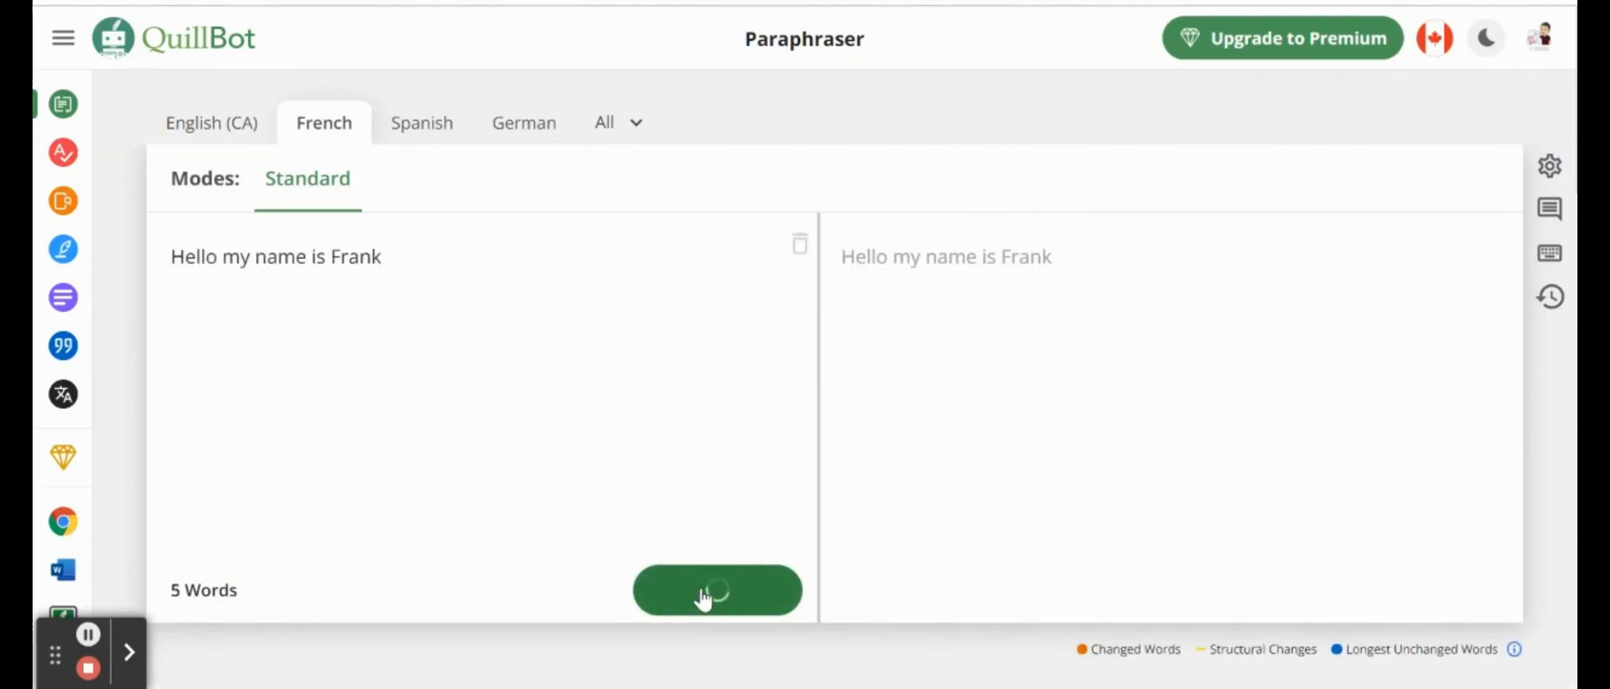
{"action": "left_click", "coordinate": [718, 590]}
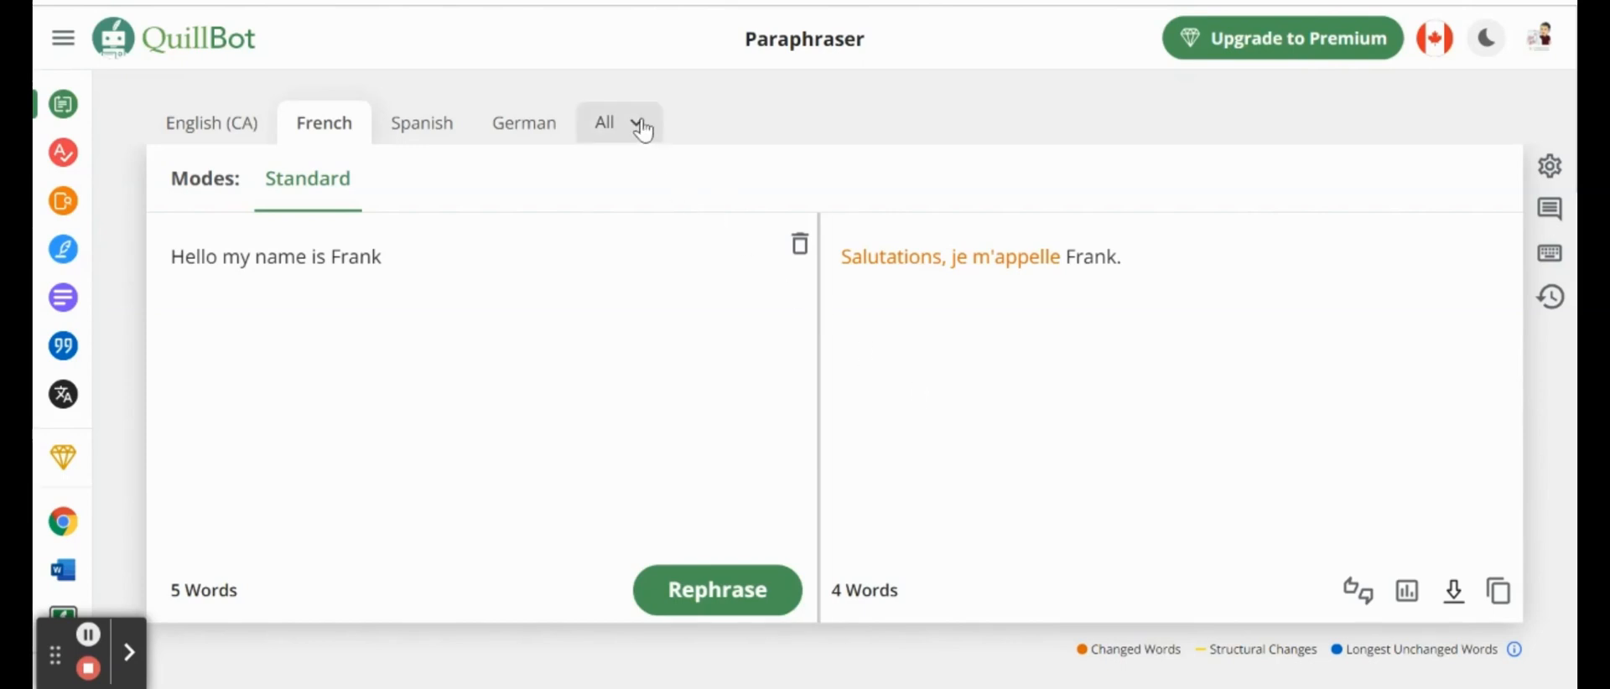
{"action": "left_click", "coordinate": [619, 122]}
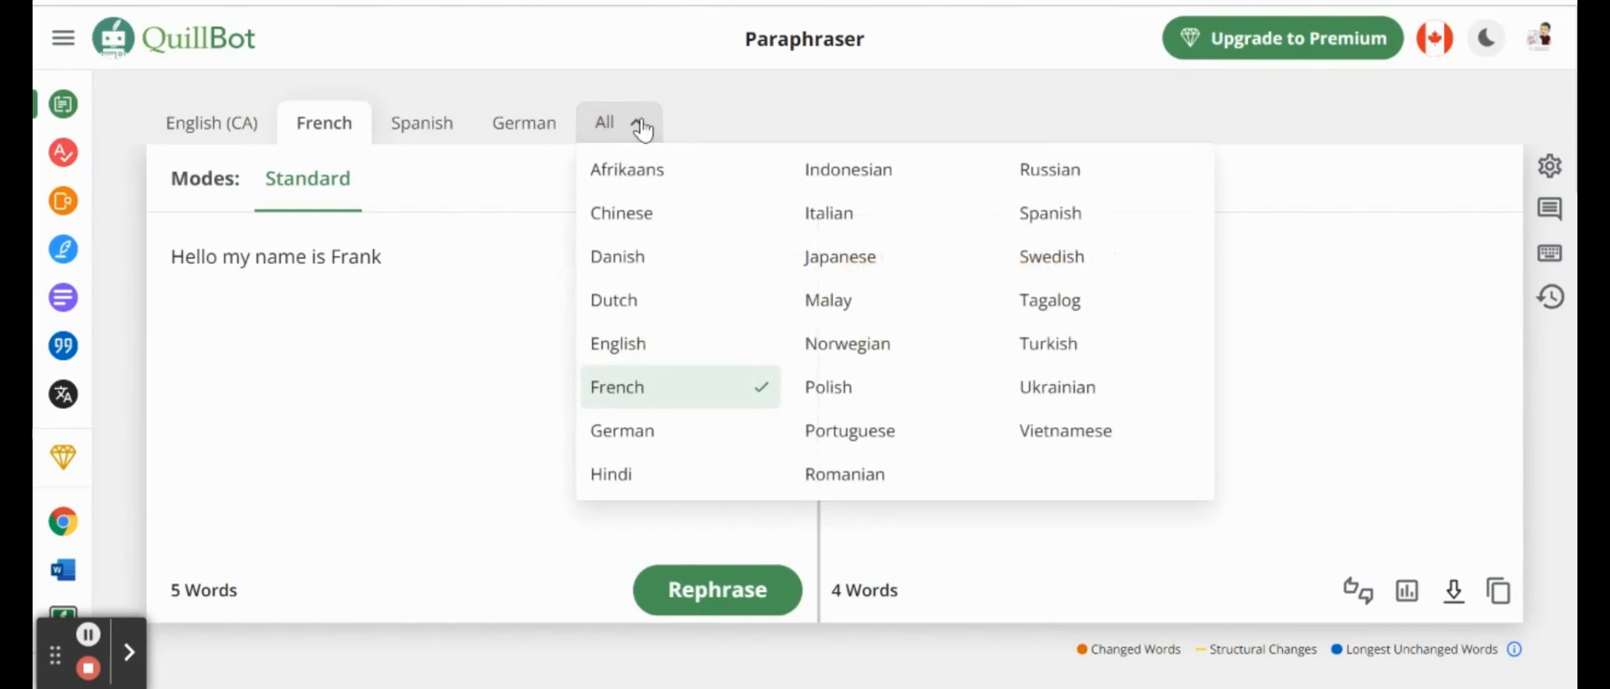
{"action": "mouse_move", "coordinate": [443, 244]}
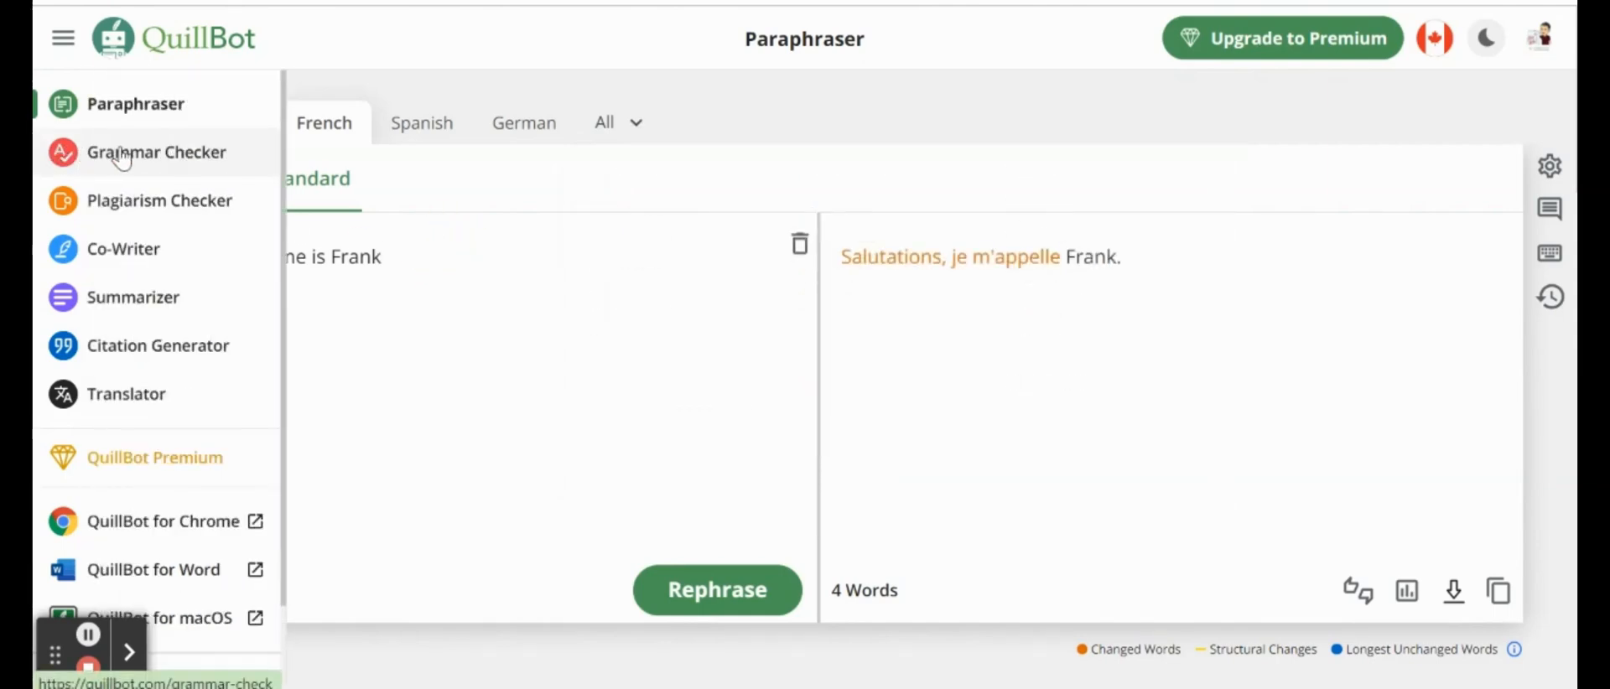
{"action": "mouse_move", "coordinate": [123, 201]}
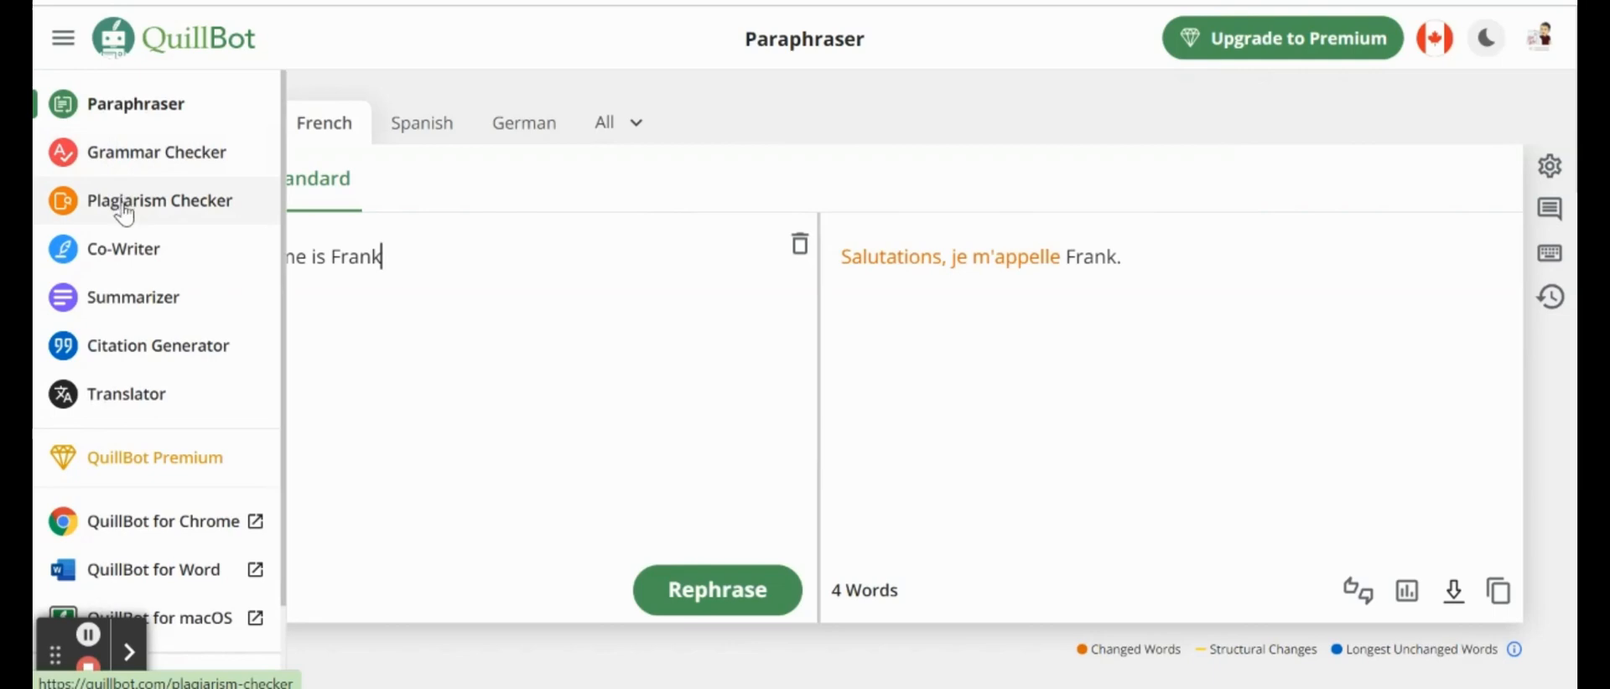
{"action": "mouse_move", "coordinate": [124, 248]}
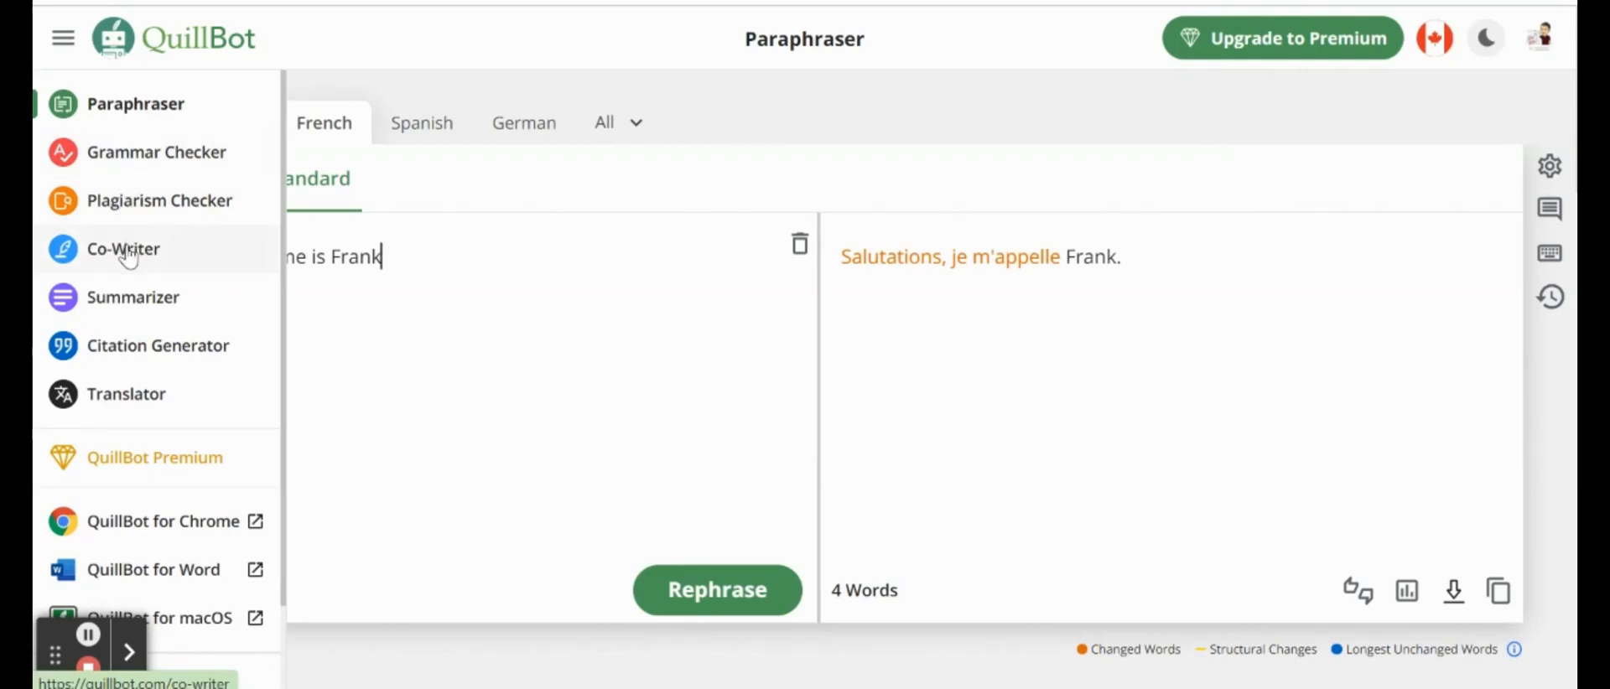
Step: Open QuillBot's Co-Writer tool from the side menu
{"action": "left_click", "coordinate": [123, 248]}
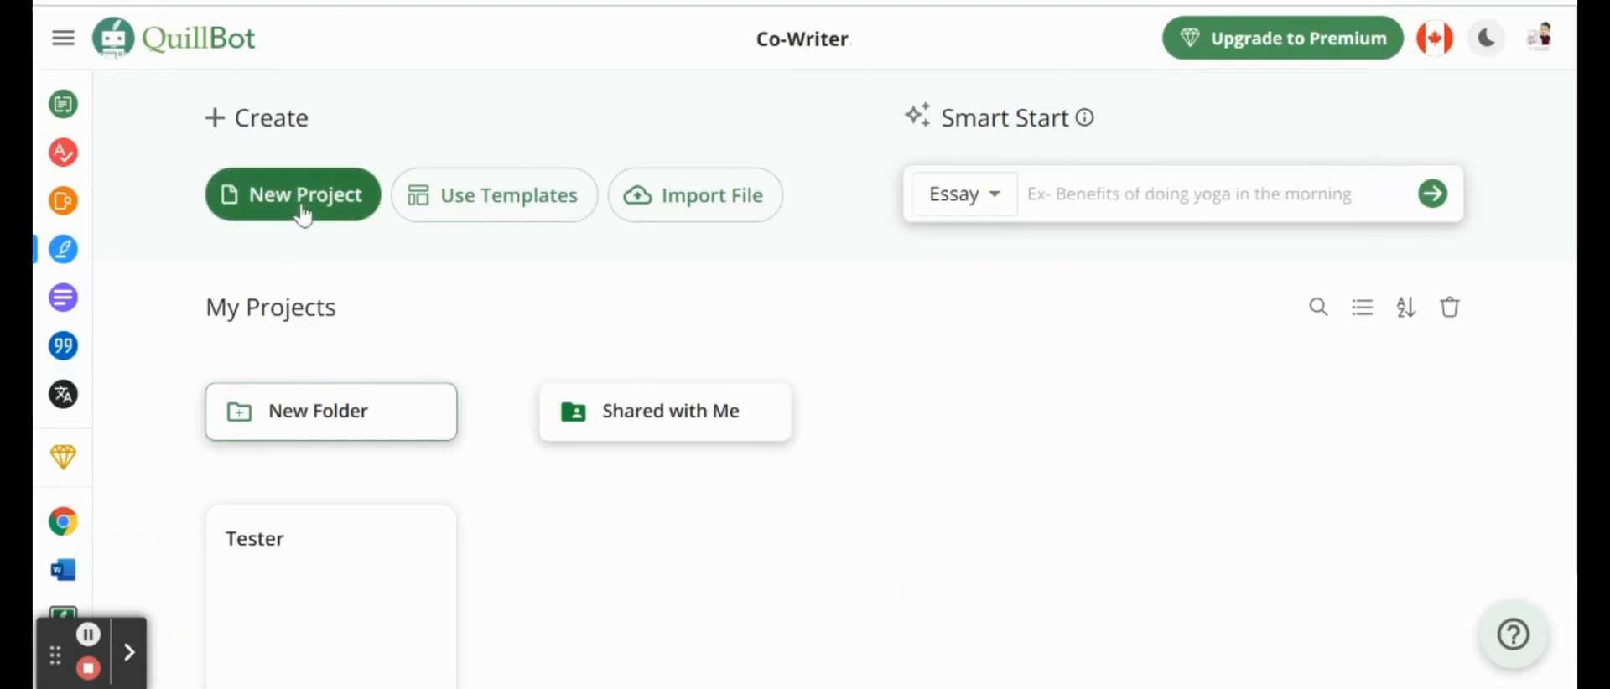
{"action": "mouse_move", "coordinate": [475, 215]}
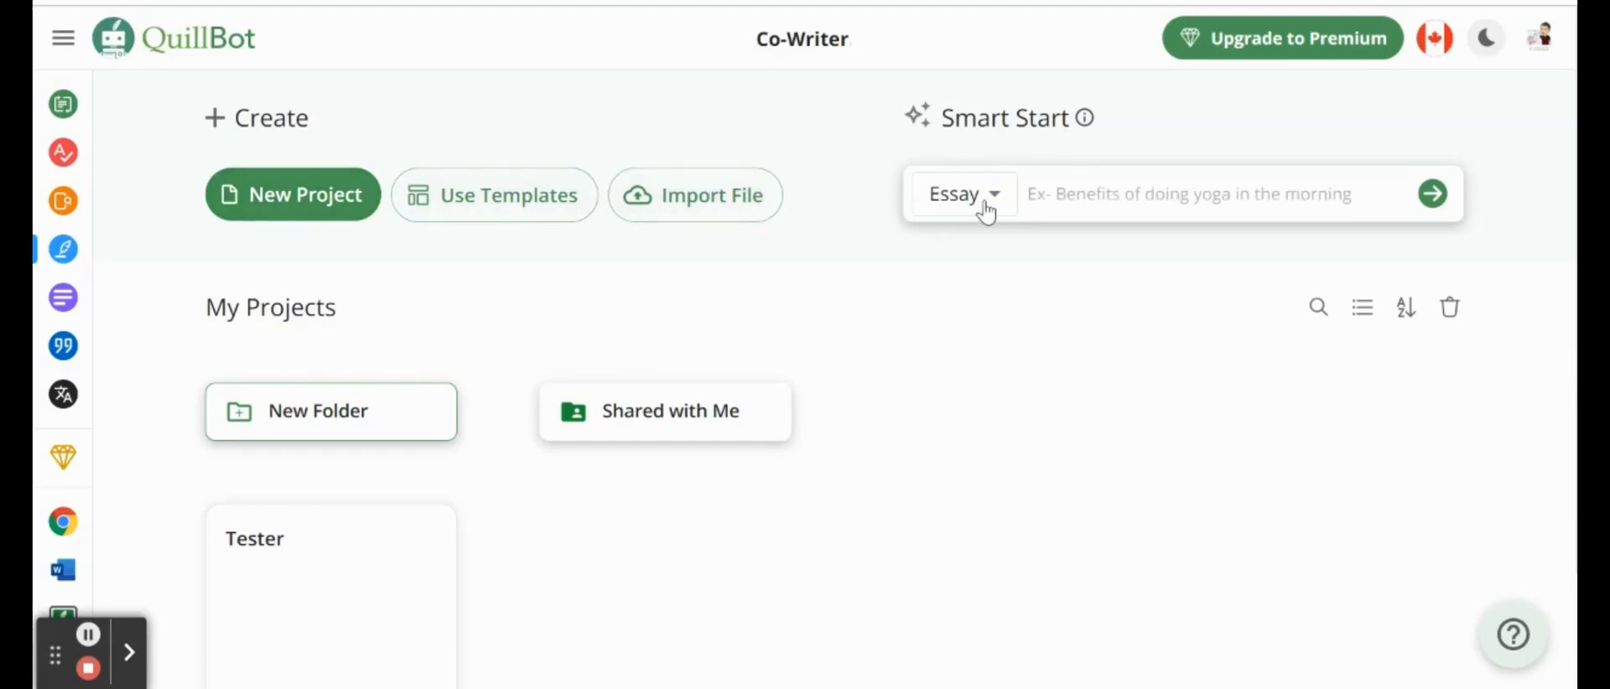
{"action": "left_click", "coordinate": [1181, 195]}
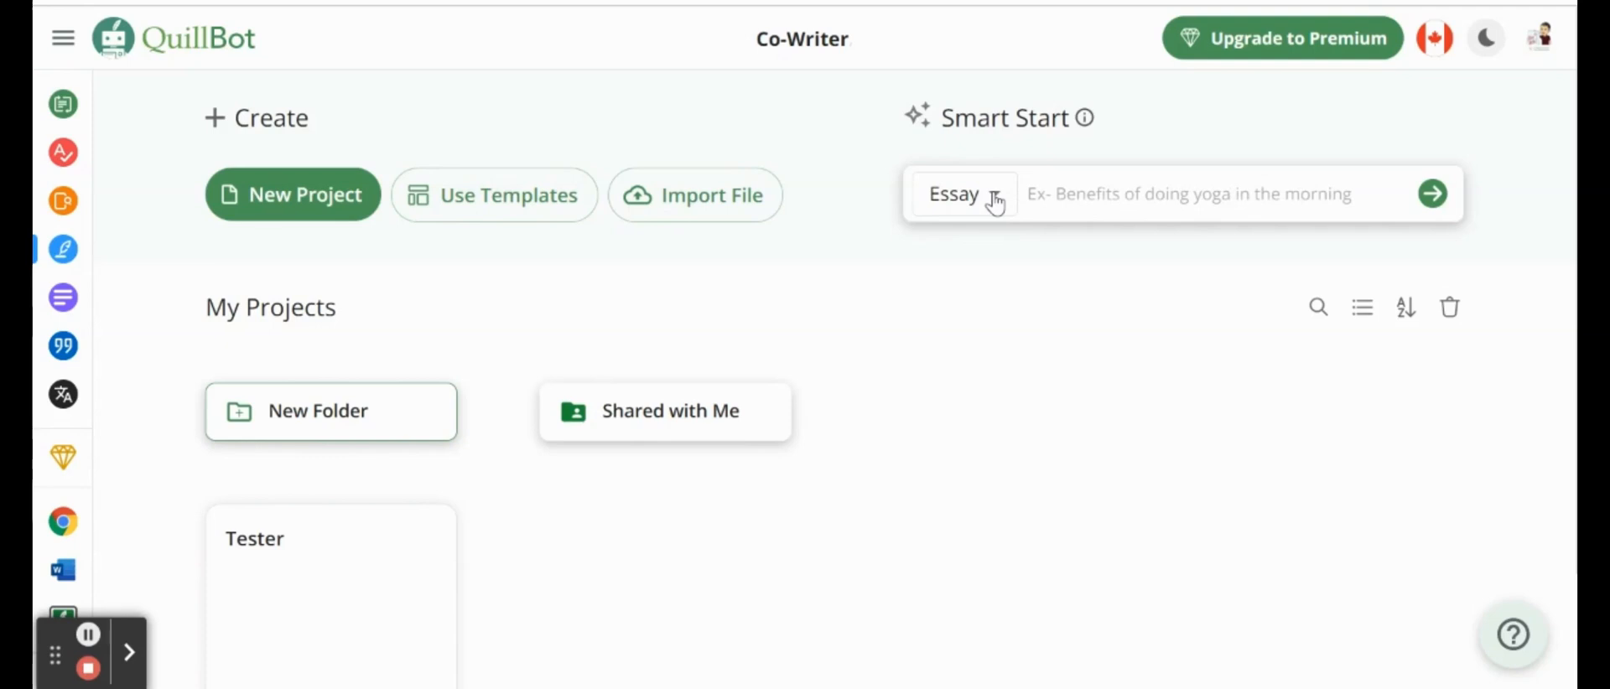
{"action": "left_click", "coordinate": [962, 193]}
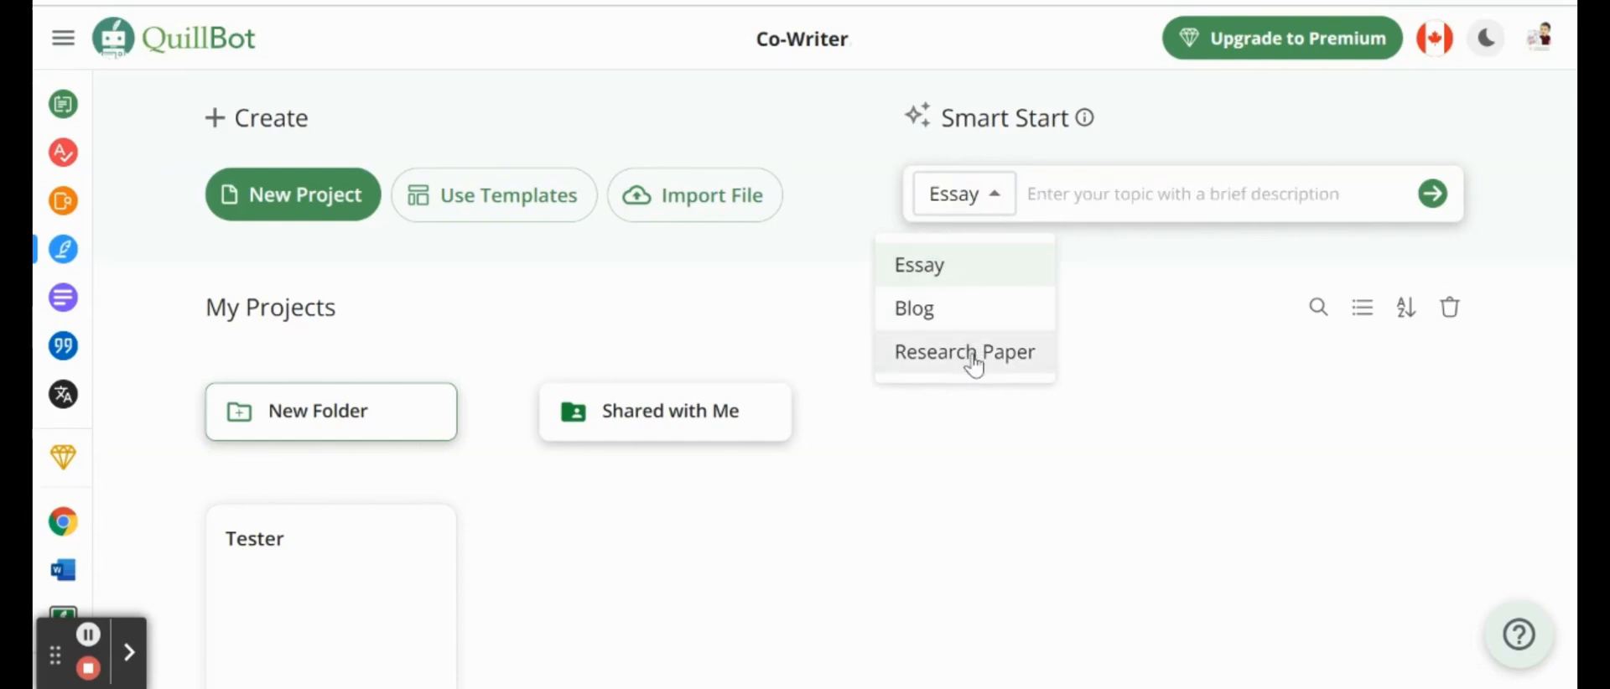
{"action": "mouse_move", "coordinate": [964, 264]}
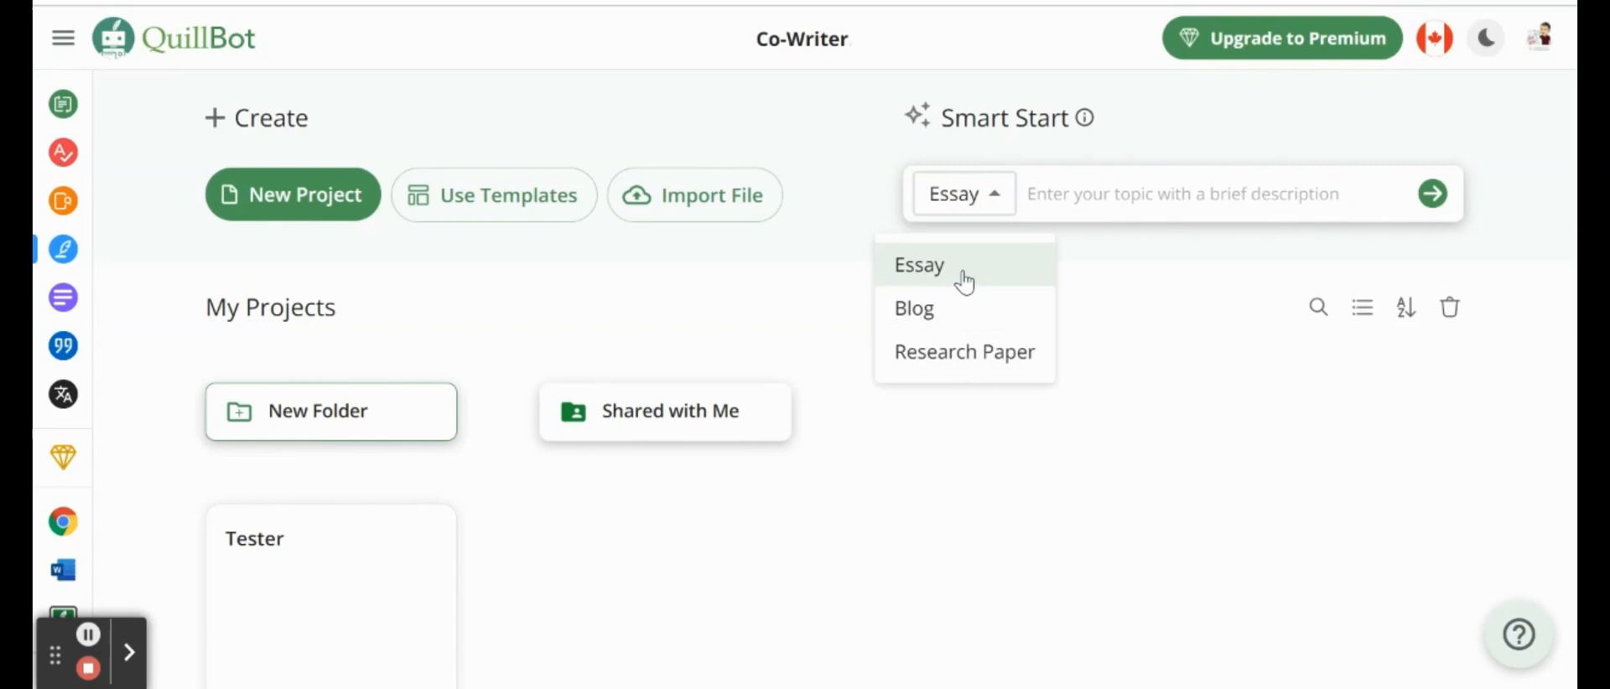
{"action": "left_click", "coordinate": [918, 265]}
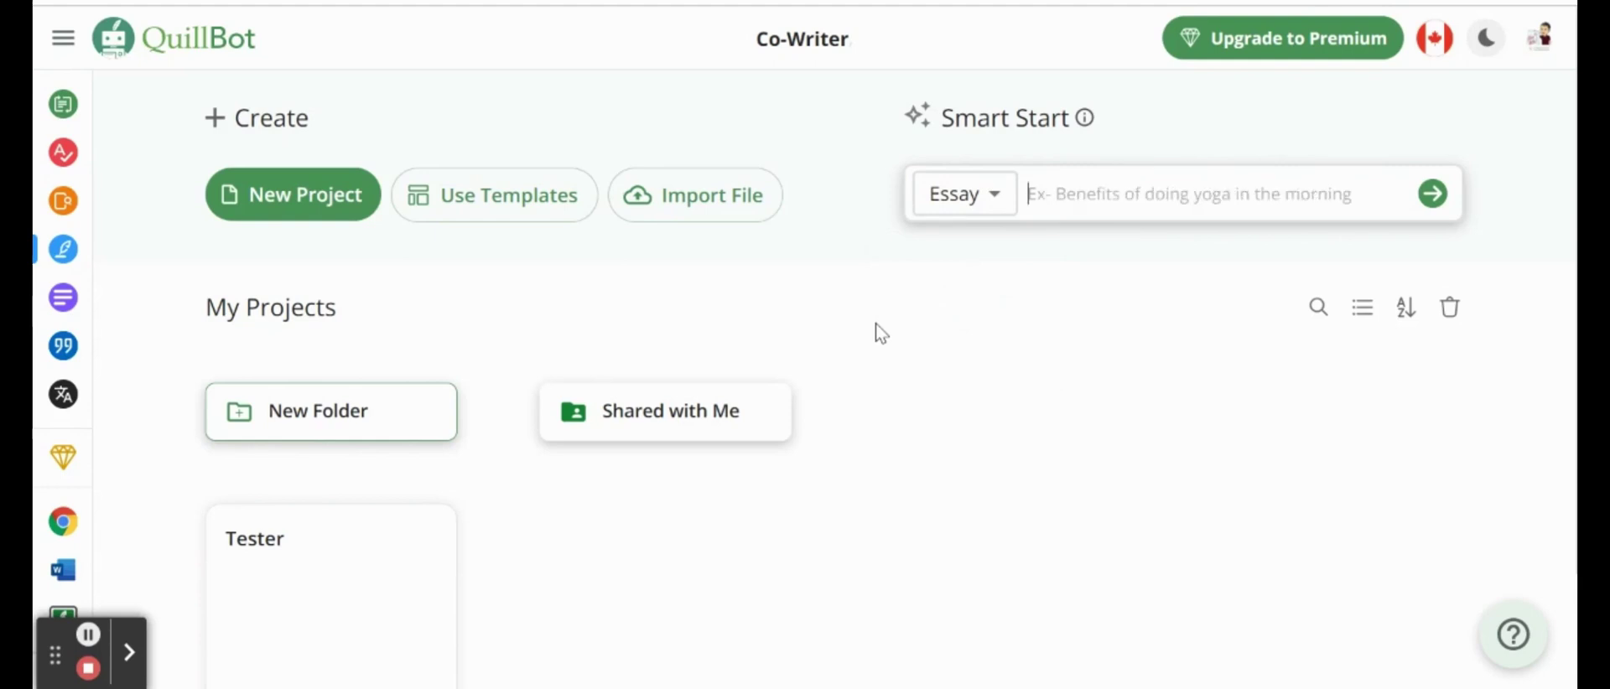
Step: Generate a Smart Start essay outline on 'What are the disadvantages of climate change'
{"action": "type", "text": "What are"}
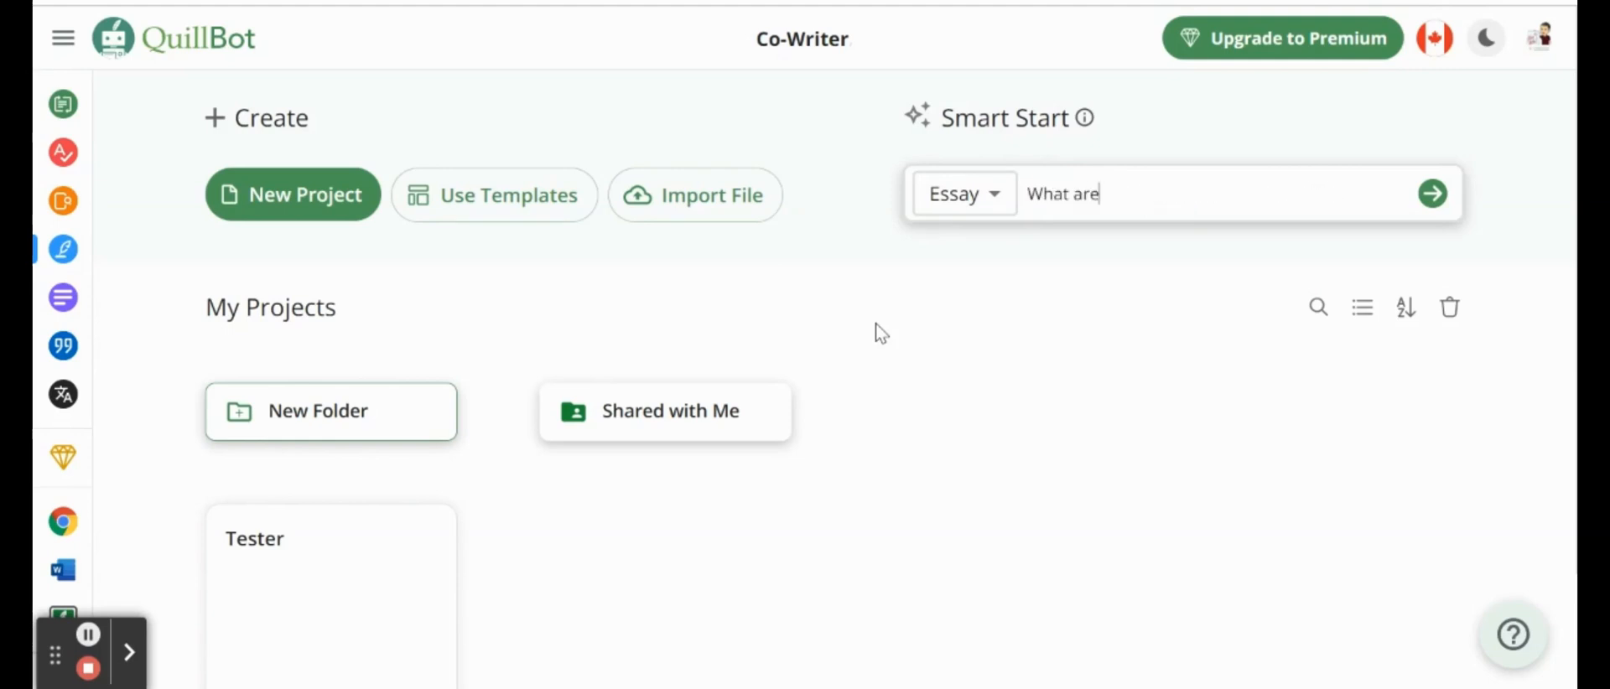
{"action": "type", "text": "the disadvantages"}
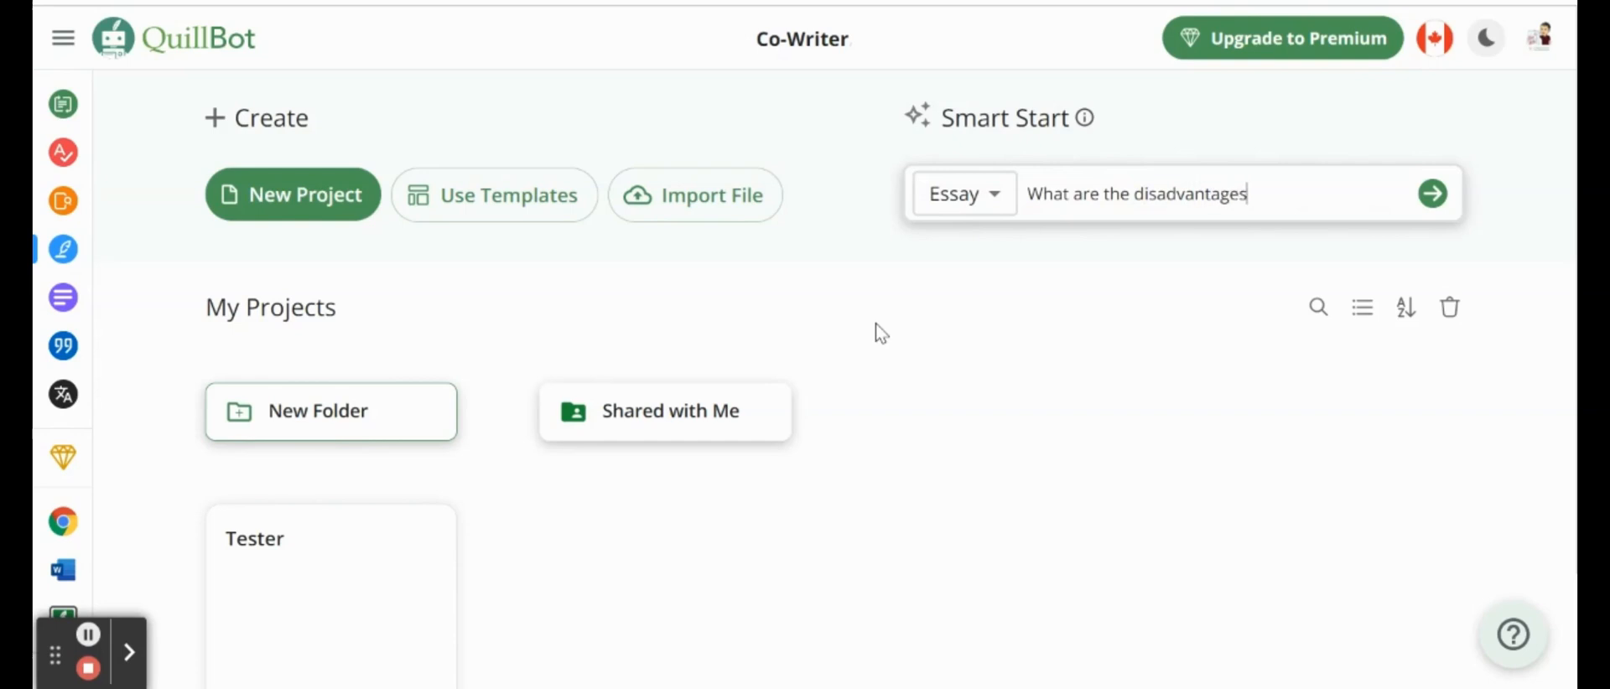
{"action": "type", "text": "of c"}
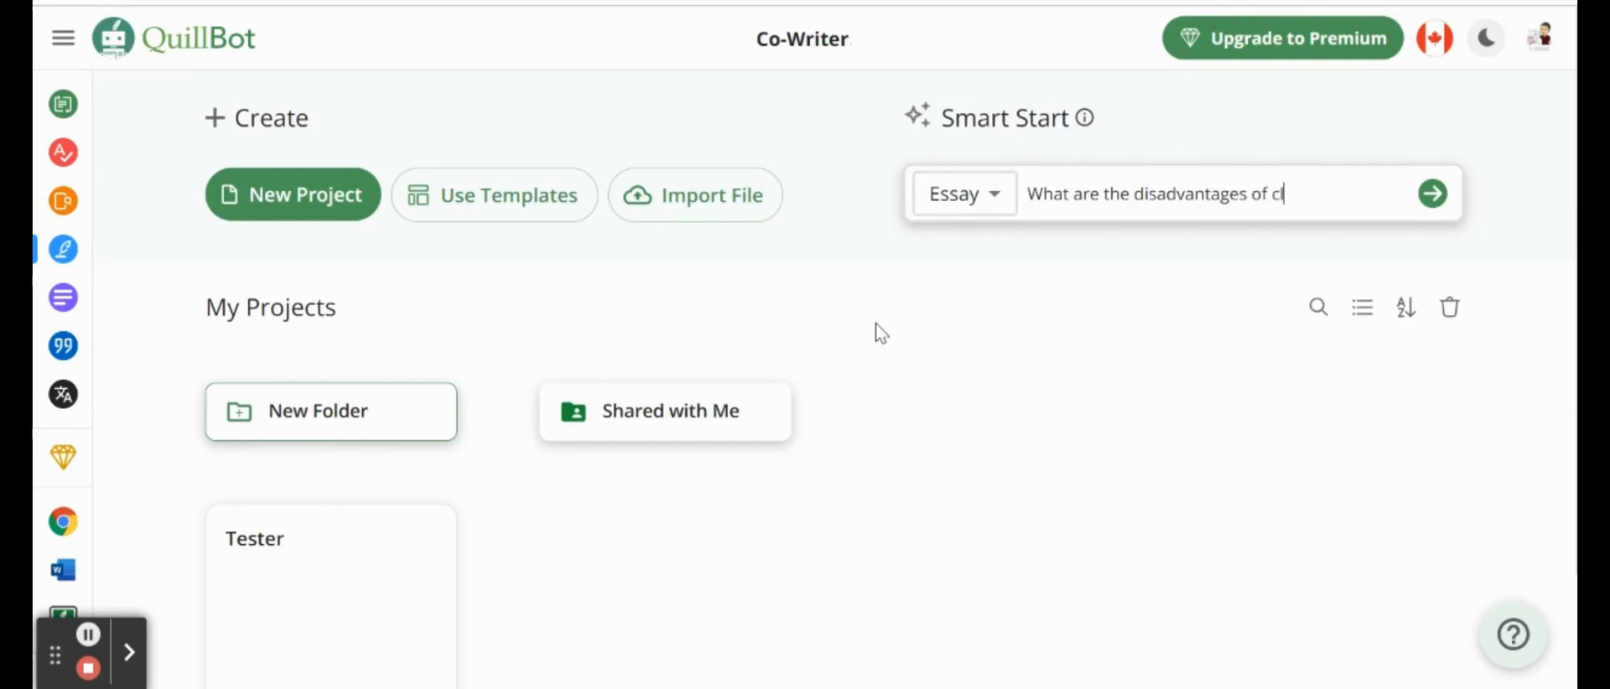
{"action": "type", "text": "limate change"}
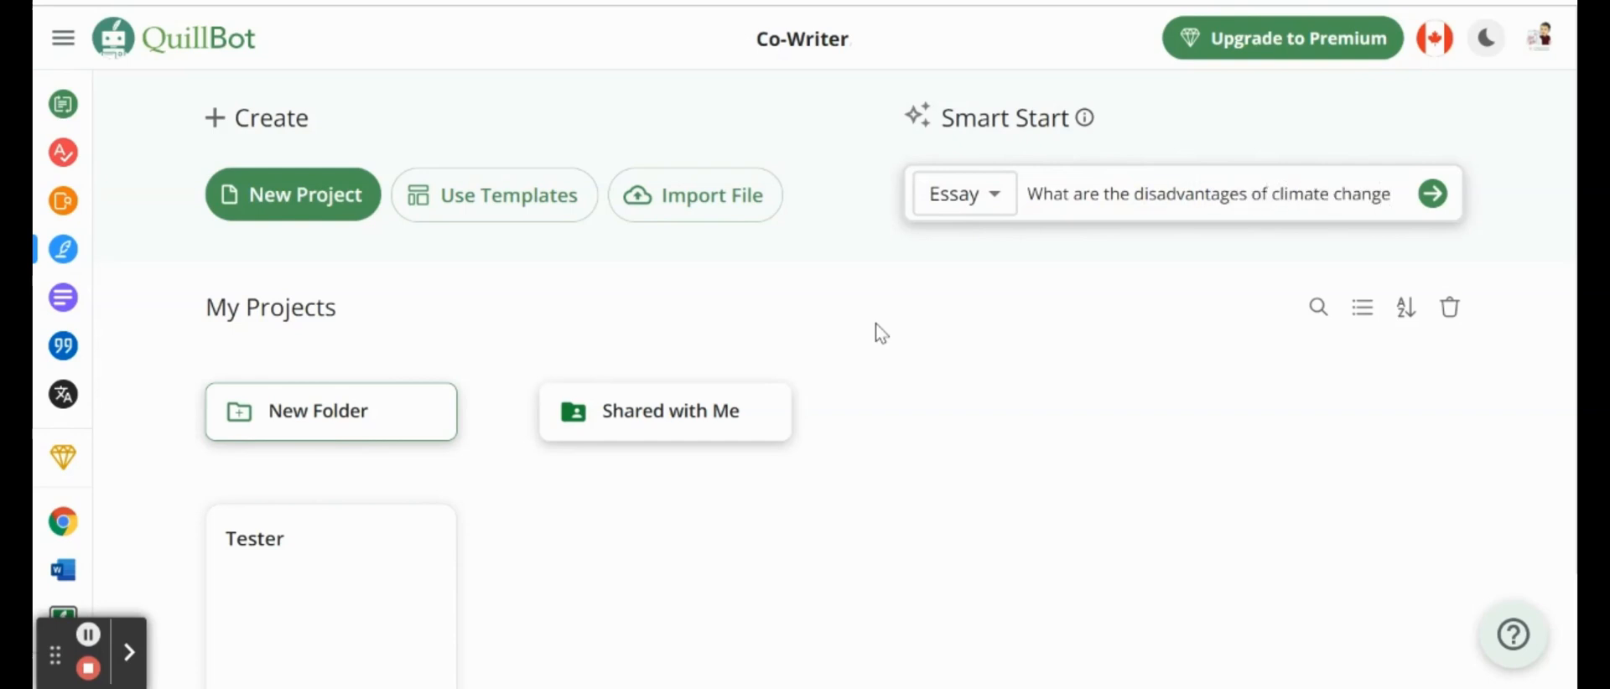
{"action": "left_click", "coordinate": [1212, 193]}
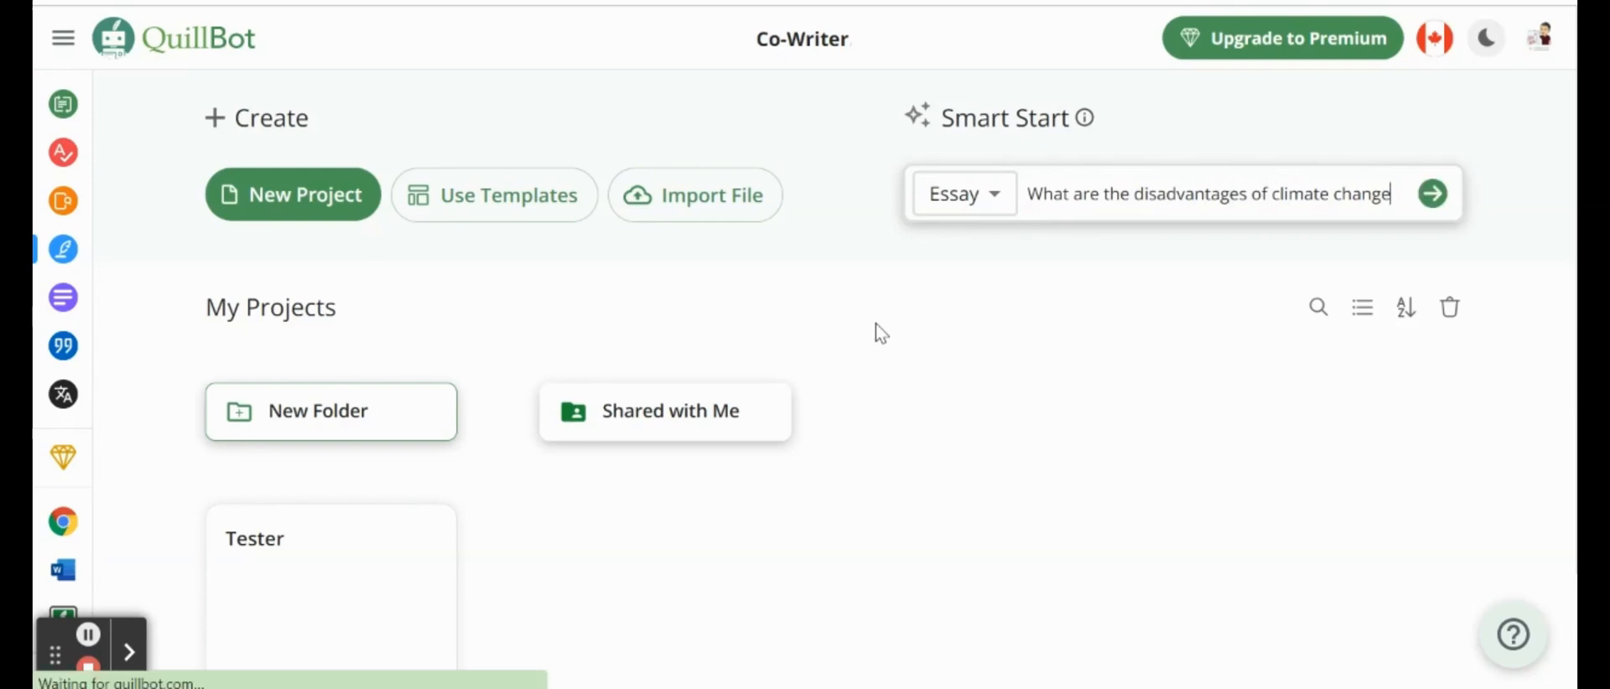
{"action": "left_click", "coordinate": [1432, 193]}
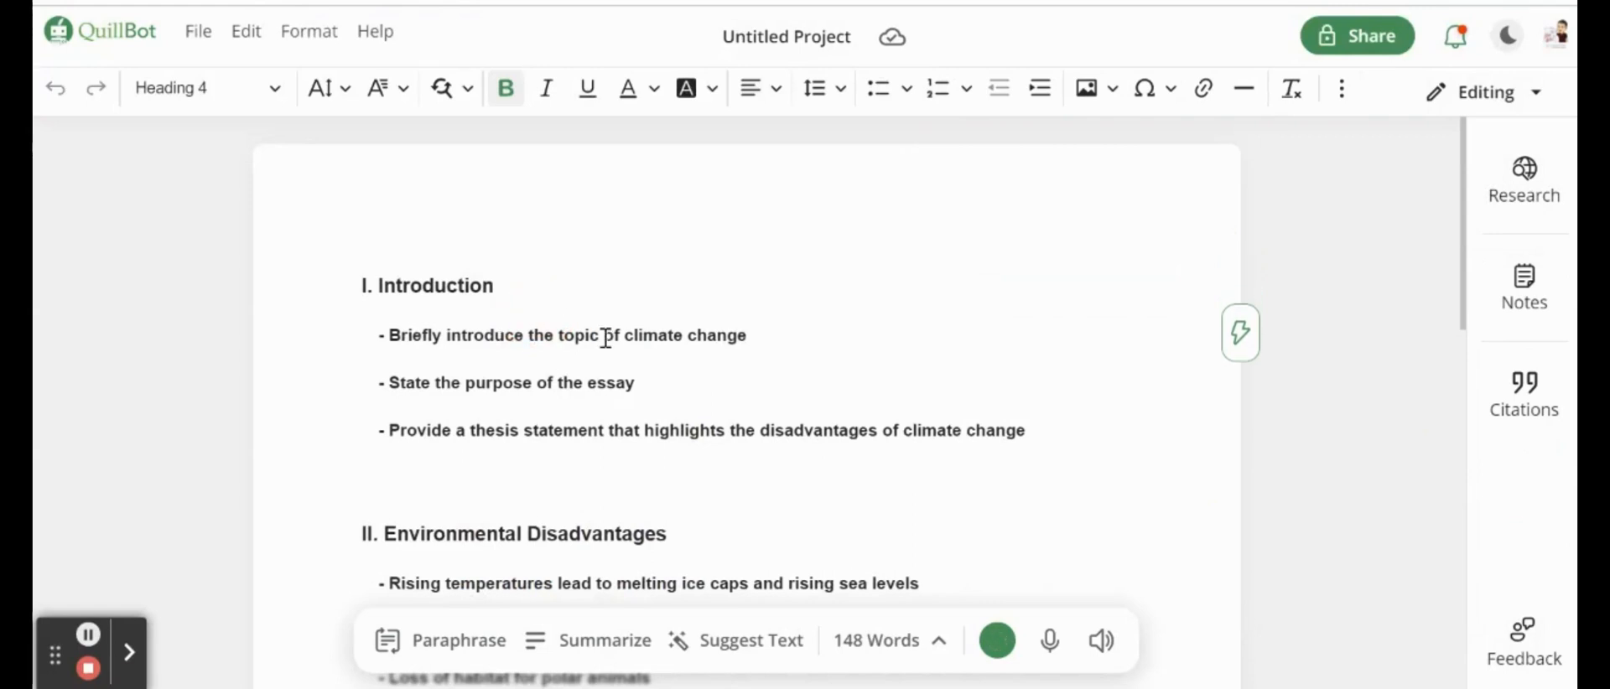
{"action": "scroll", "scroll_direction": "down", "scroll_amount": 3}
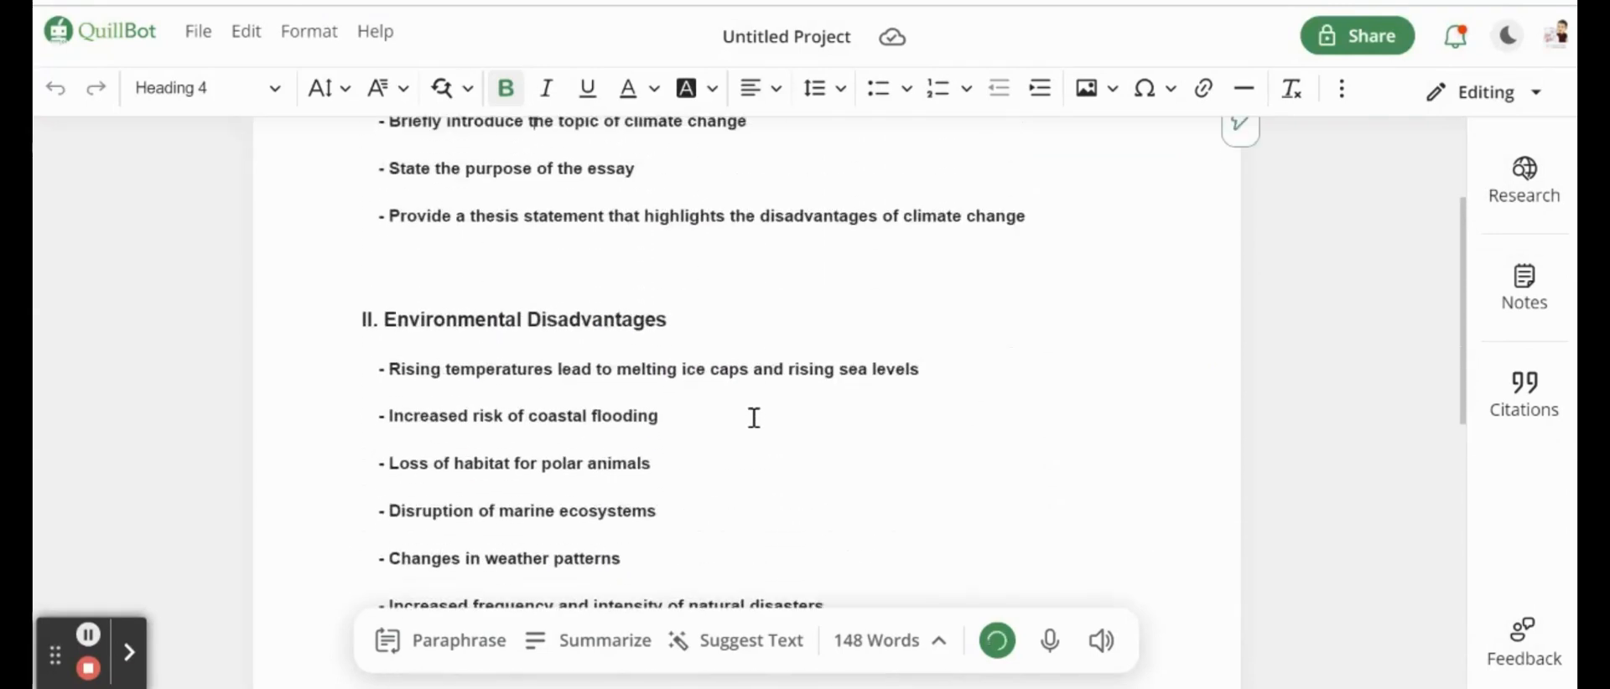
{"action": "scroll", "scroll_direction": "up", "scroll_amount": 3}
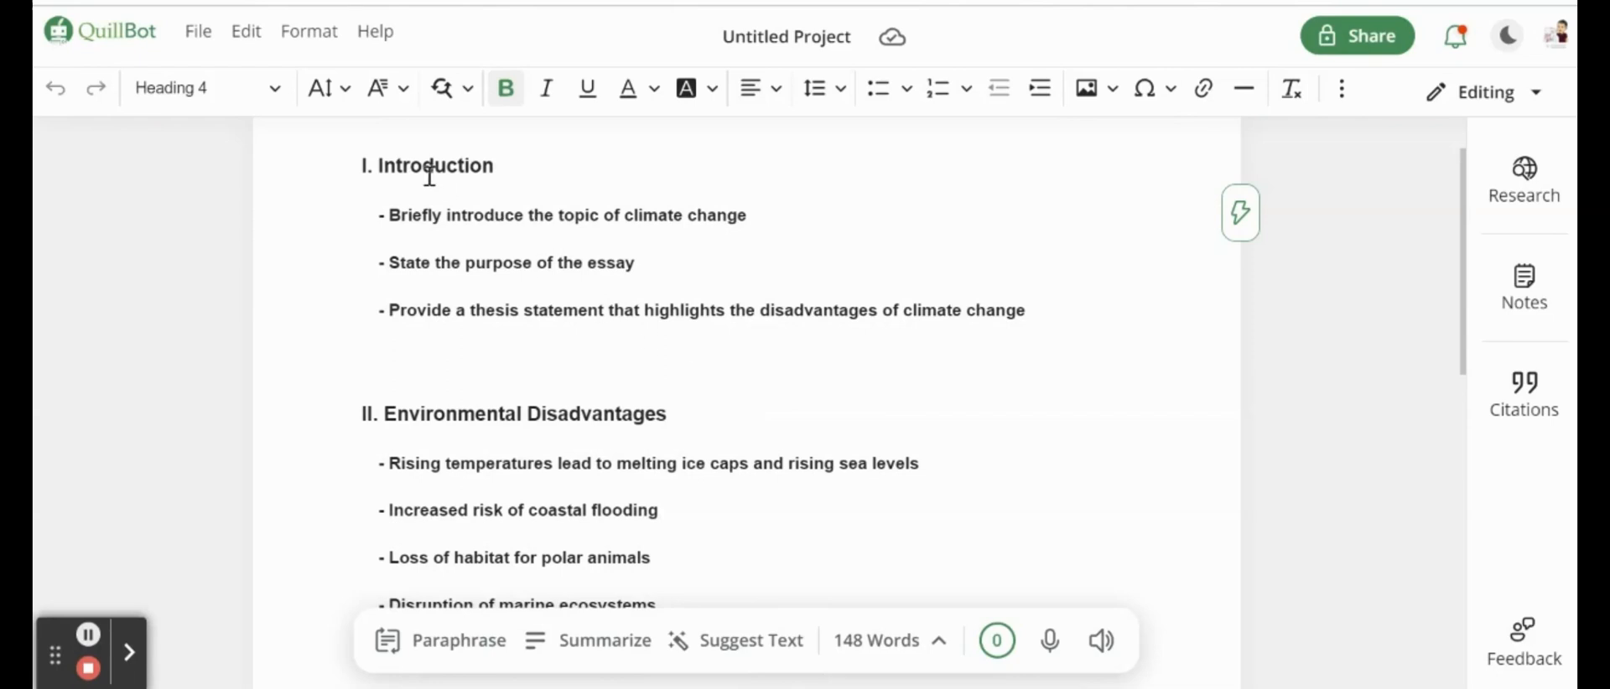
{"action": "mouse_move", "coordinate": [648, 238]}
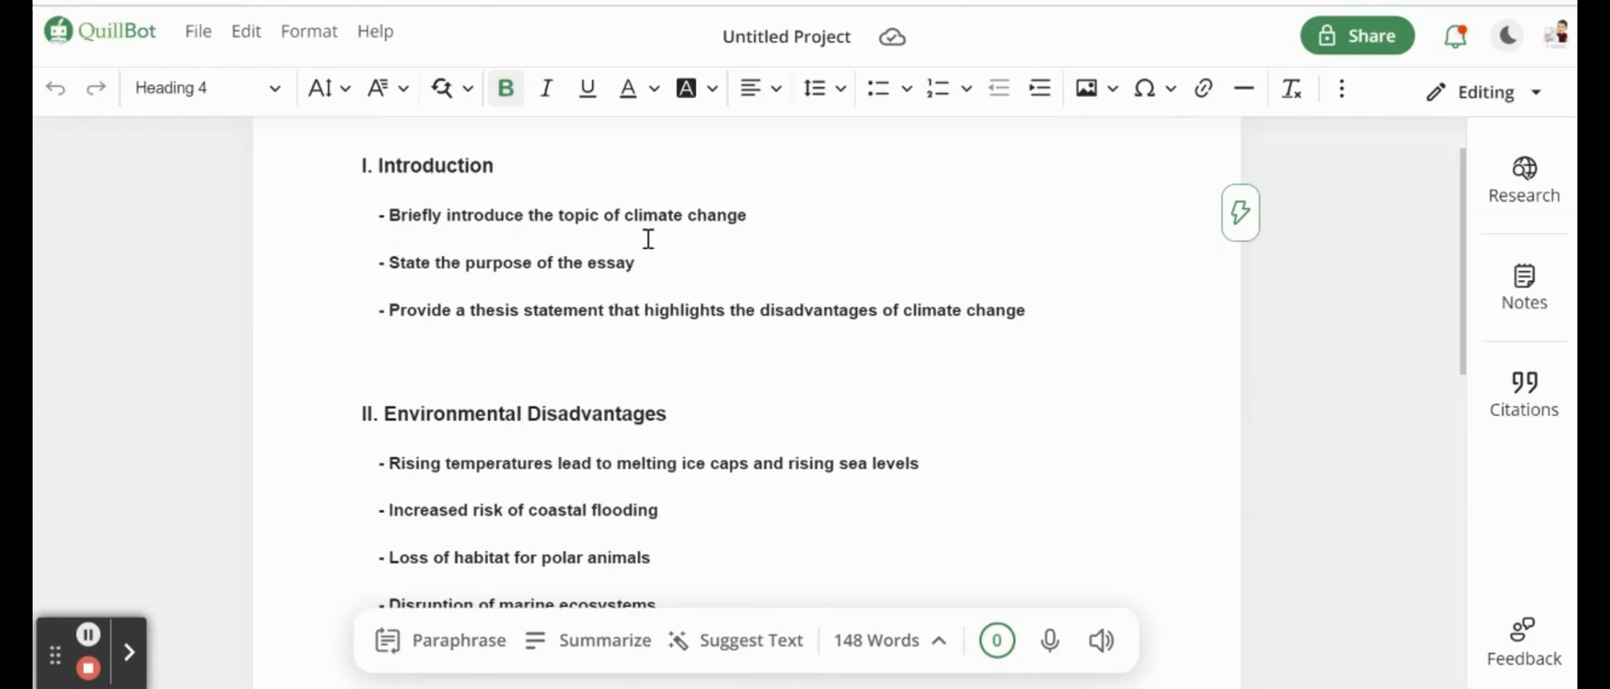
{"action": "mouse_move", "coordinate": [578, 283]}
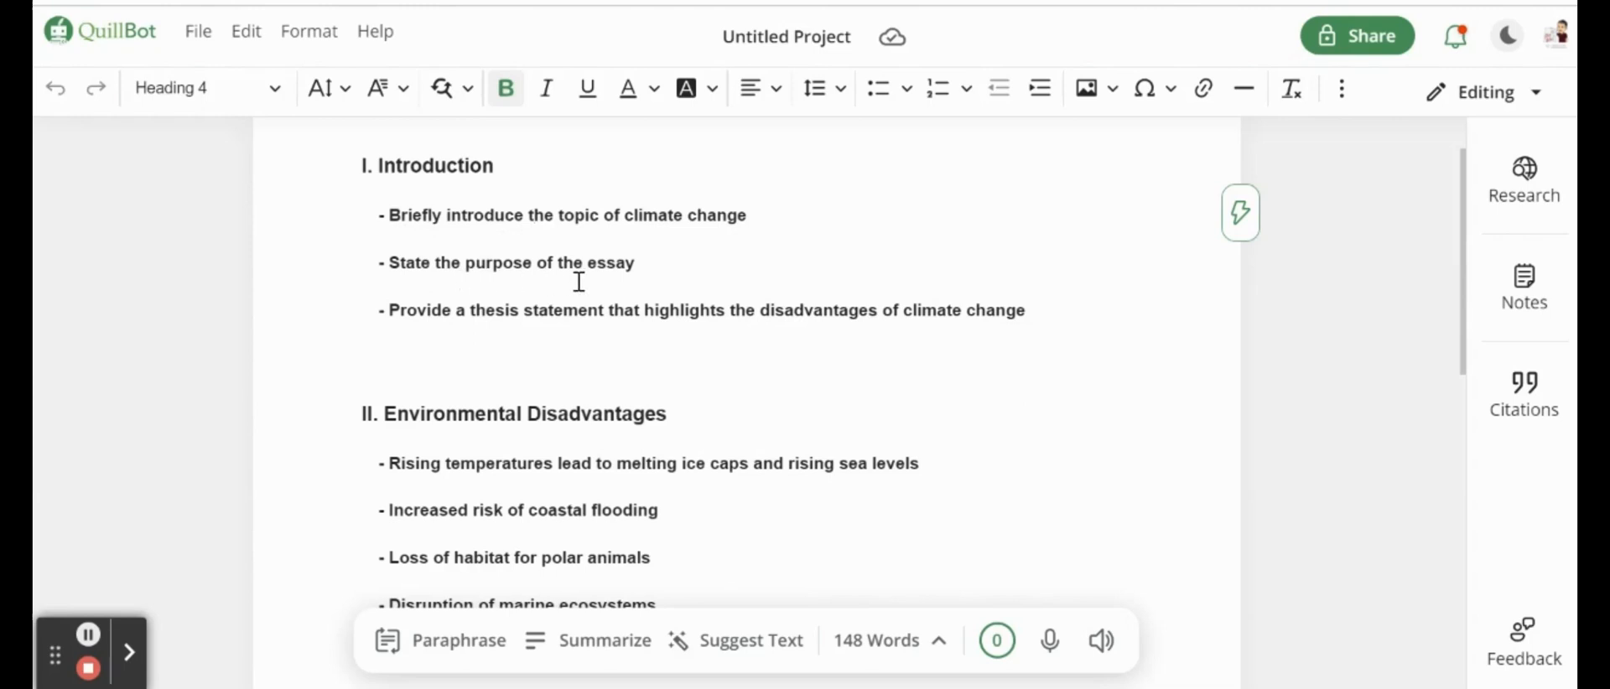
{"action": "mouse_move", "coordinate": [618, 337]}
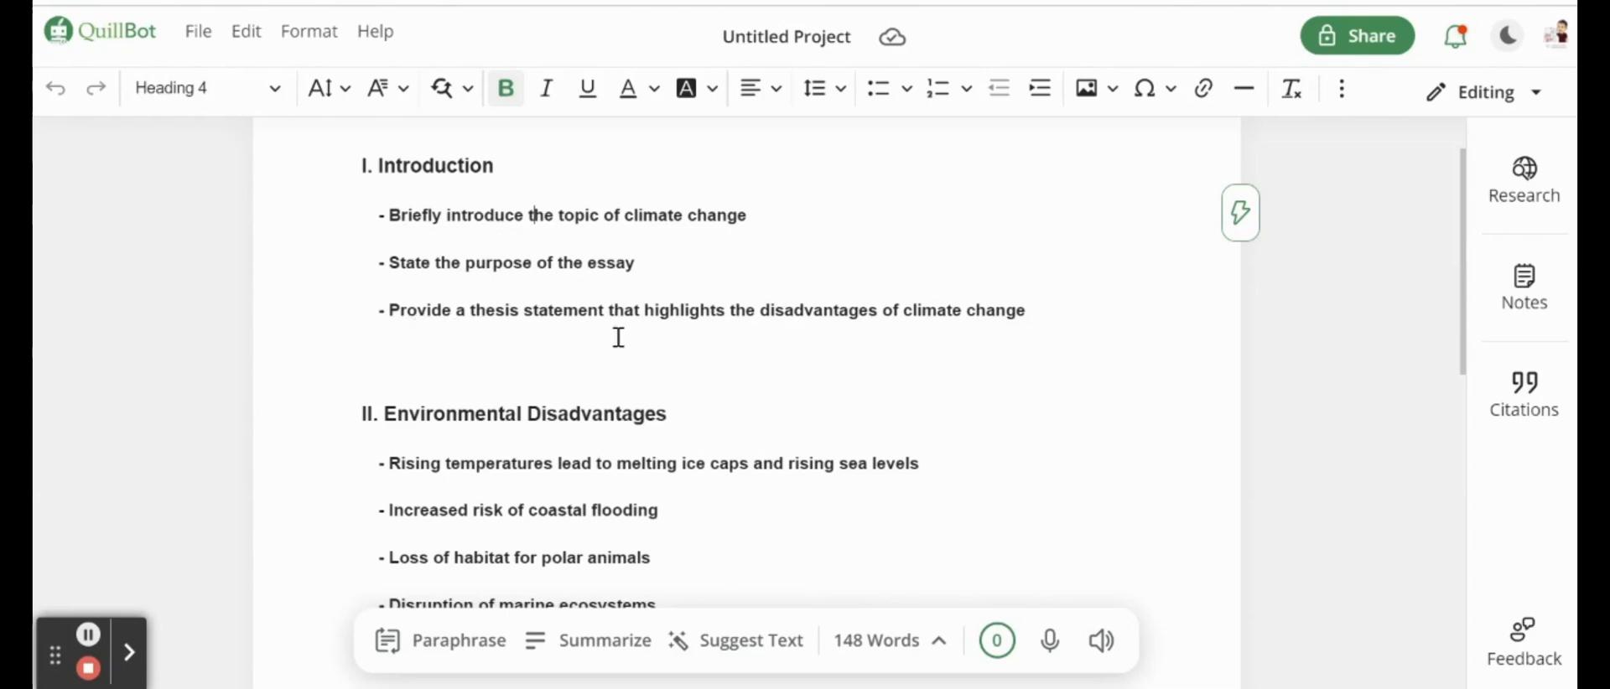
{"action": "scroll", "scroll_direction": "down", "scroll_amount": 3}
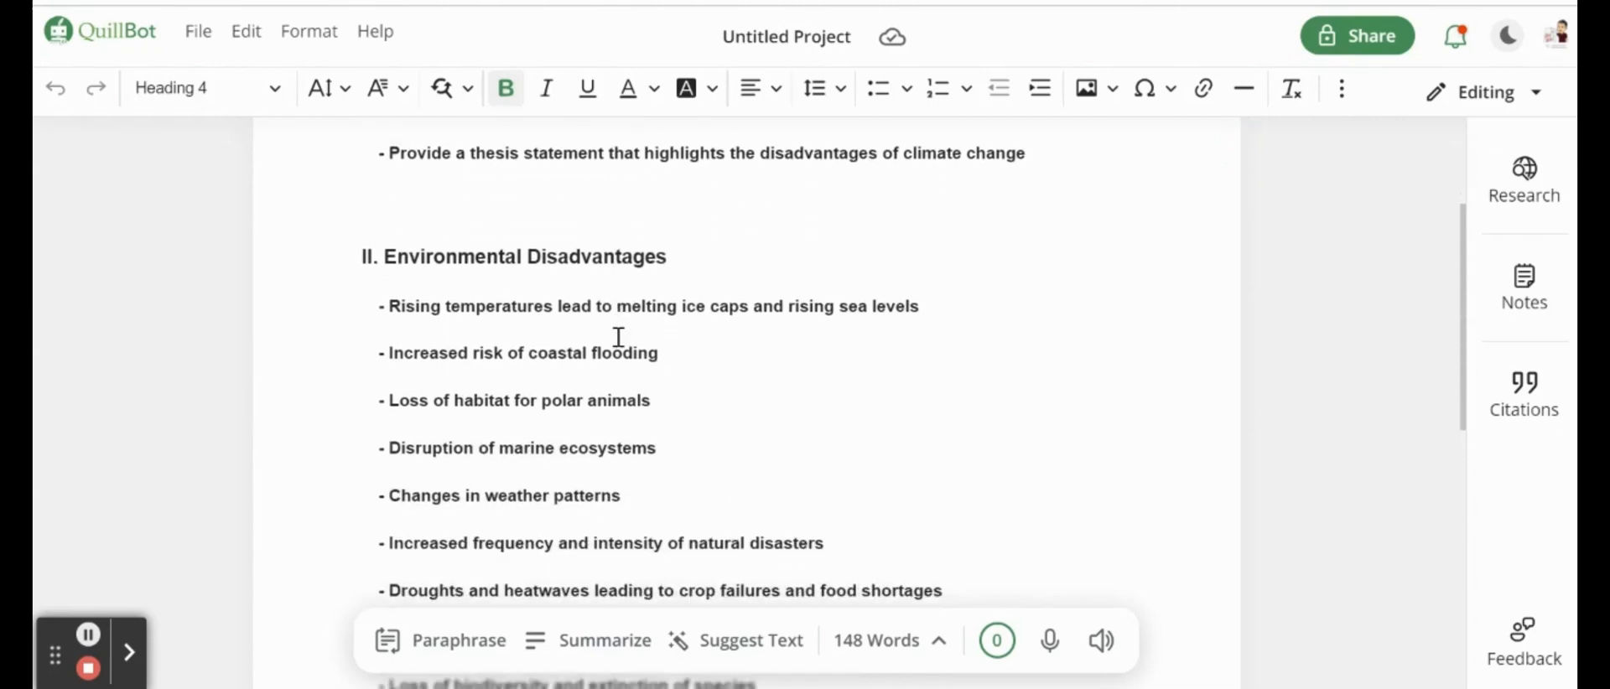
{"action": "scroll", "scroll_direction": "down", "scroll_amount": 3}
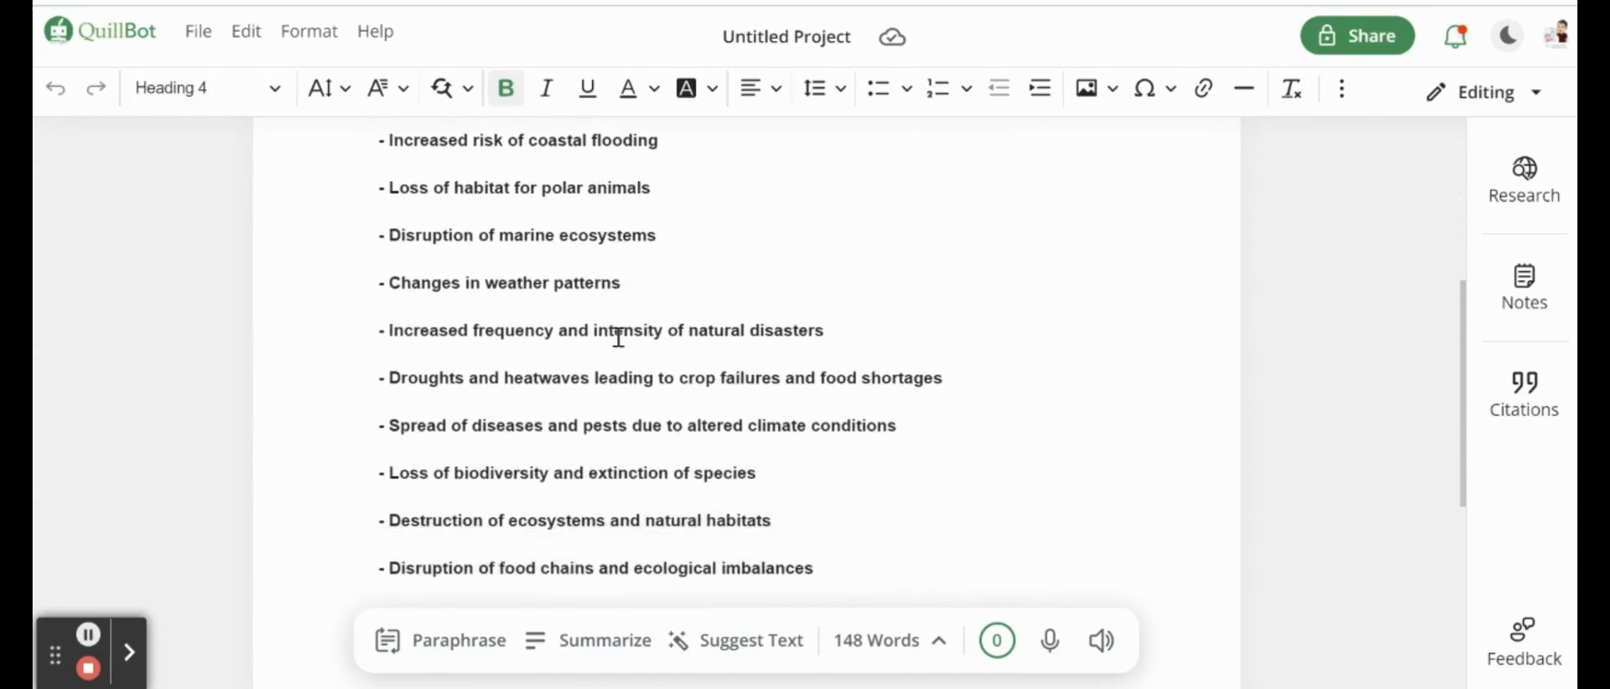
{"action": "scroll", "scroll_direction": "down", "scroll_amount": 3}
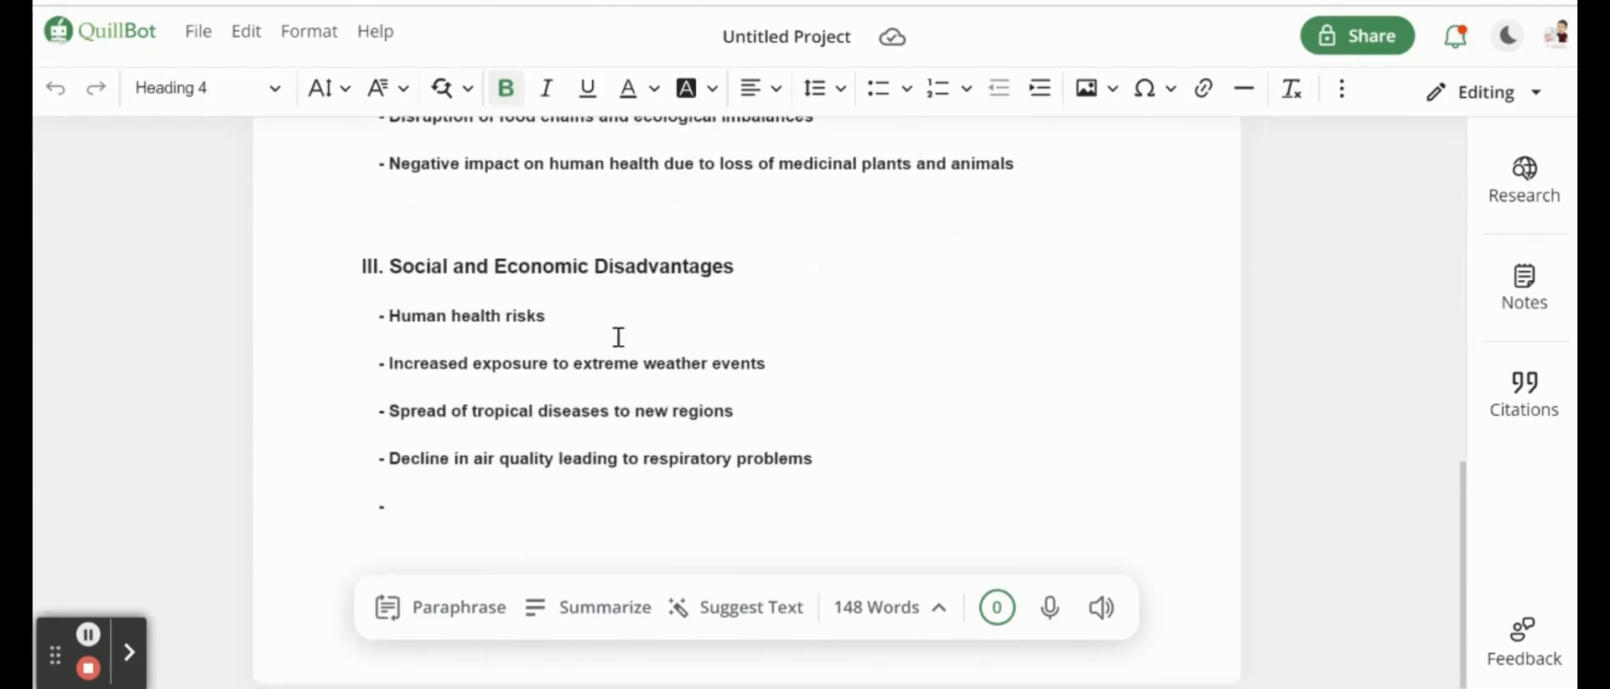
{"action": "scroll", "scroll_direction": "up", "scroll_amount": 3}
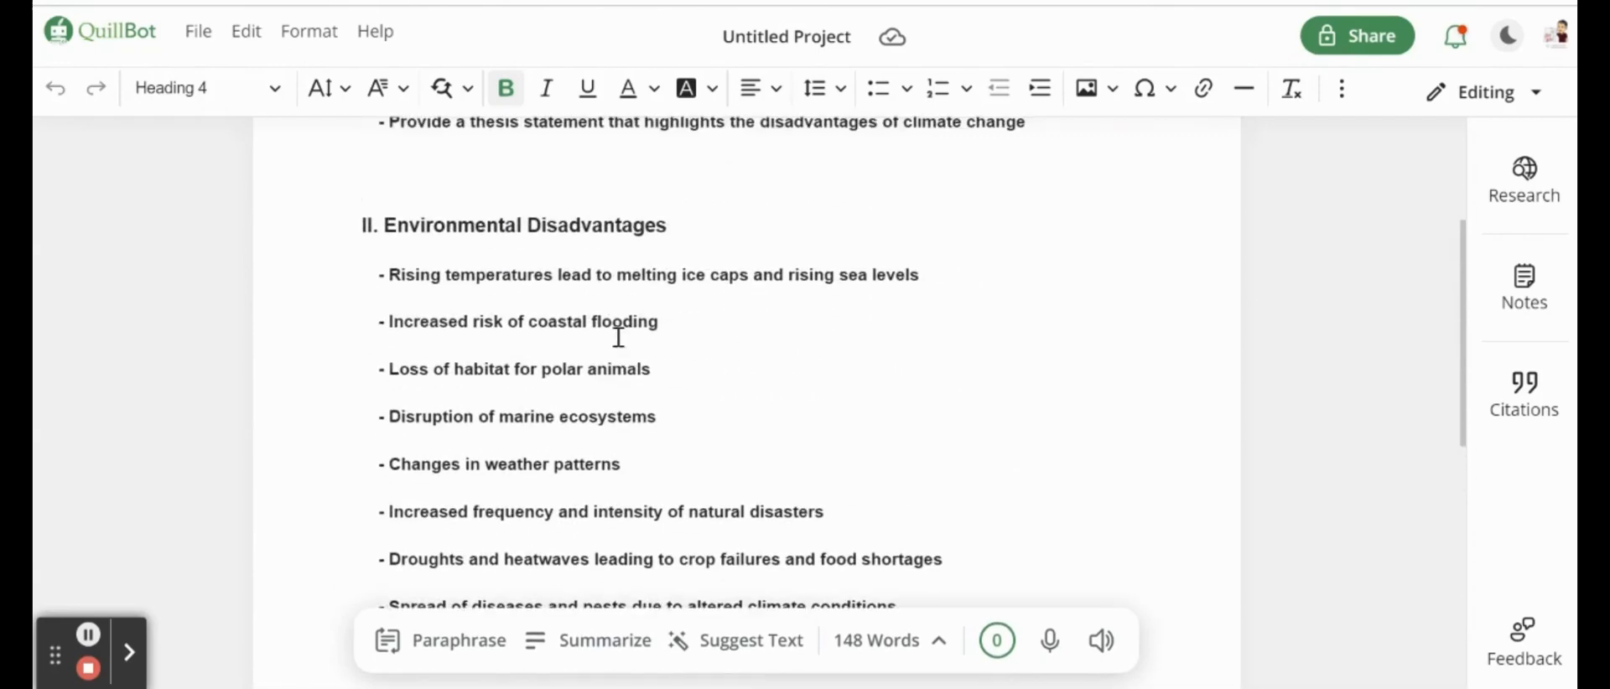
{"action": "scroll", "scroll_direction": "down", "scroll_amount": 3}
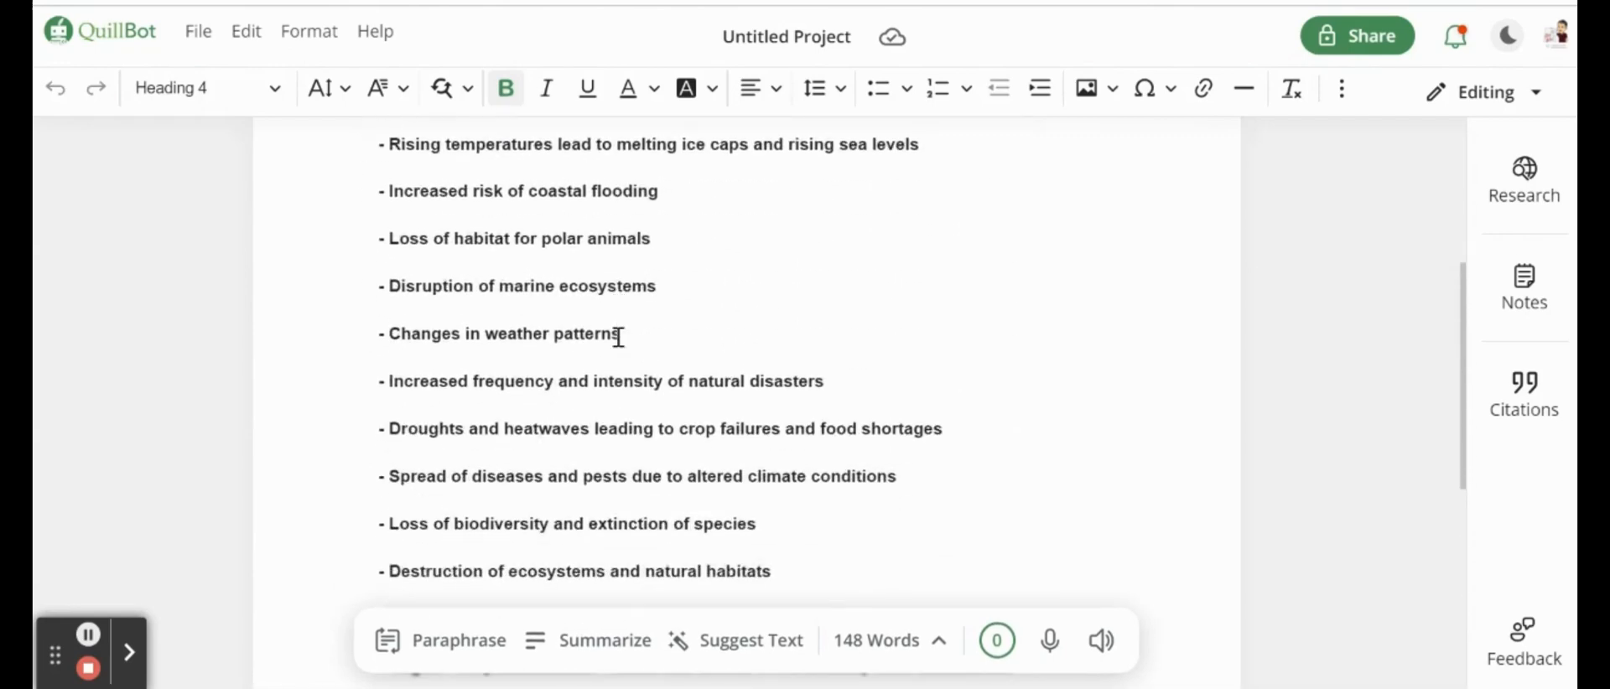
{"action": "scroll", "scroll_direction": "down", "scroll_amount": 3}
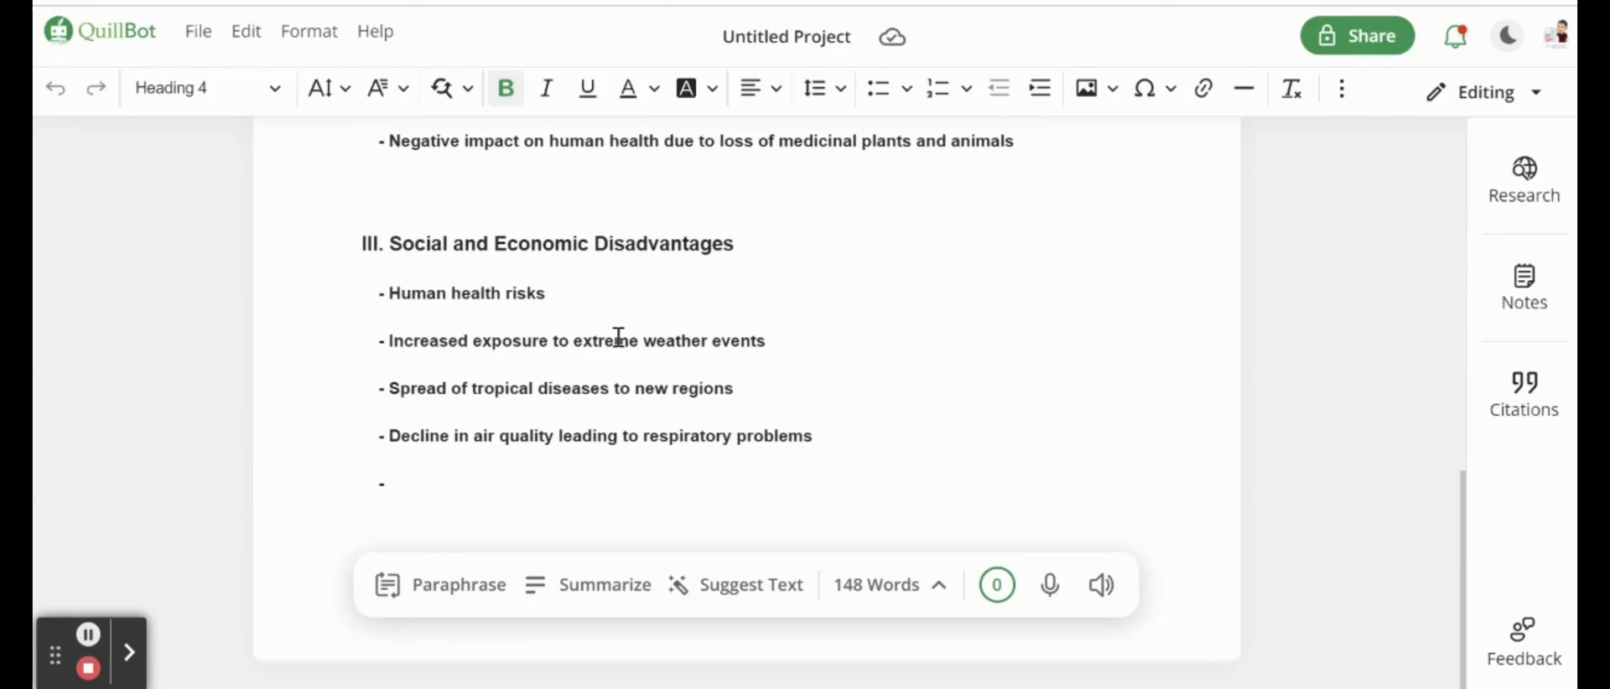
{"action": "mouse_move", "coordinate": [521, 422]}
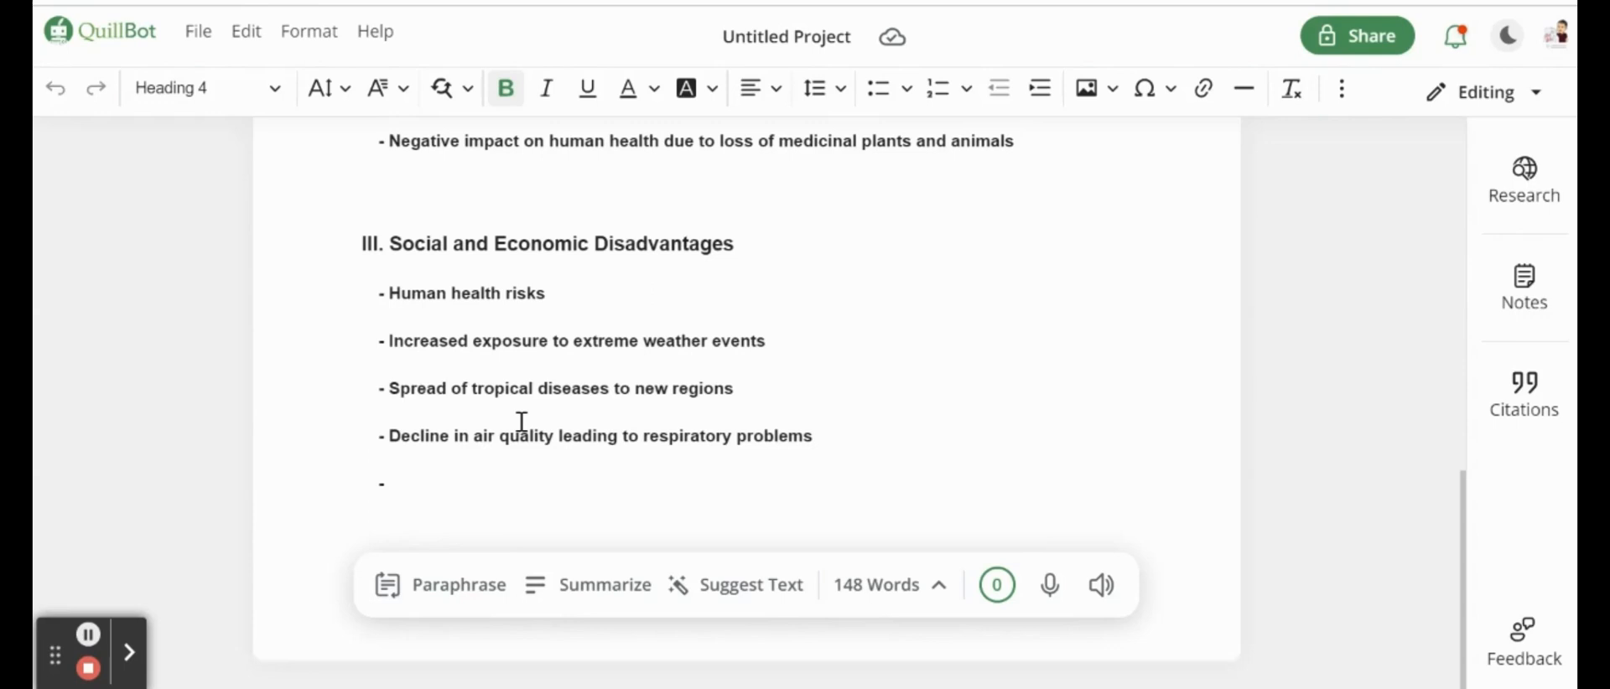
{"action": "mouse_move", "coordinate": [458, 585]}
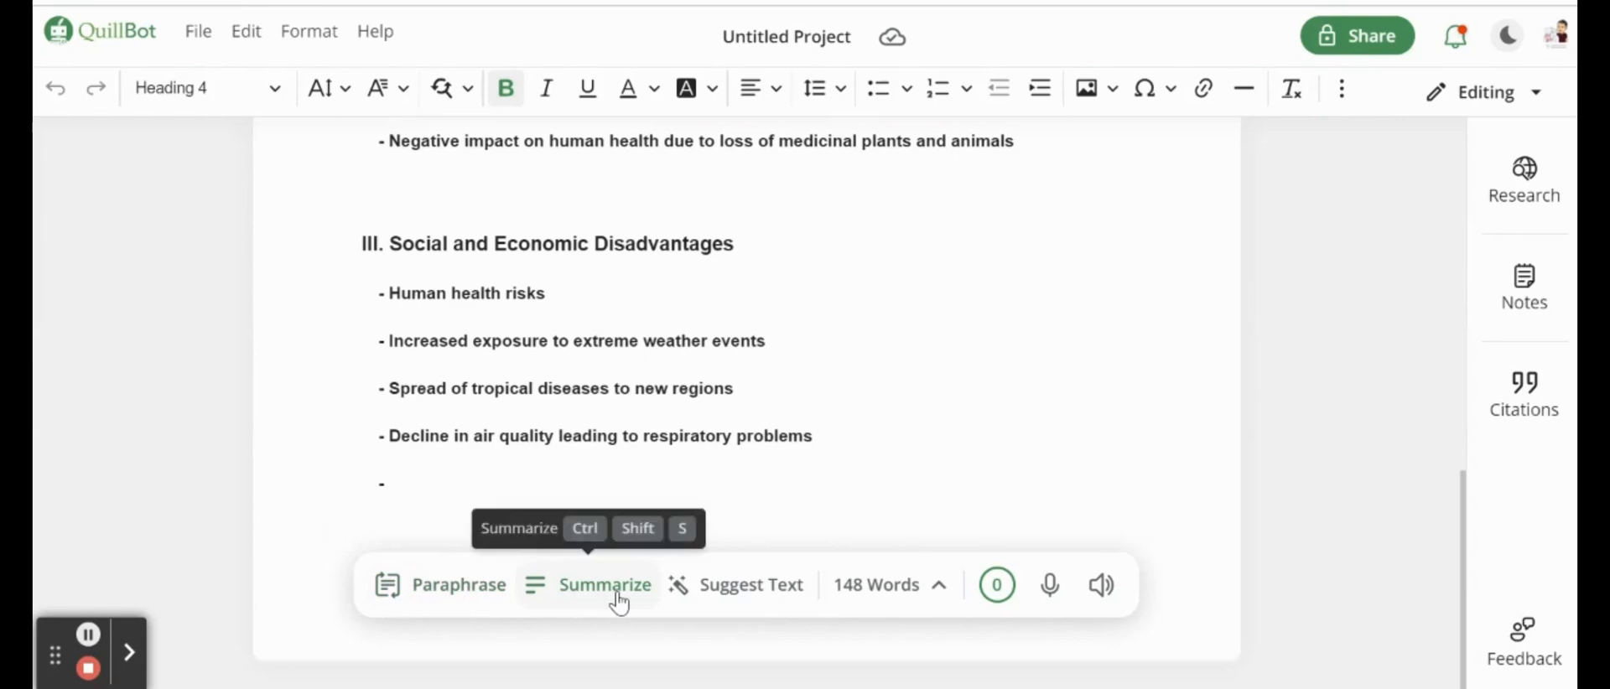
{"action": "mouse_move", "coordinate": [738, 585]}
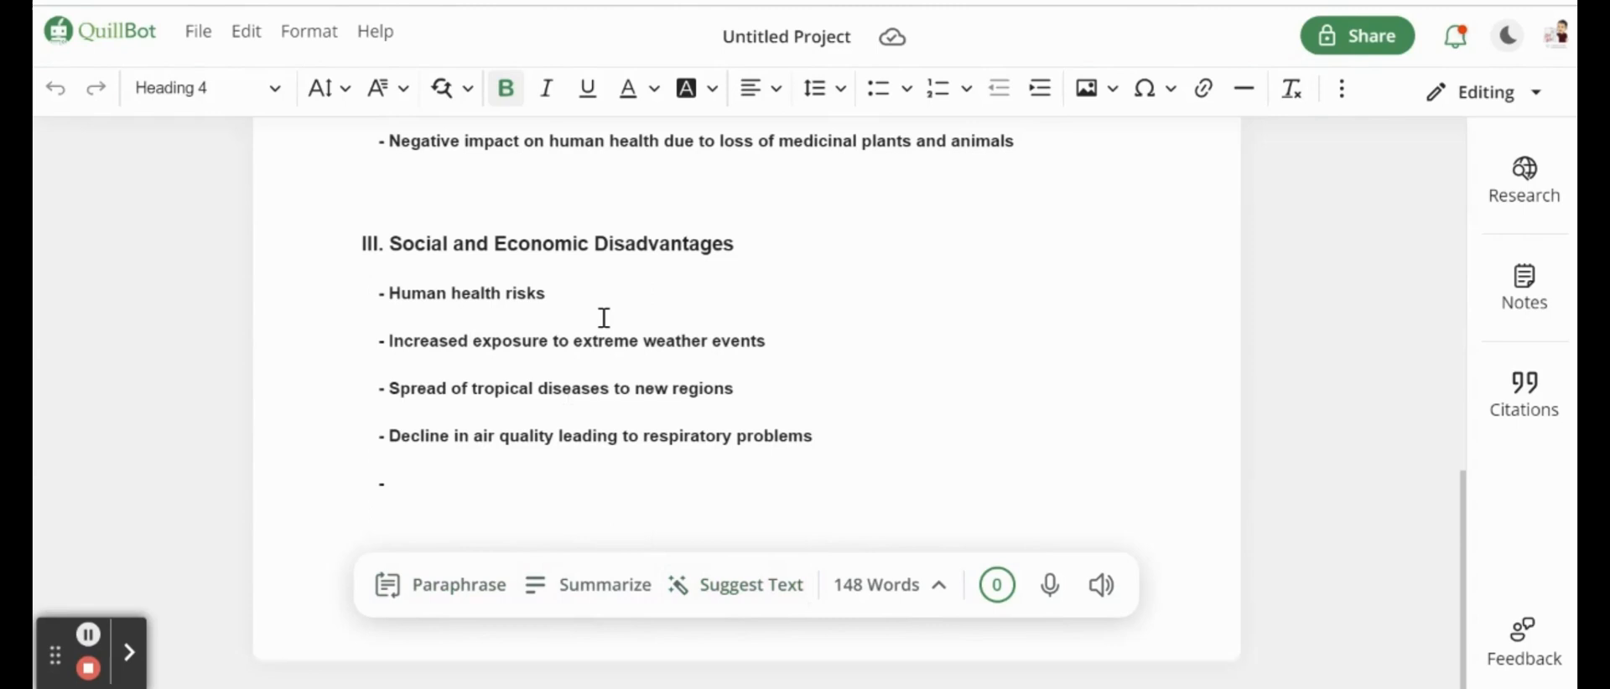
{"action": "mouse_move", "coordinate": [1267, 288]}
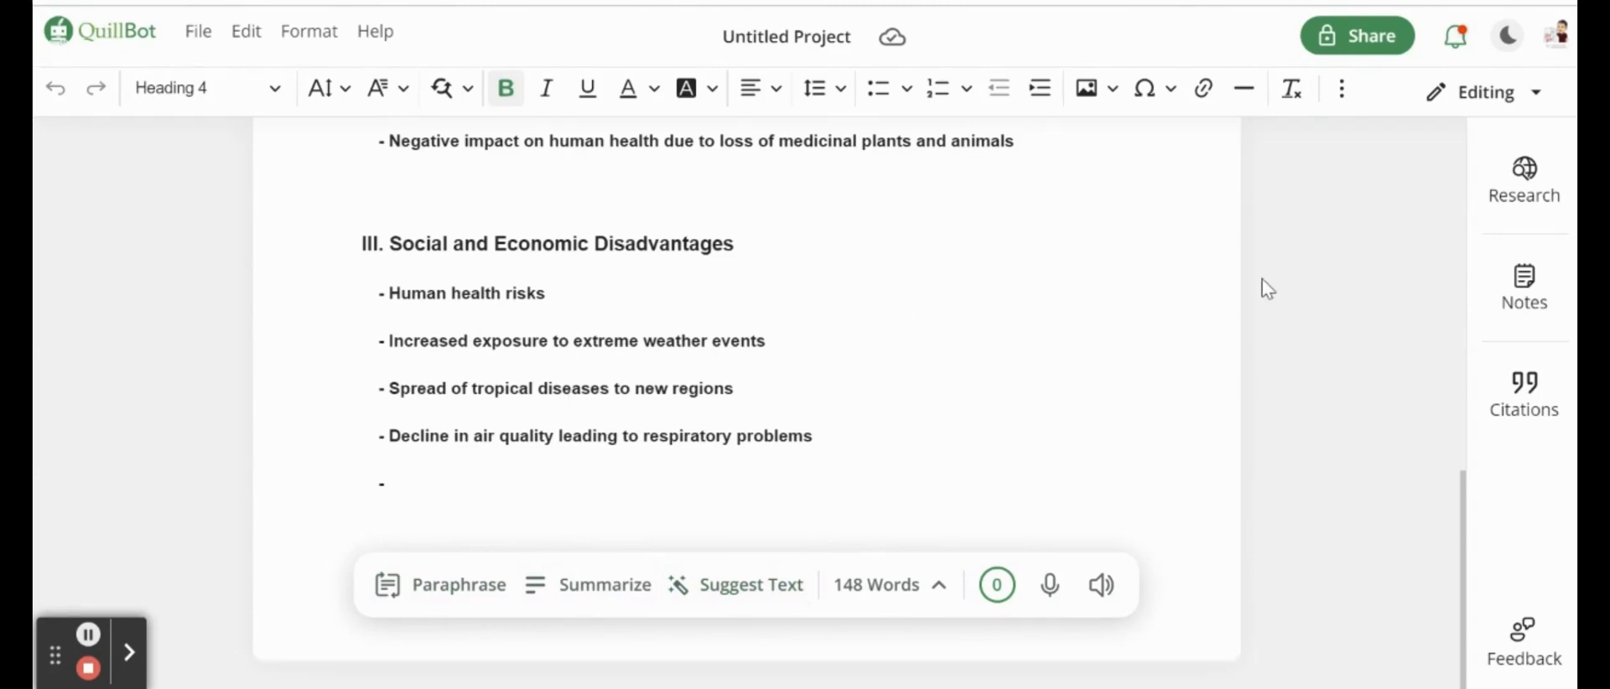
{"action": "mouse_move", "coordinate": [1524, 174]}
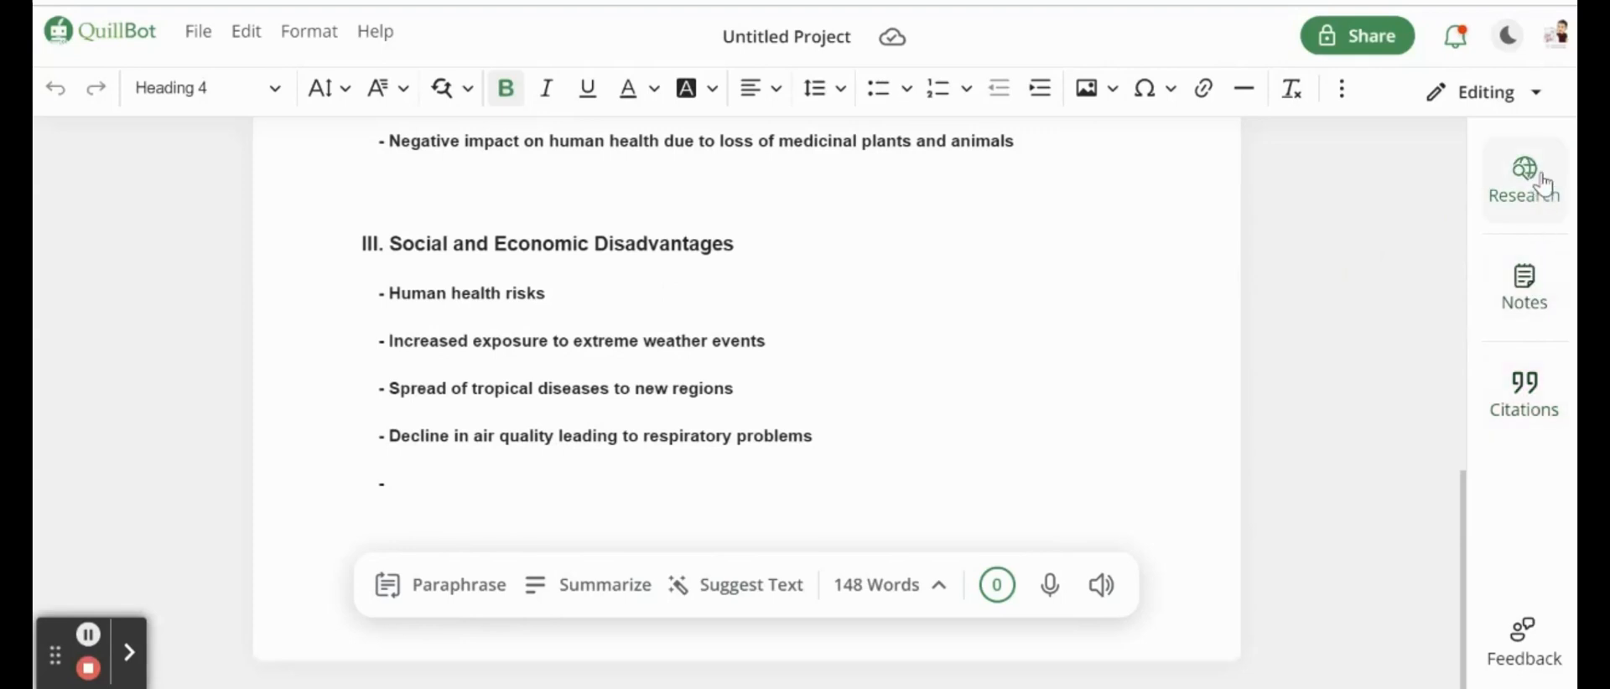
{"action": "mouse_move", "coordinate": [1524, 401]}
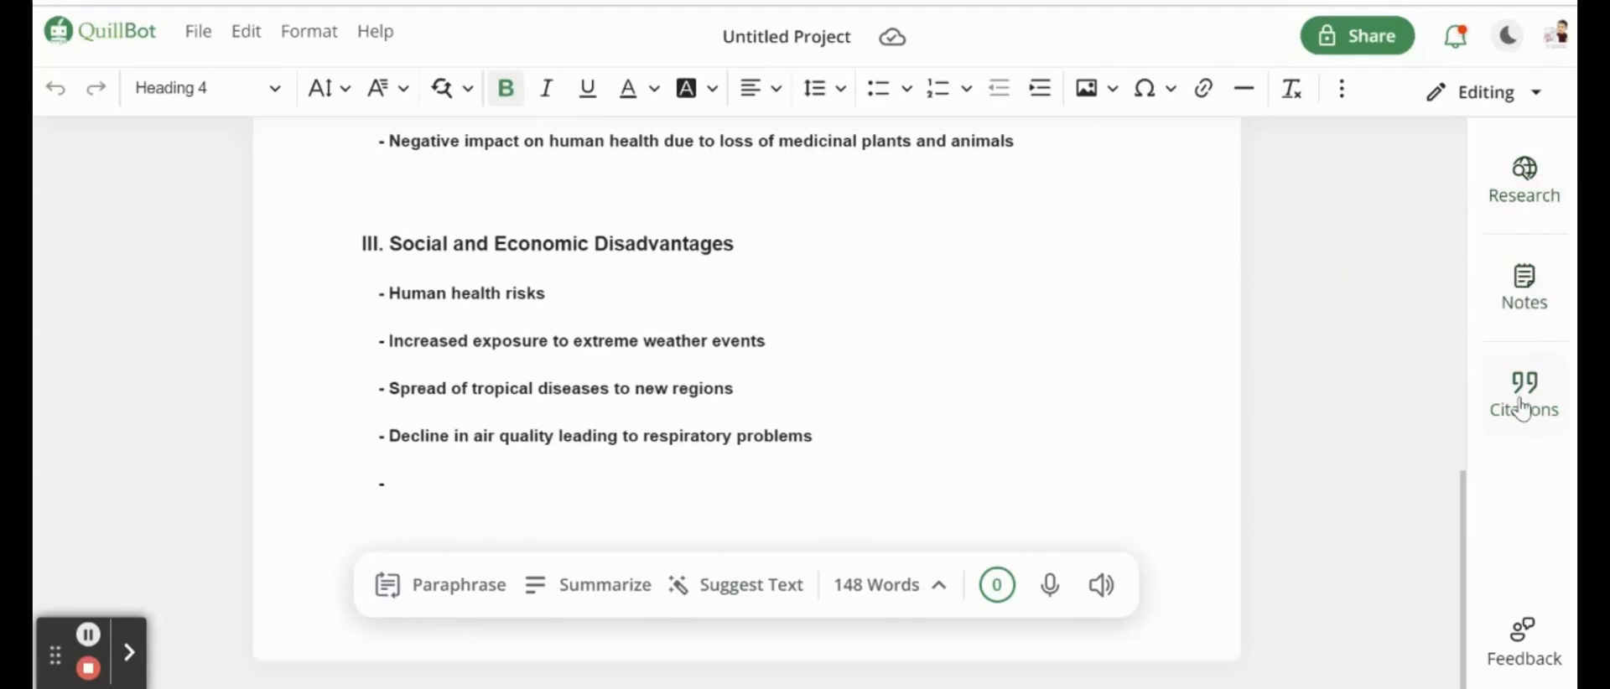
{"action": "mouse_move", "coordinate": [868, 341]}
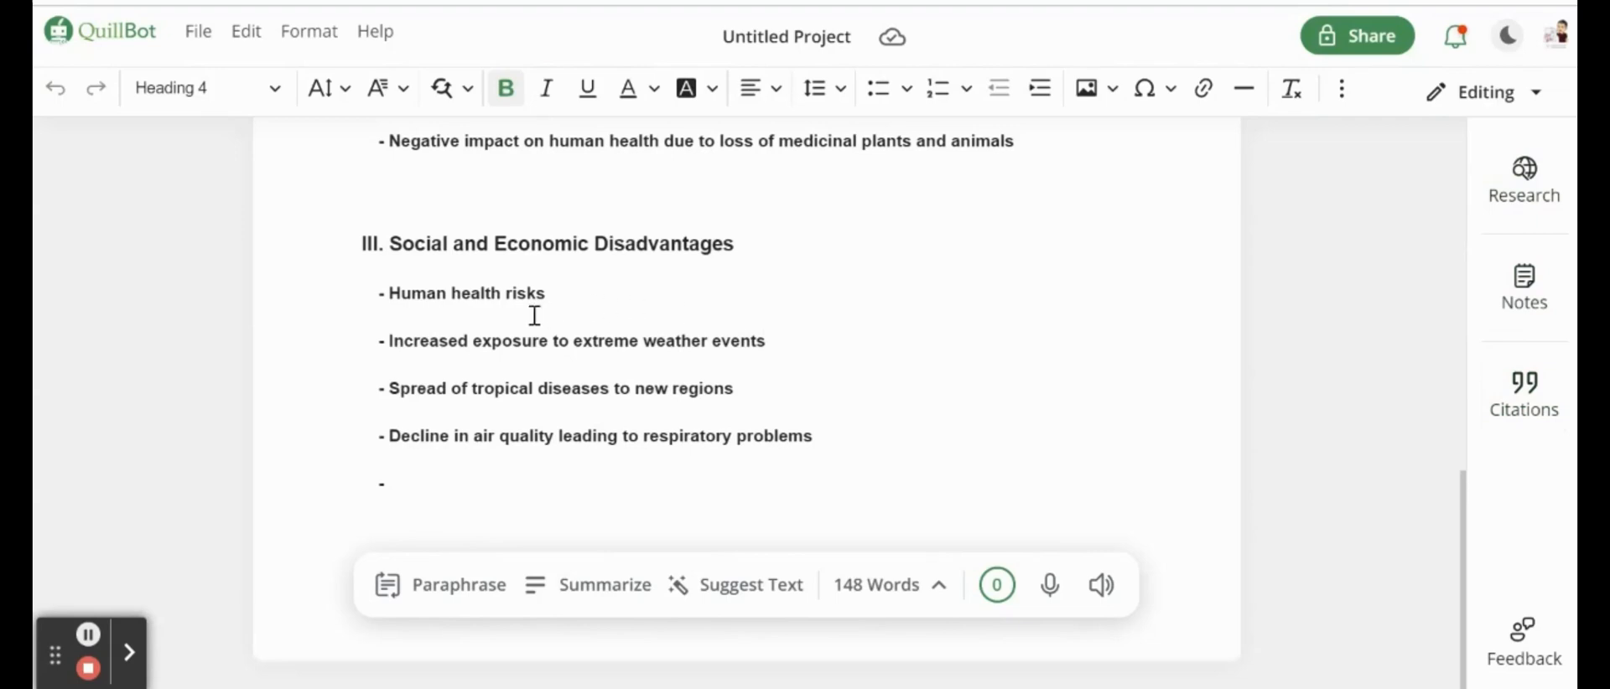
{"action": "mouse_move", "coordinate": [384, 339]}
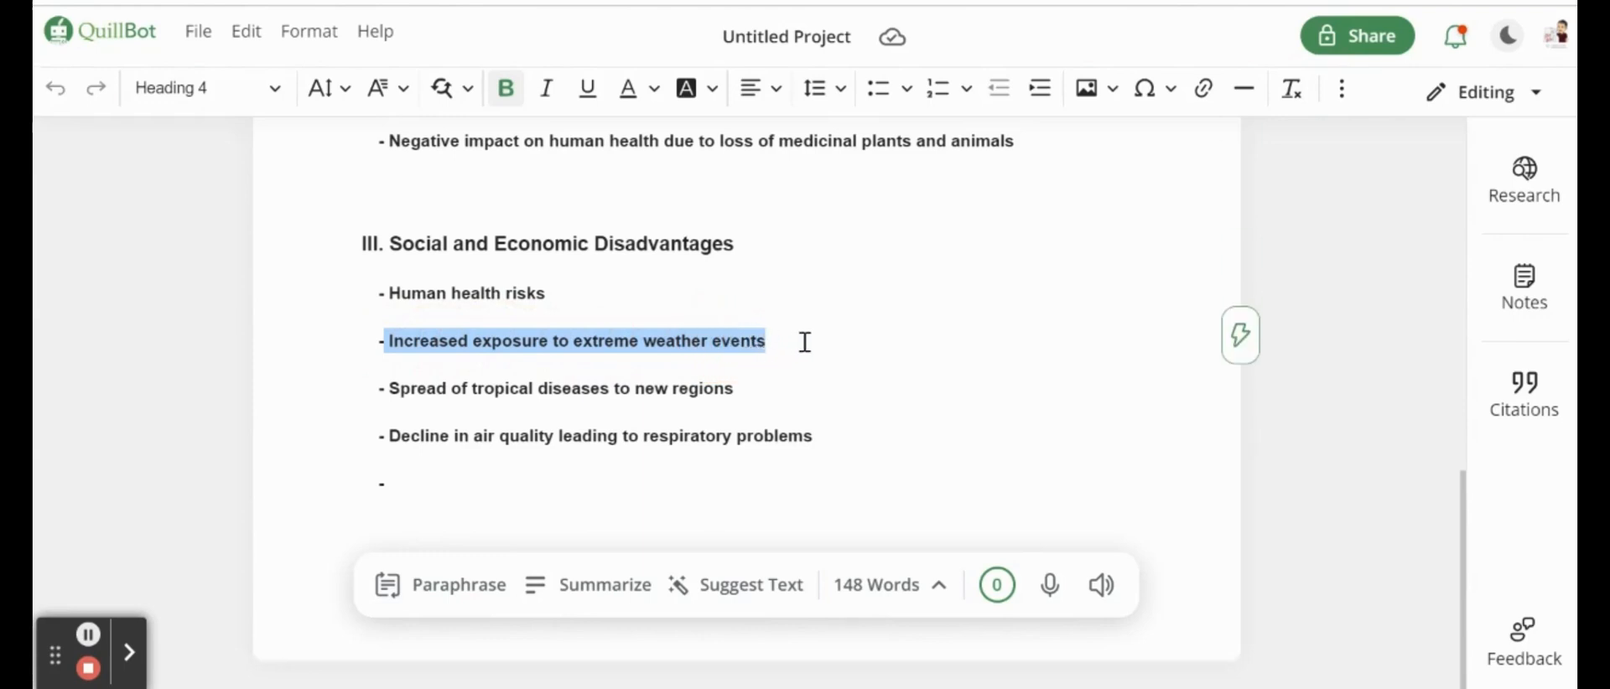
Step: Open the Research sidebar and switch on the Academic sources toggle
{"action": "left_click", "coordinate": [1524, 179]}
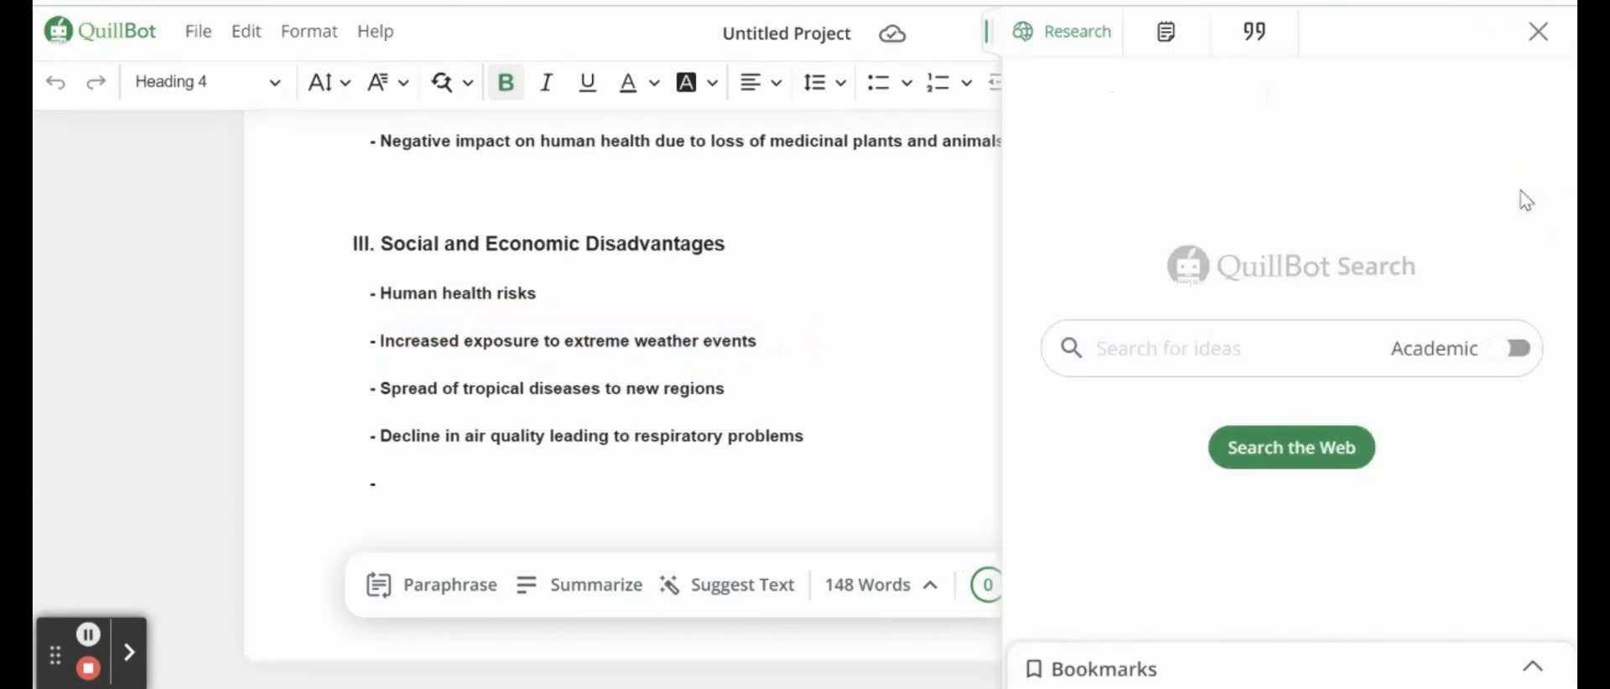
{"action": "left_click", "coordinate": [1518, 348]}
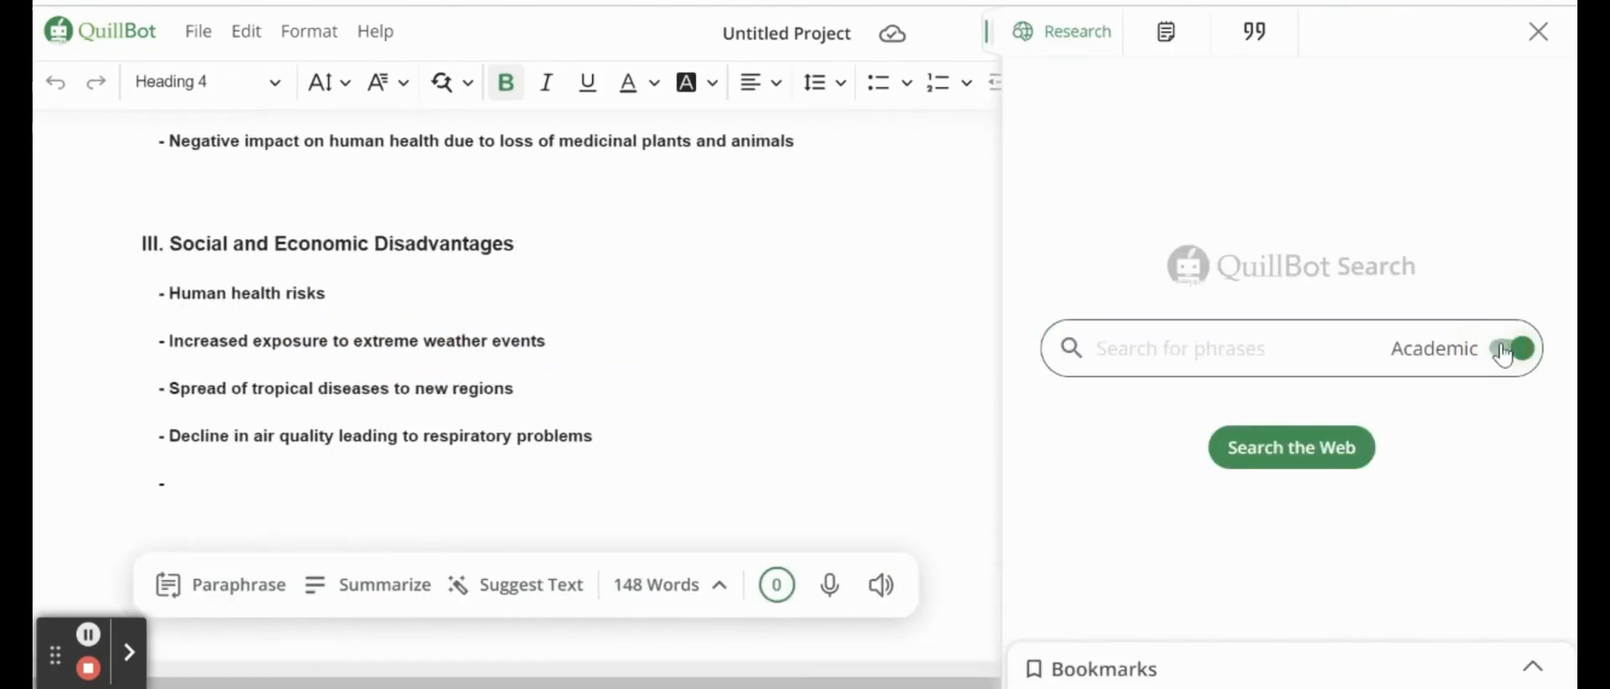
{"action": "left_click", "coordinate": [1513, 348]}
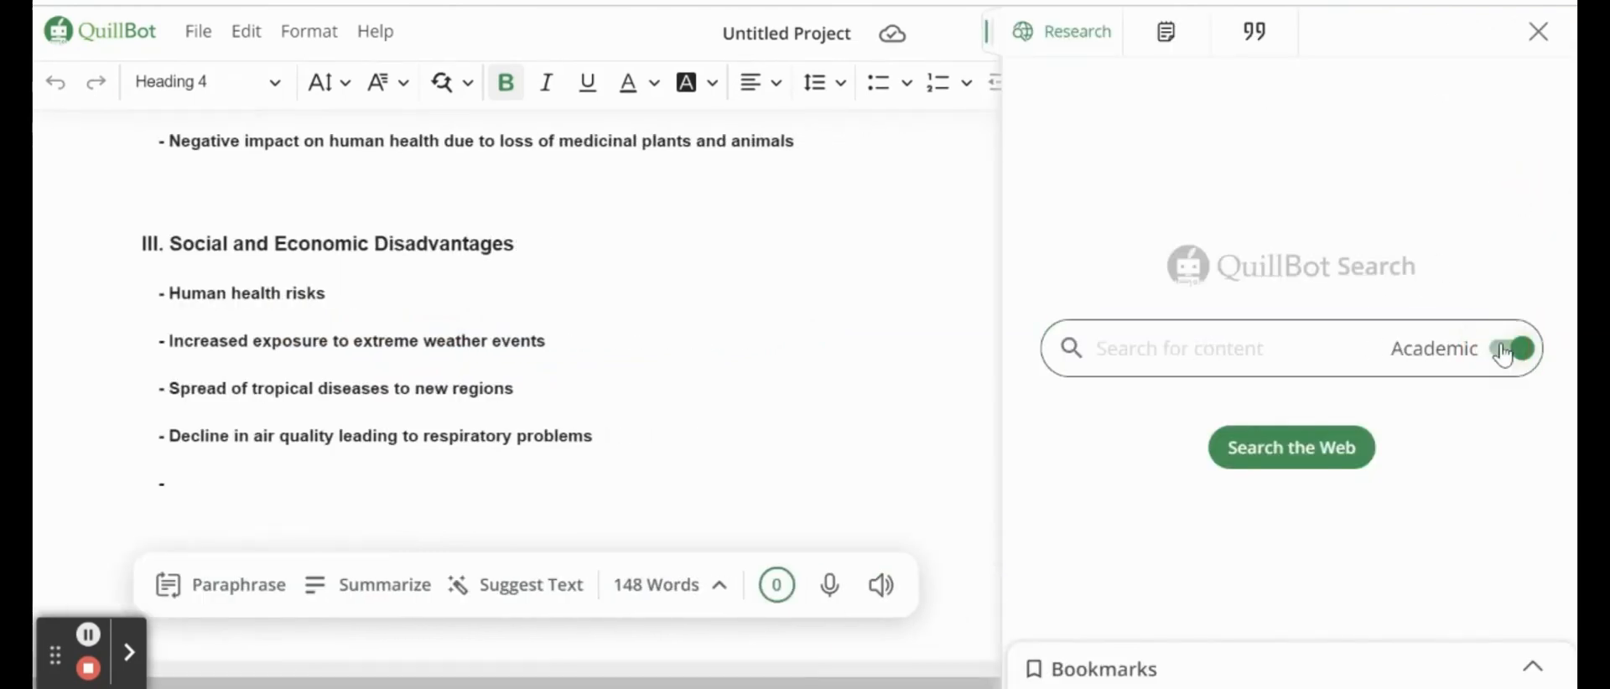
{"action": "left_click", "coordinate": [1510, 348]}
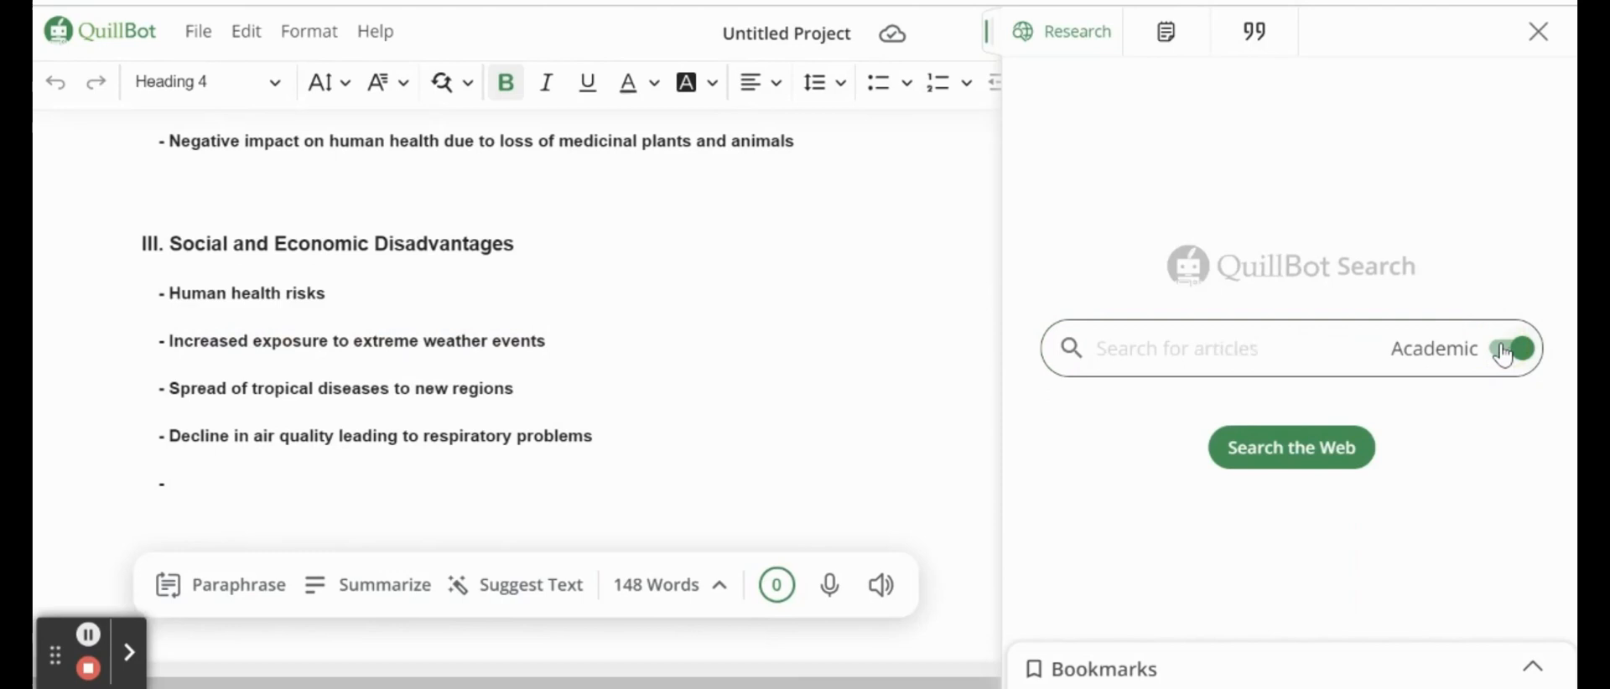
{"action": "left_click", "coordinate": [1510, 348]}
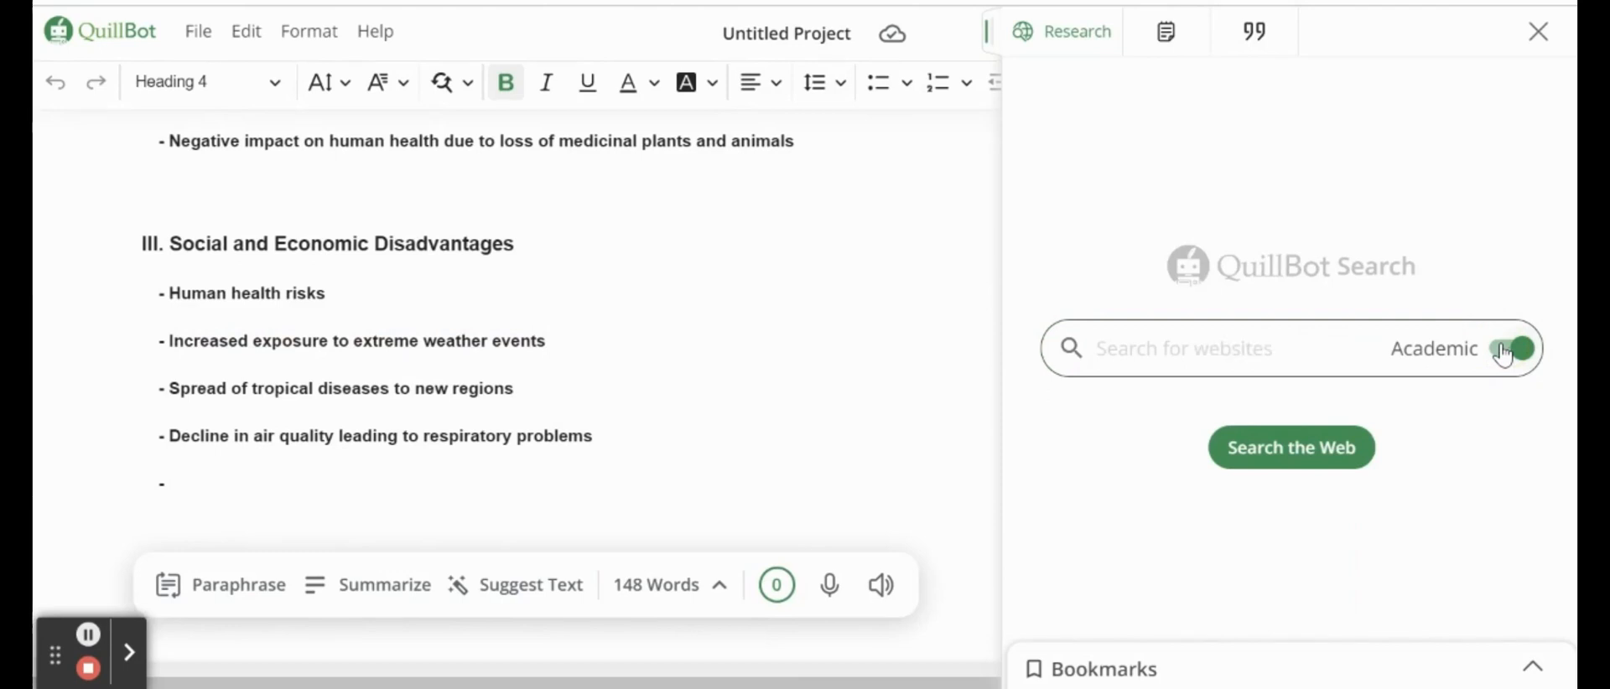
{"action": "left_click", "coordinate": [1510, 348]}
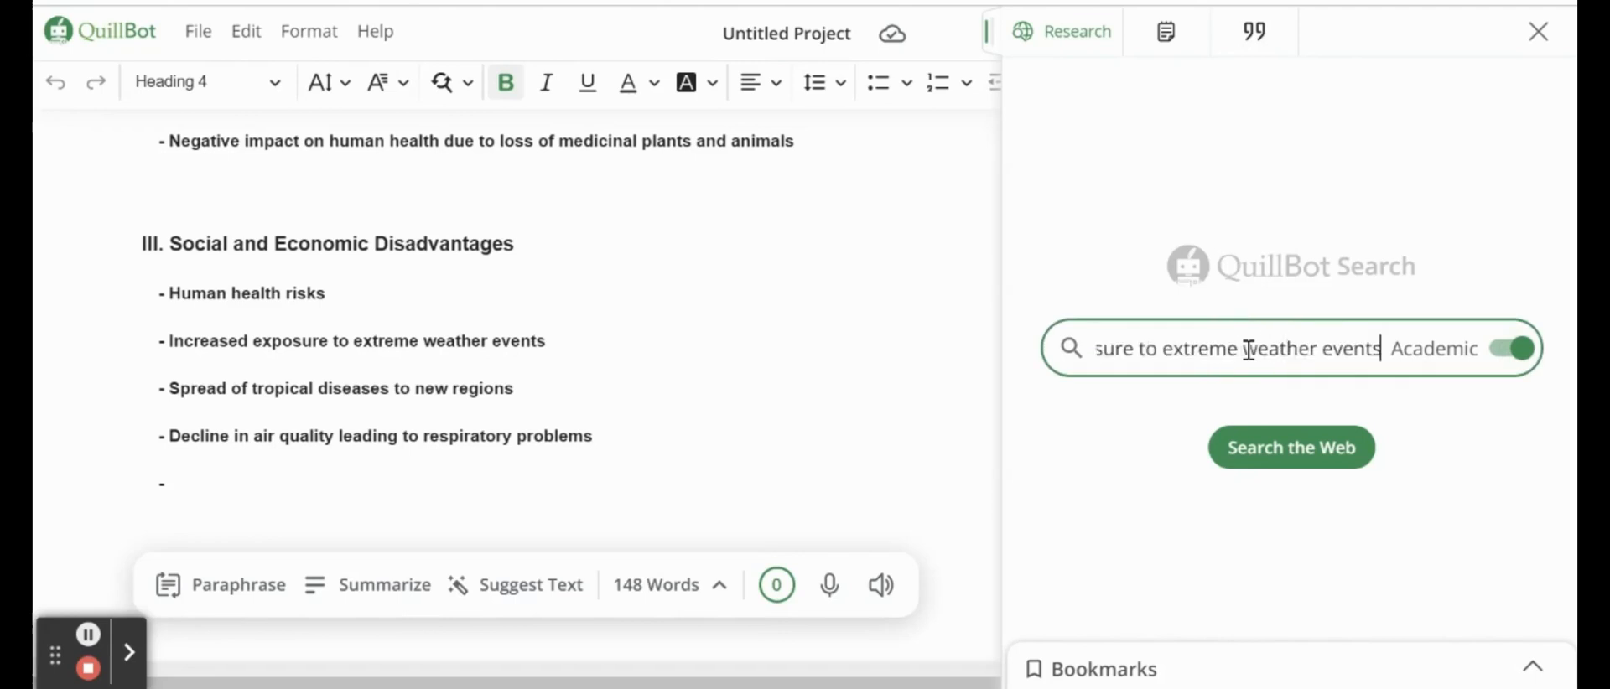
Step: Search the web for extreme weather exposure and open the Taylor & Francis article
{"action": "left_click", "coordinate": [1291, 447]}
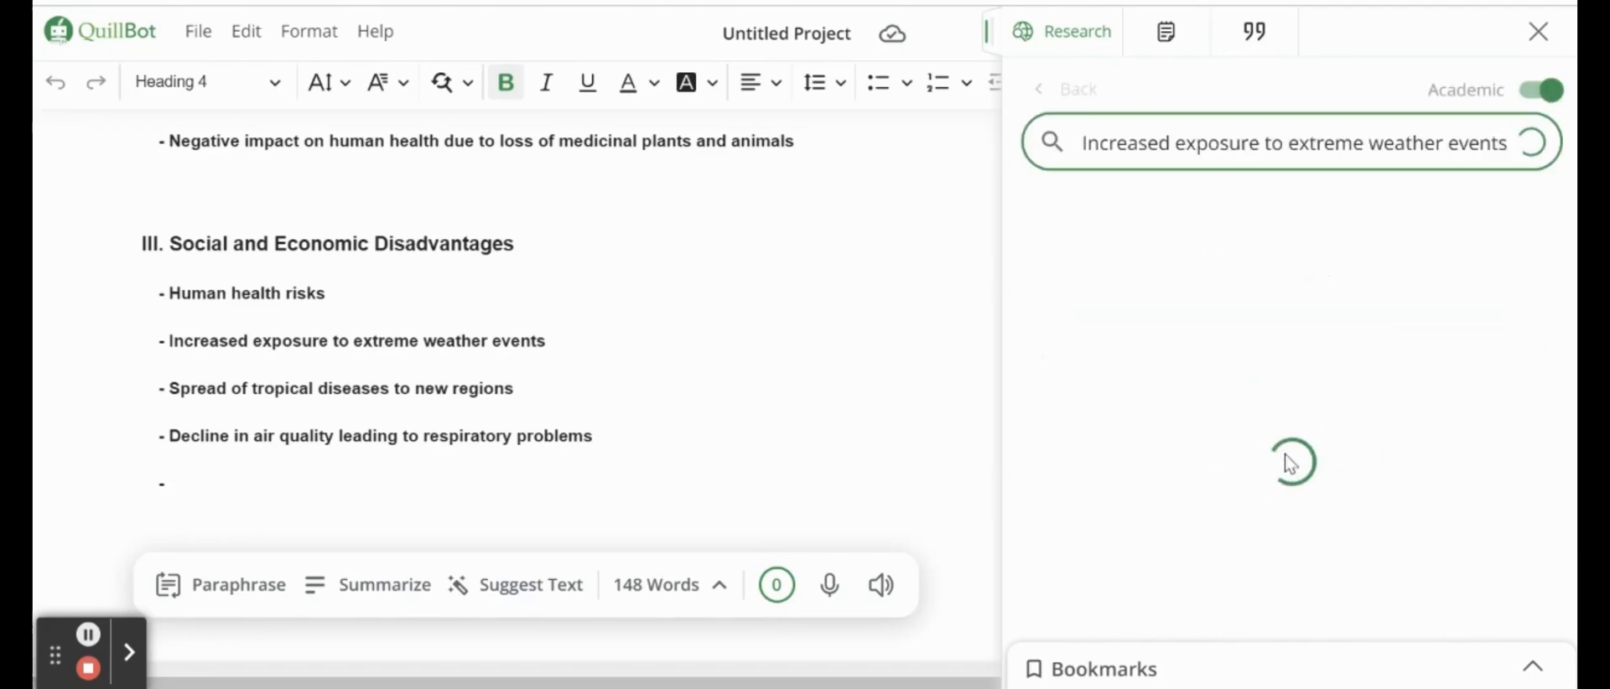
{"action": "left_click", "coordinate": [1531, 142]}
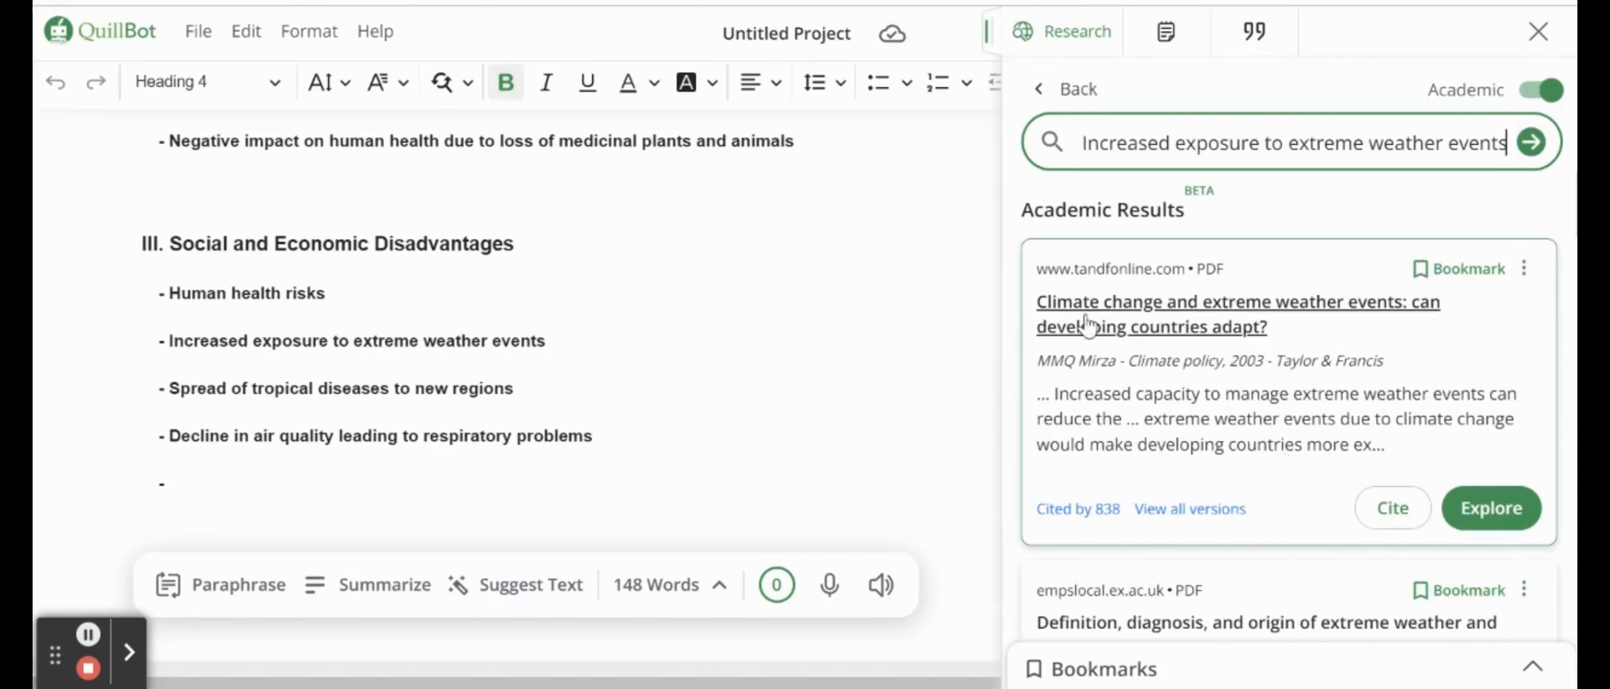
{"action": "mouse_move", "coordinate": [1153, 407]}
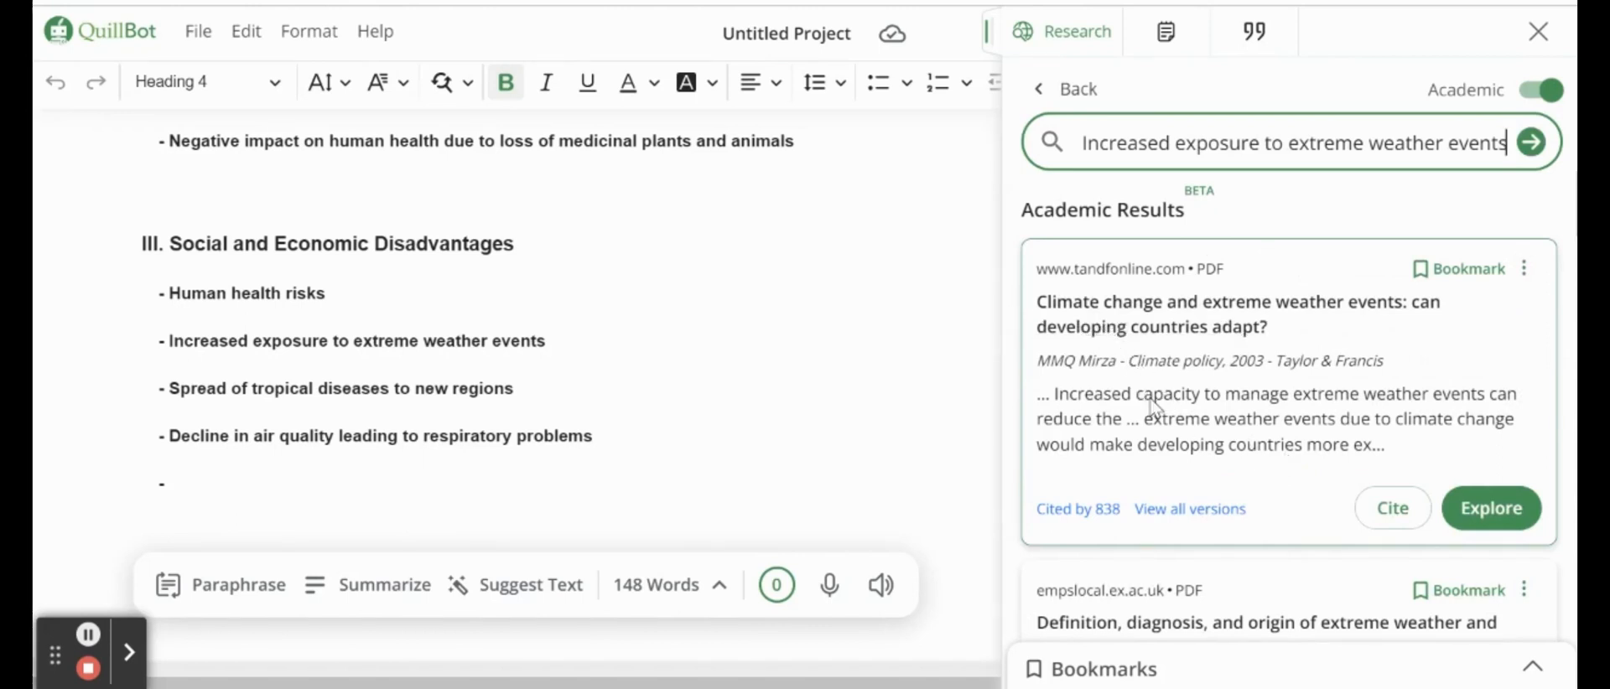
{"action": "scroll", "scroll_direction": "down", "scroll_amount": 3}
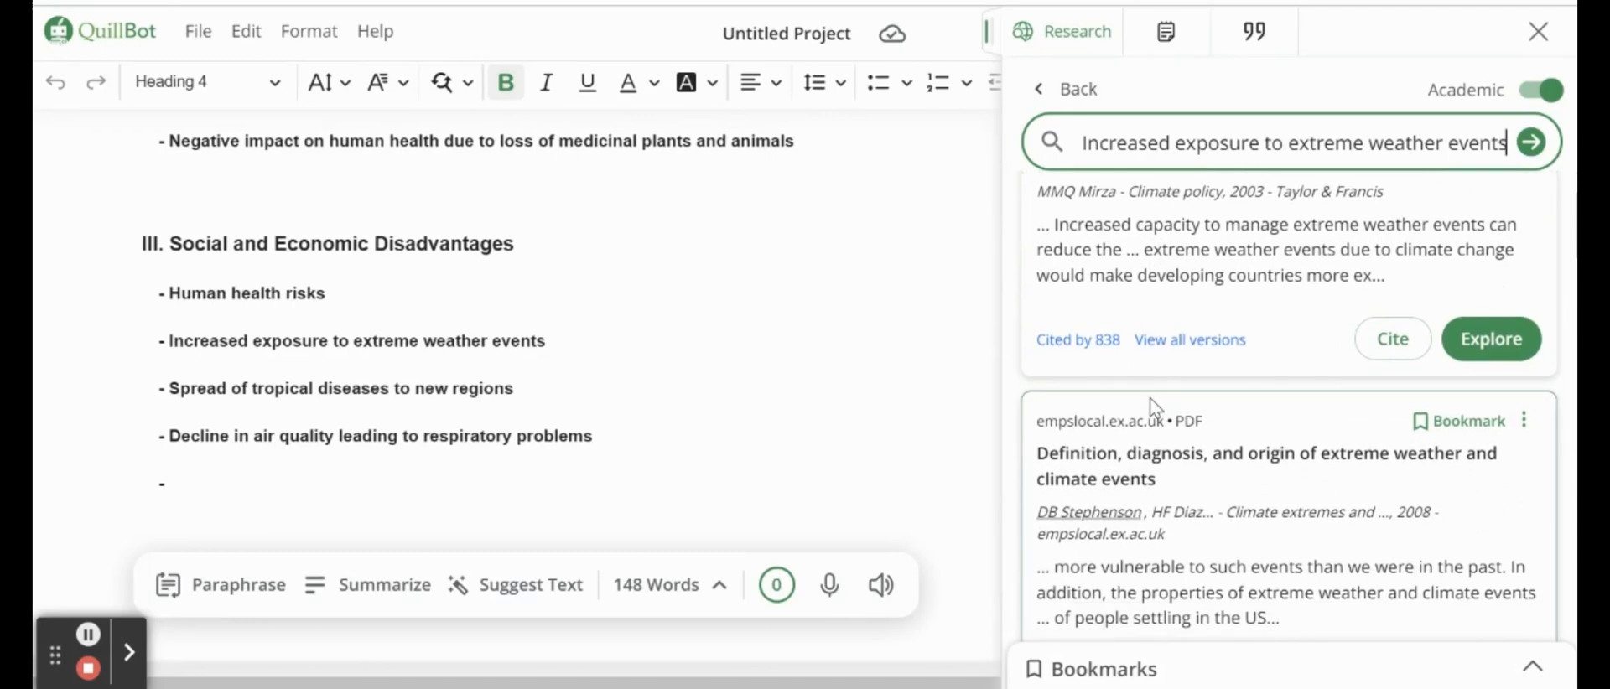
{"action": "scroll", "scroll_direction": "down", "scroll_amount": 3}
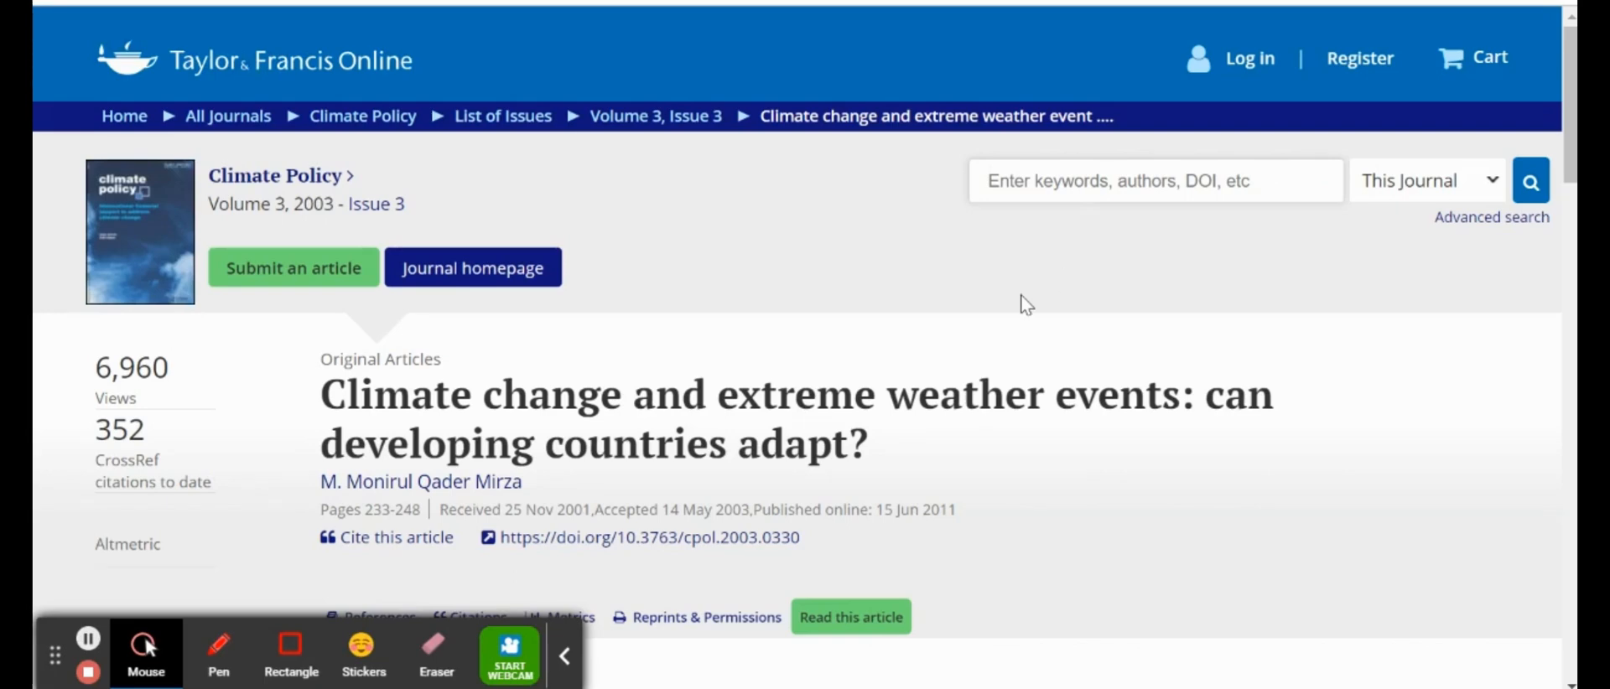
Step: Scroll the Taylor & Francis article down to its Abstract
{"action": "scroll", "scroll_direction": "down", "scroll_amount": 3}
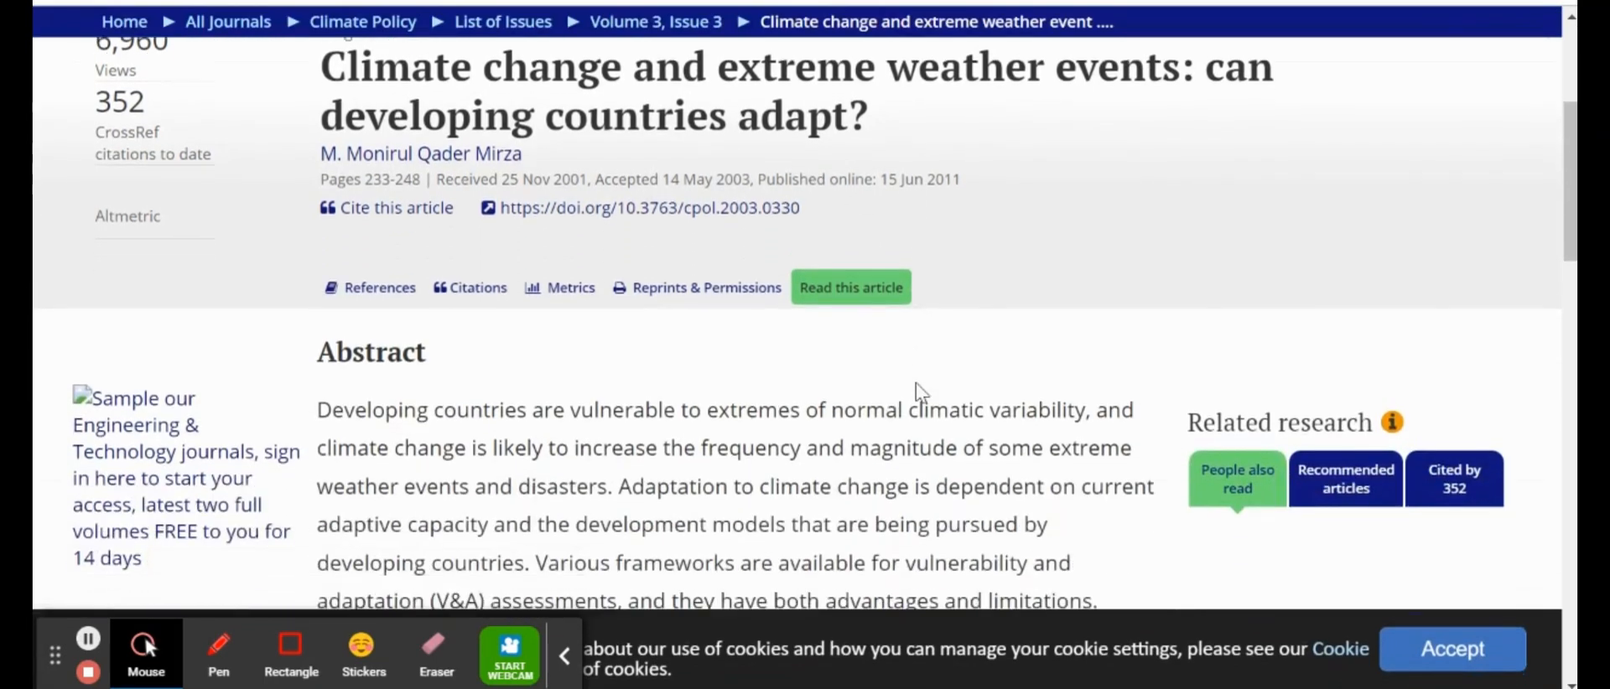
{"action": "scroll", "scroll_direction": "down", "scroll_amount": 3}
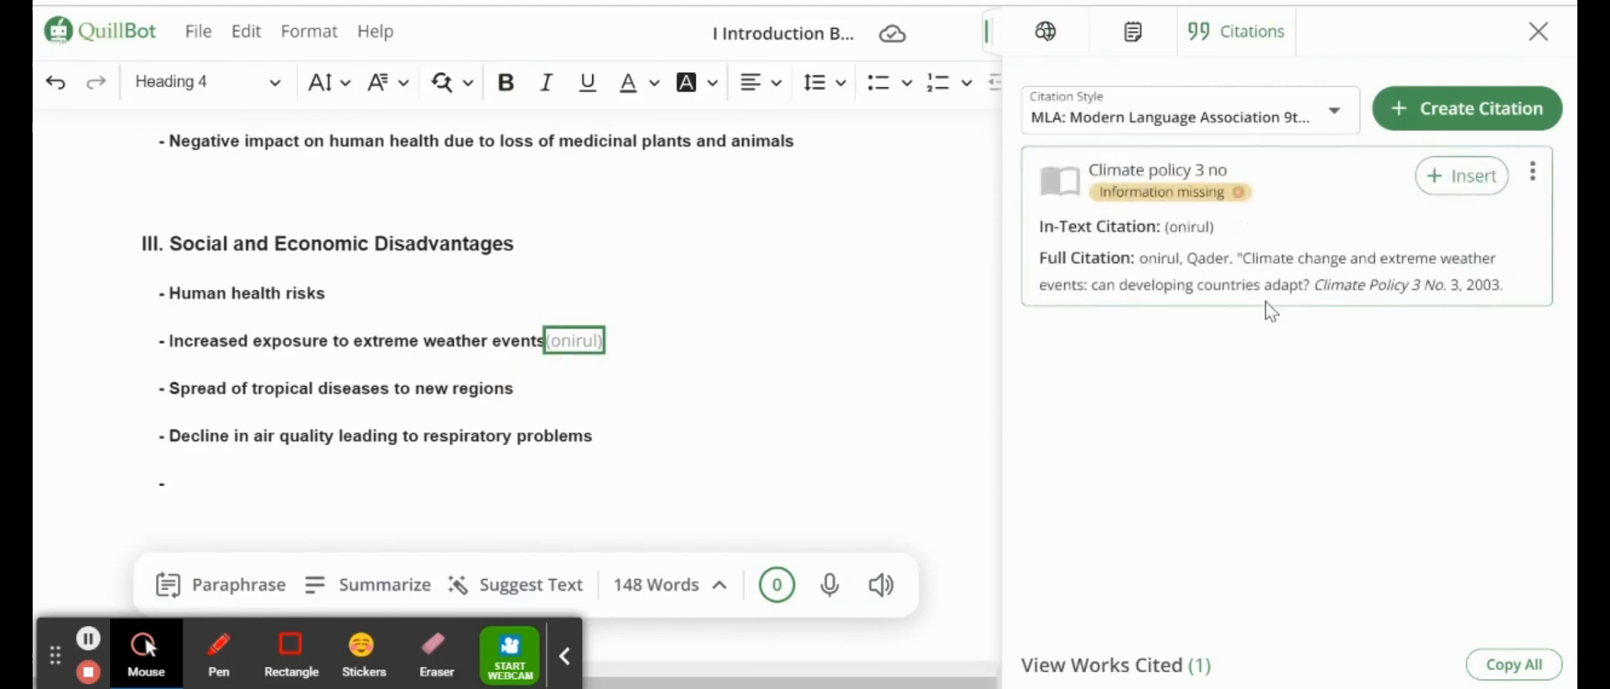
{"action": "mouse_move", "coordinate": [1463, 175]}
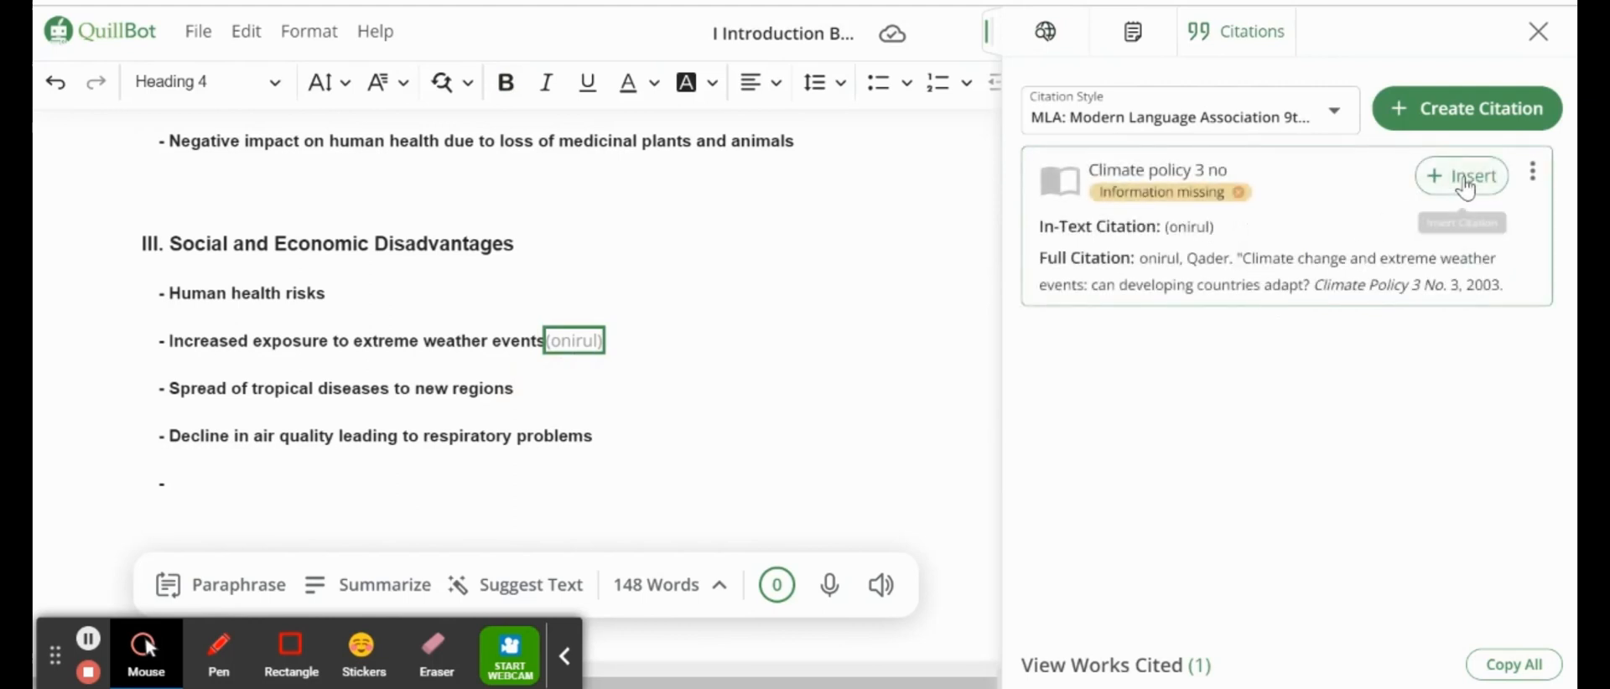
{"action": "mouse_move", "coordinate": [1477, 108]}
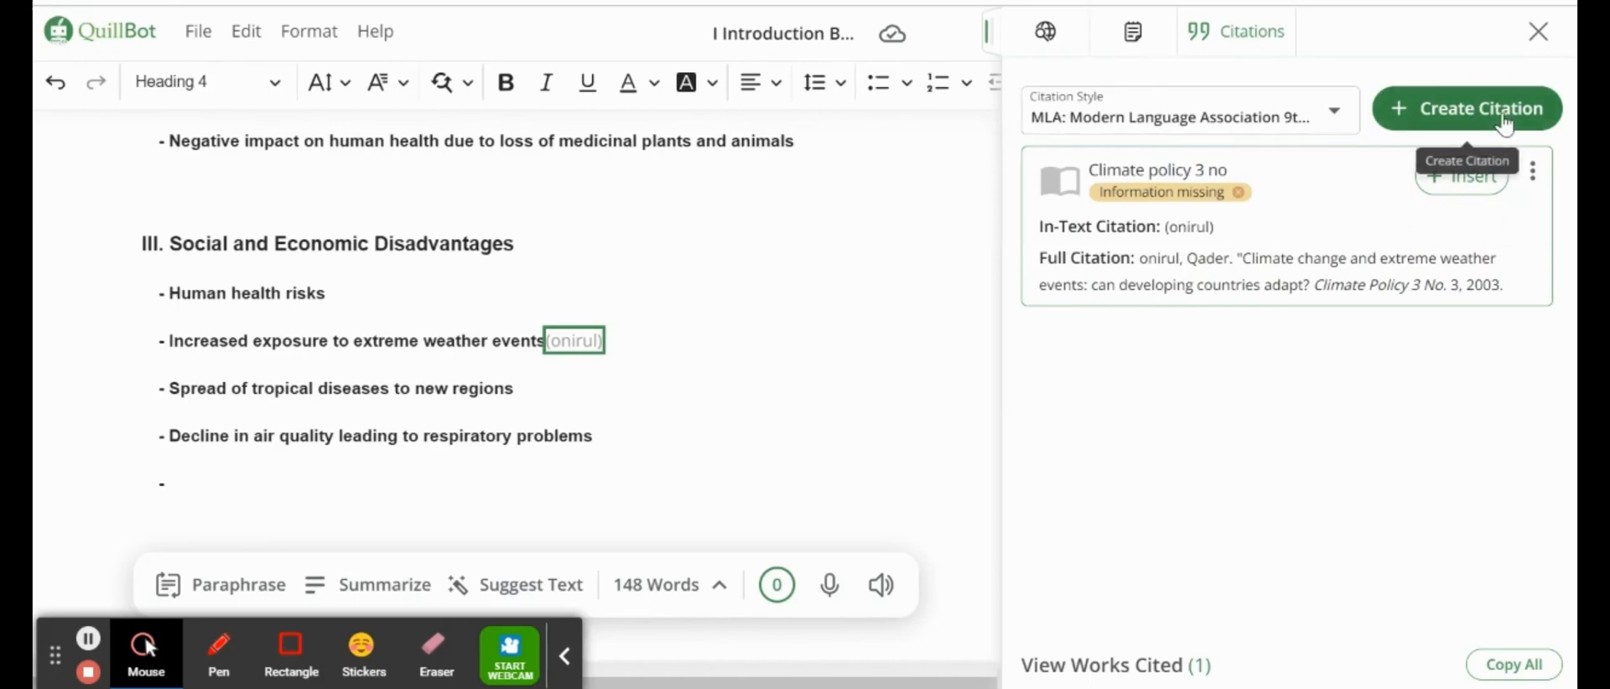
Step: Open the Create Citation form in the Citations panel
{"action": "left_click", "coordinate": [1467, 108]}
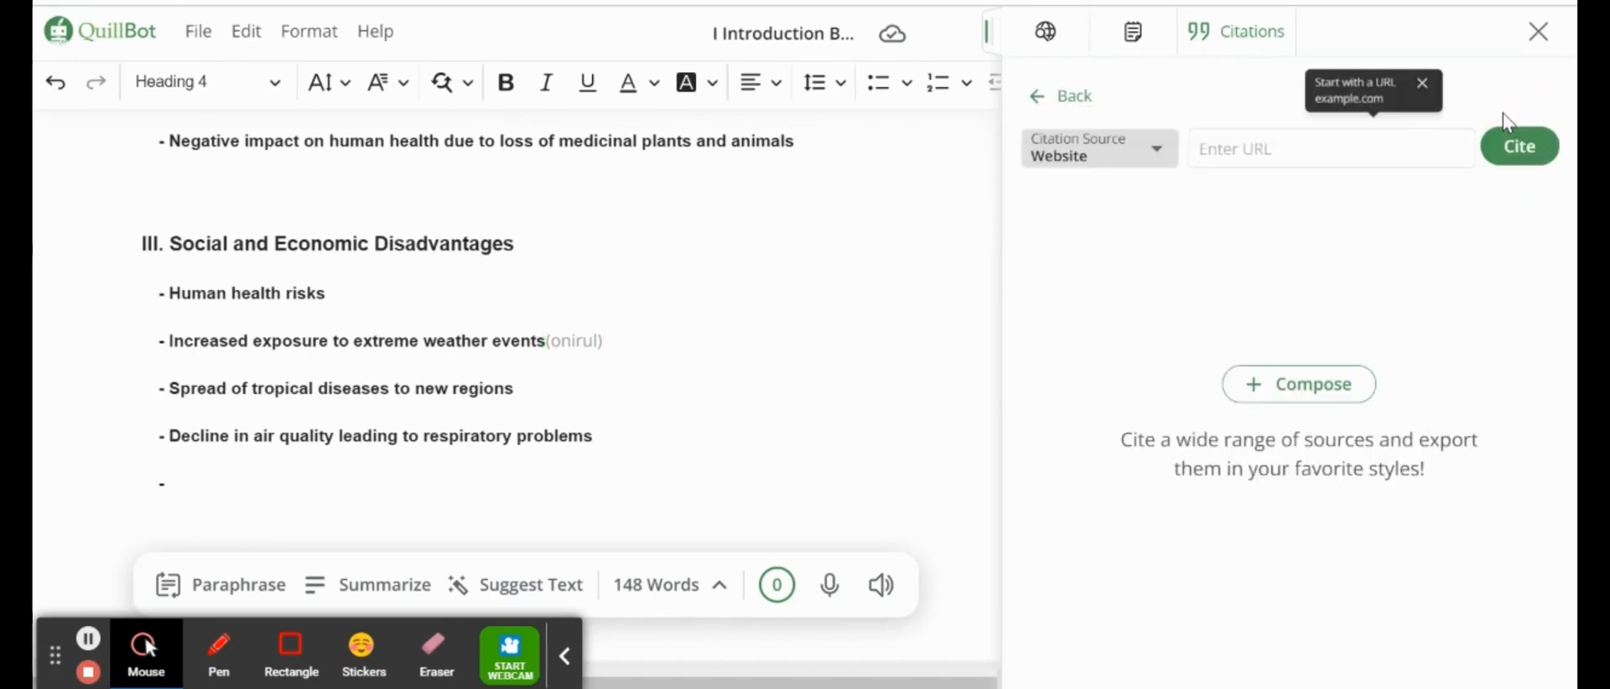
{"action": "scroll", "scroll_direction": "down", "scroll_amount": 3}
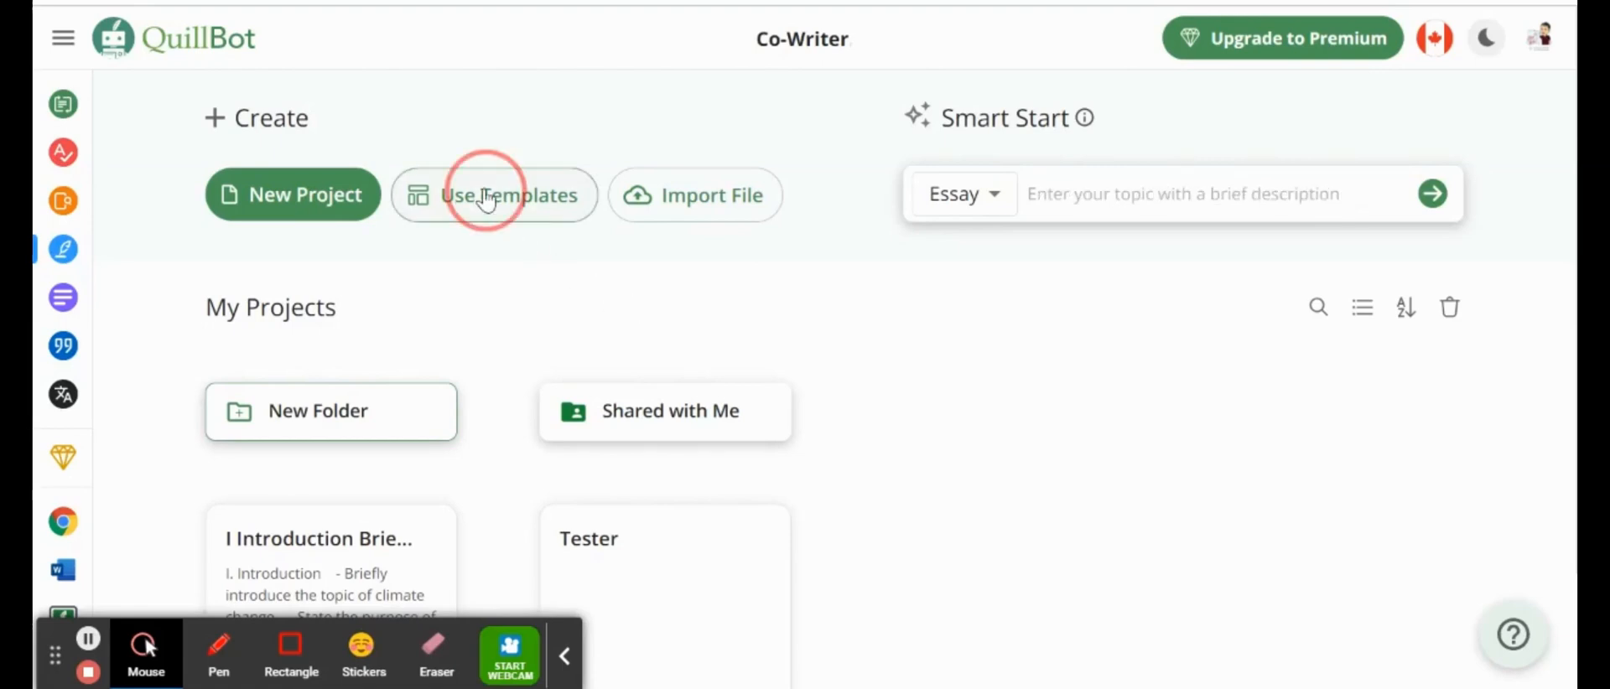
Step: Browse the template gallery to Email & Letters and use the Cold Email template
{"action": "left_click", "coordinate": [494, 194]}
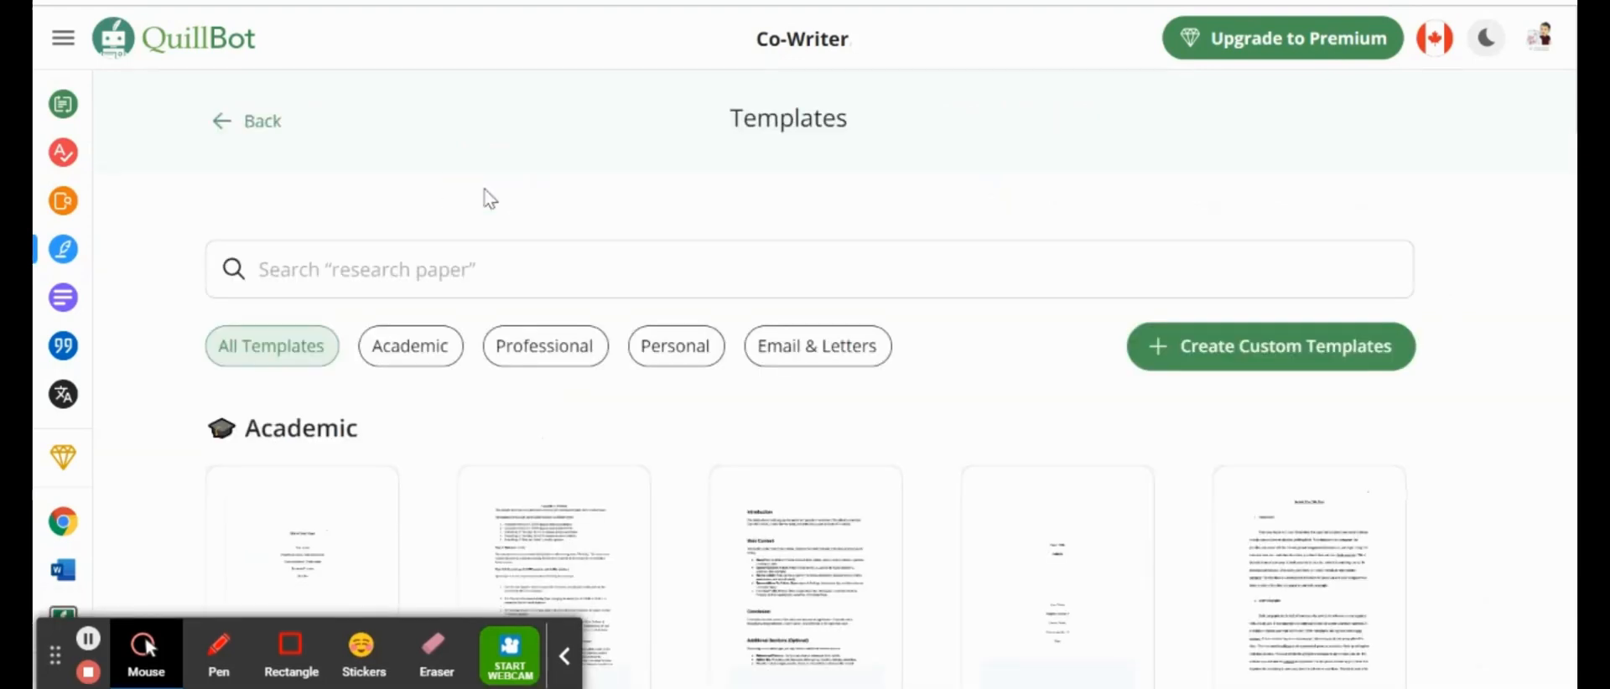
{"action": "left_click", "coordinate": [563, 656]}
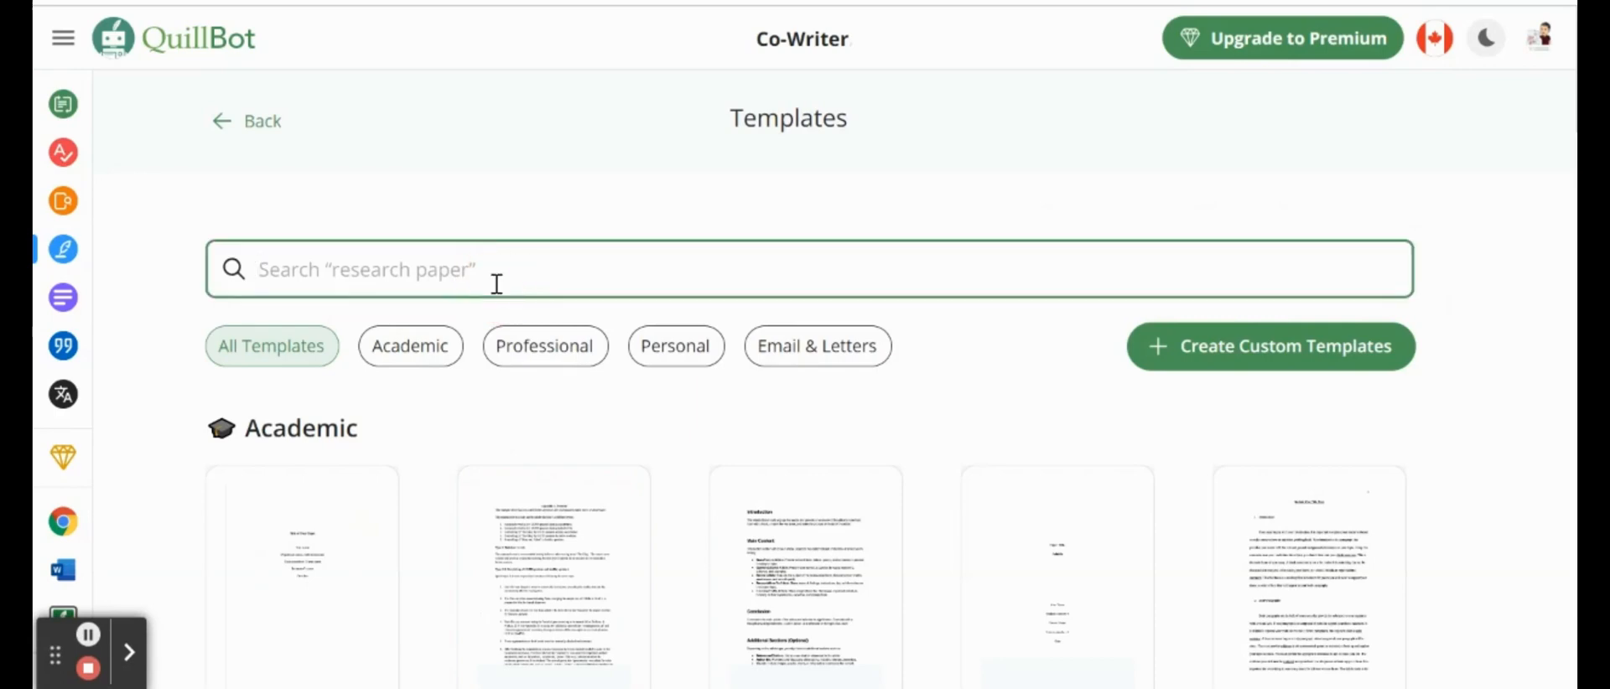
{"action": "scroll", "scroll_direction": "down", "scroll_amount": 3}
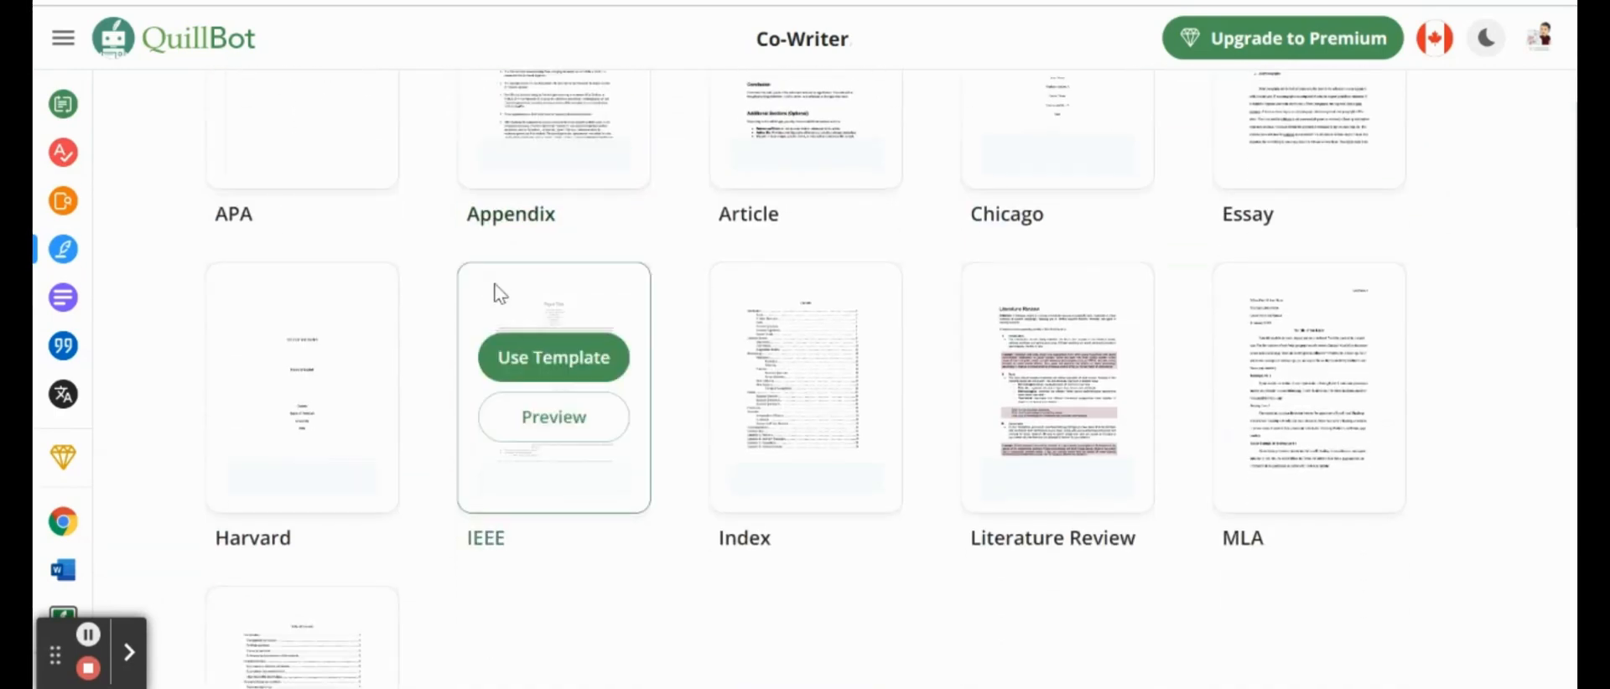
{"action": "scroll", "scroll_direction": "down", "scroll_amount": 3}
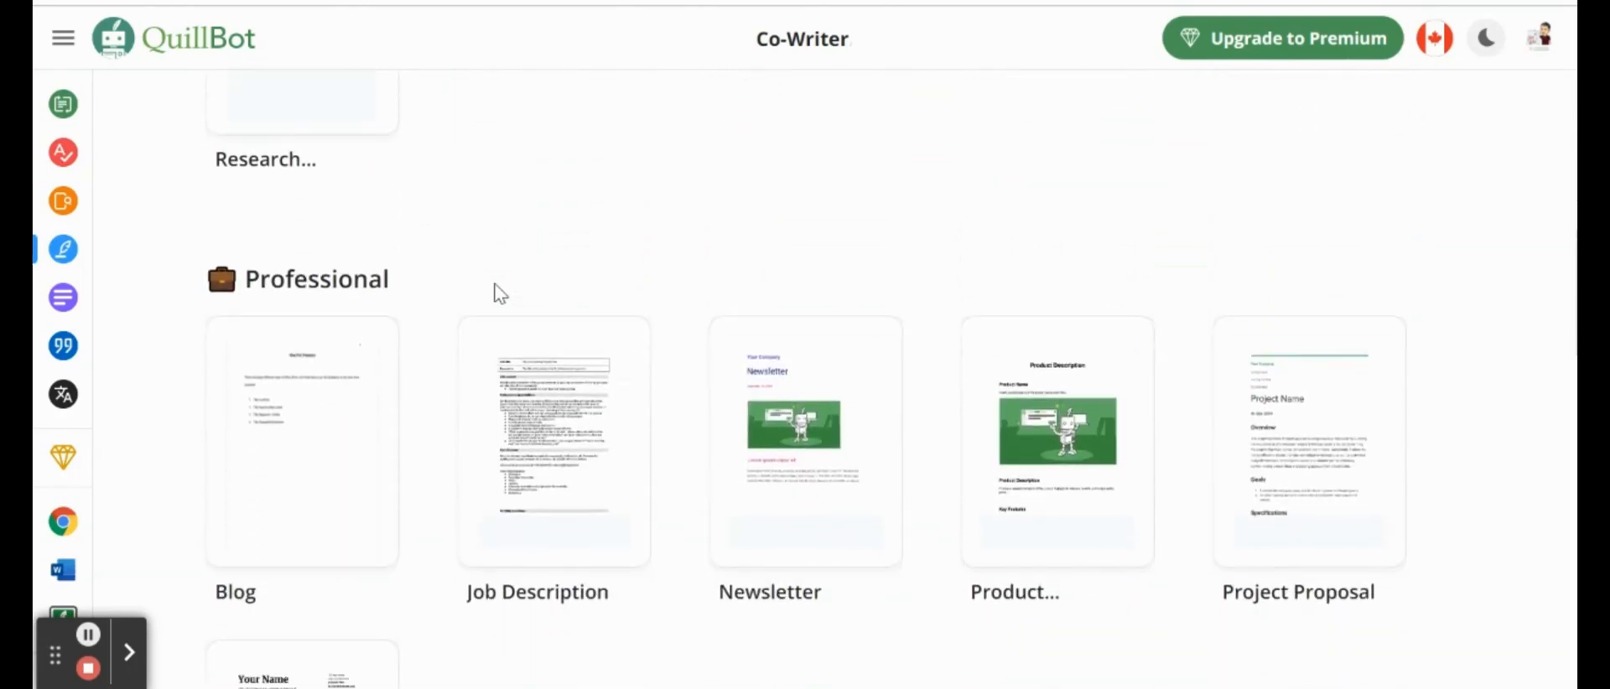
{"action": "scroll", "scroll_direction": "down", "scroll_amount": 3}
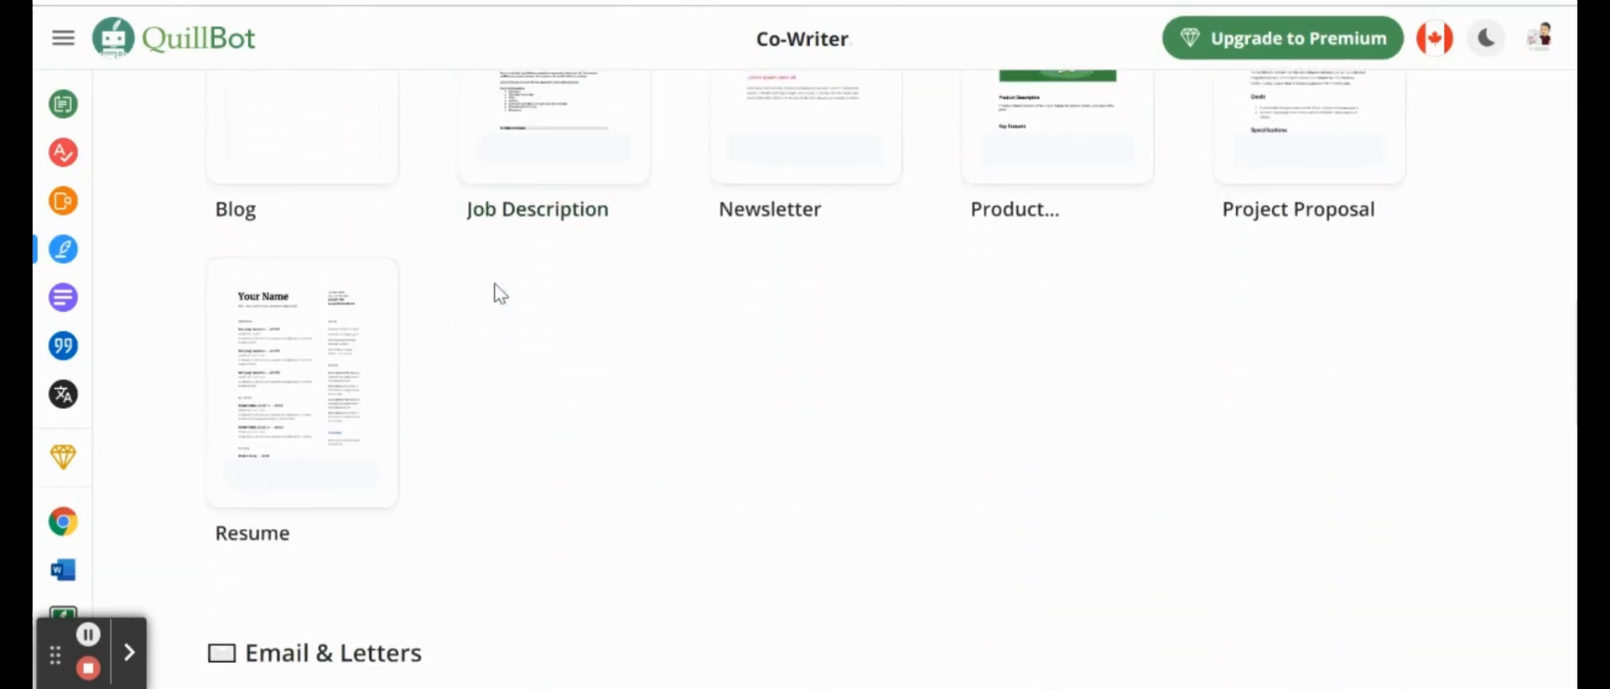
{"action": "scroll", "scroll_direction": "down", "scroll_amount": 3}
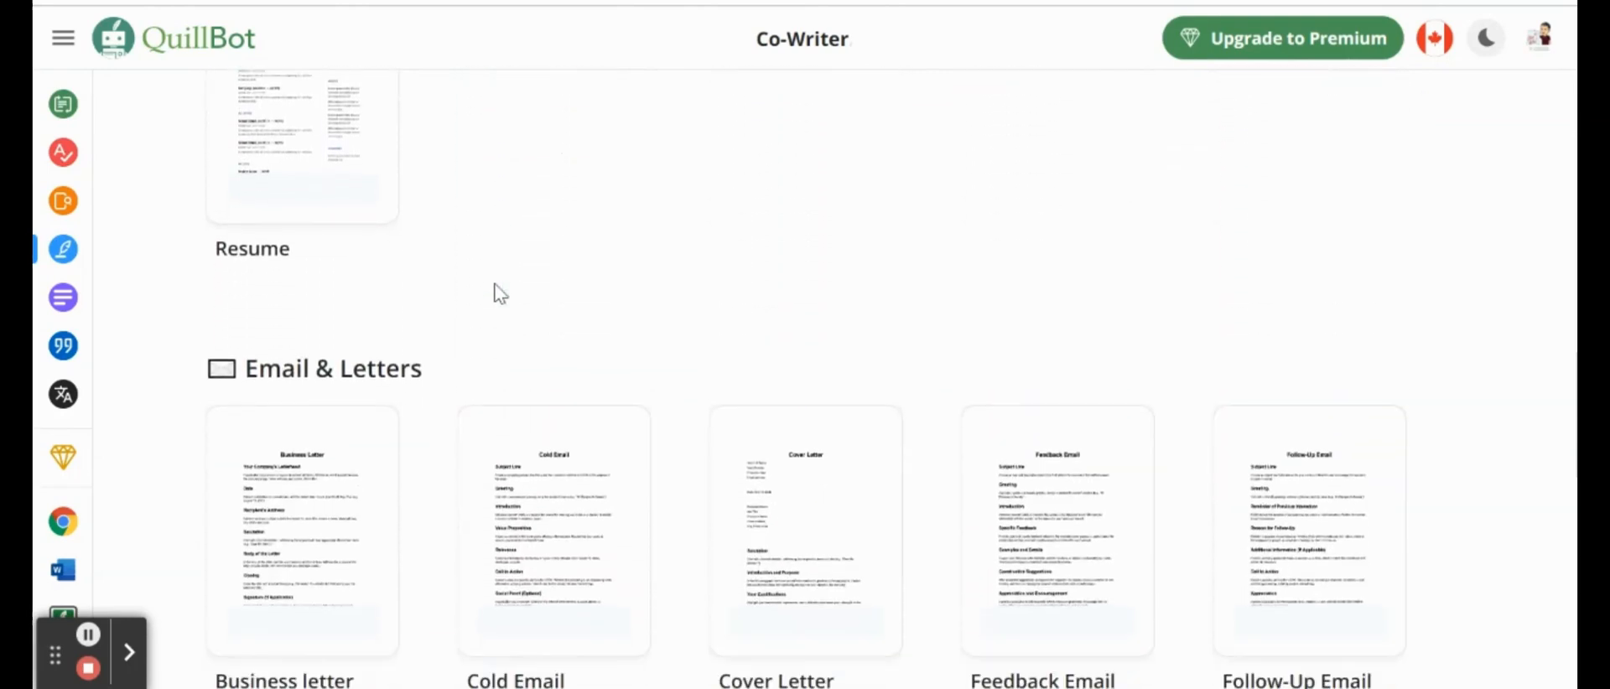
{"action": "scroll", "scroll_direction": "down", "scroll_amount": 3}
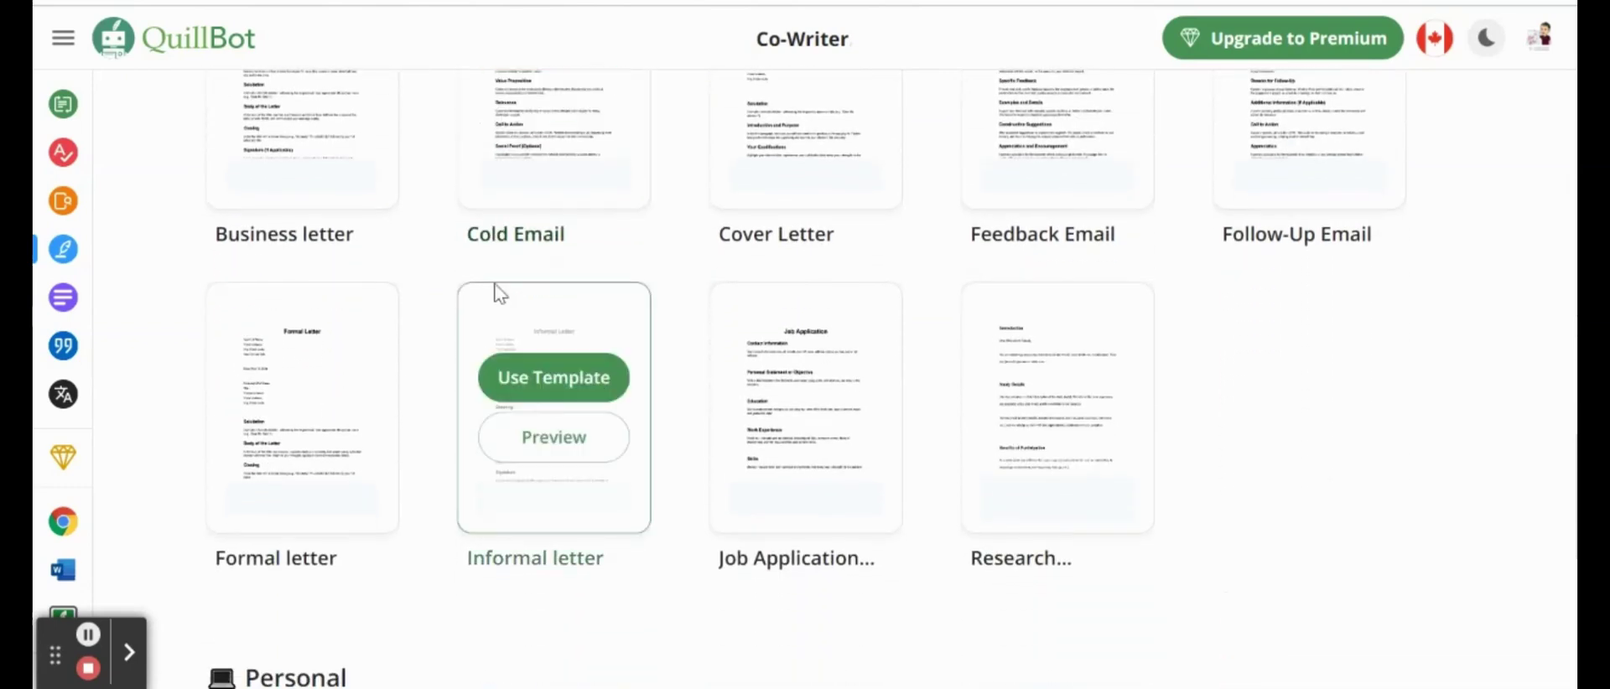
{"action": "scroll", "scroll_direction": "down", "scroll_amount": 3}
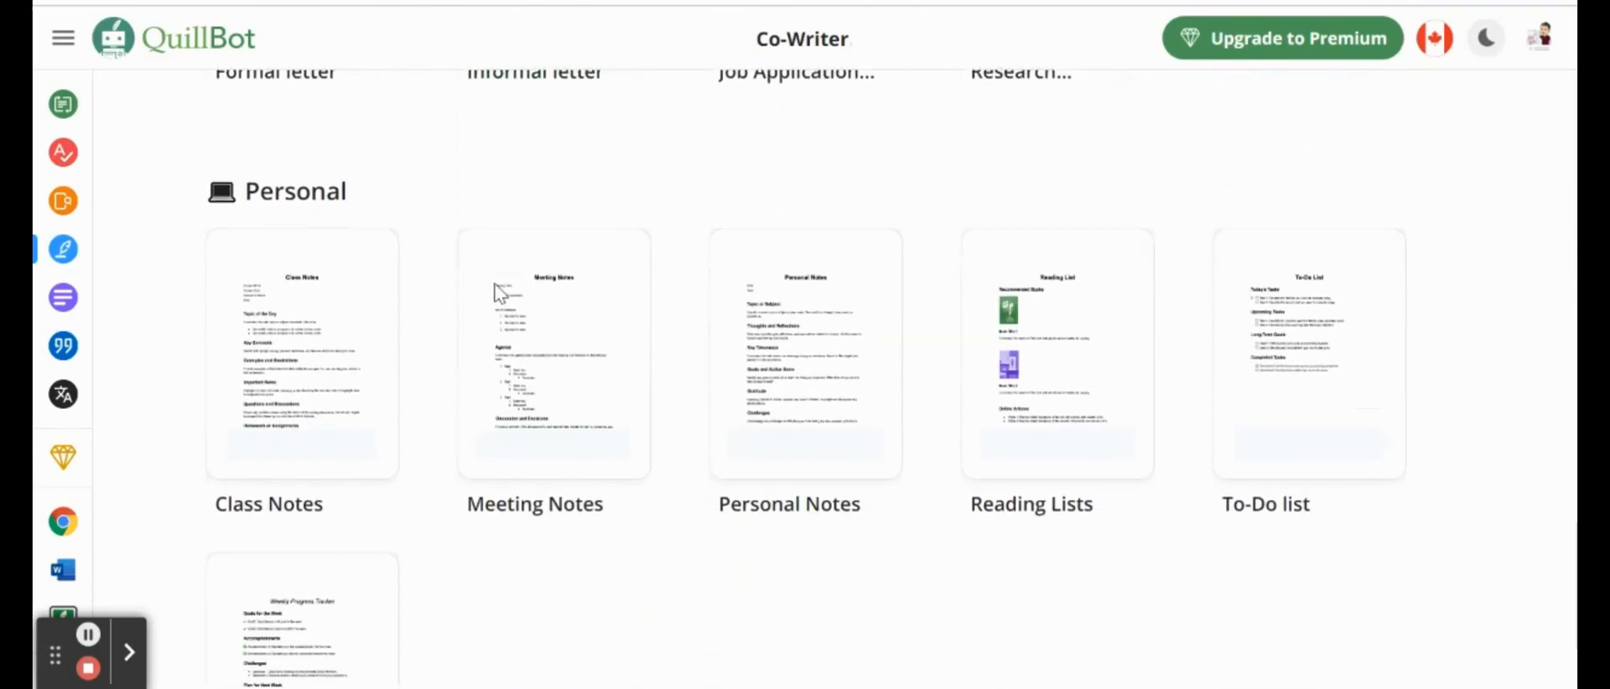
{"action": "scroll", "scroll_direction": "down", "scroll_amount": 3}
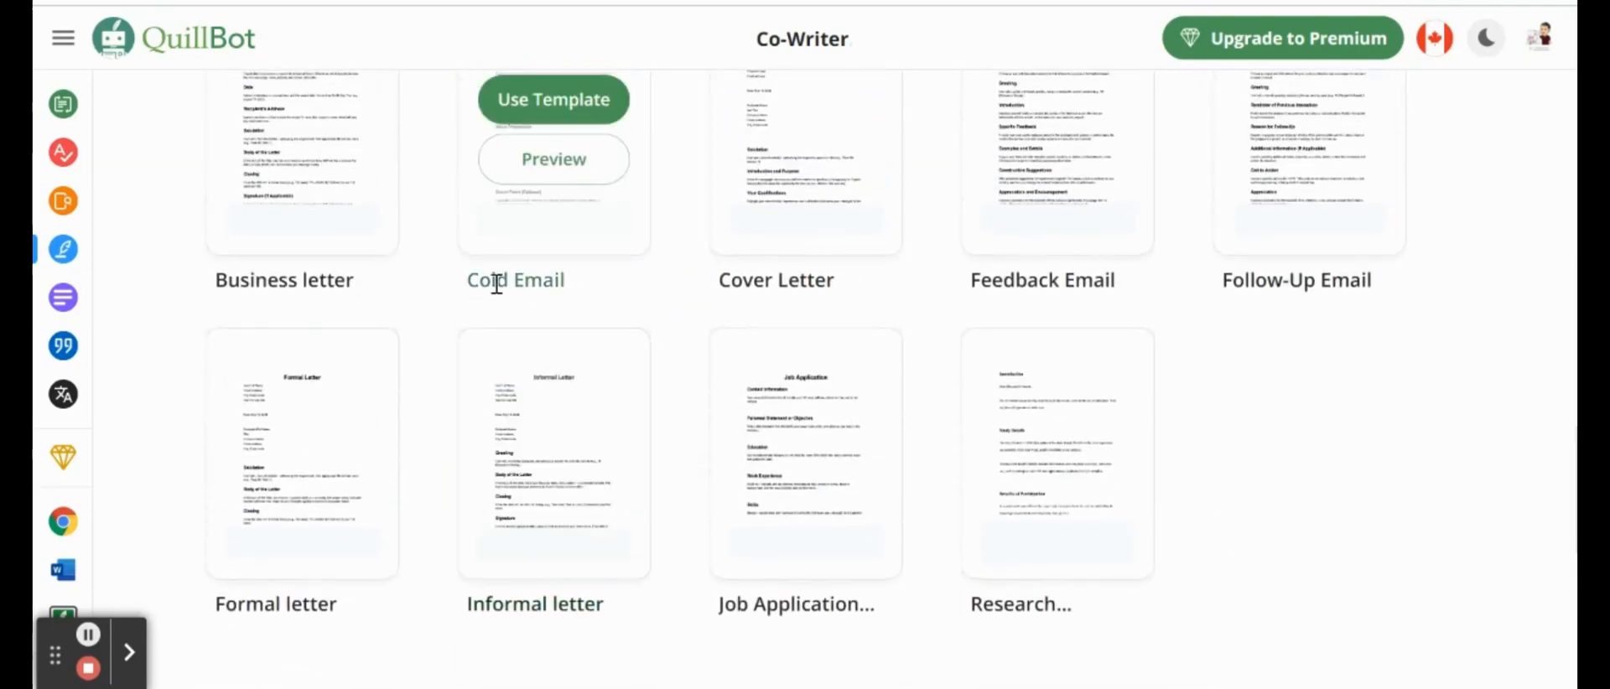
{"action": "scroll", "scroll_direction": "up", "scroll_amount": 3}
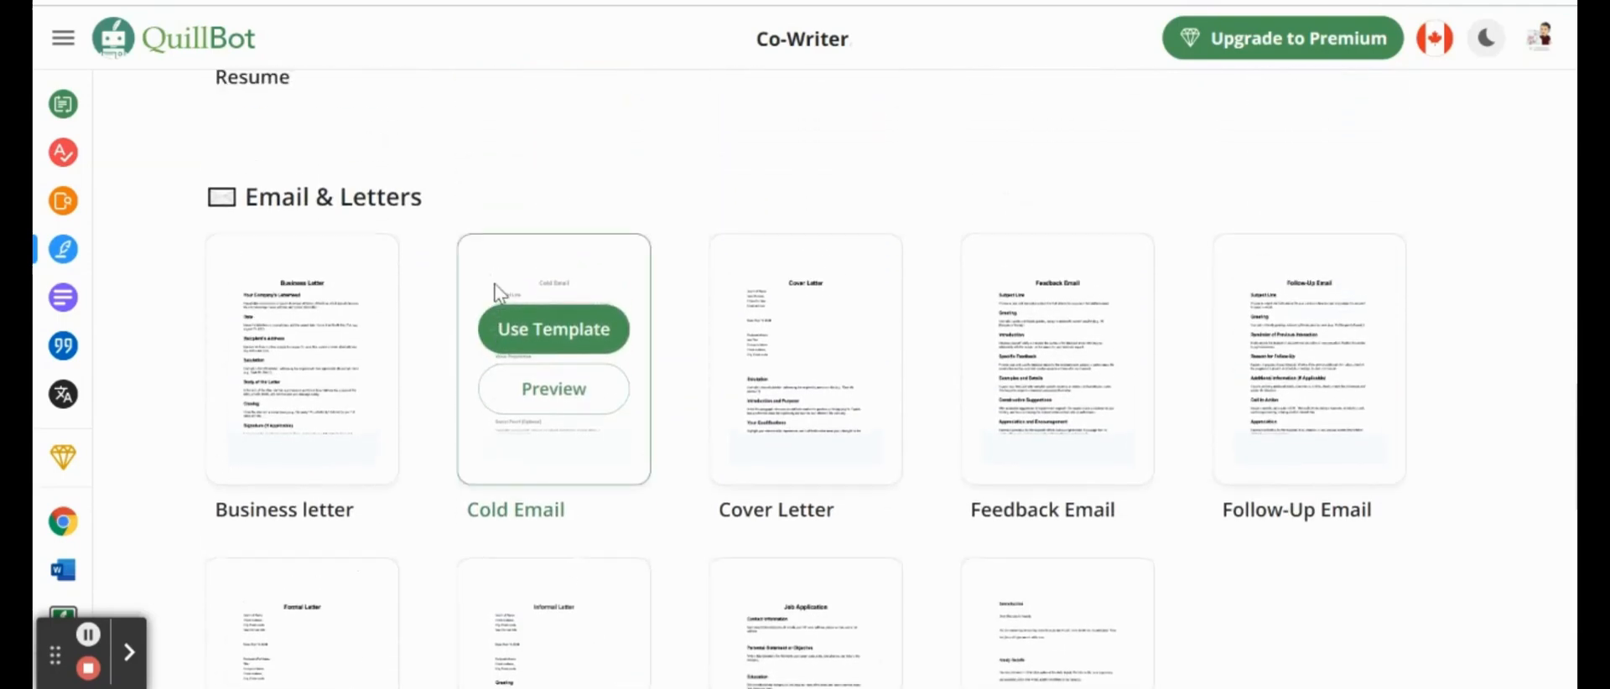
{"action": "mouse_move", "coordinate": [617, 278]}
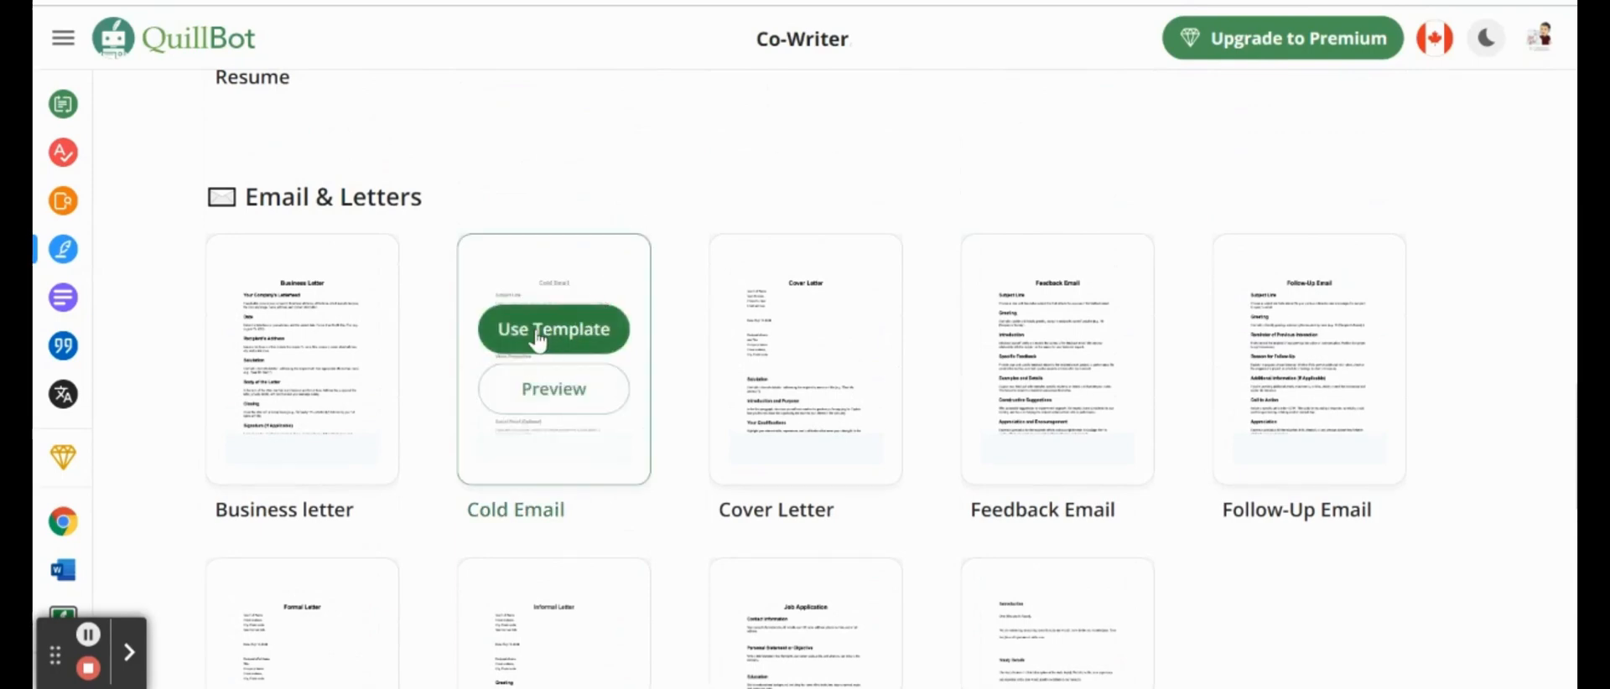
{"action": "left_click", "coordinate": [553, 329]}
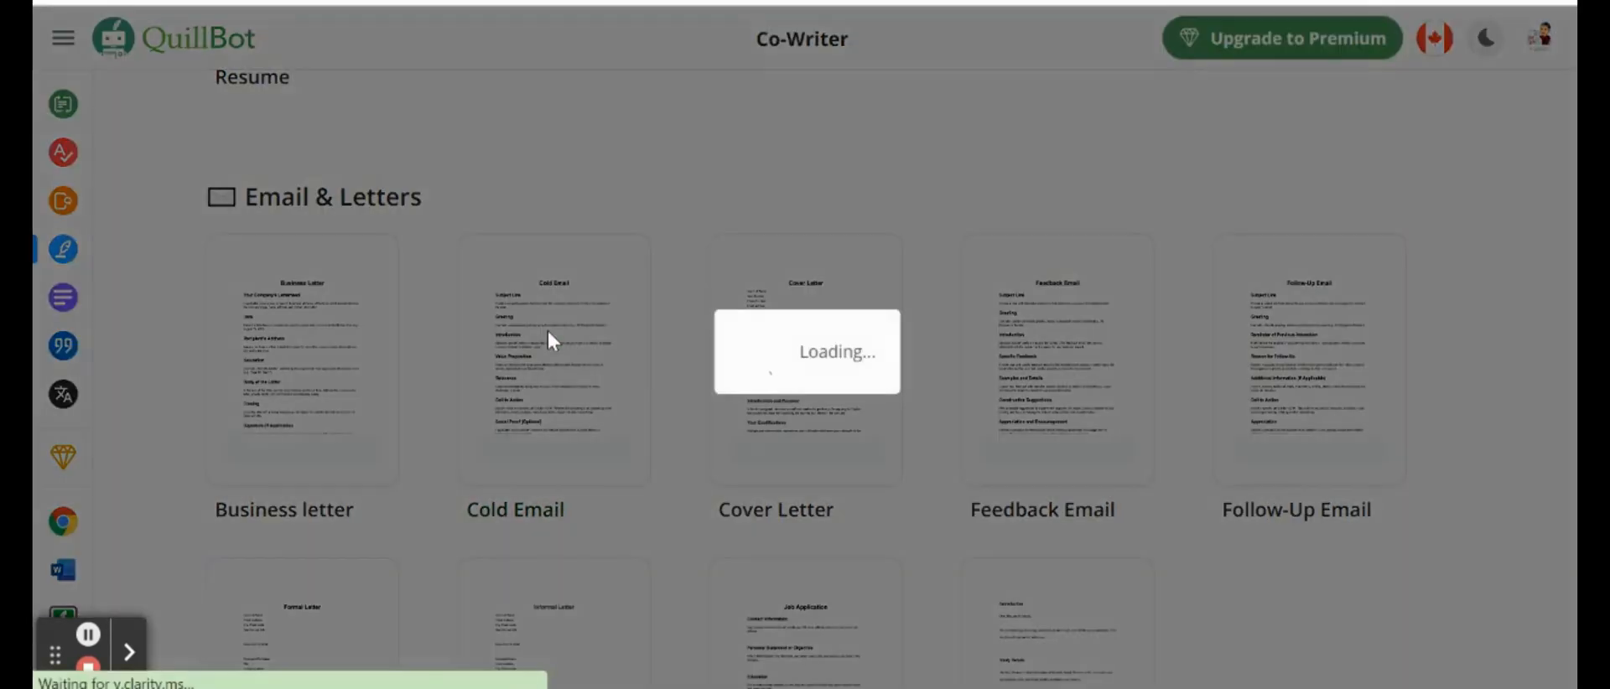
Step: Scroll the Cold Email outline from Subject Line to Contact Information and back up
{"action": "left_click", "coordinate": [553, 357]}
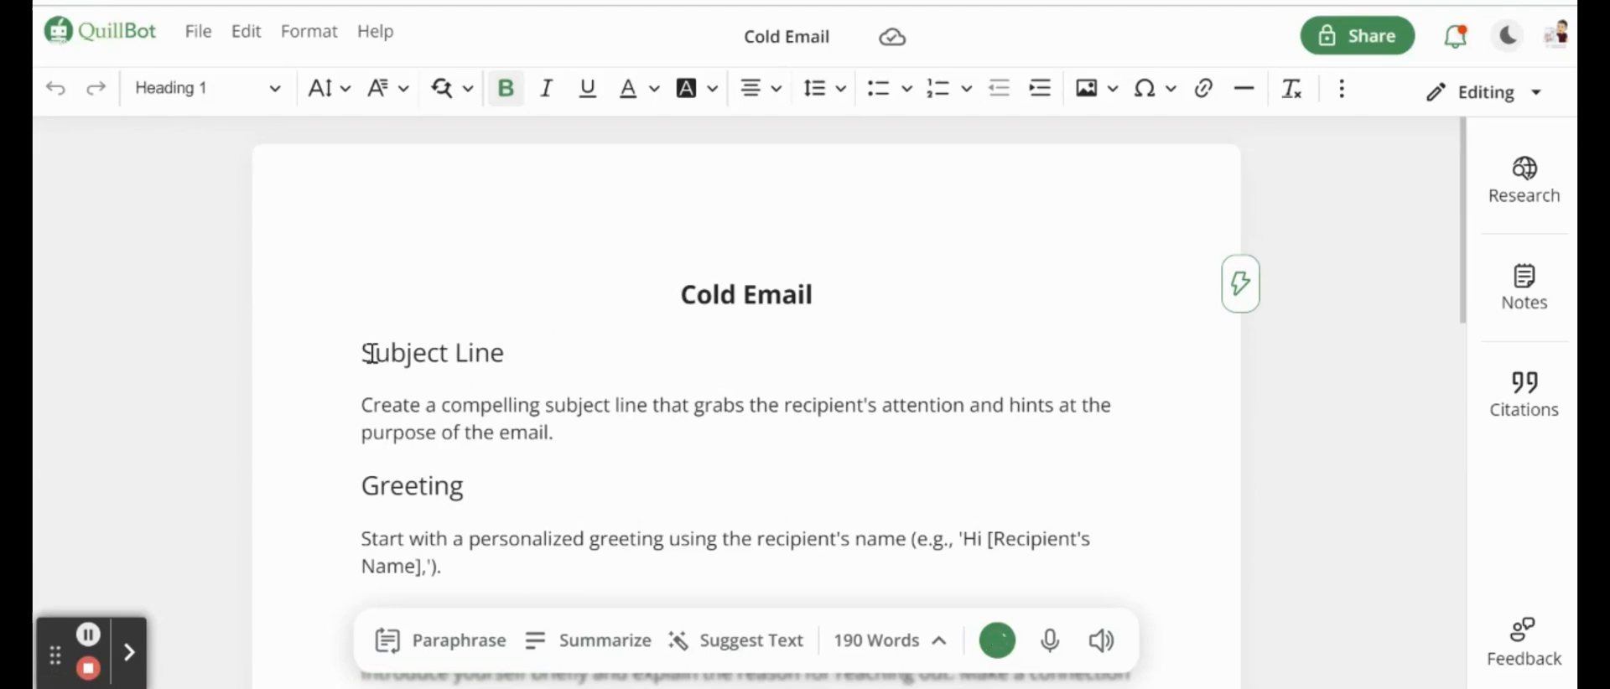
{"action": "scroll", "scroll_direction": "down", "scroll_amount": 3}
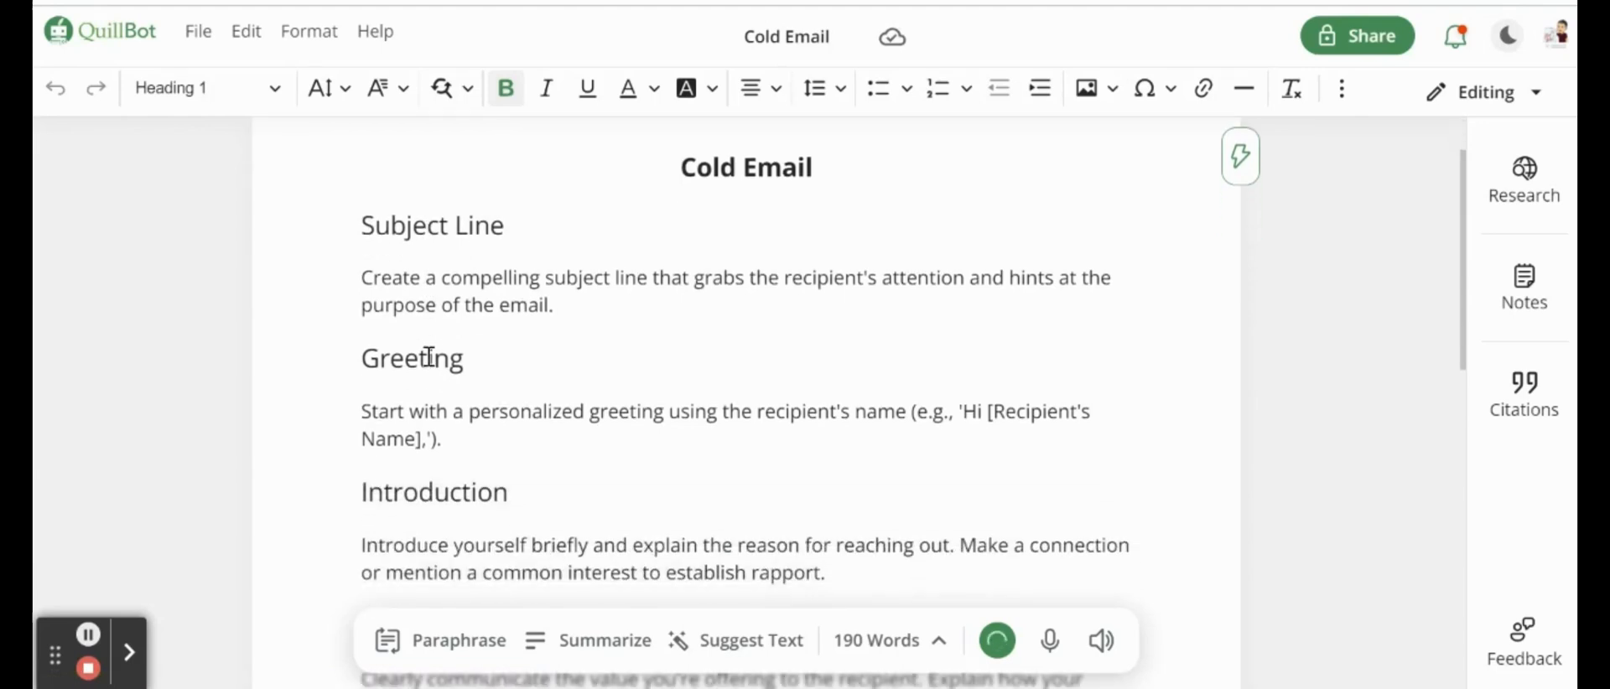
{"action": "scroll", "scroll_direction": "down", "scroll_amount": 3}
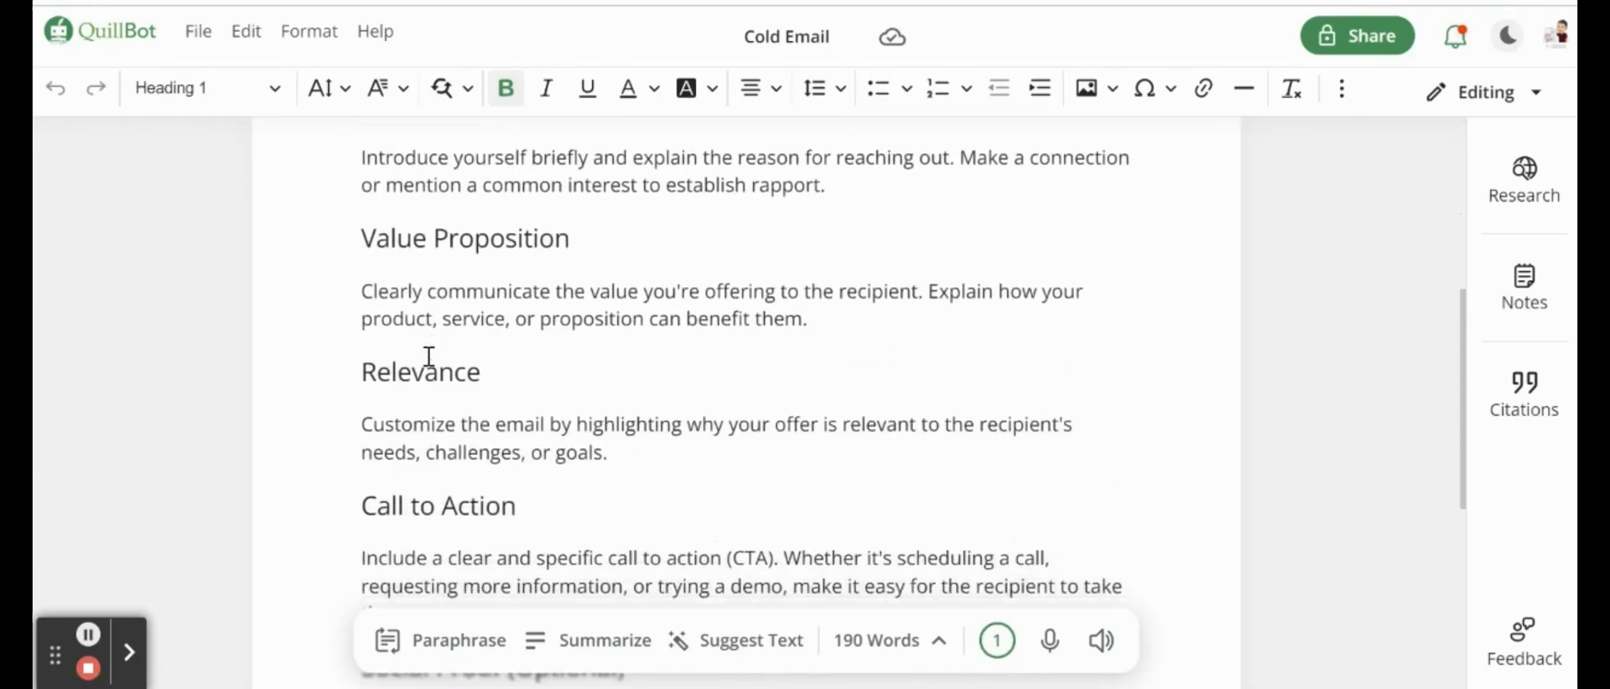
{"action": "scroll", "scroll_direction": "down", "scroll_amount": 3}
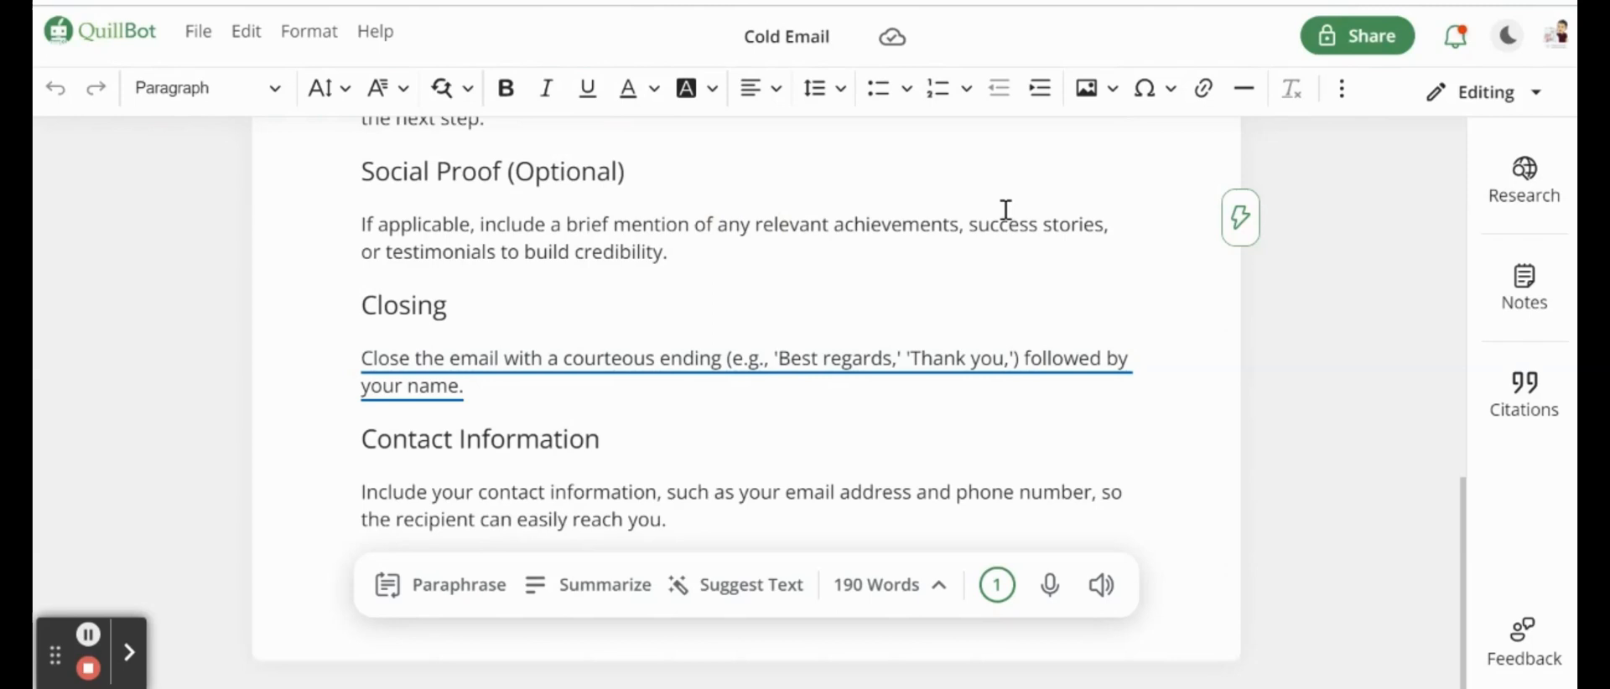
{"action": "scroll", "scroll_direction": "up", "scroll_amount": 3}
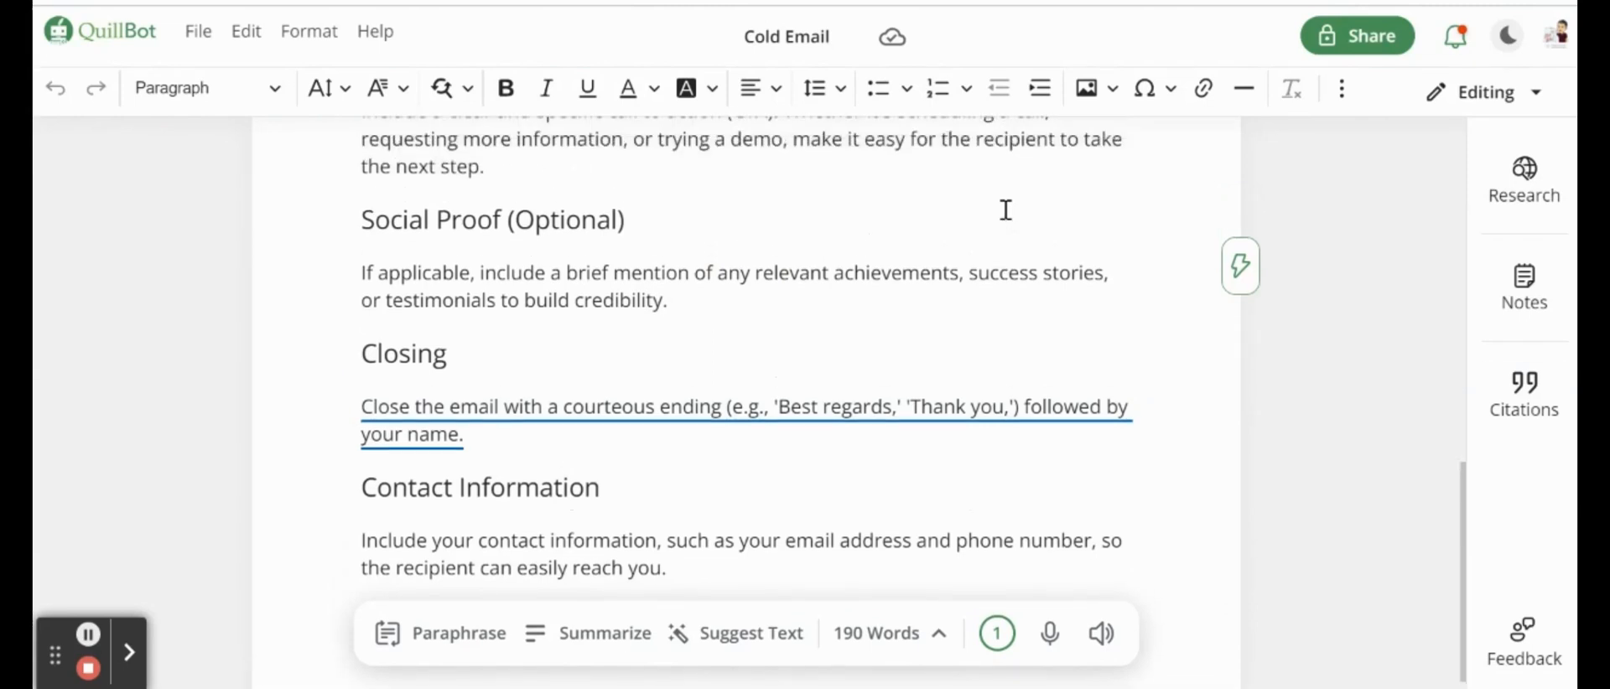
{"action": "scroll", "scroll_direction": "up", "scroll_amount": 3}
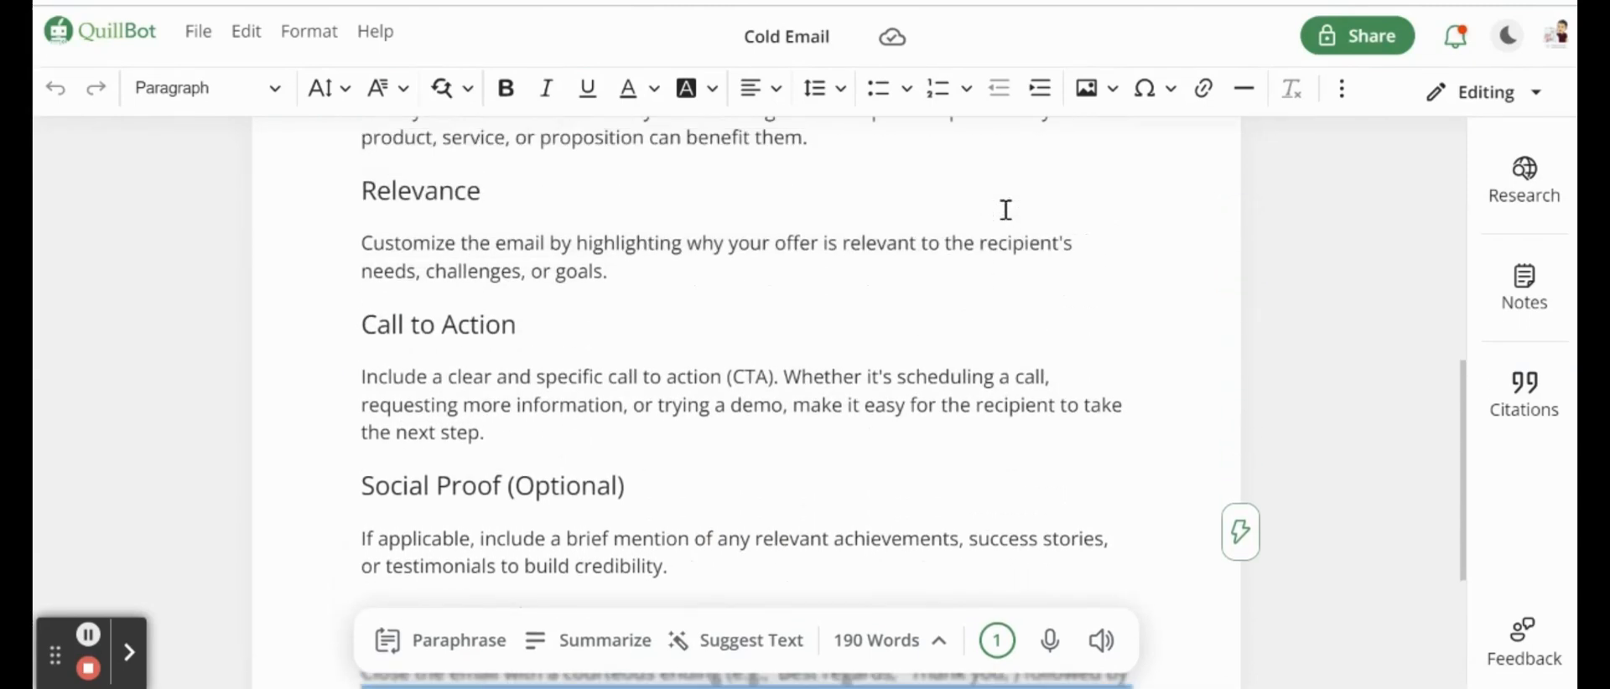
{"action": "scroll", "scroll_direction": "up", "scroll_amount": 3}
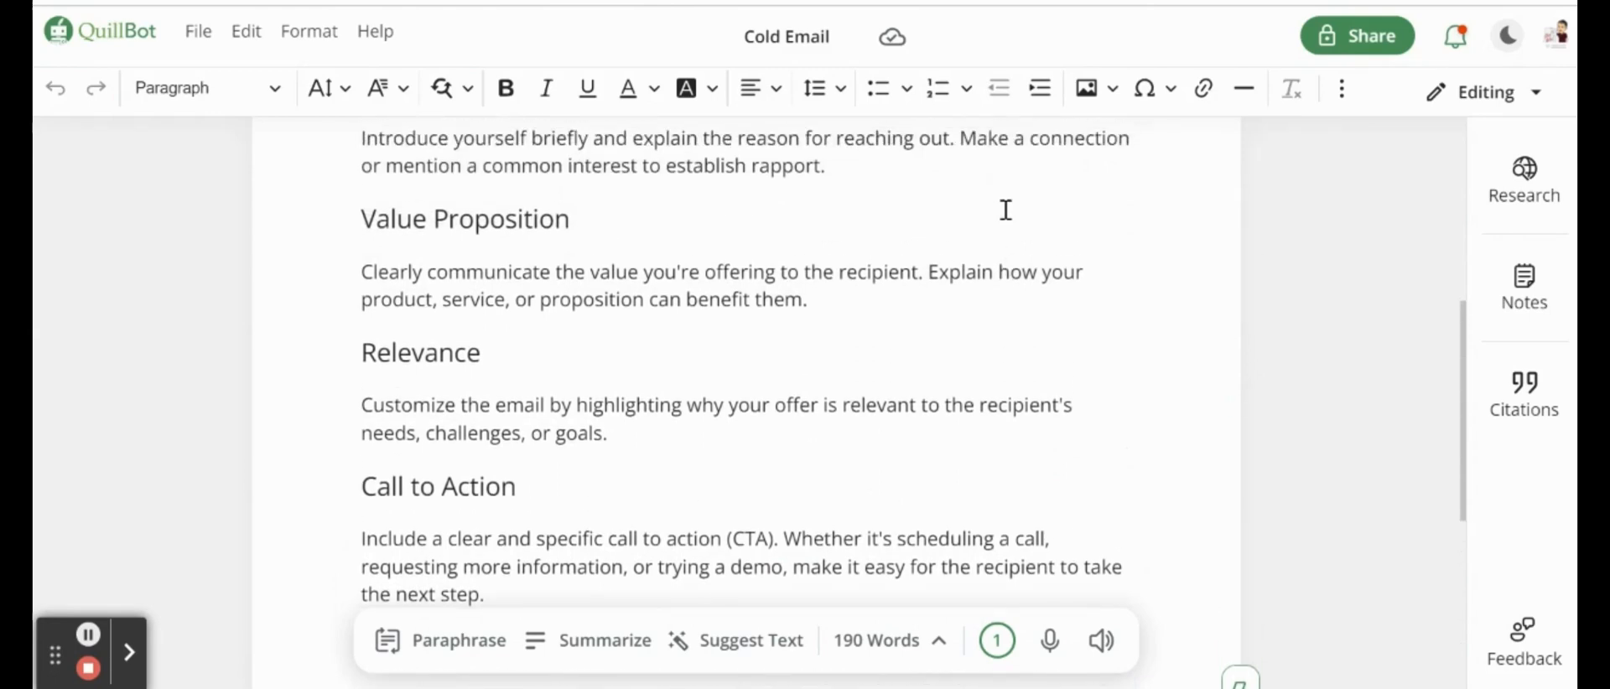
{"action": "scroll", "scroll_direction": "up", "scroll_amount": 3}
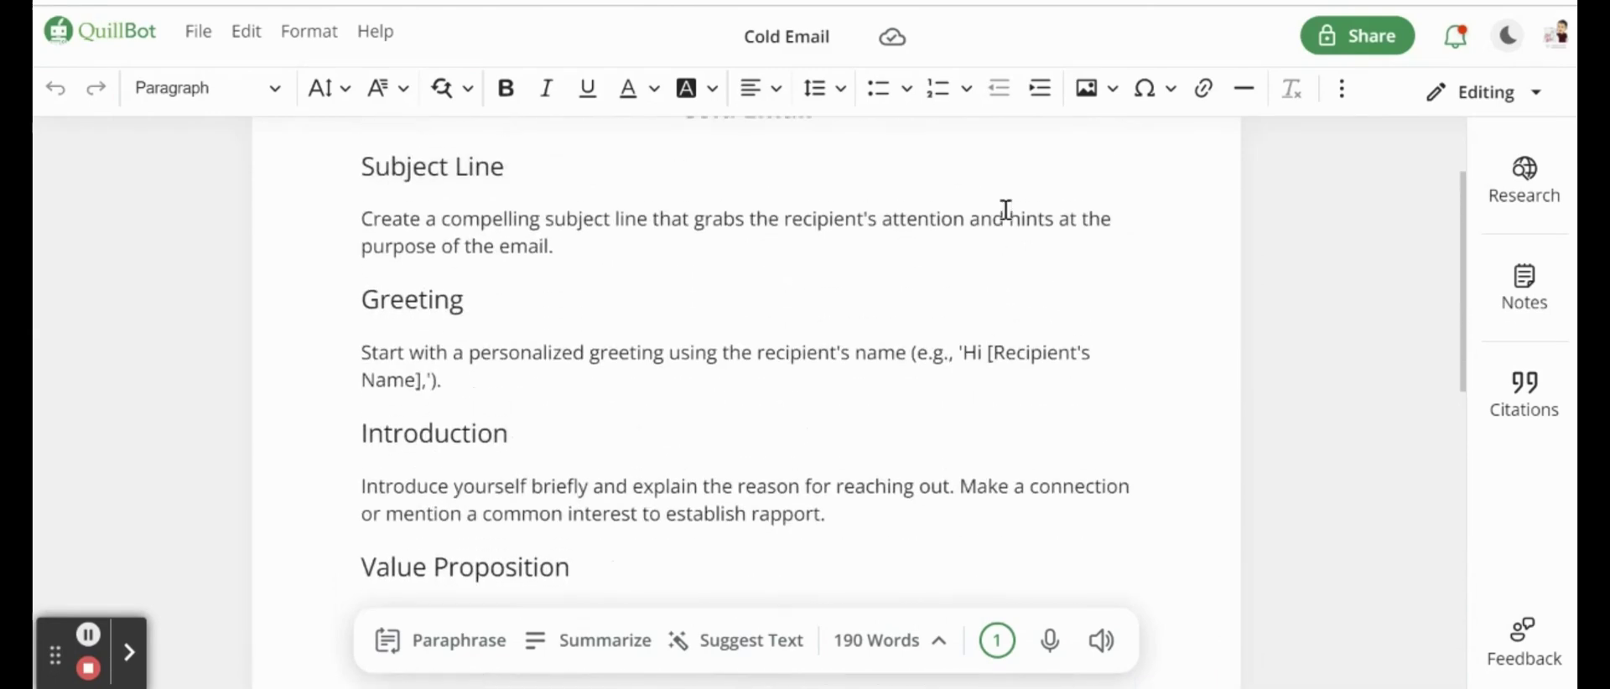
{"action": "scroll", "scroll_direction": "up", "scroll_amount": 3}
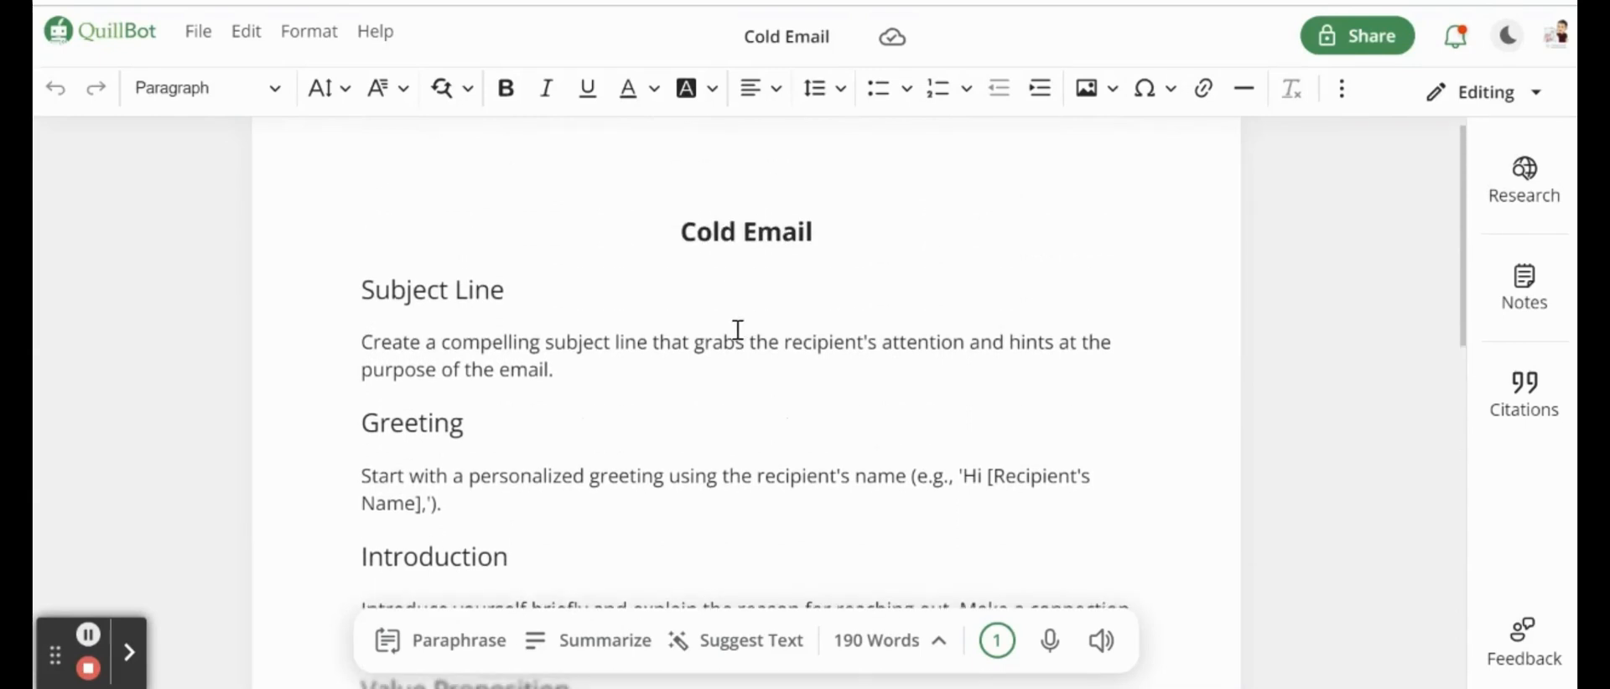